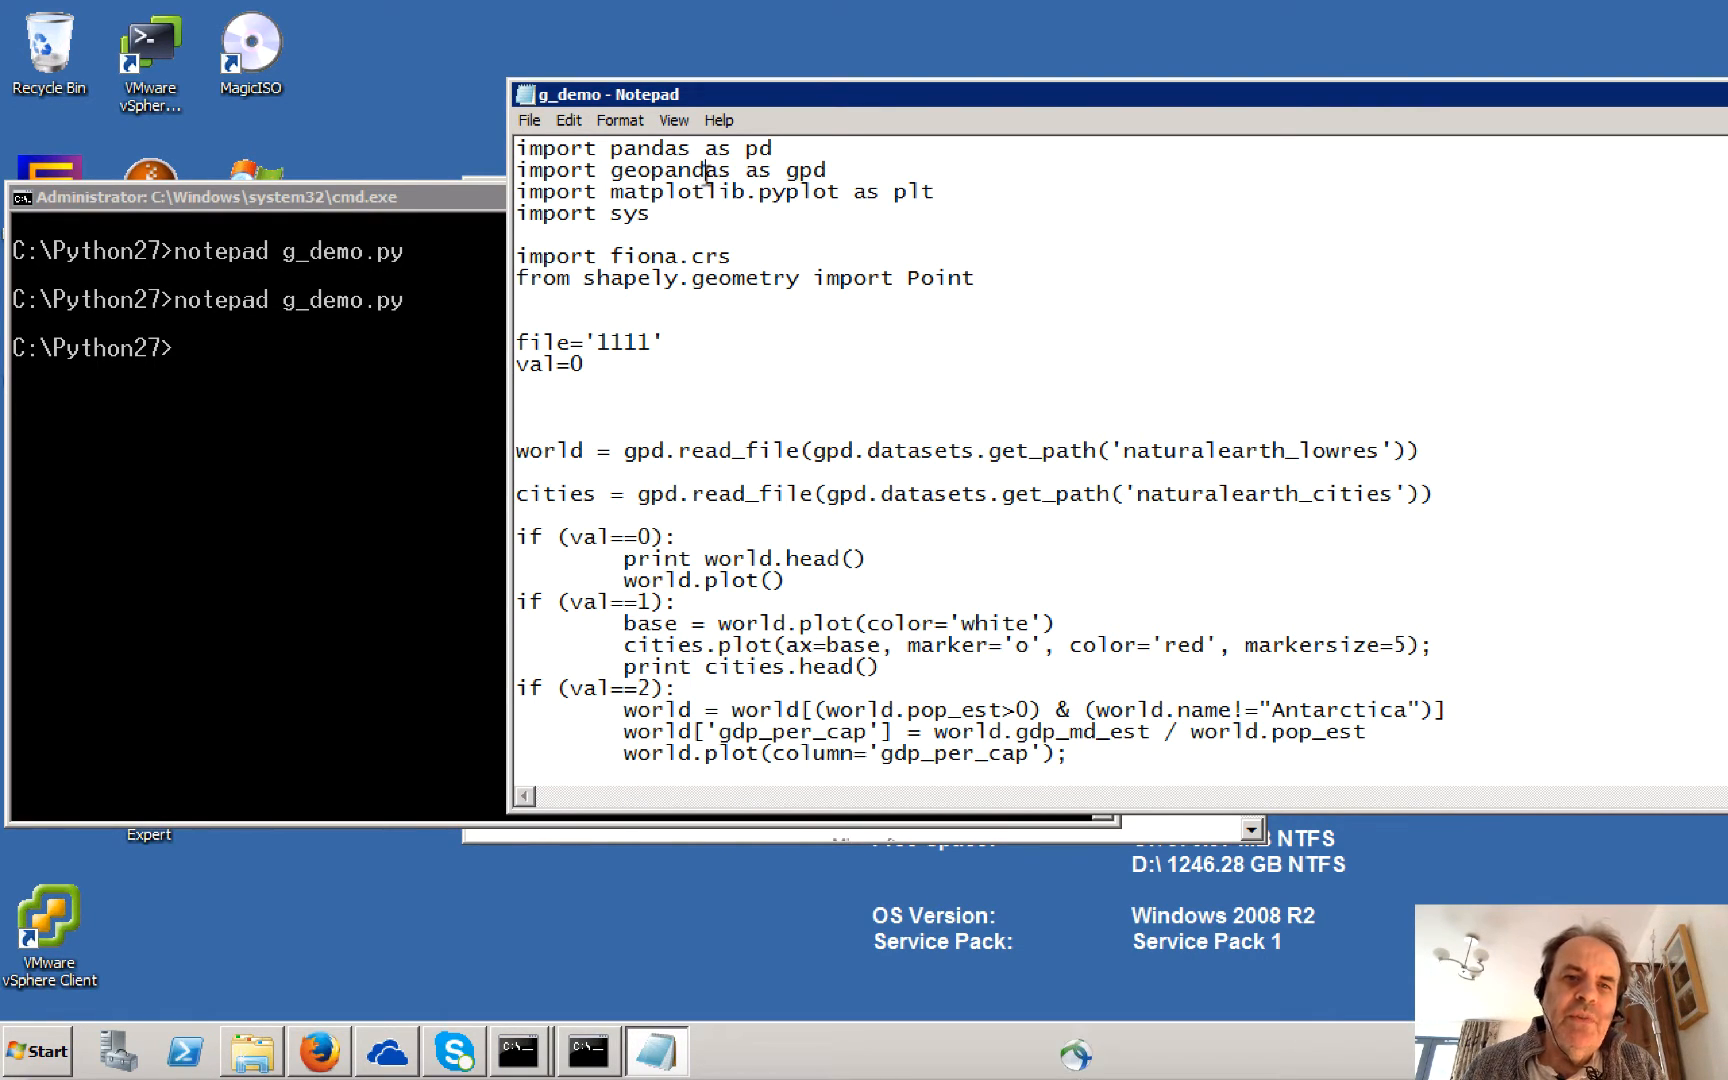
Step: Look over the g_demo.py code and change val=0 to val=-1
{"action": "double_click", "coordinate": [722, 191]}
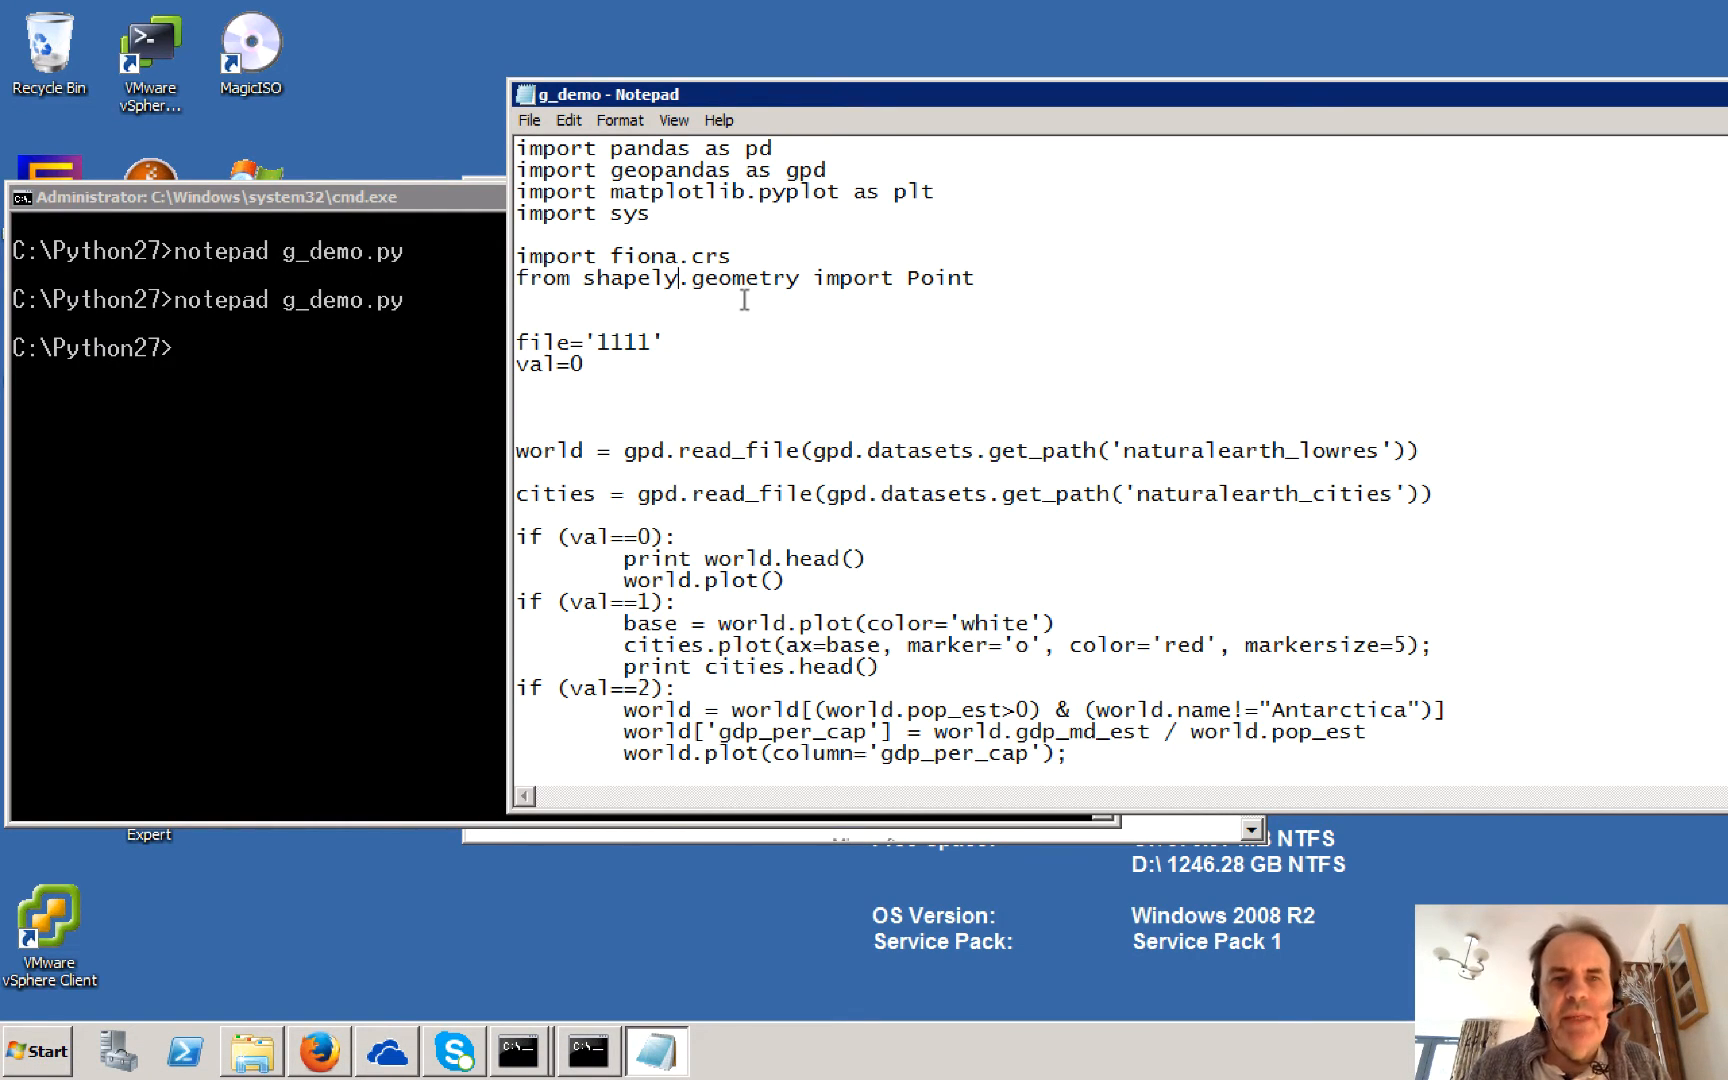
{"action": "double_click", "coordinate": [648, 148]}
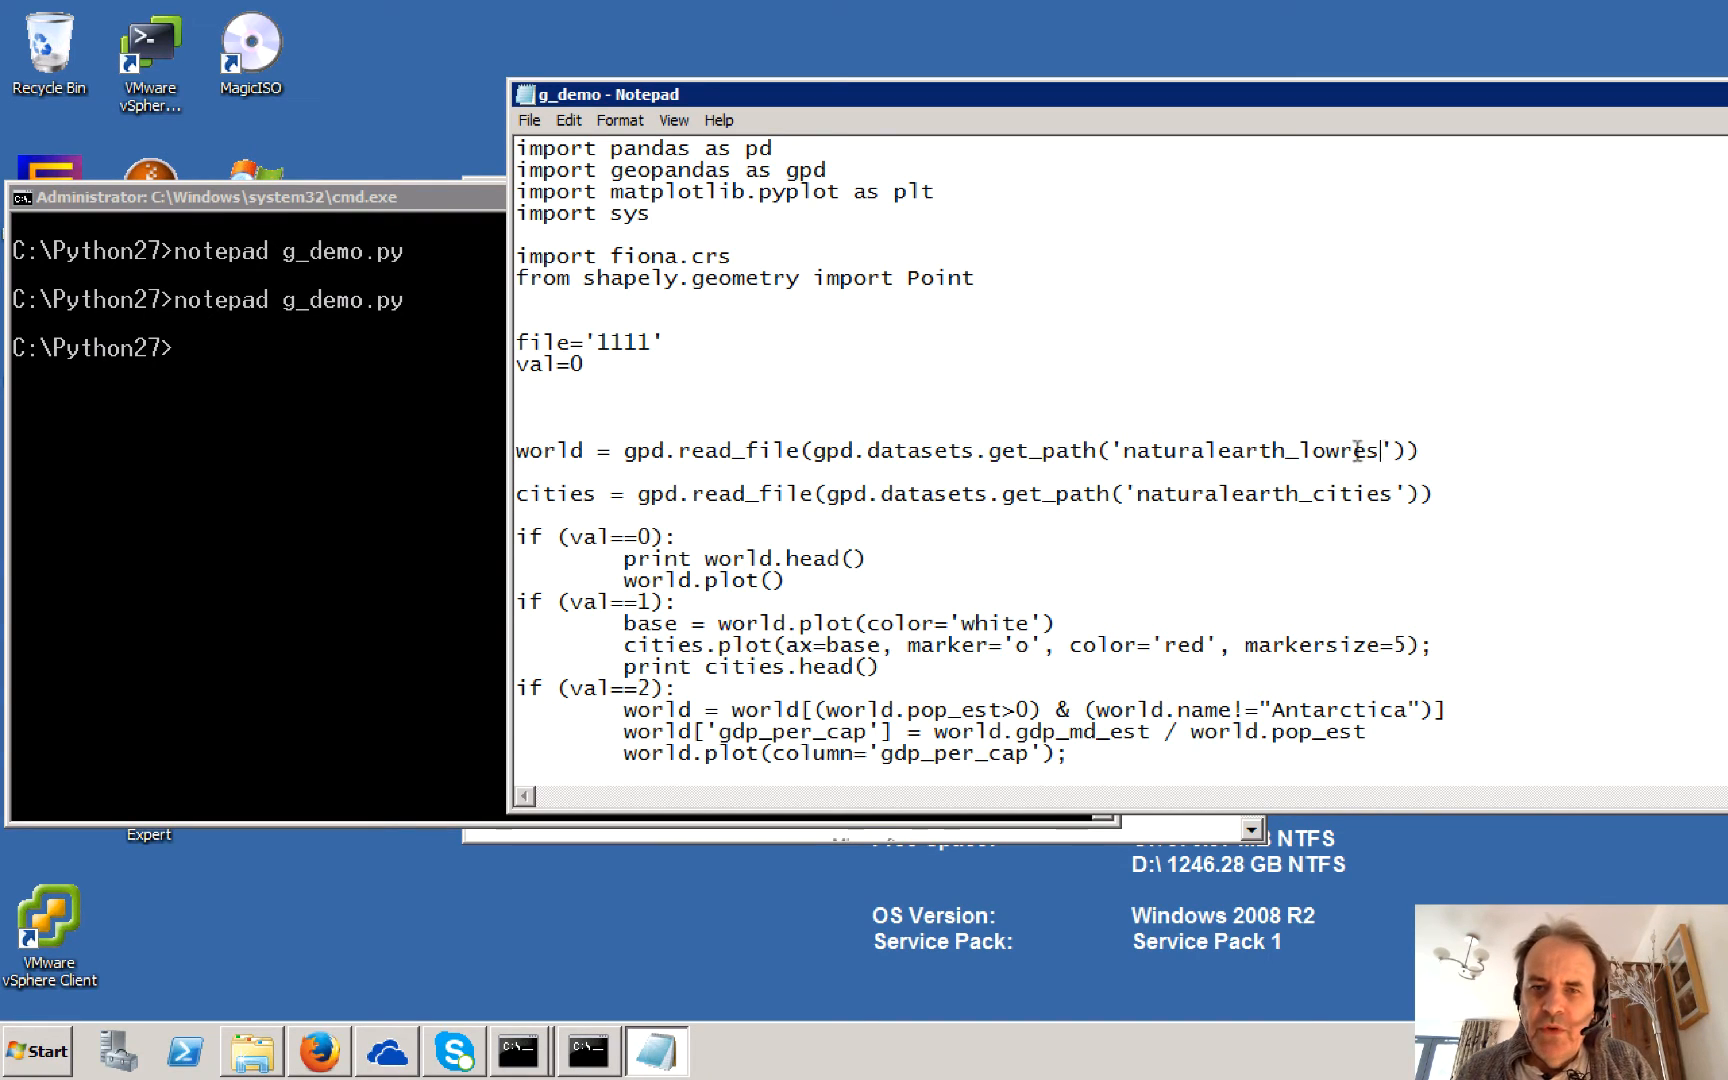
{"action": "double_click", "coordinate": [1251, 450]}
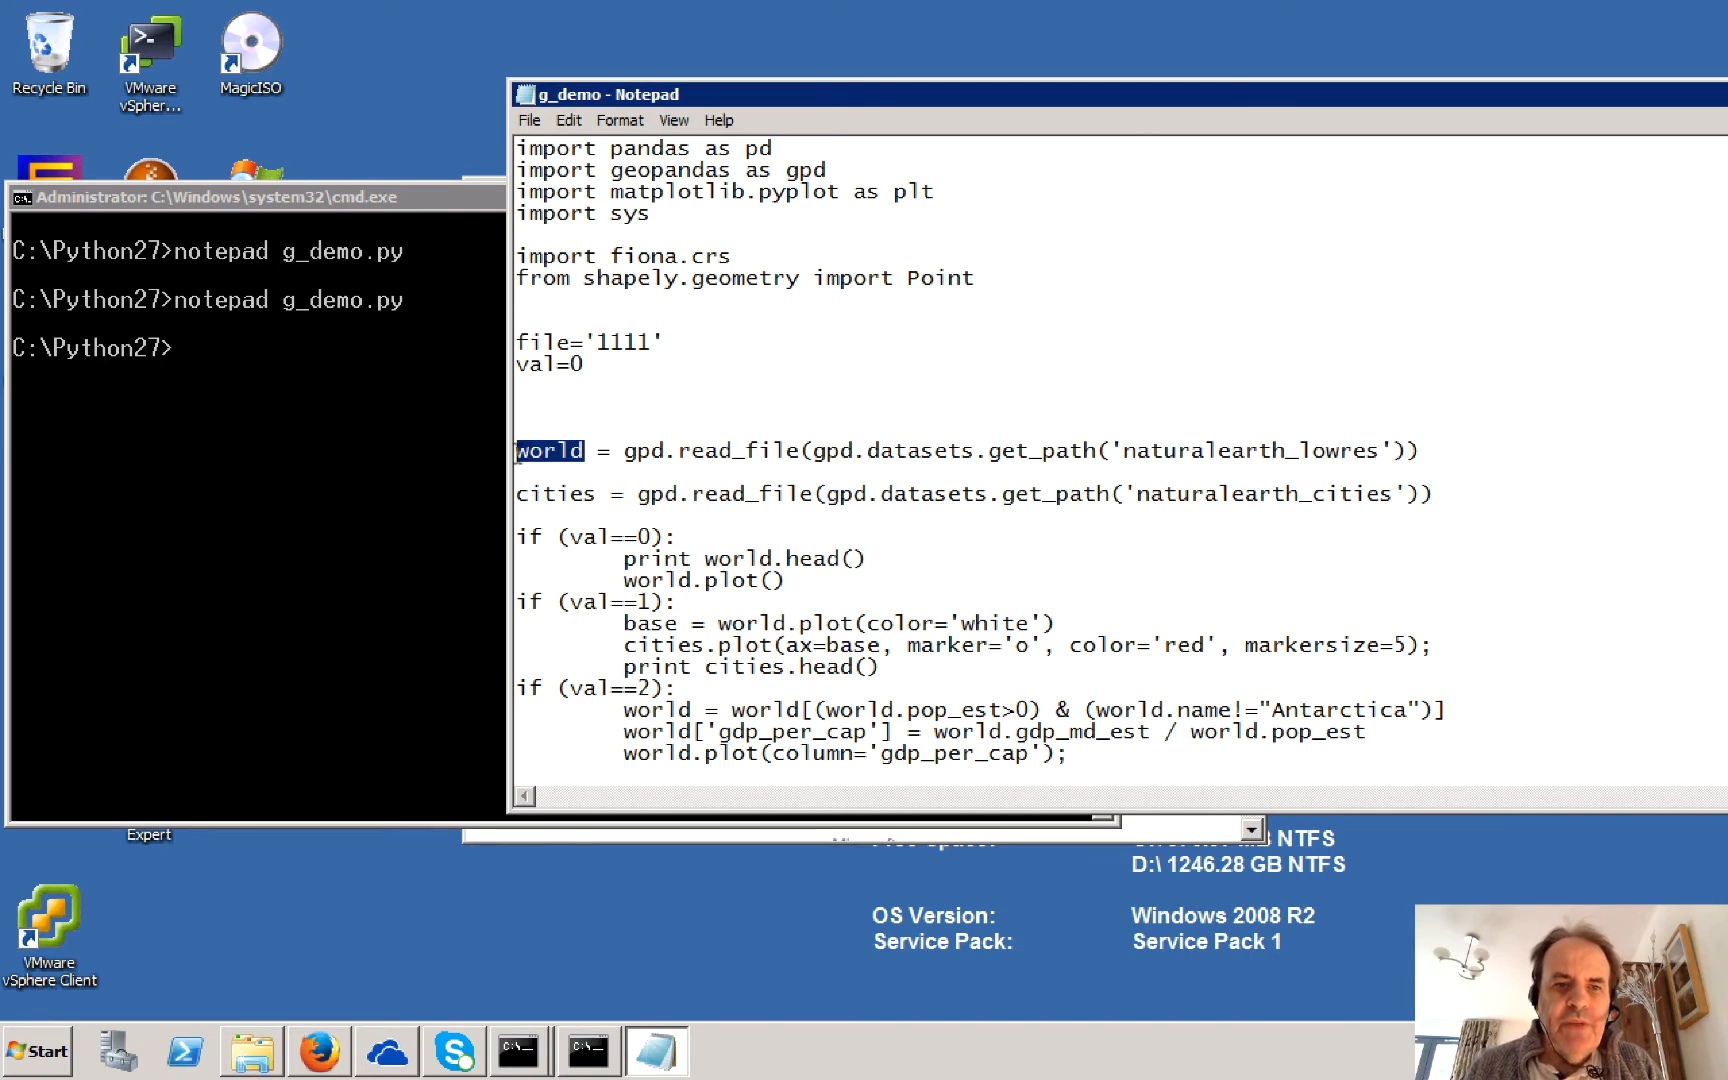
{"action": "left_click", "coordinate": [548, 450]}
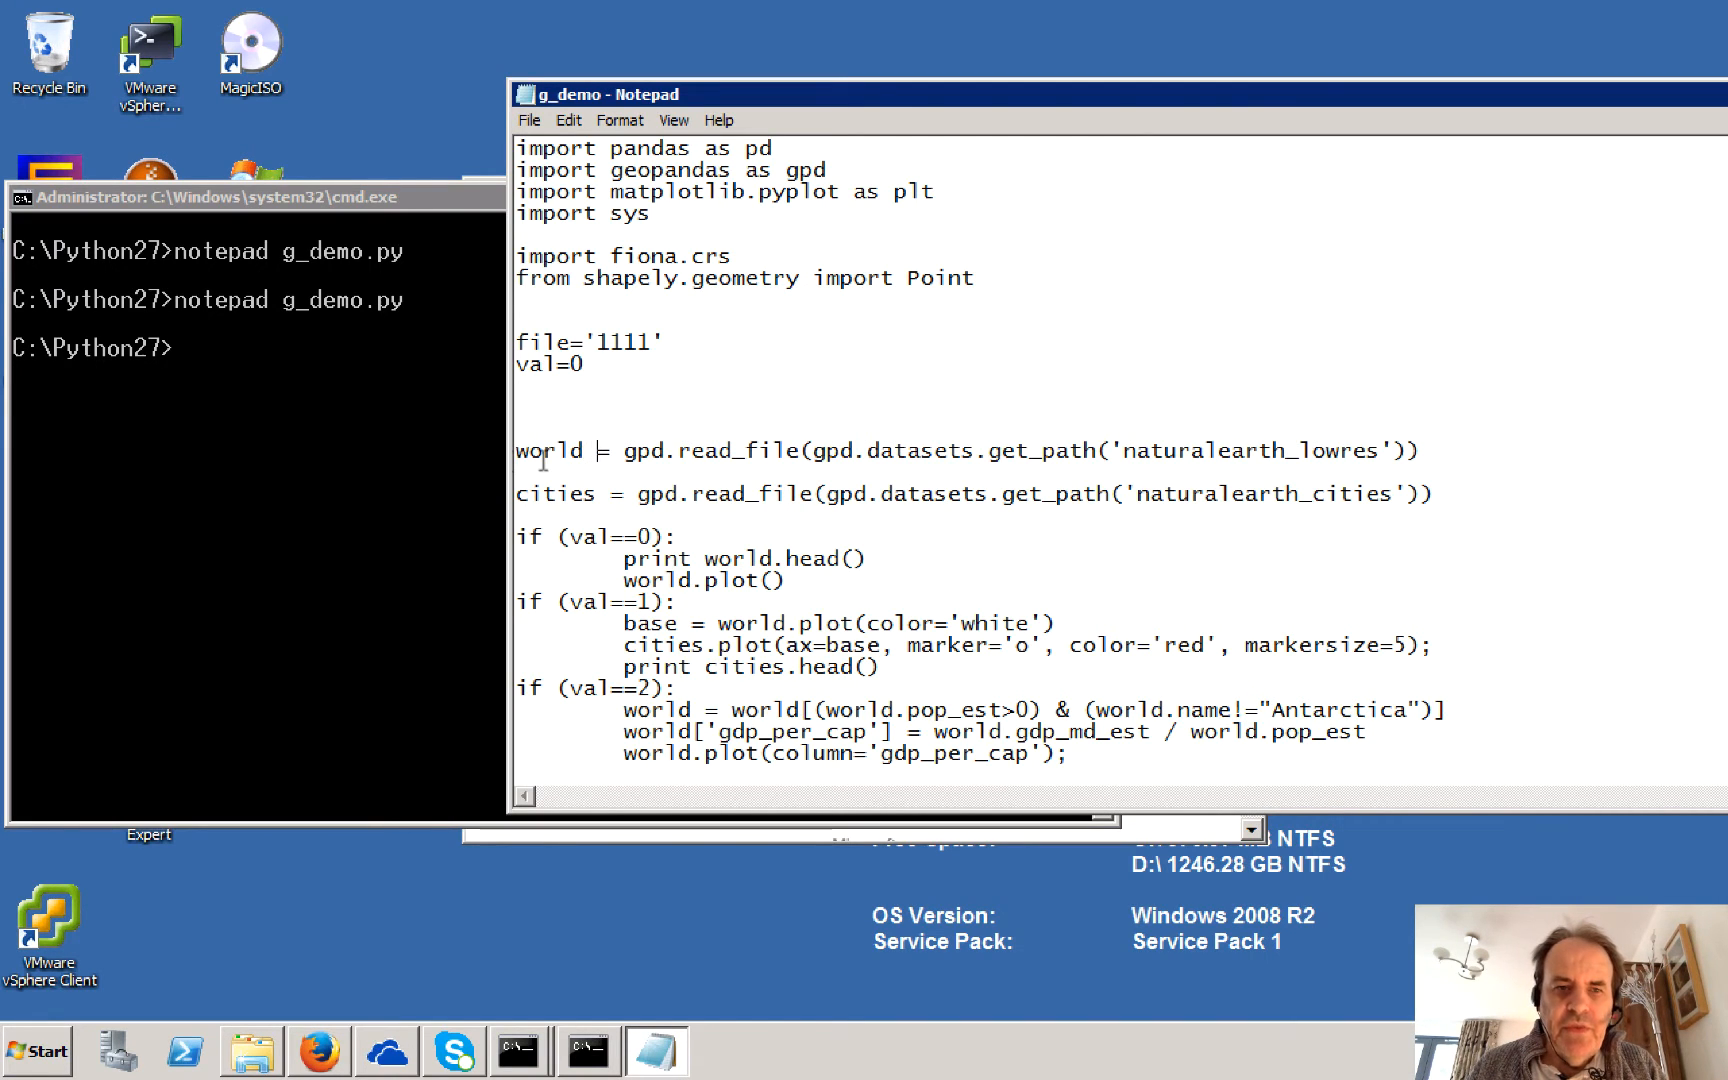
{"action": "double_click", "coordinate": [555, 493]}
{"action": "type", "text": "-1"}
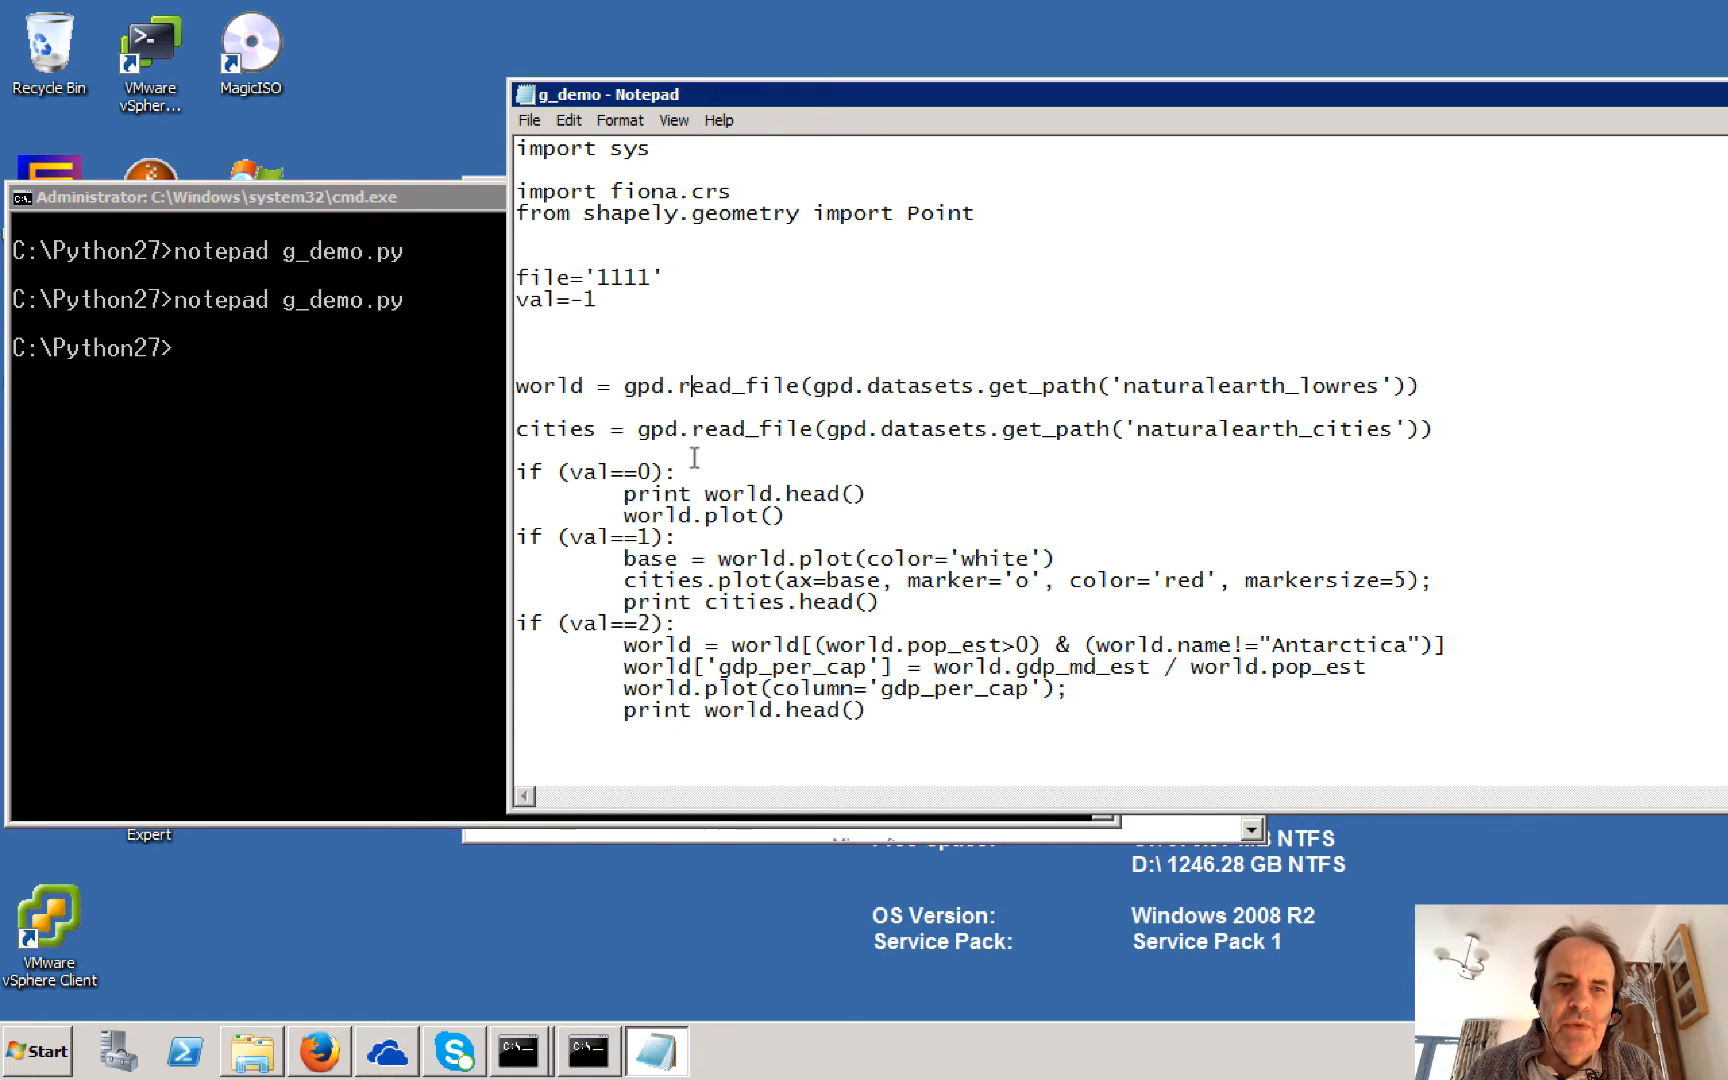
{"action": "mouse_move", "coordinate": [824, 540]}
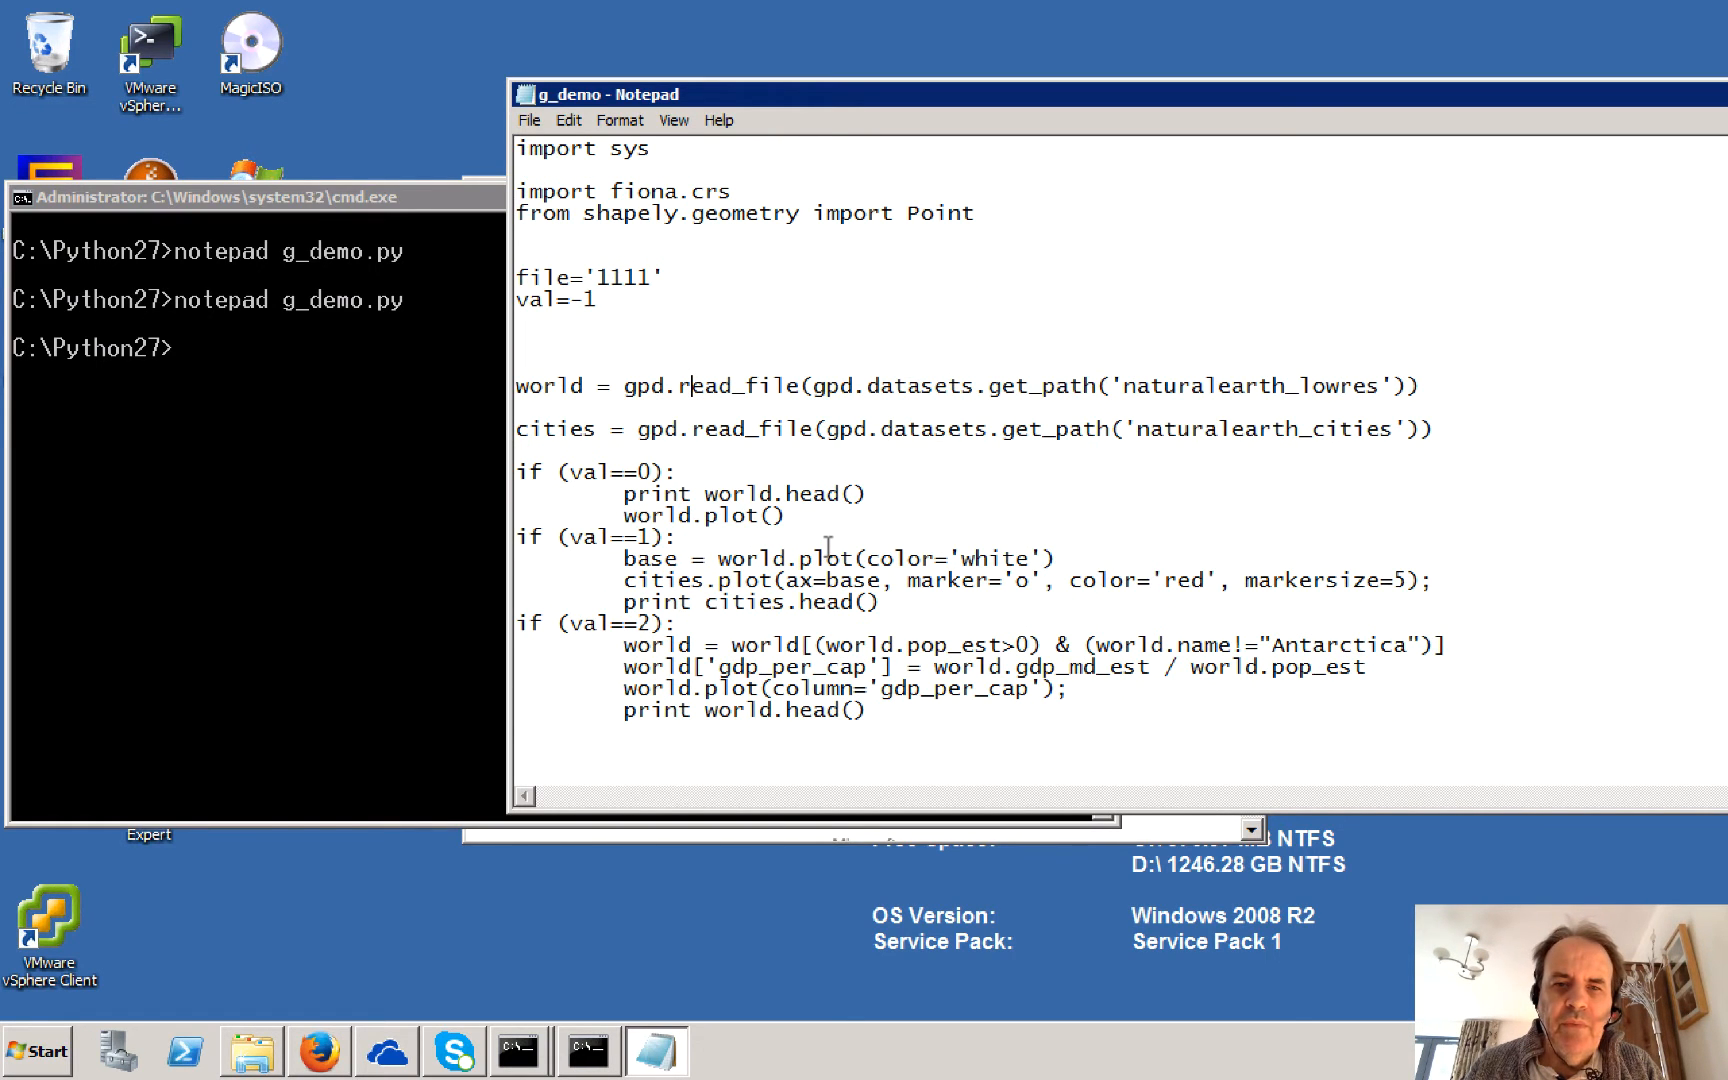
{"action": "scroll", "scroll_direction": "down", "scroll_amount": 3}
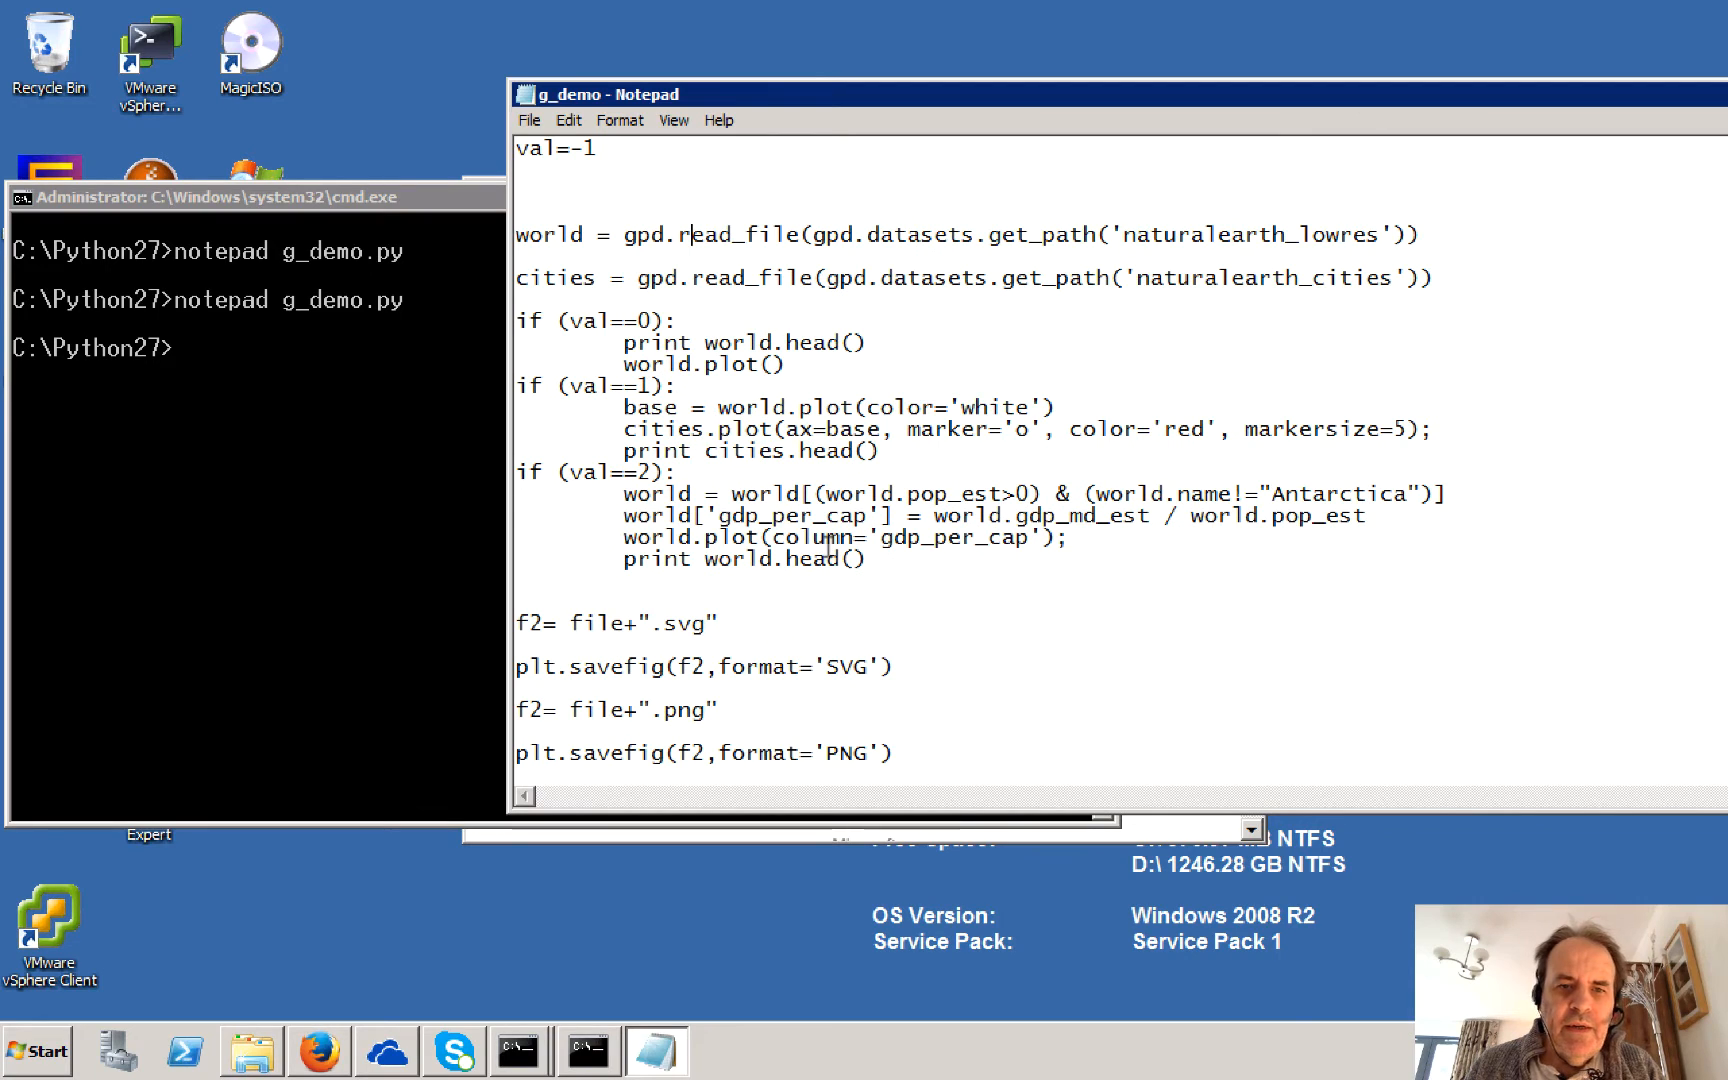
{"action": "mouse_move", "coordinate": [771, 614]}
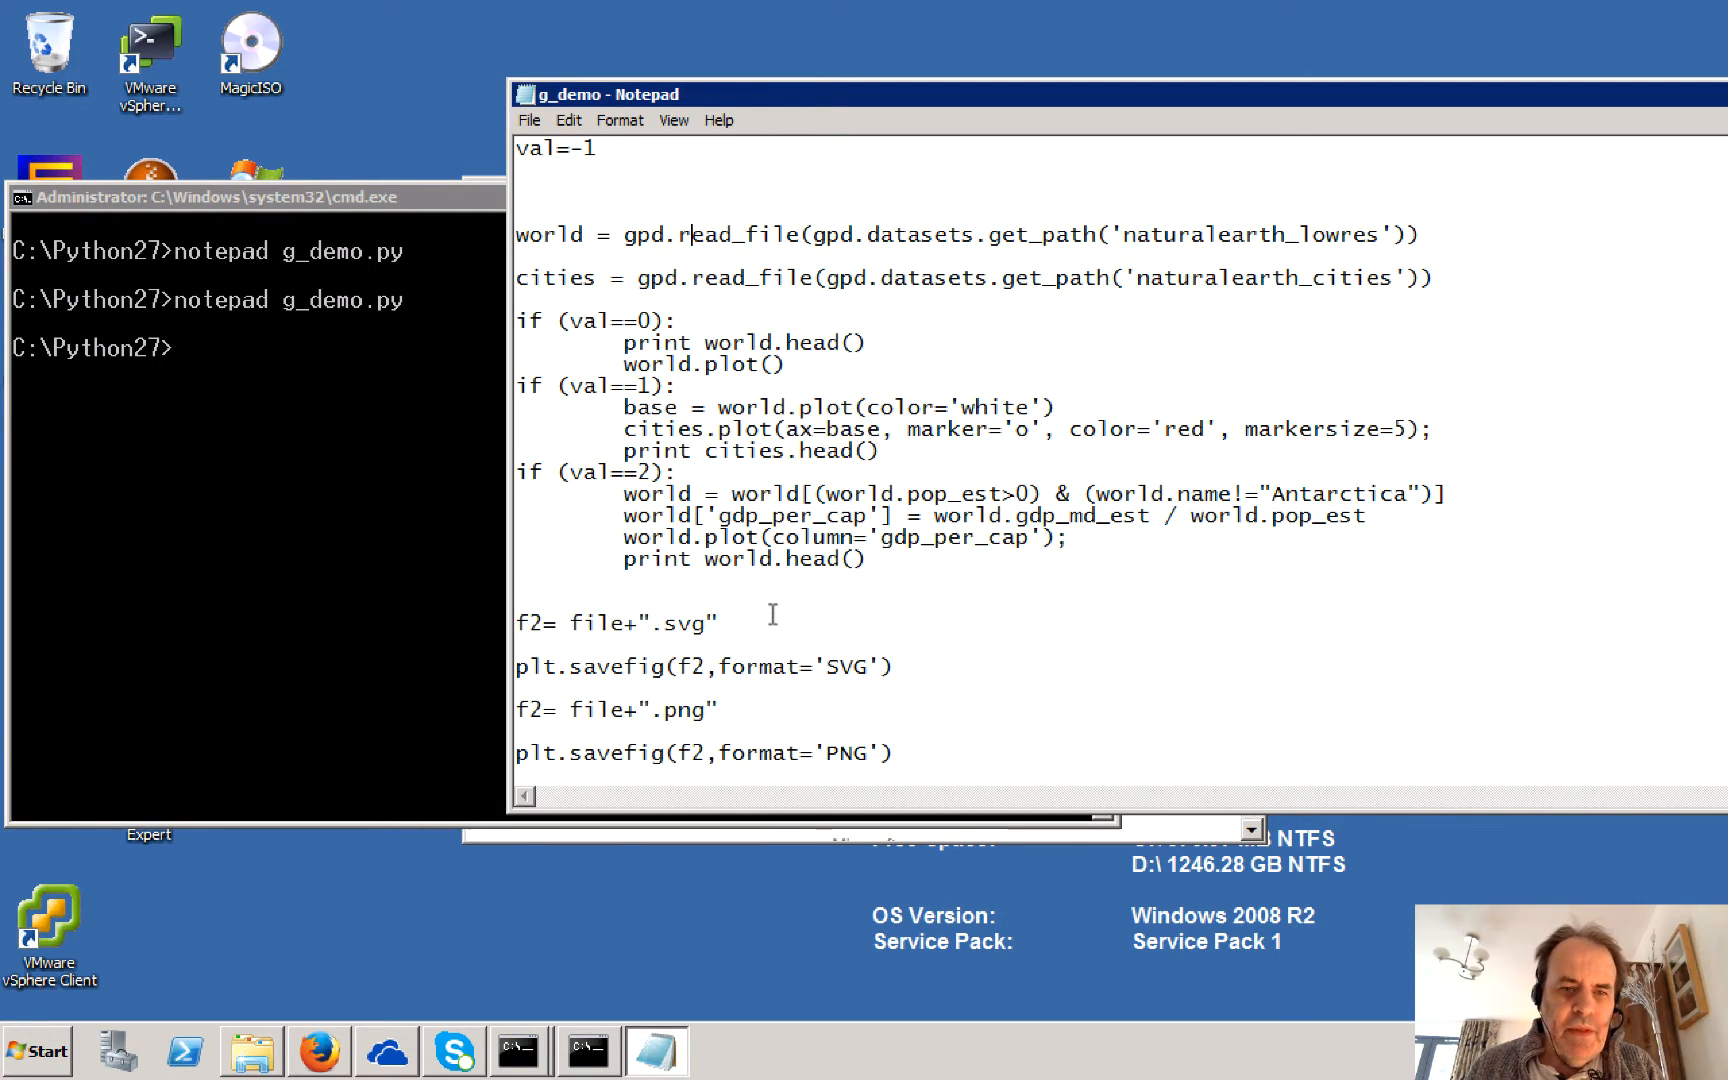
{"action": "scroll", "scroll_direction": "up", "scroll_amount": 3}
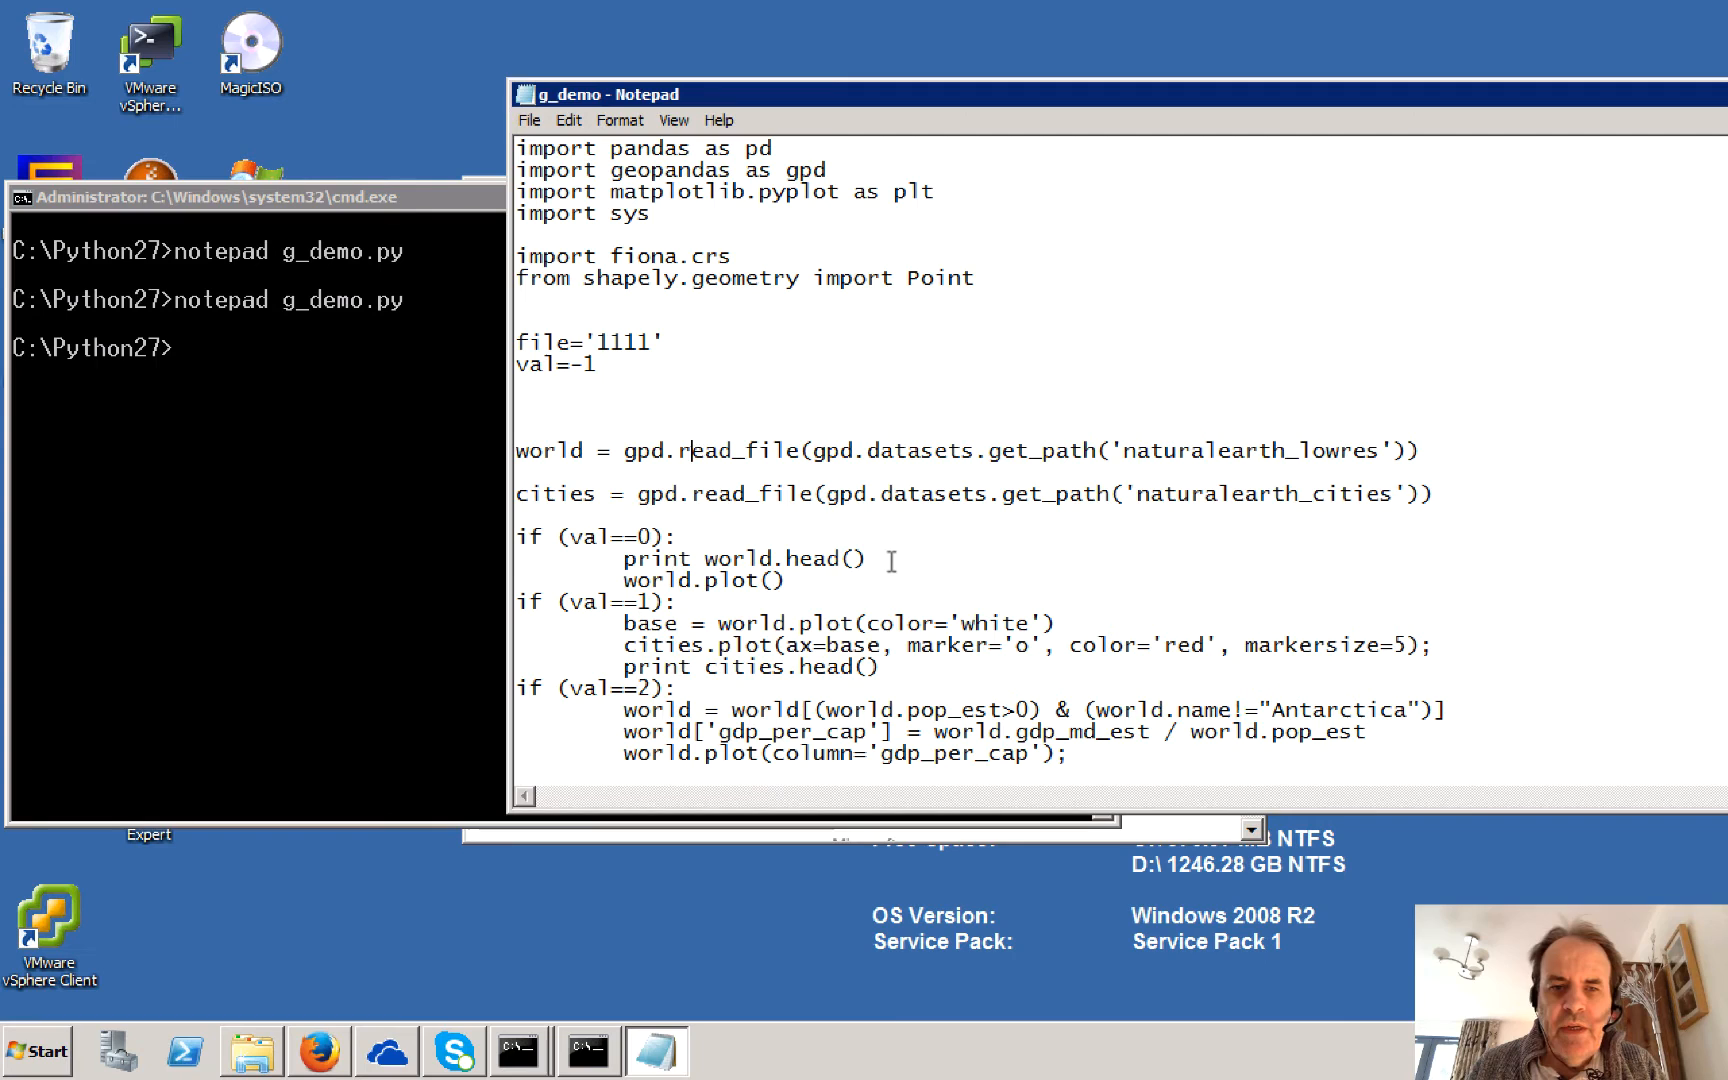
Step: Insert a 'print world' line after the cities read_file line
{"action": "left_click", "coordinate": [606, 364]}
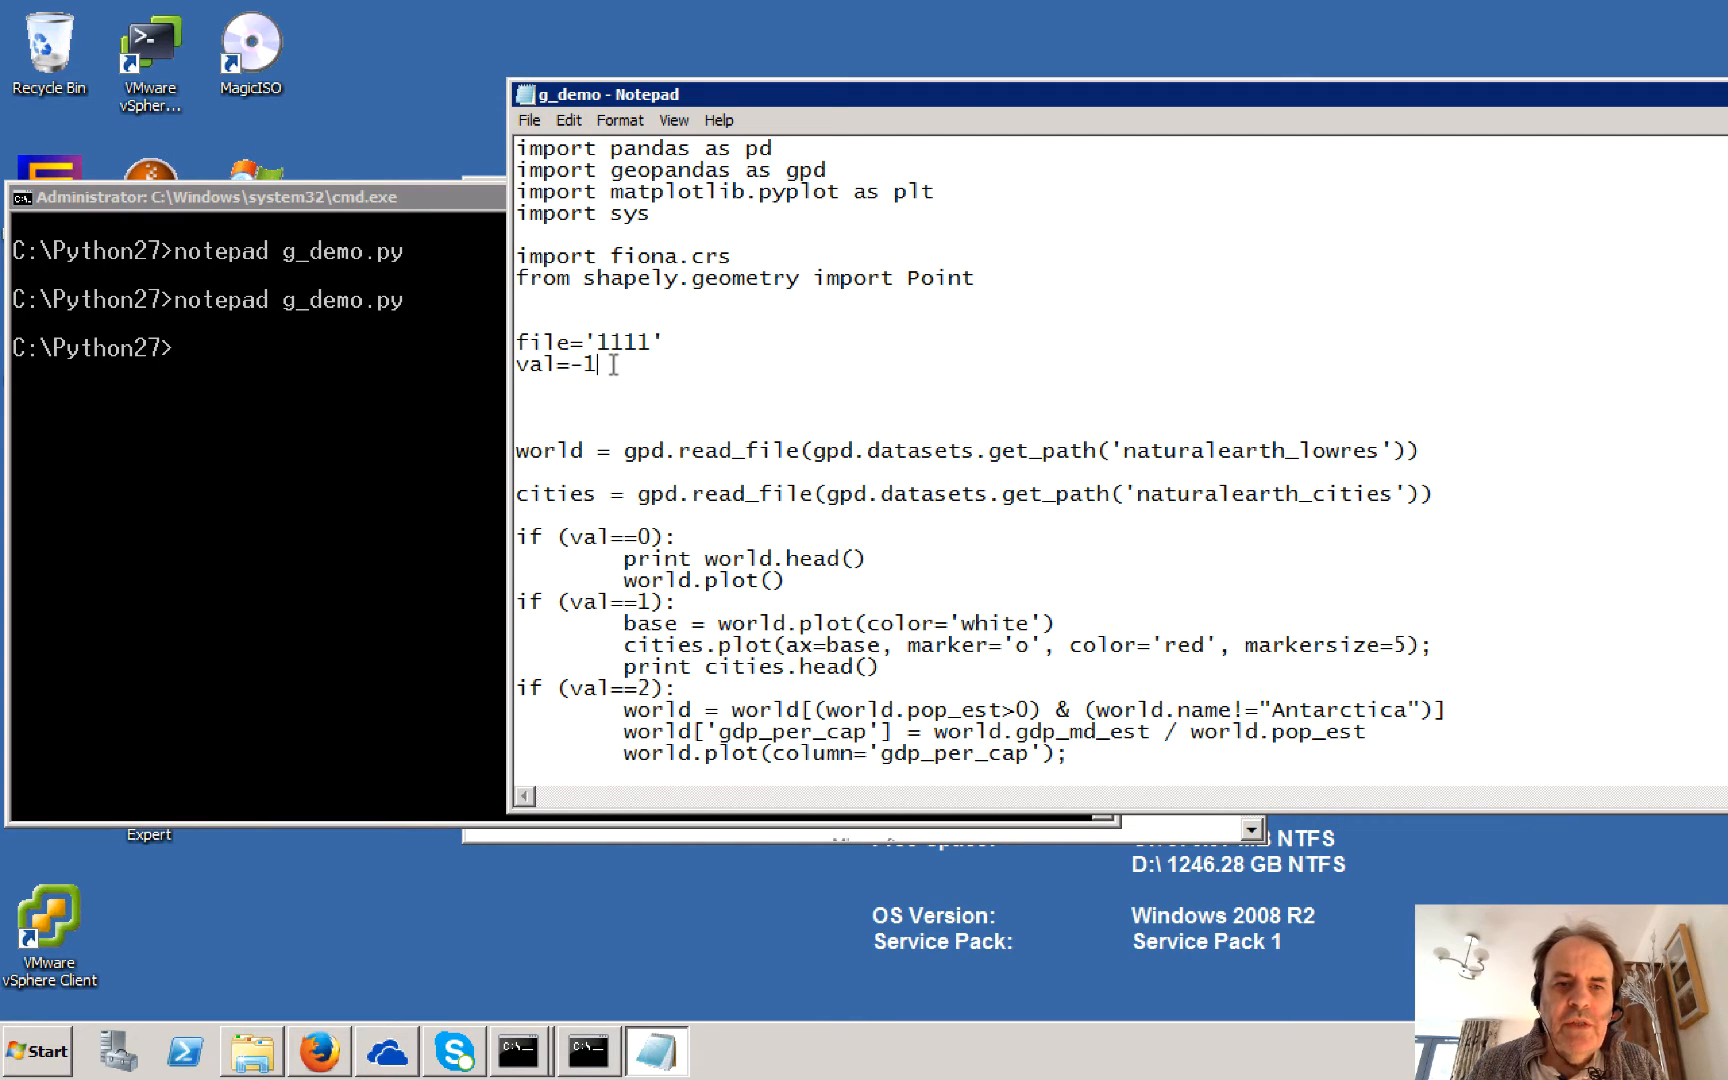
{"action": "mouse_move", "coordinate": [562, 518]}
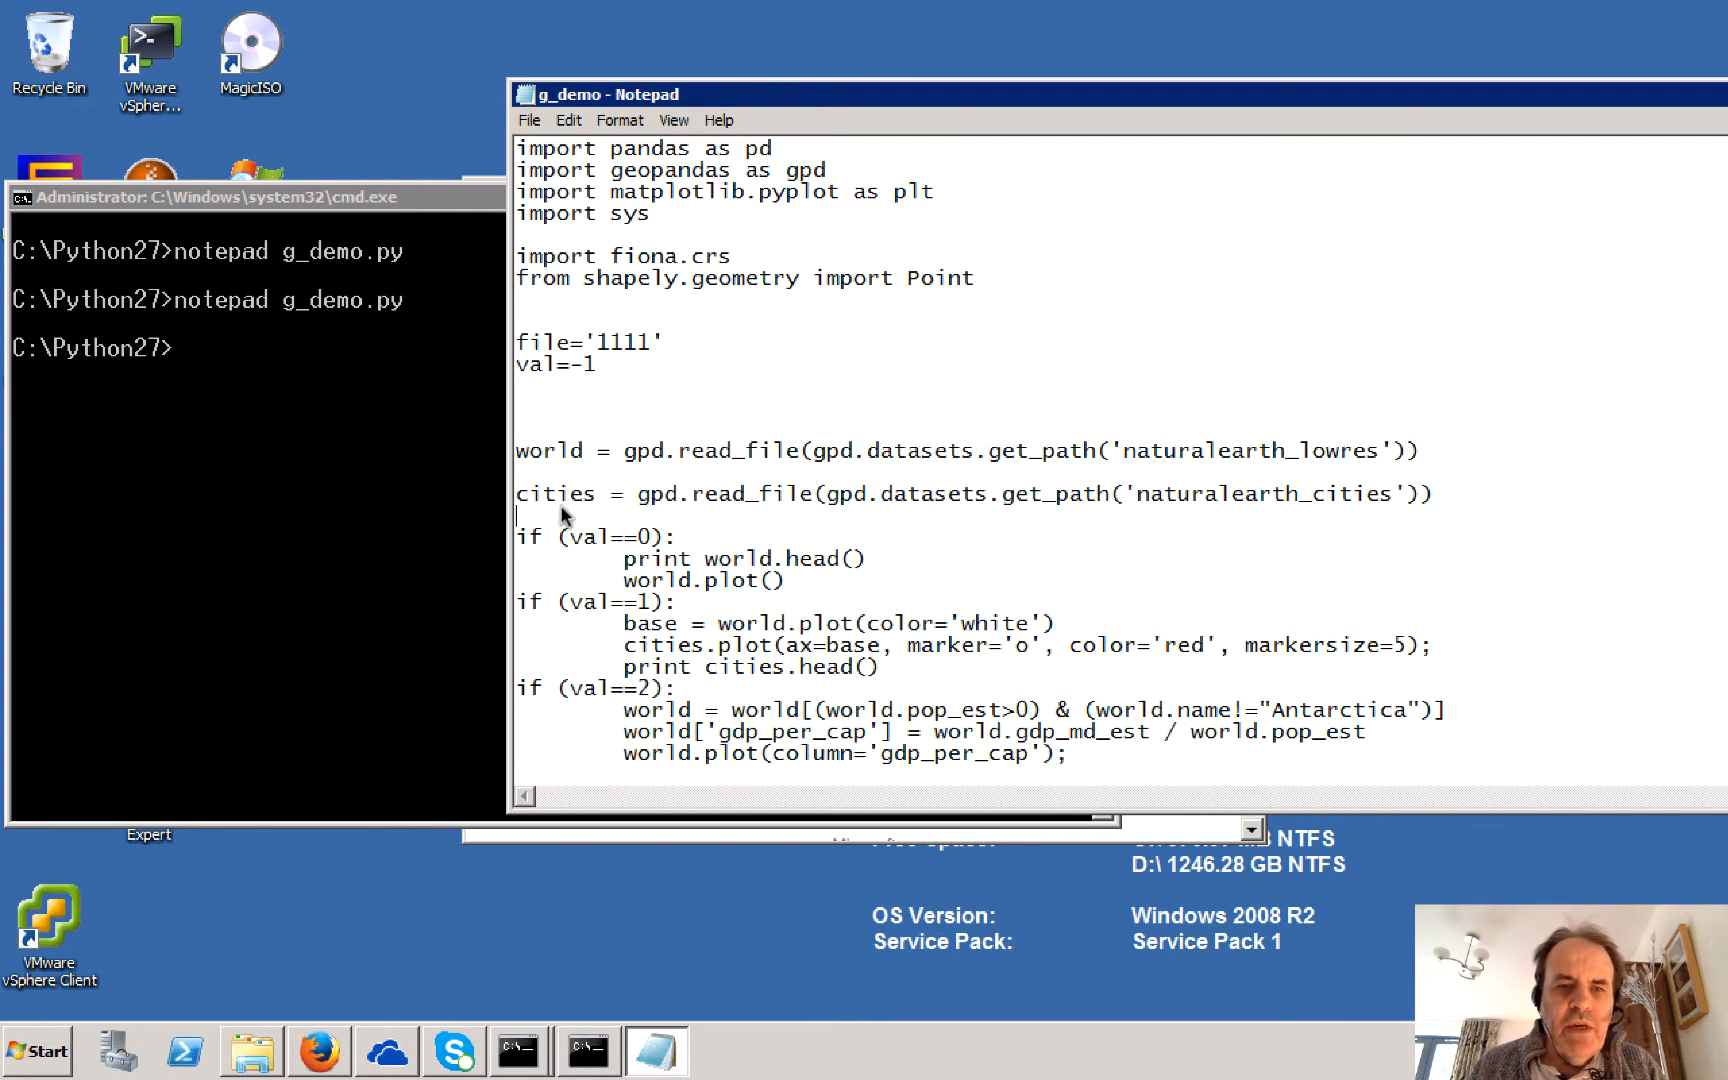
{"action": "type", "text": "print"}
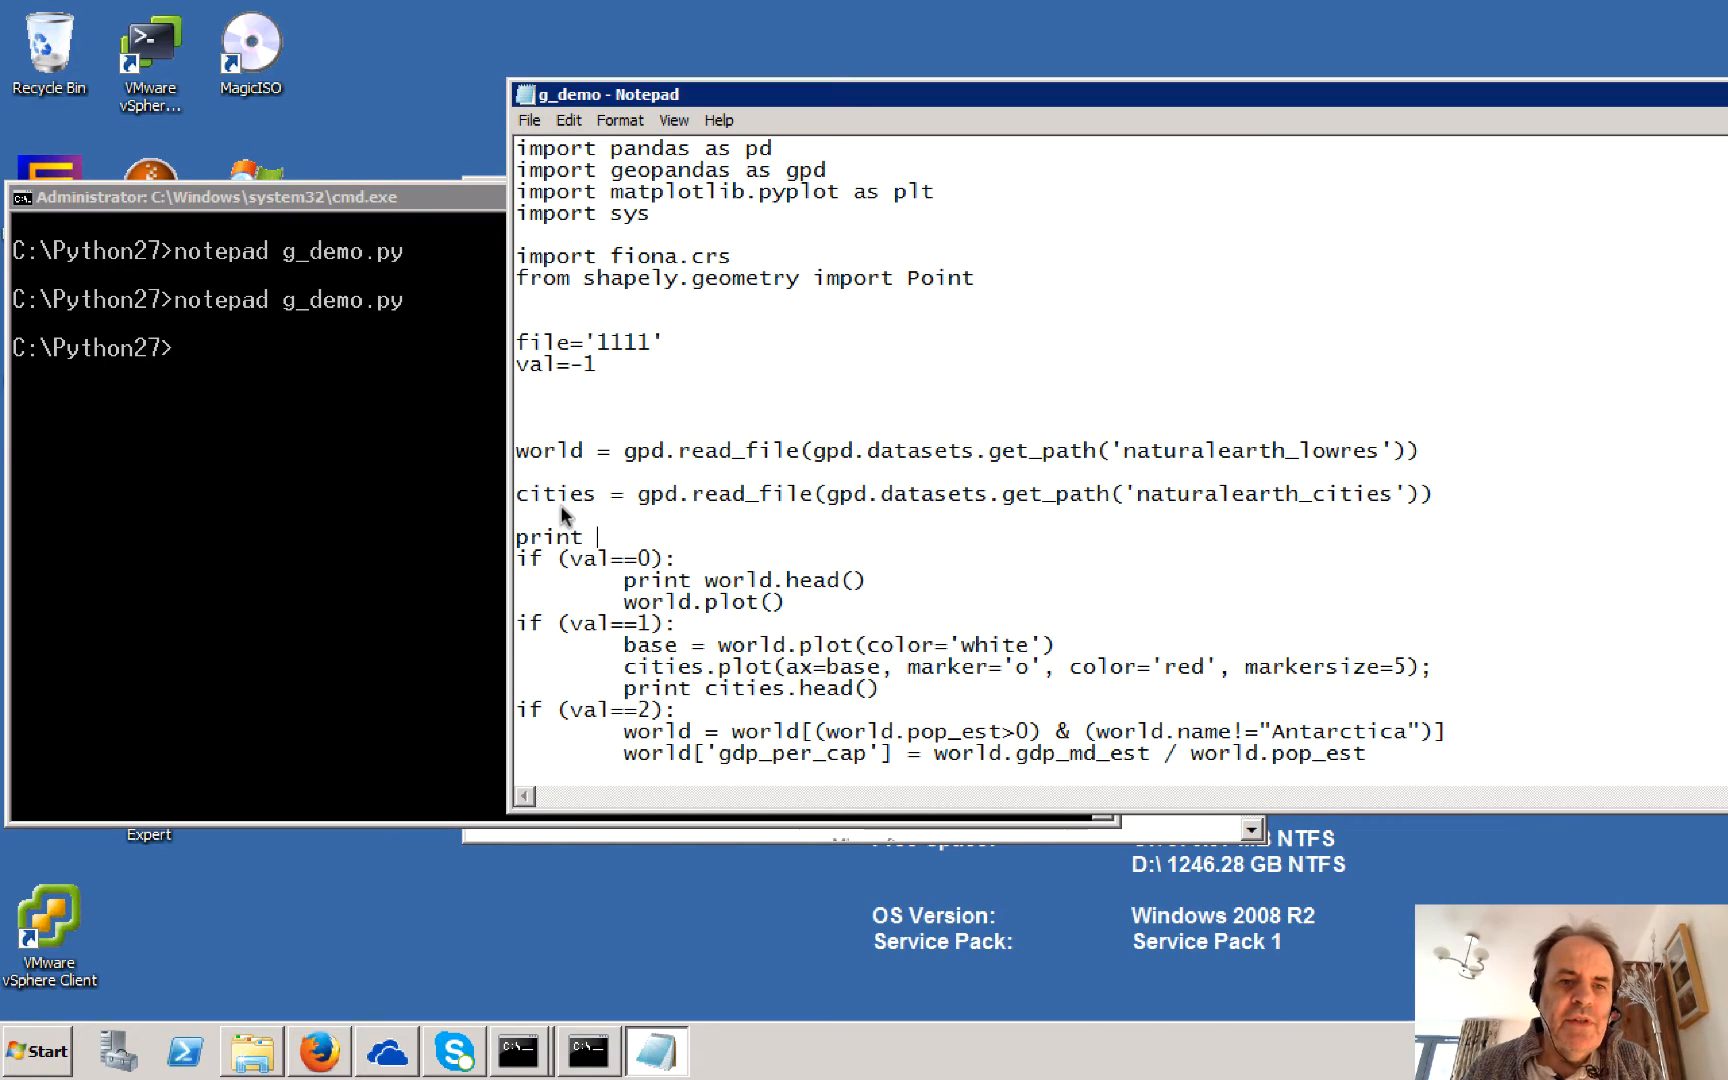
{"action": "type", "text": "world."}
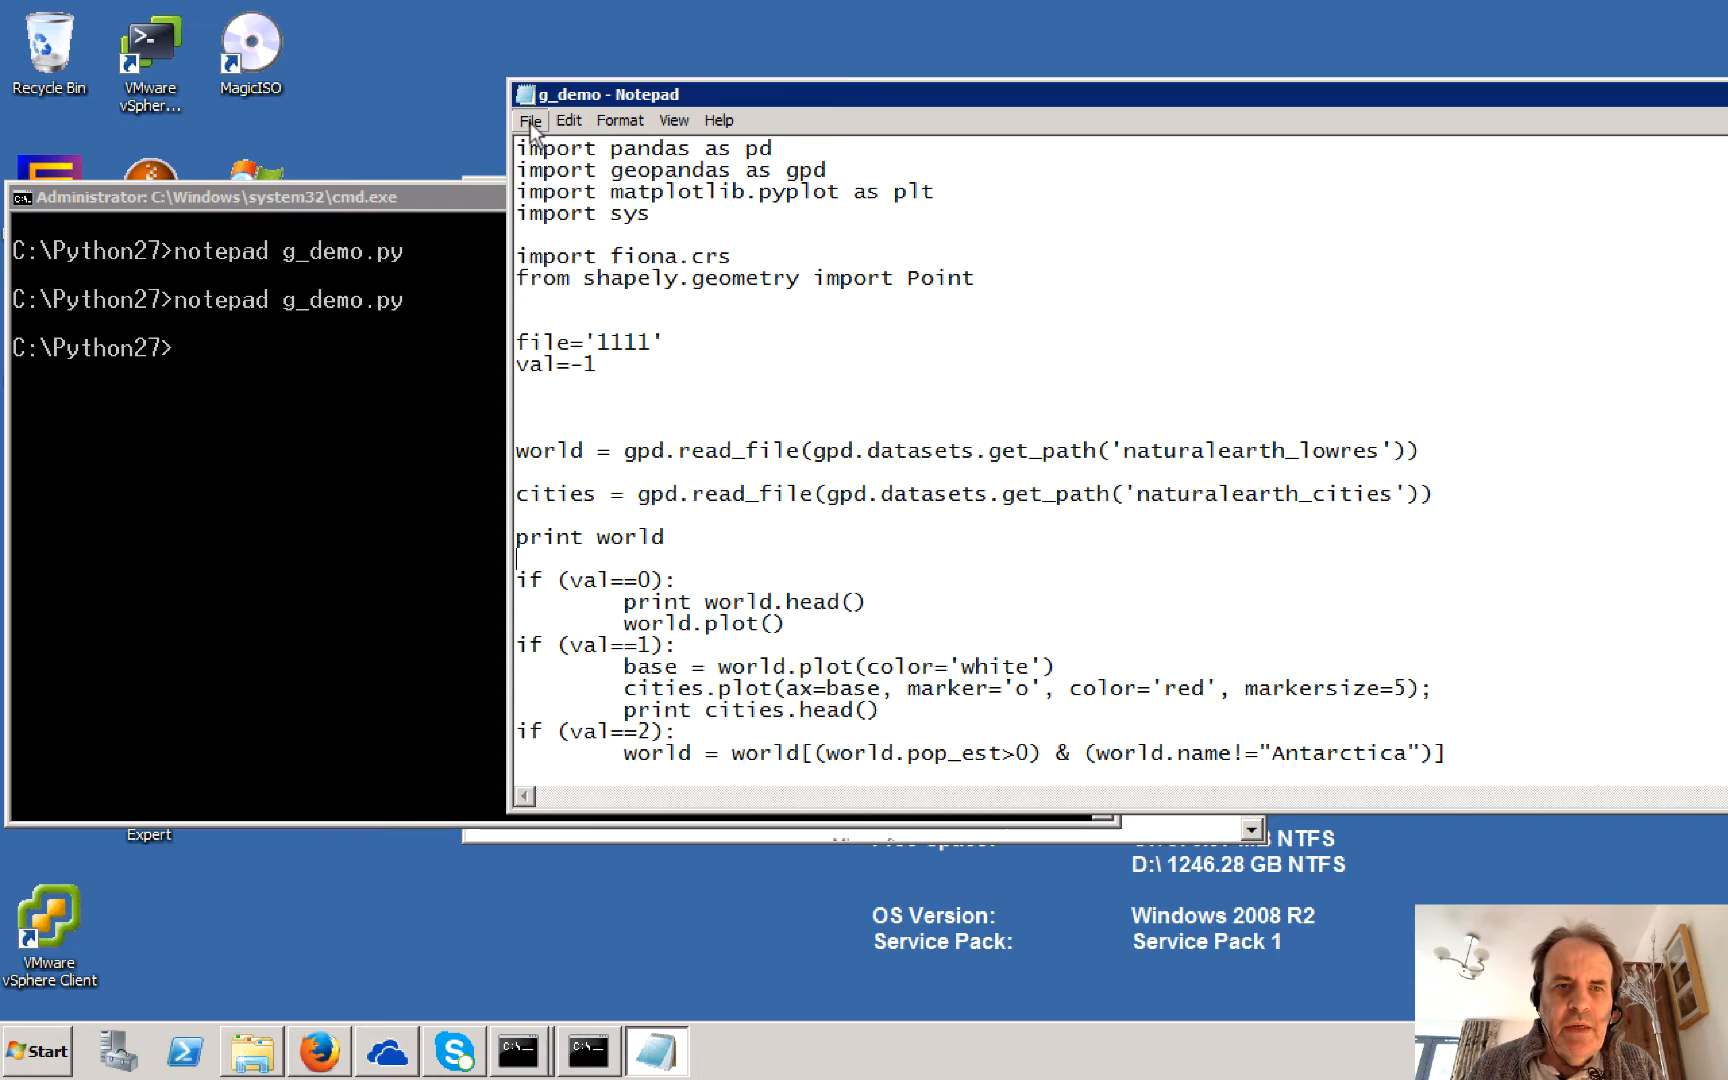
Step: Run python g_demo.py and scroll through the printed world table with continent and gdp_md_est
{"action": "left_click", "coordinate": [253, 441]}
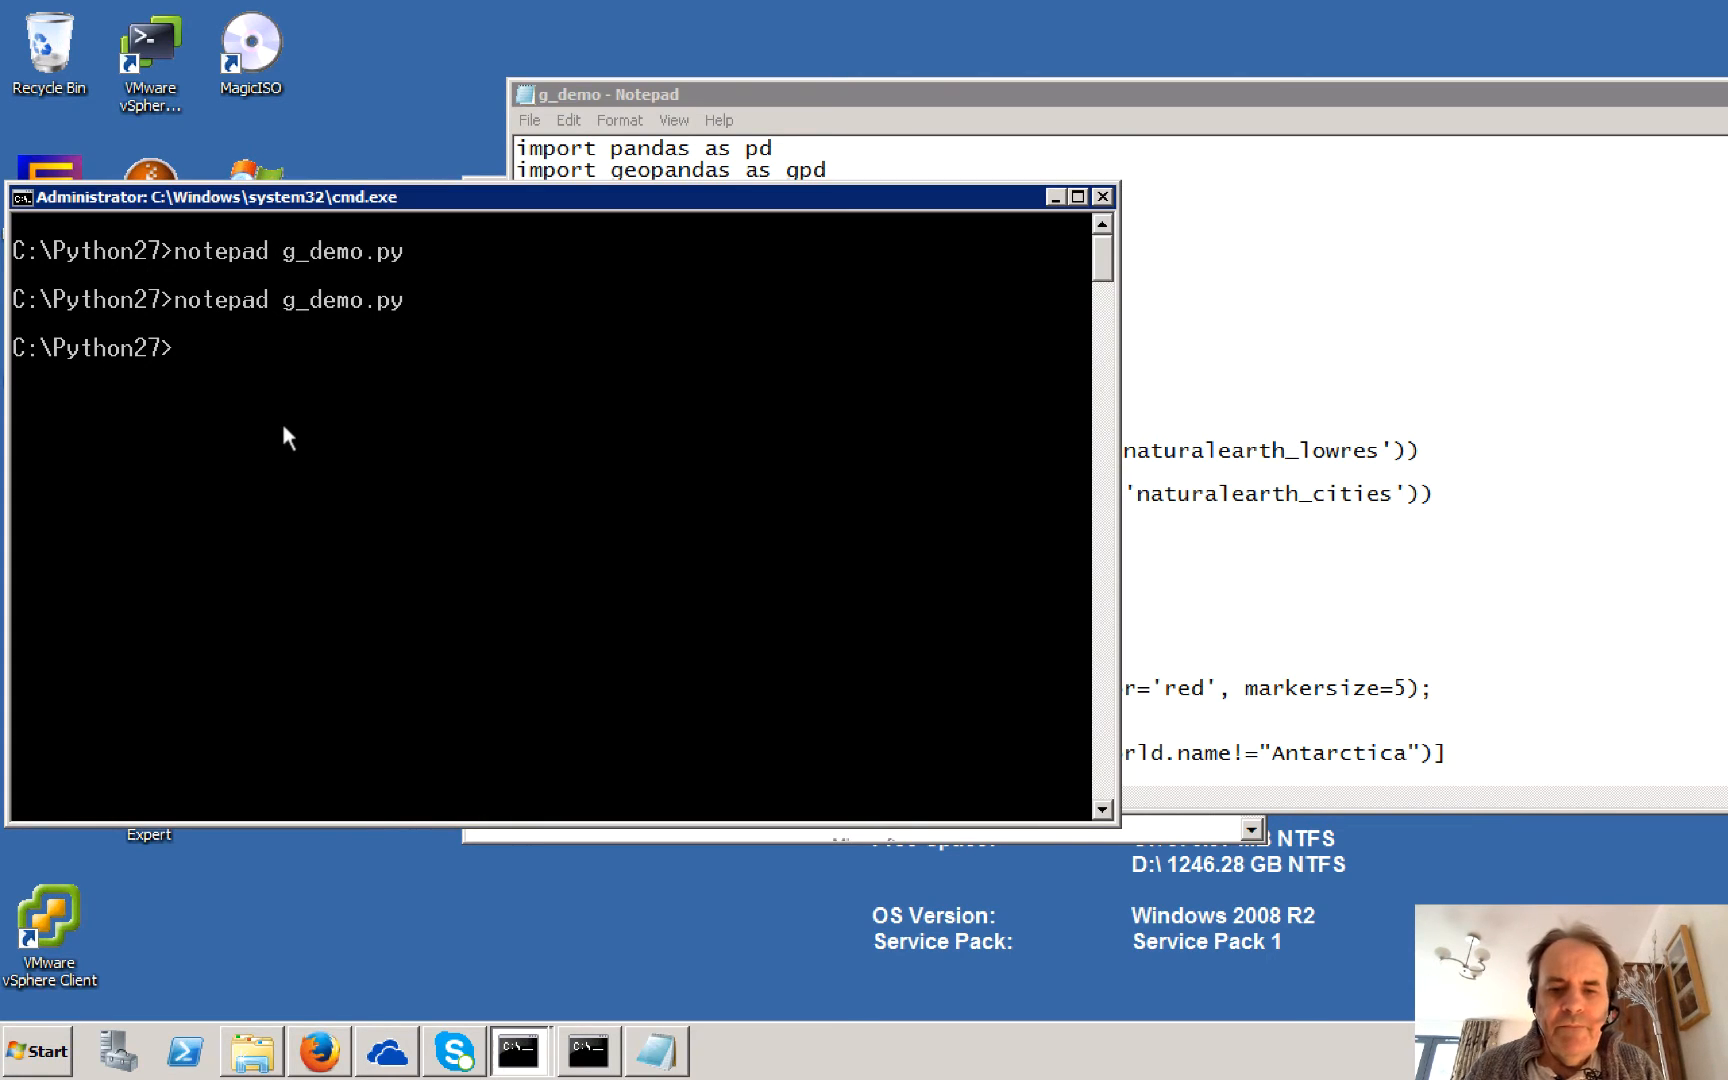
{"action": "type", "text": "python d"}
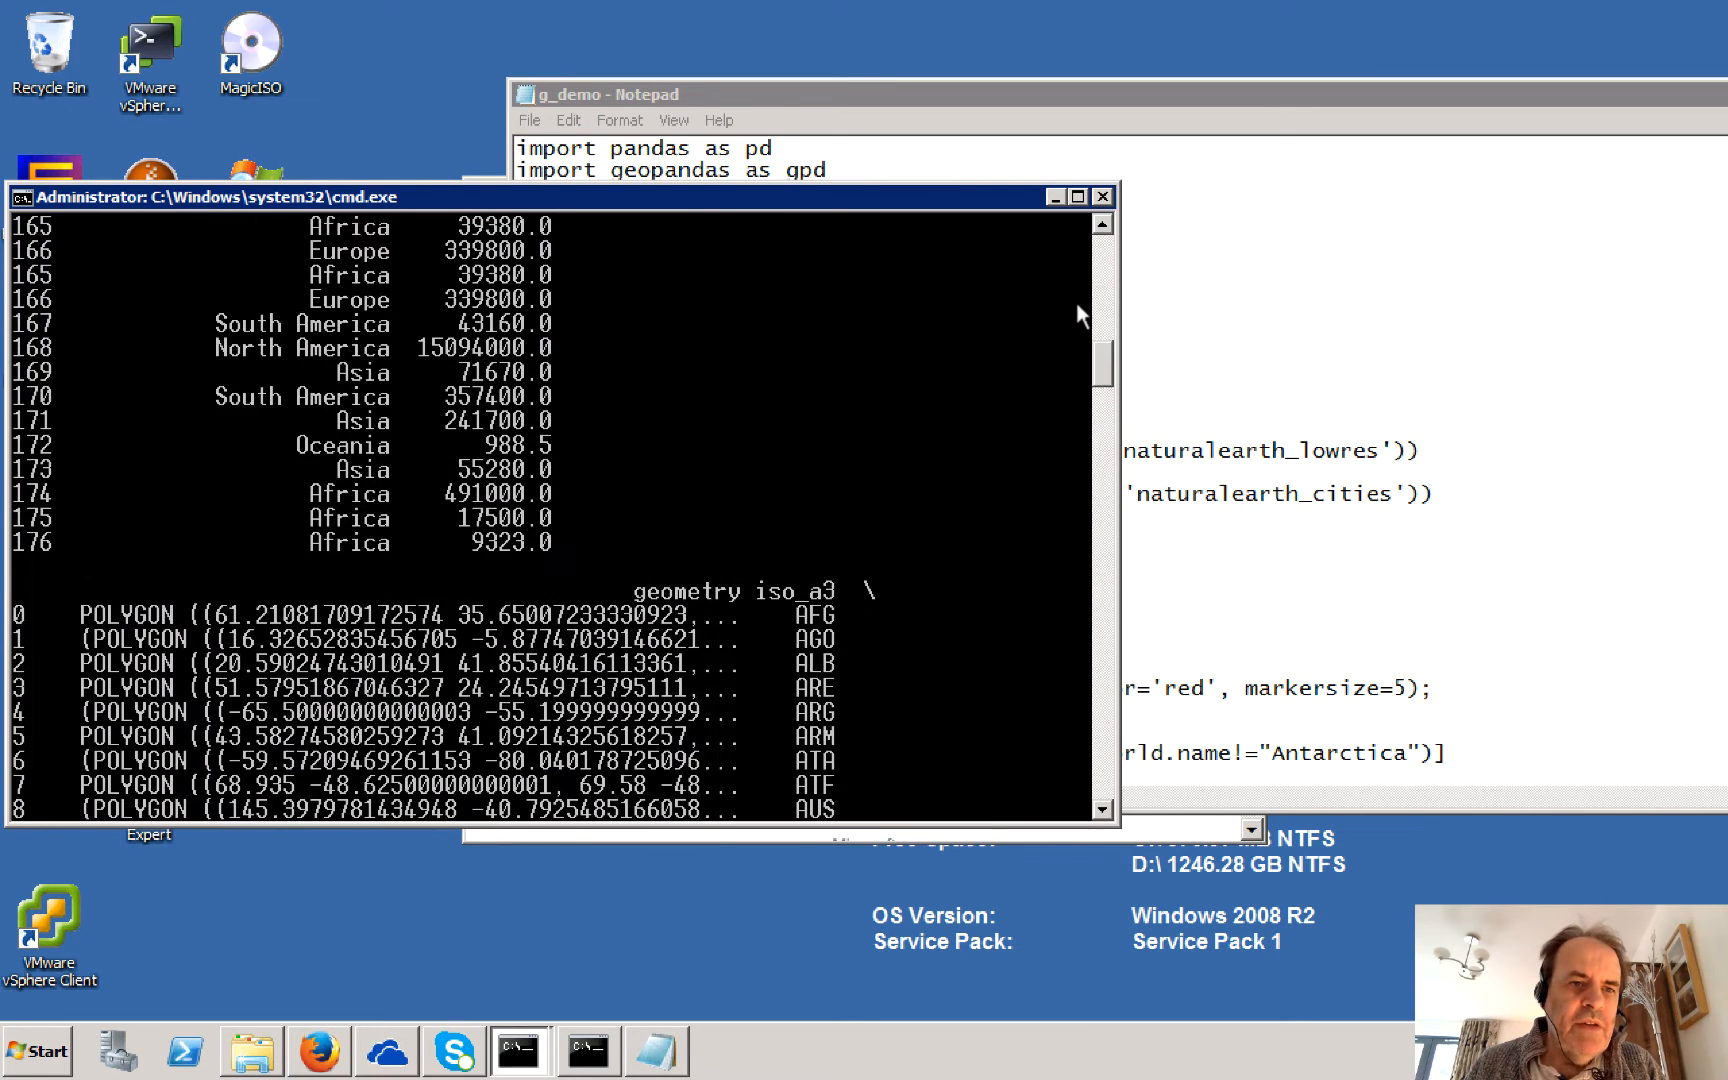
{"action": "scroll", "scroll_direction": "up", "scroll_amount": 3}
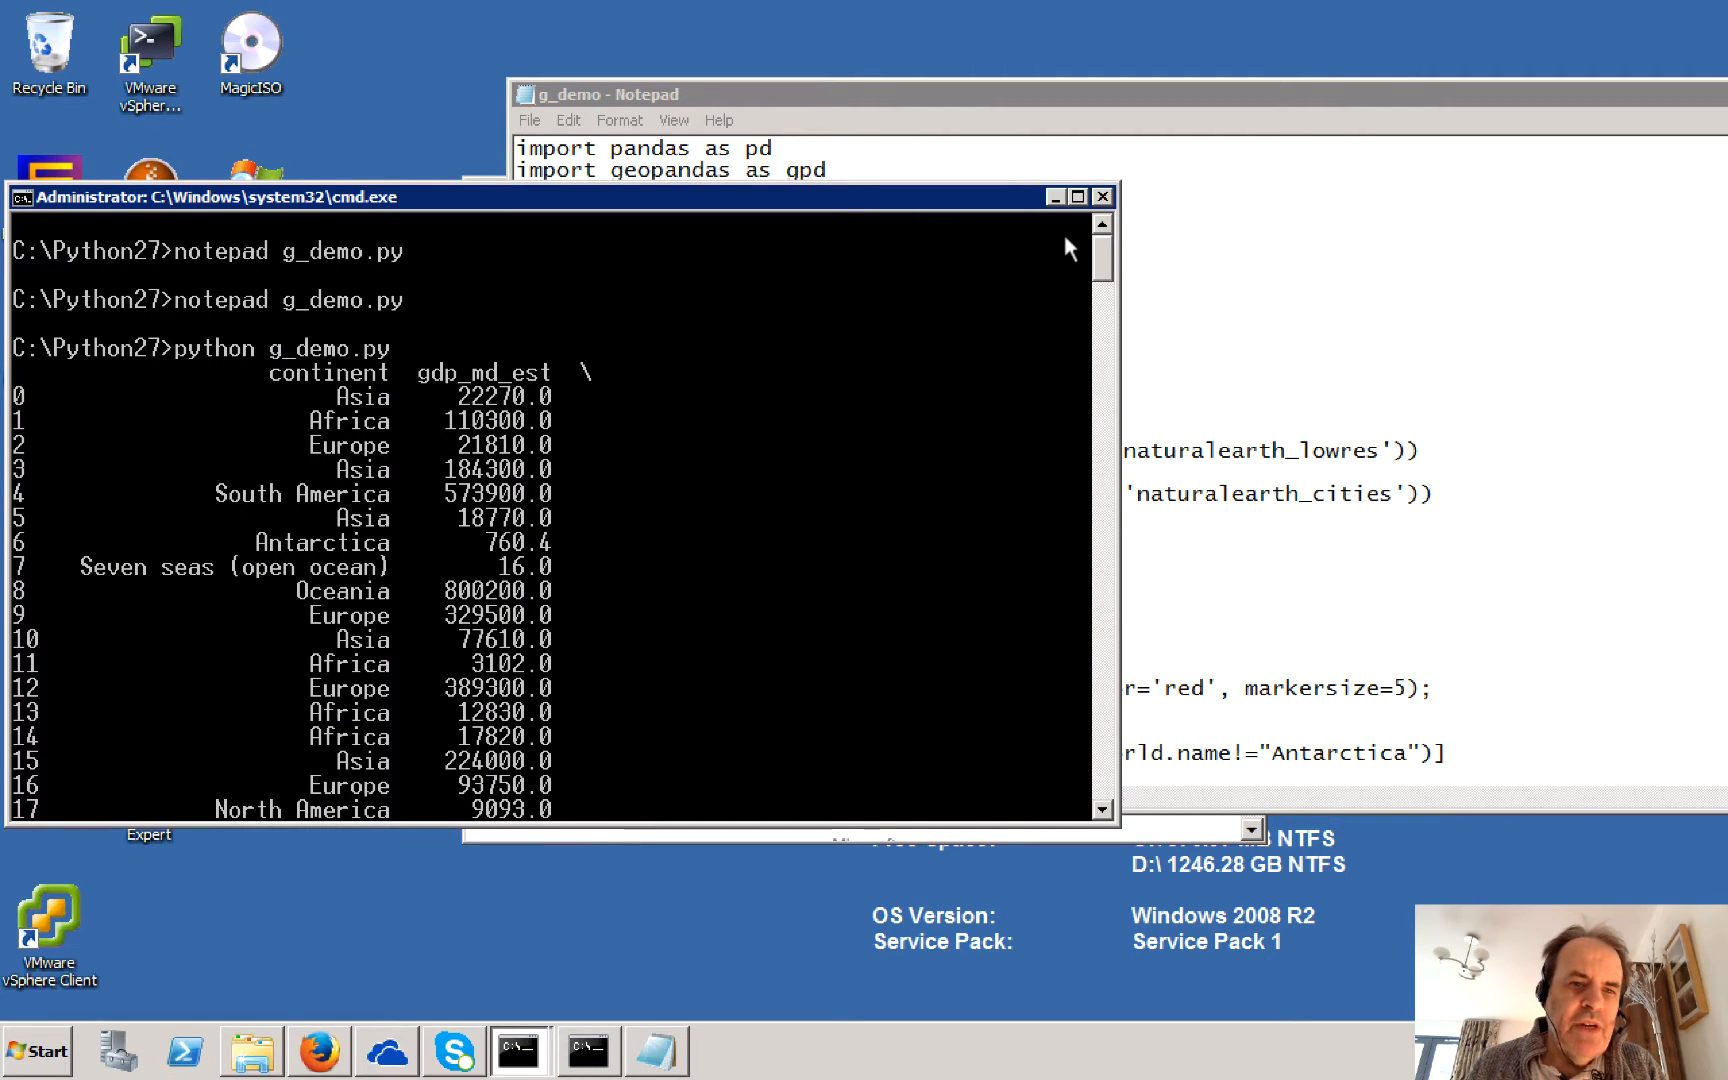
{"action": "scroll", "scroll_direction": "down", "scroll_amount": 3}
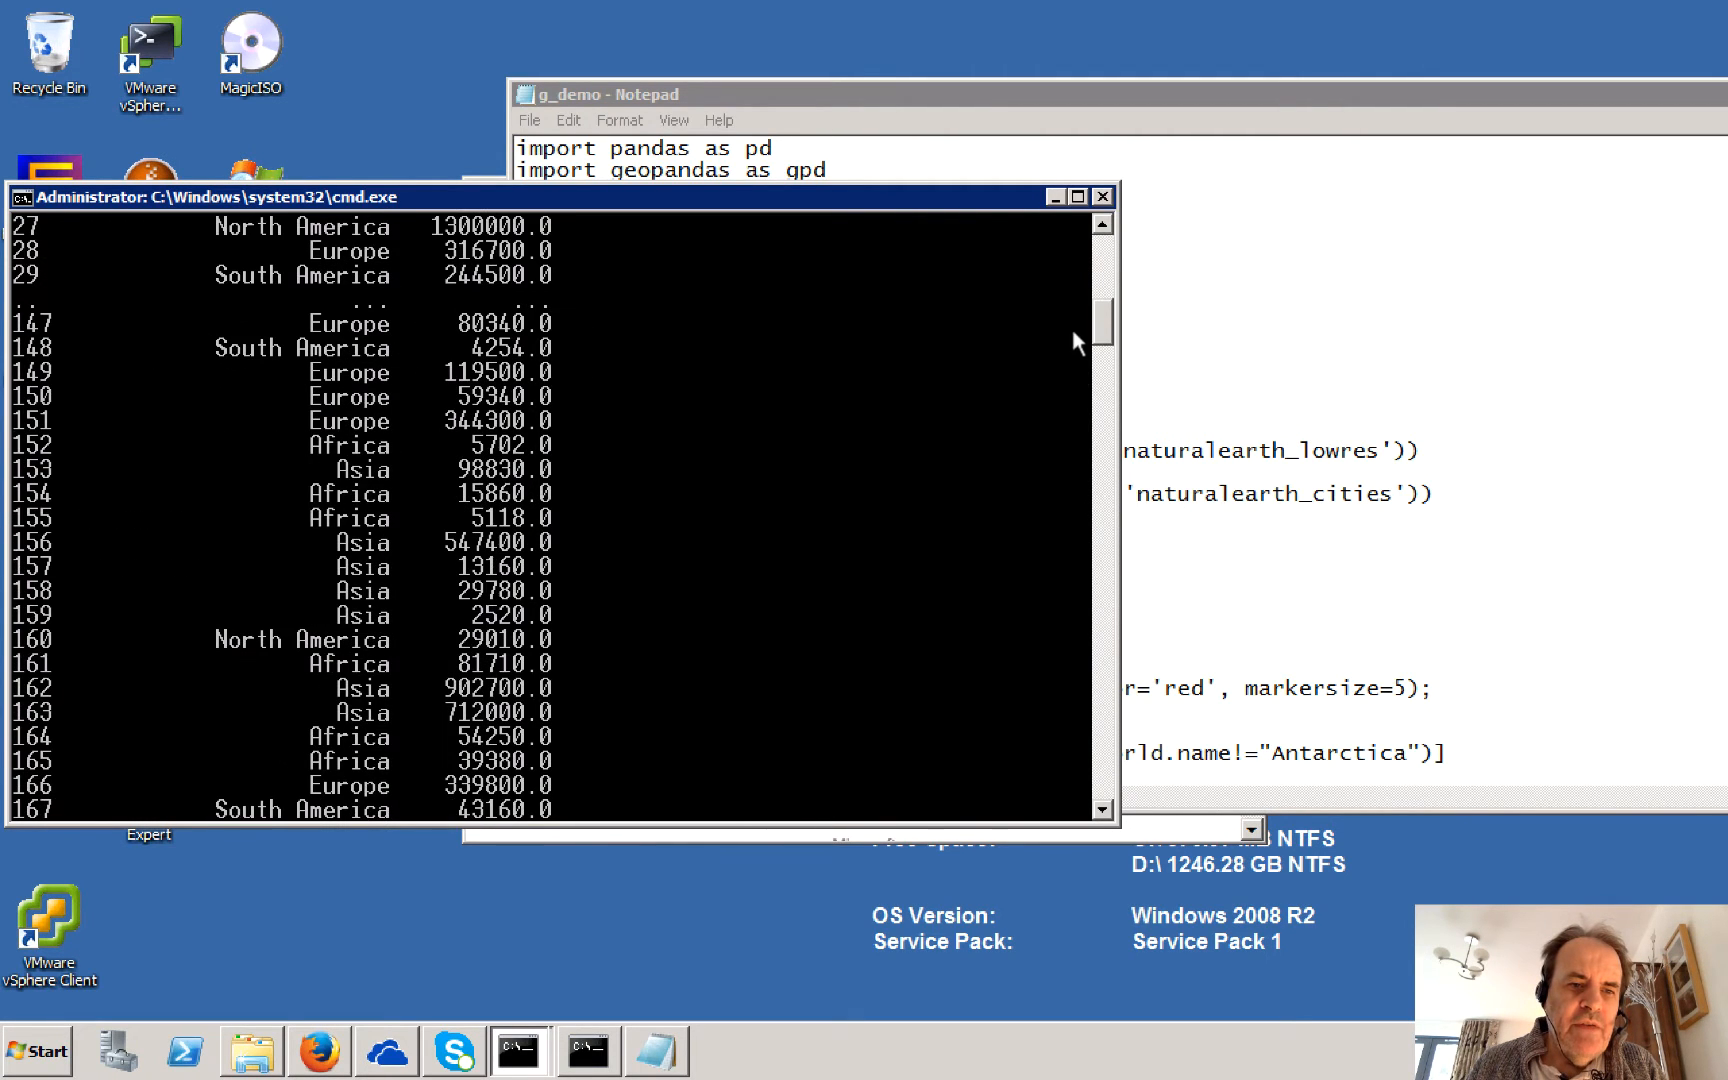
{"action": "scroll", "scroll_direction": "up", "scroll_amount": 3}
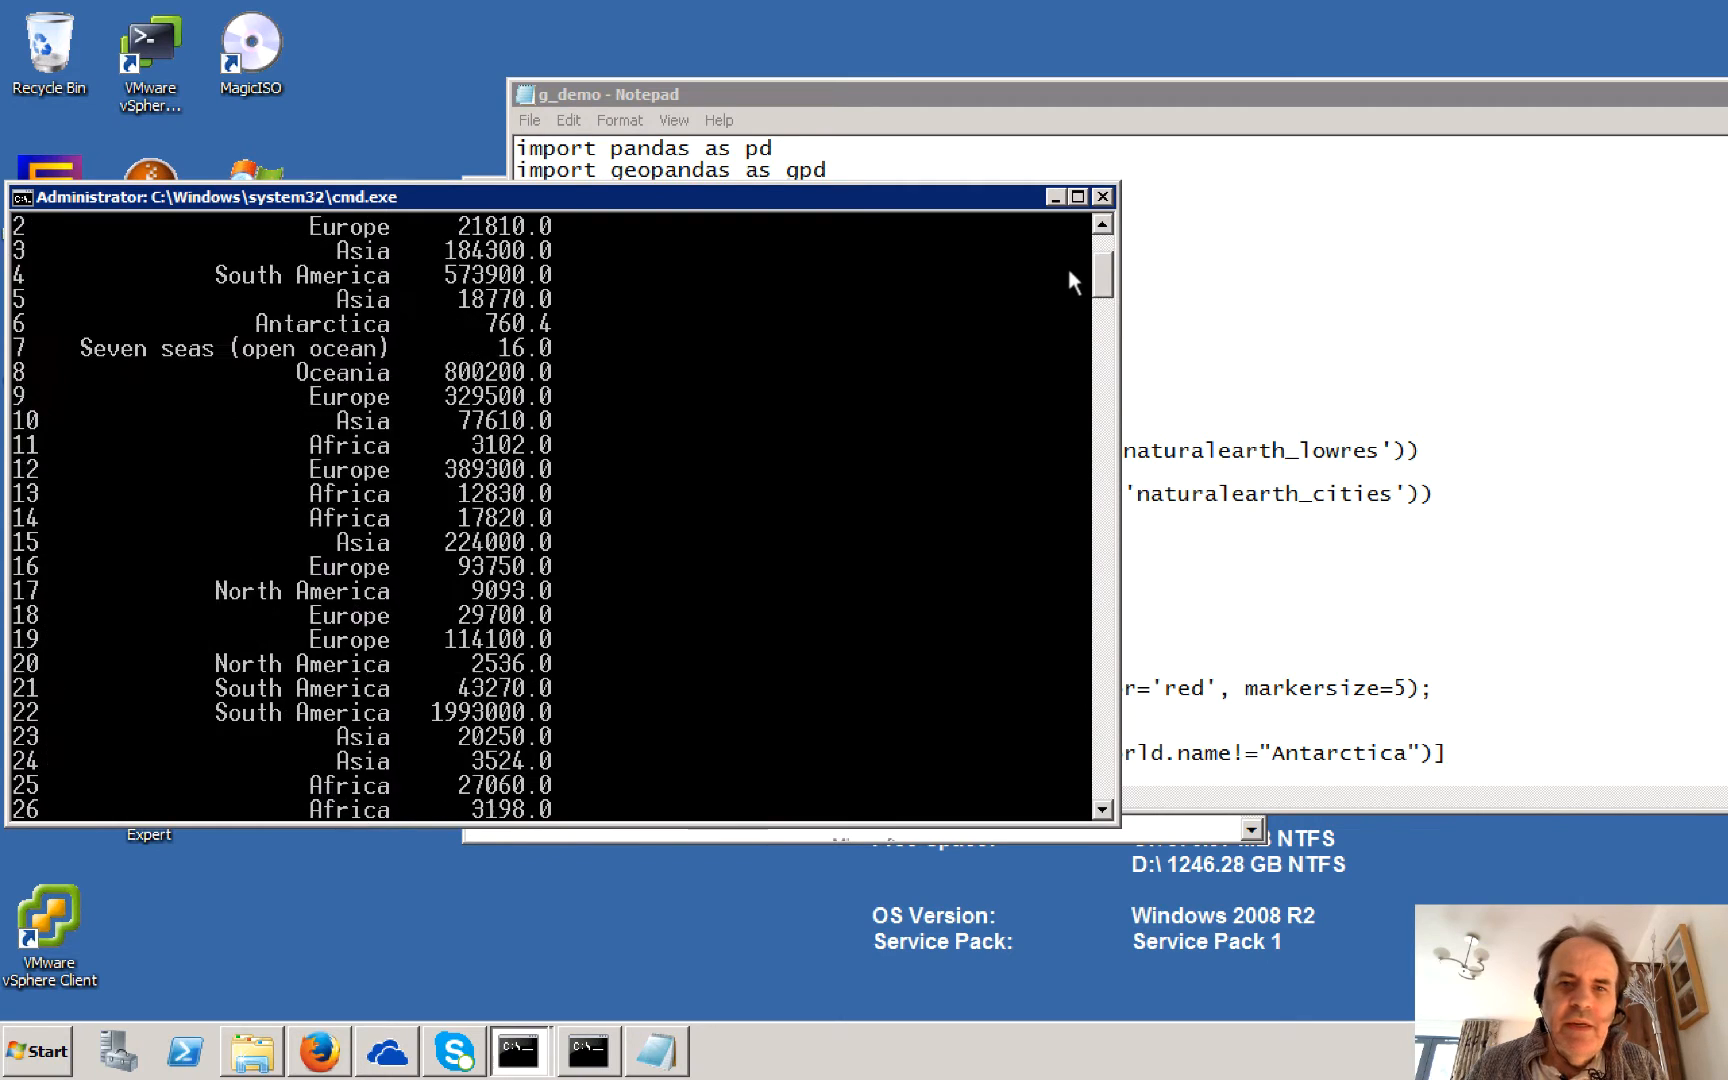
{"action": "scroll", "scroll_direction": "up", "scroll_amount": 3}
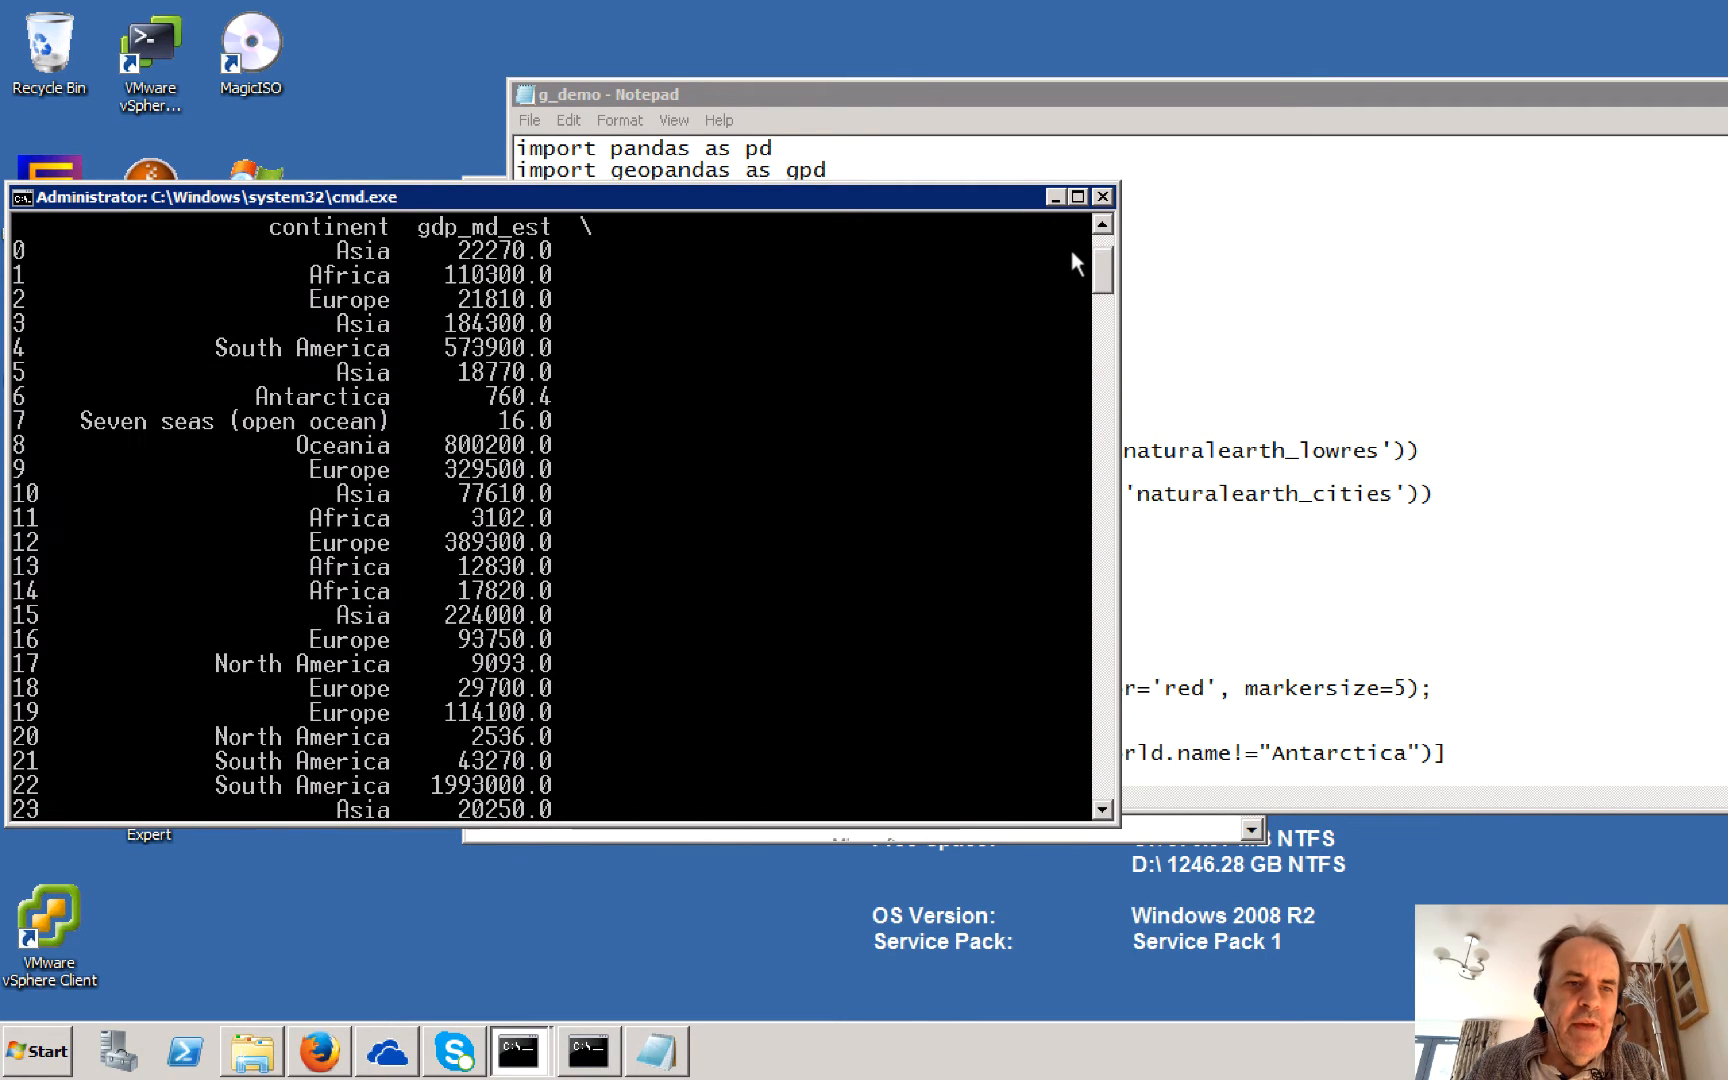
{"action": "scroll", "scroll_direction": "up", "scroll_amount": 3}
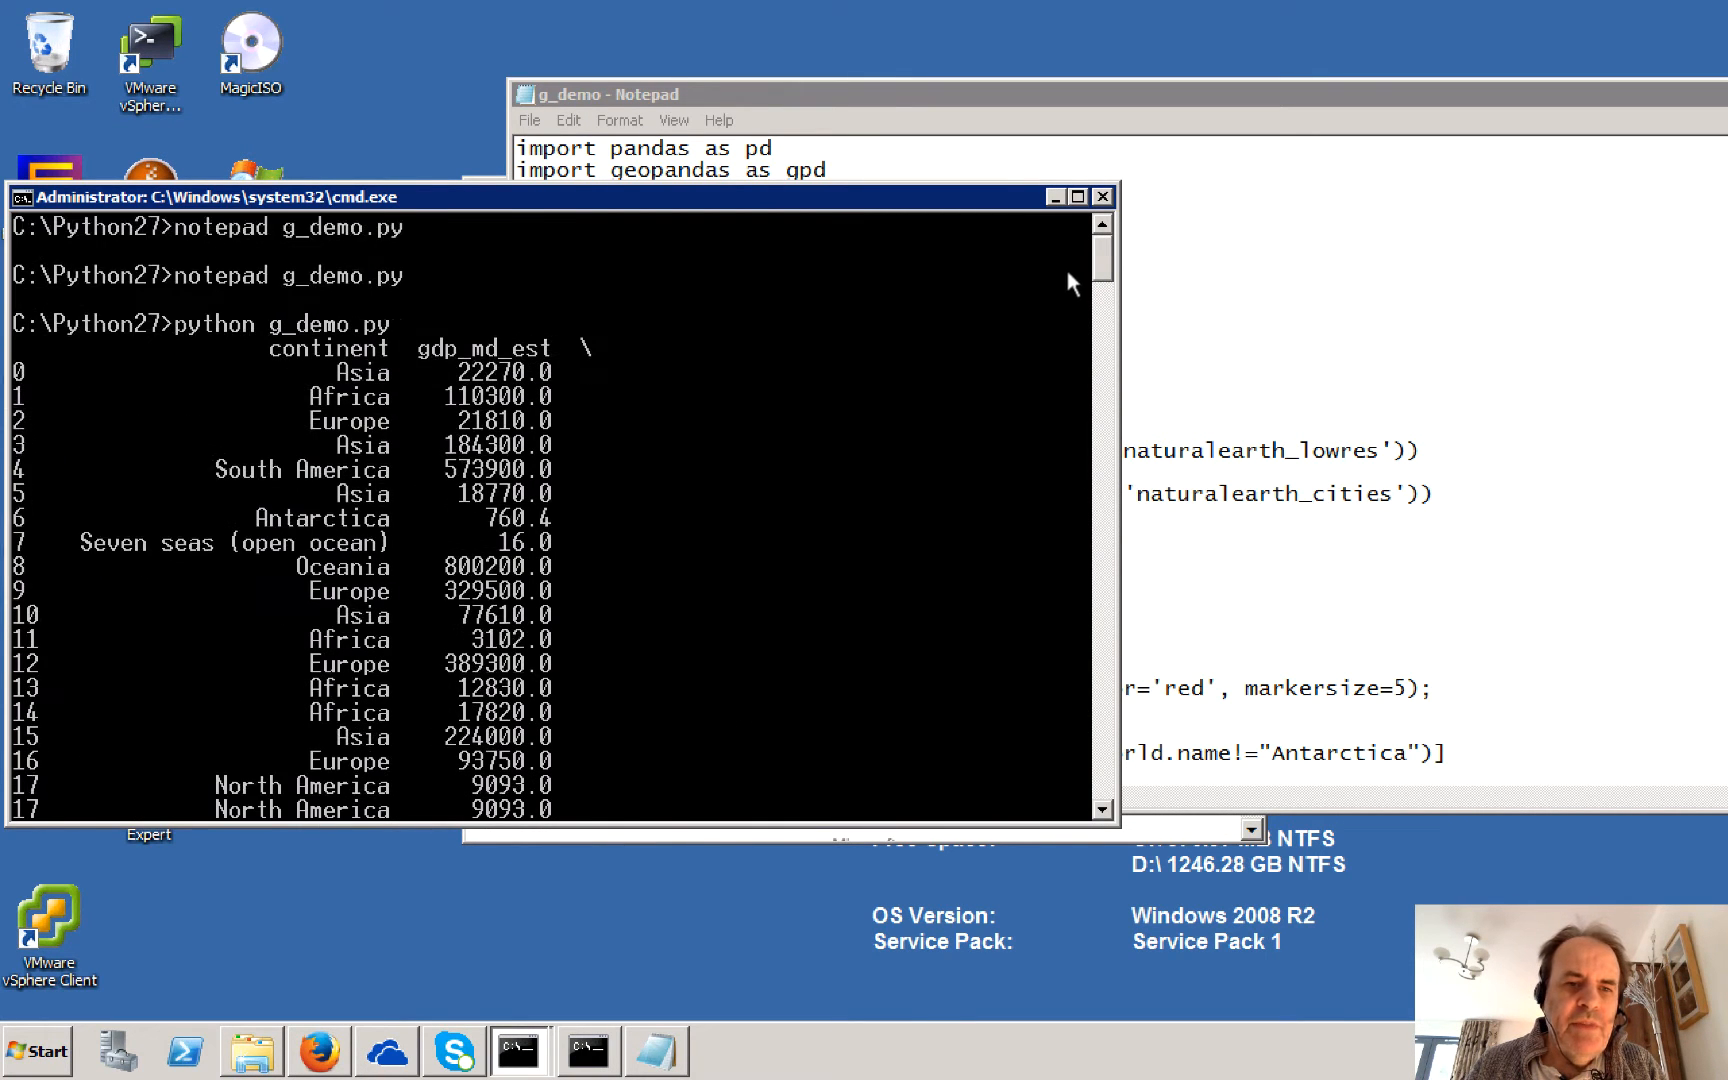
{"action": "scroll", "scroll_direction": "down", "scroll_amount": 3}
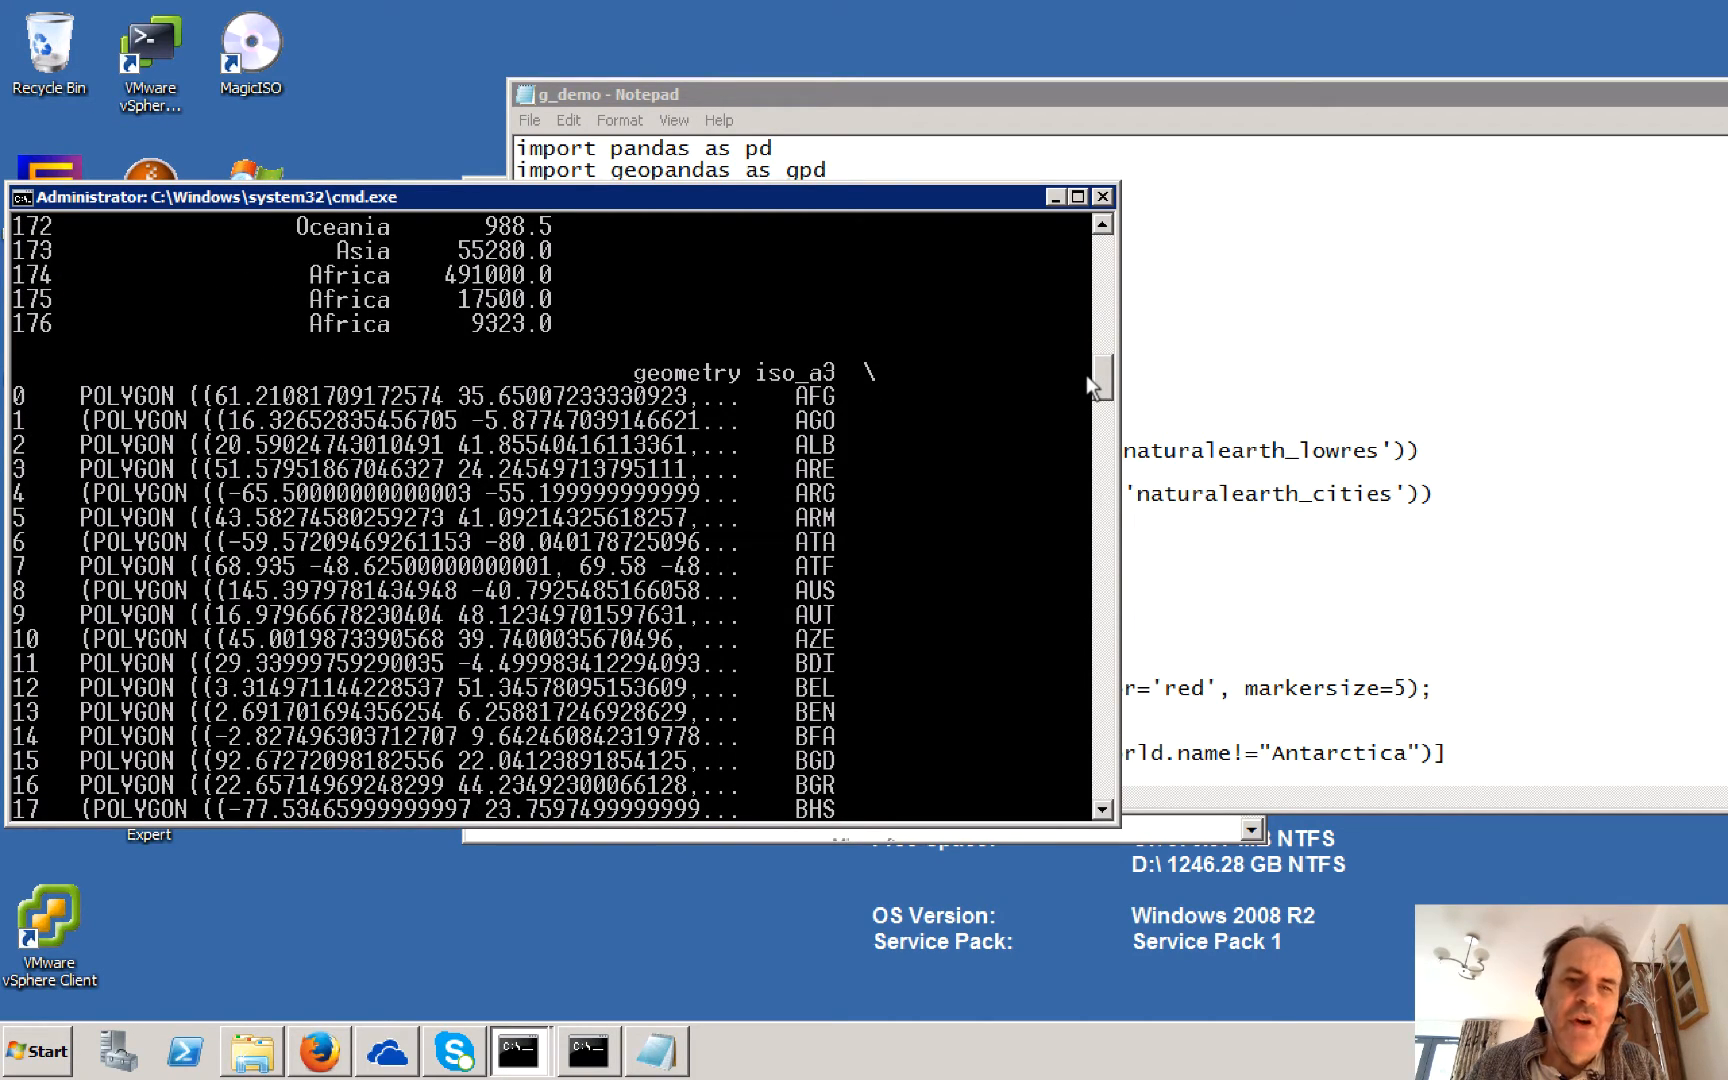
{"action": "scroll", "scroll_direction": "up", "scroll_amount": 3}
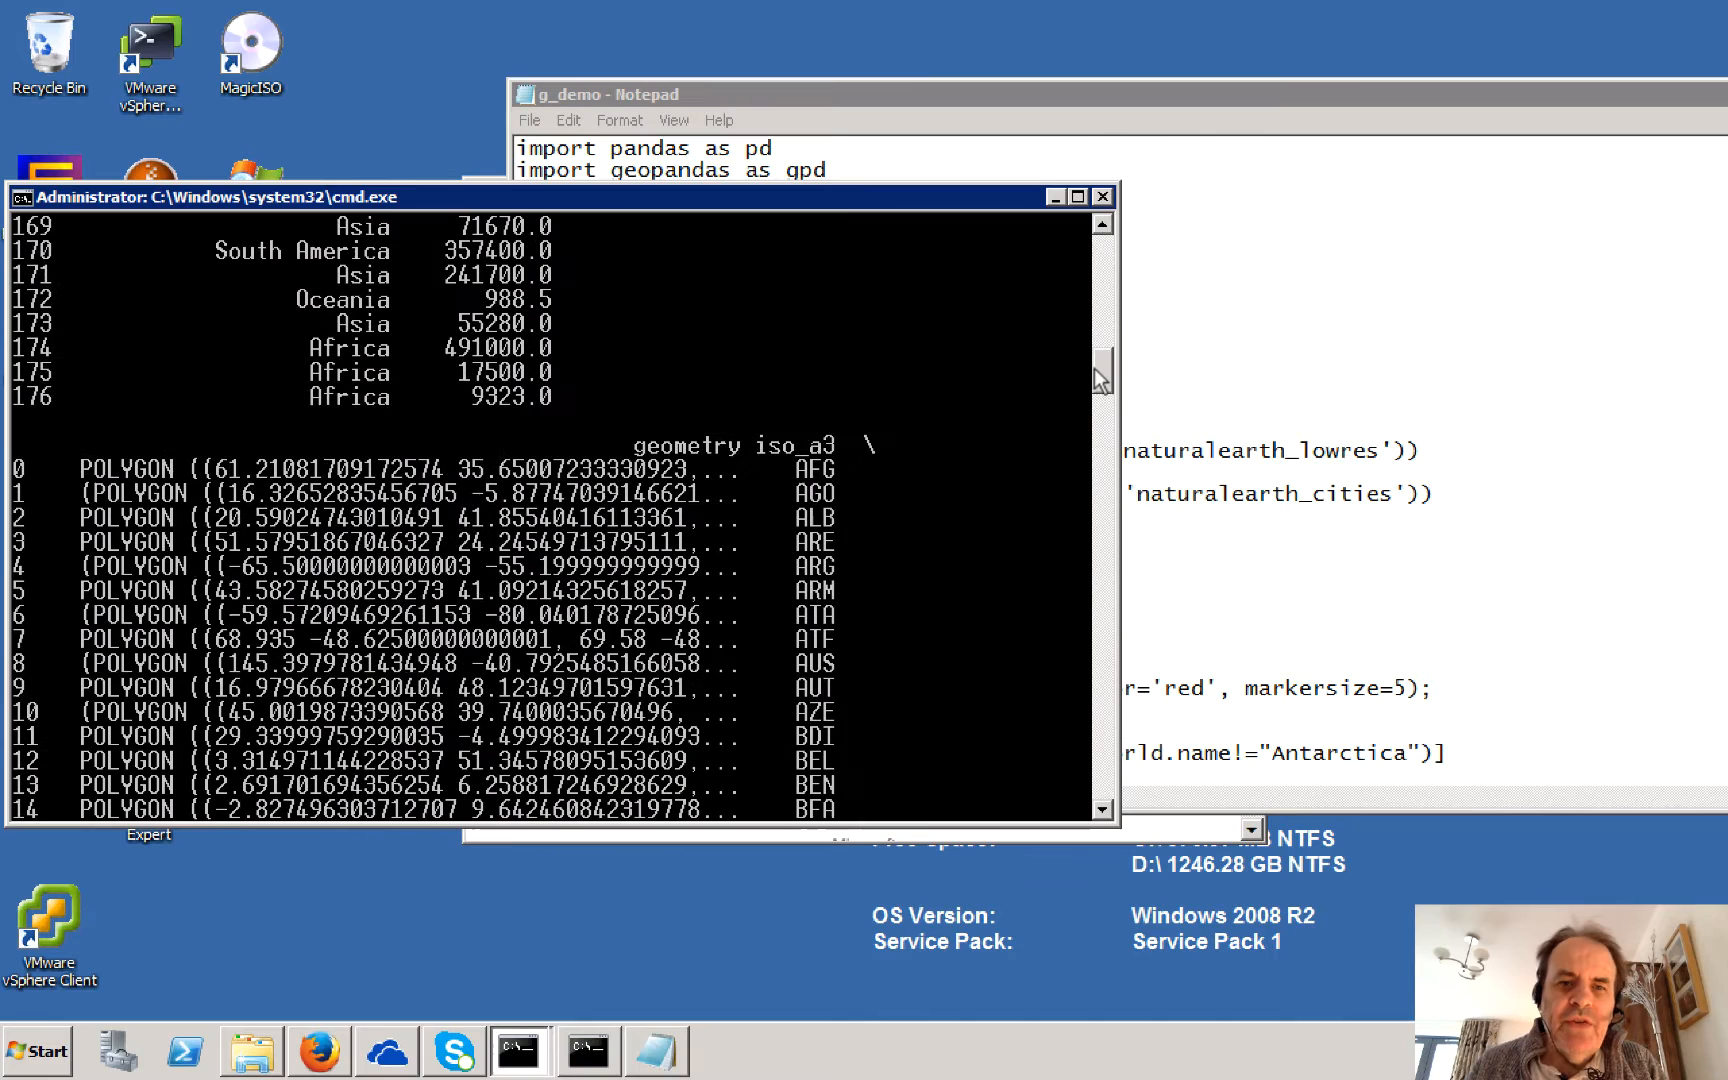
{"action": "mouse_move", "coordinate": [827, 474]}
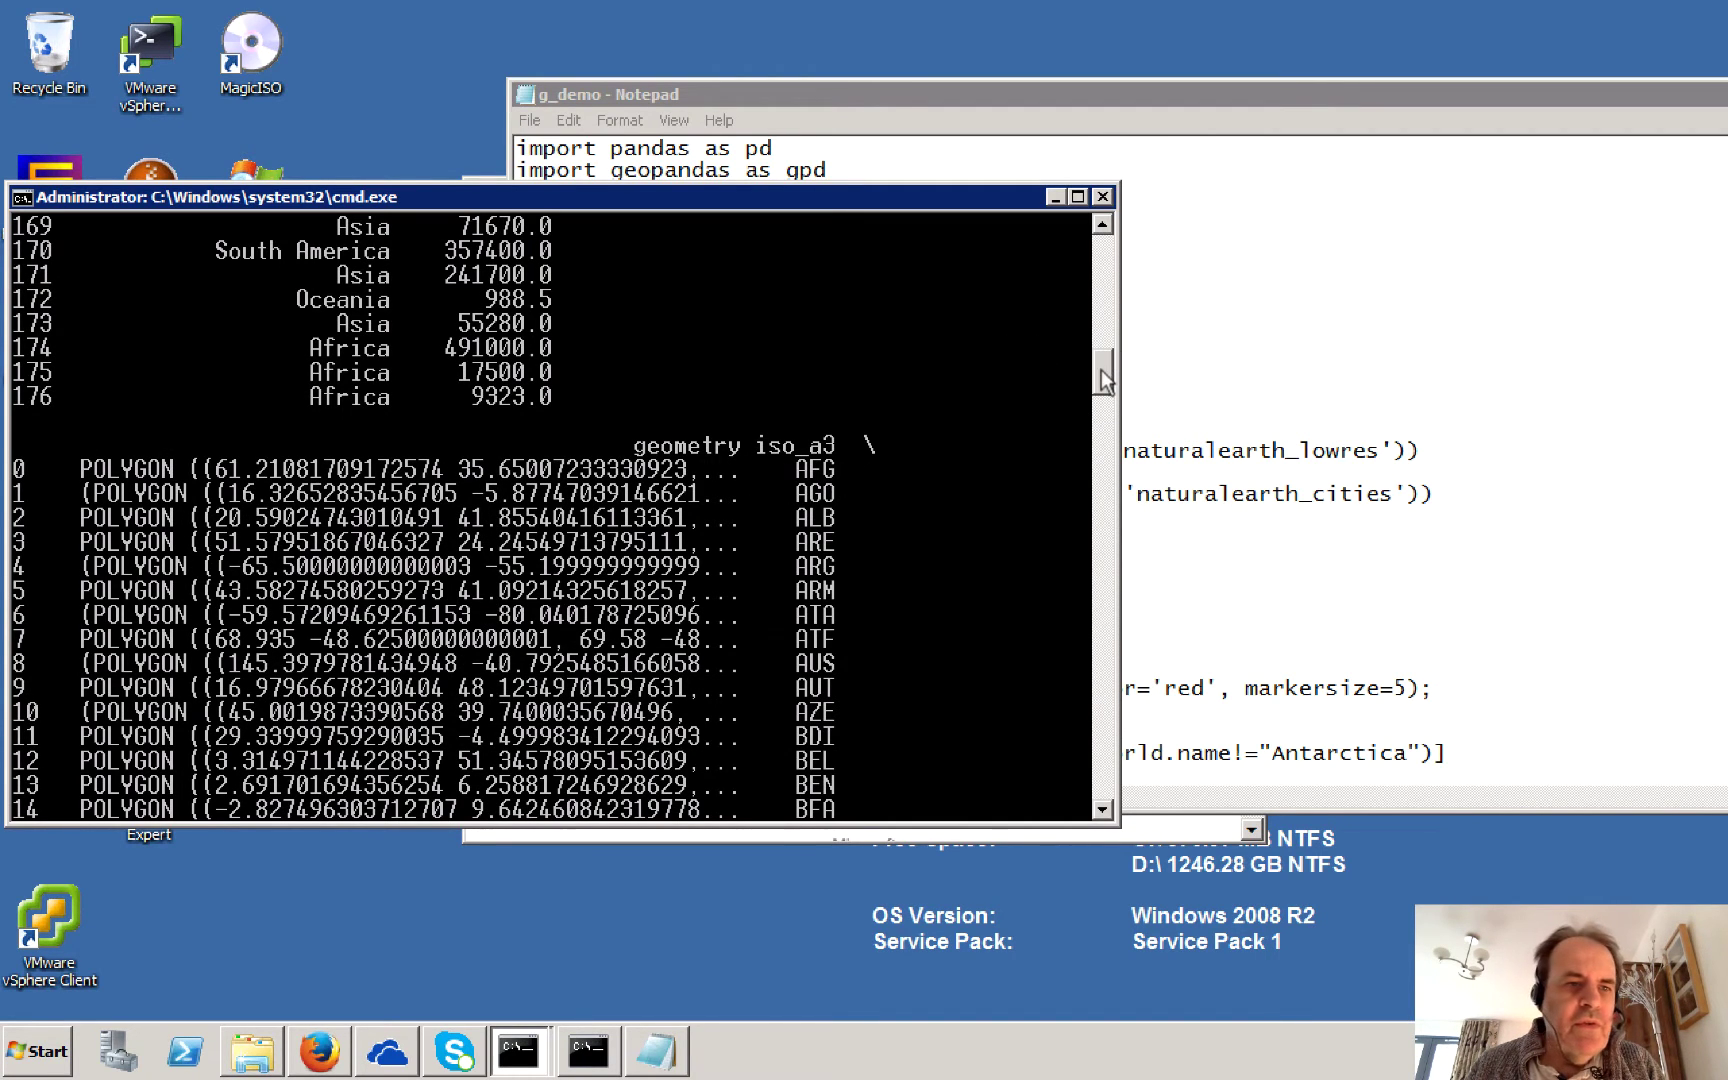
{"action": "scroll", "scroll_direction": "up", "scroll_amount": 3}
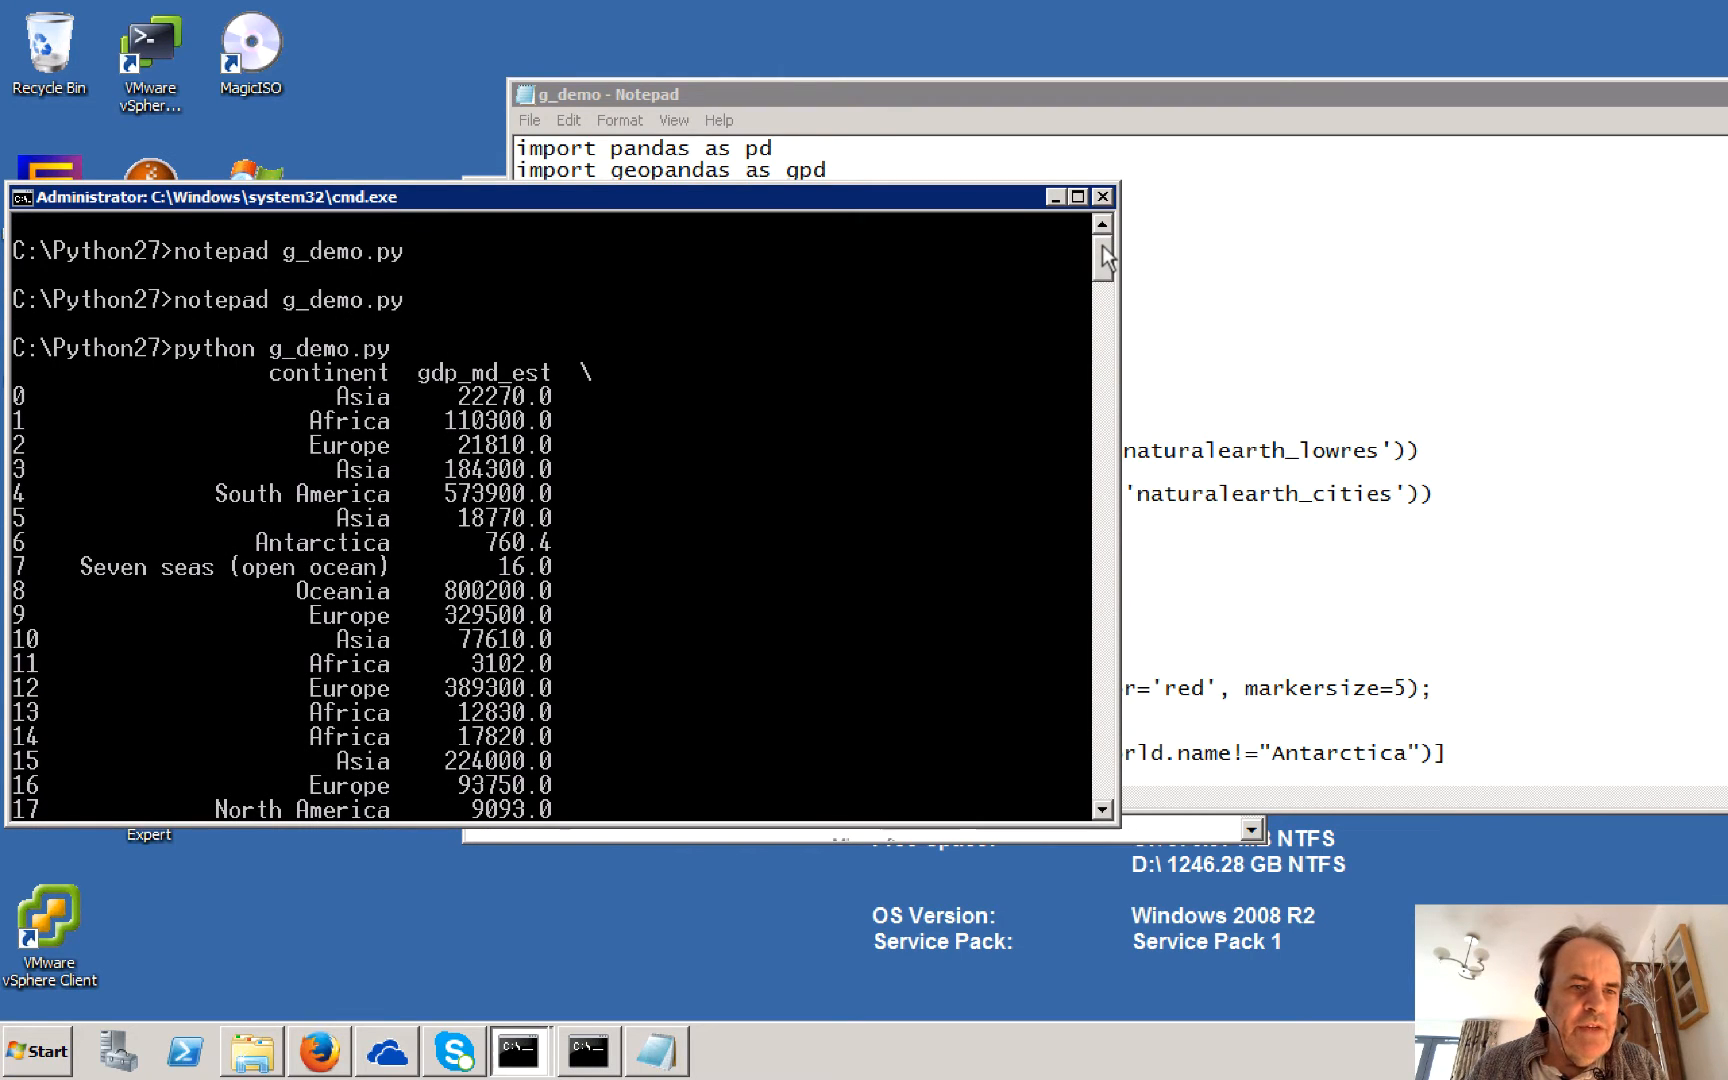
{"action": "scroll", "scroll_direction": "down", "scroll_amount": 3}
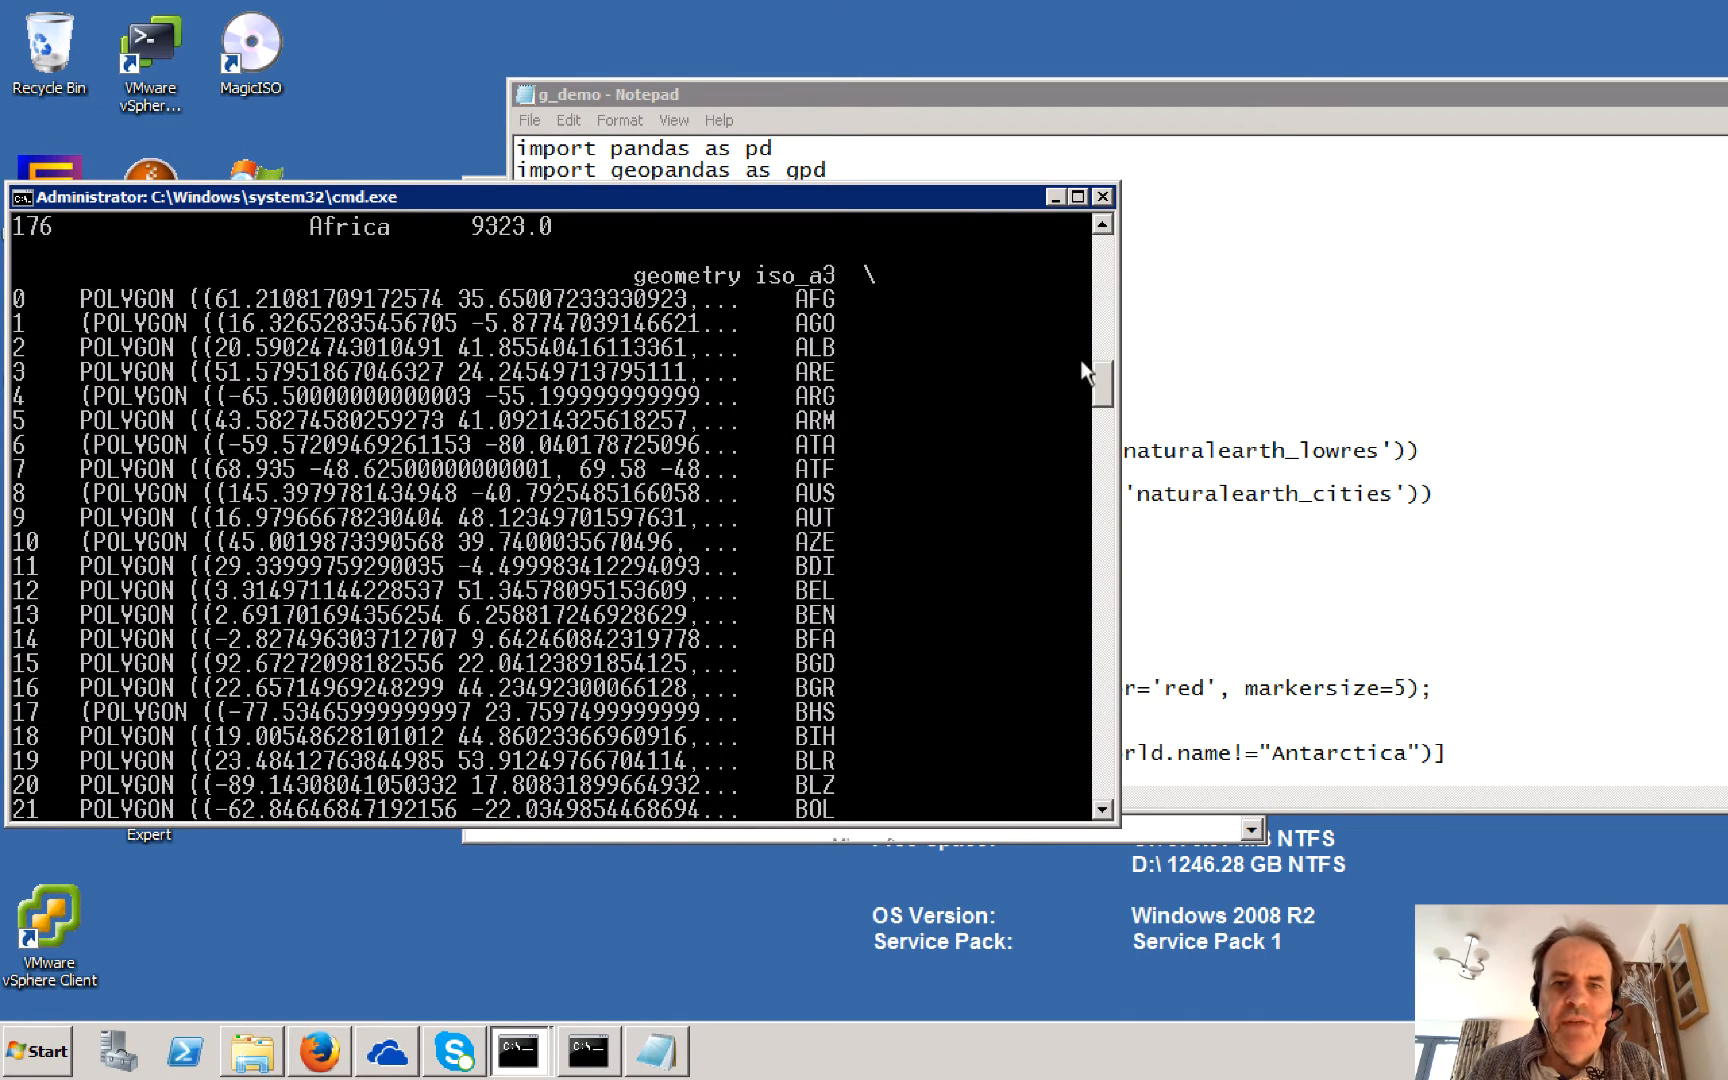
{"action": "scroll", "scroll_direction": "down", "scroll_amount": 3}
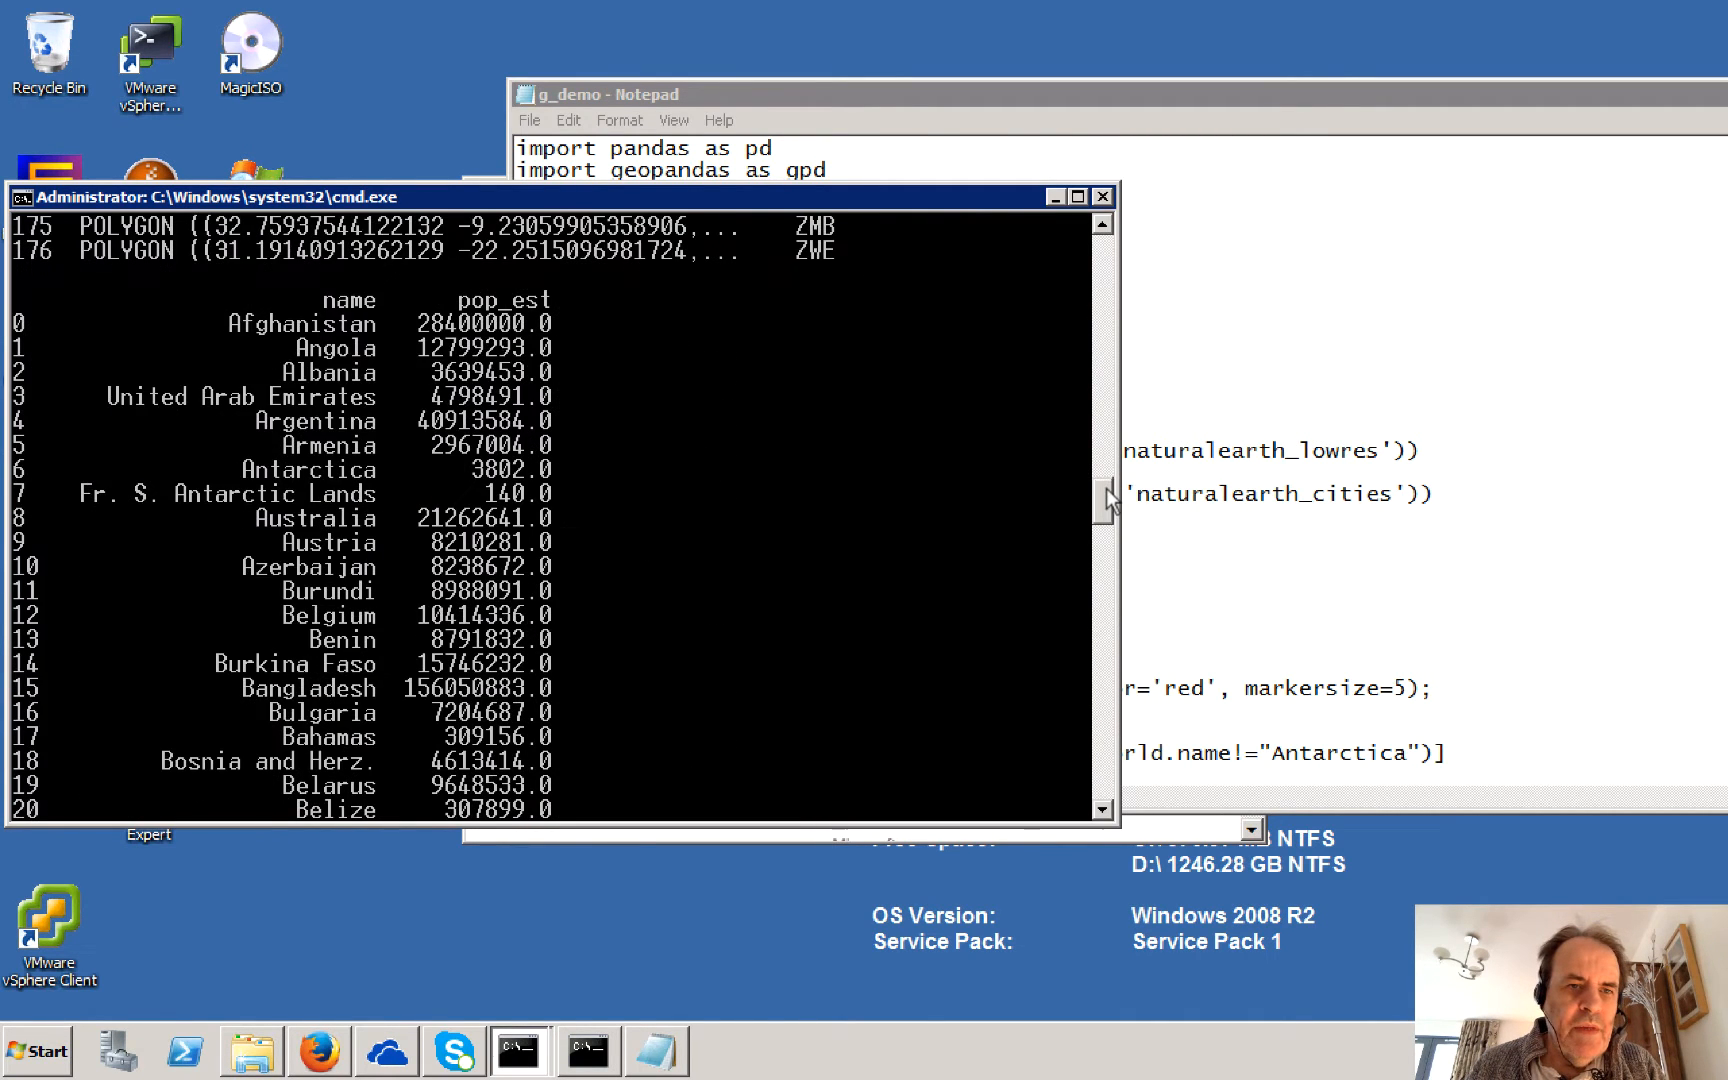
{"action": "scroll", "scroll_direction": "up", "scroll_amount": 3}
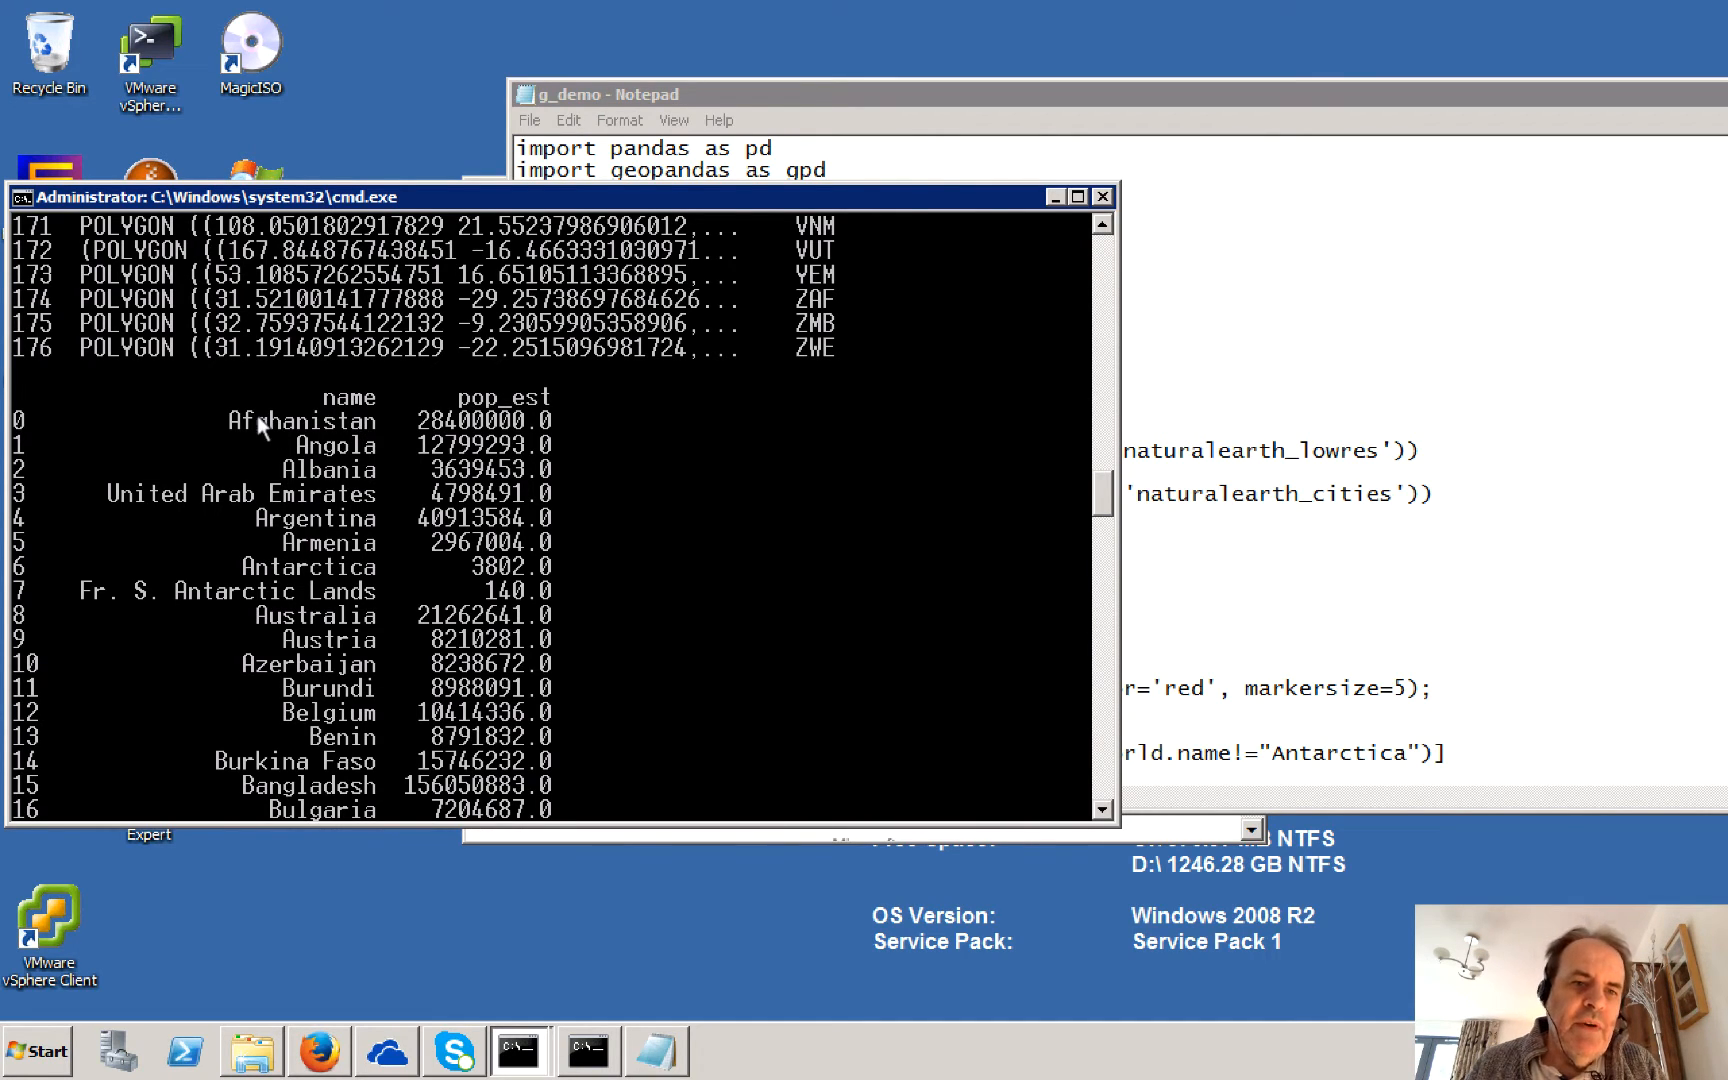
{"action": "mouse_move", "coordinate": [1133, 509]}
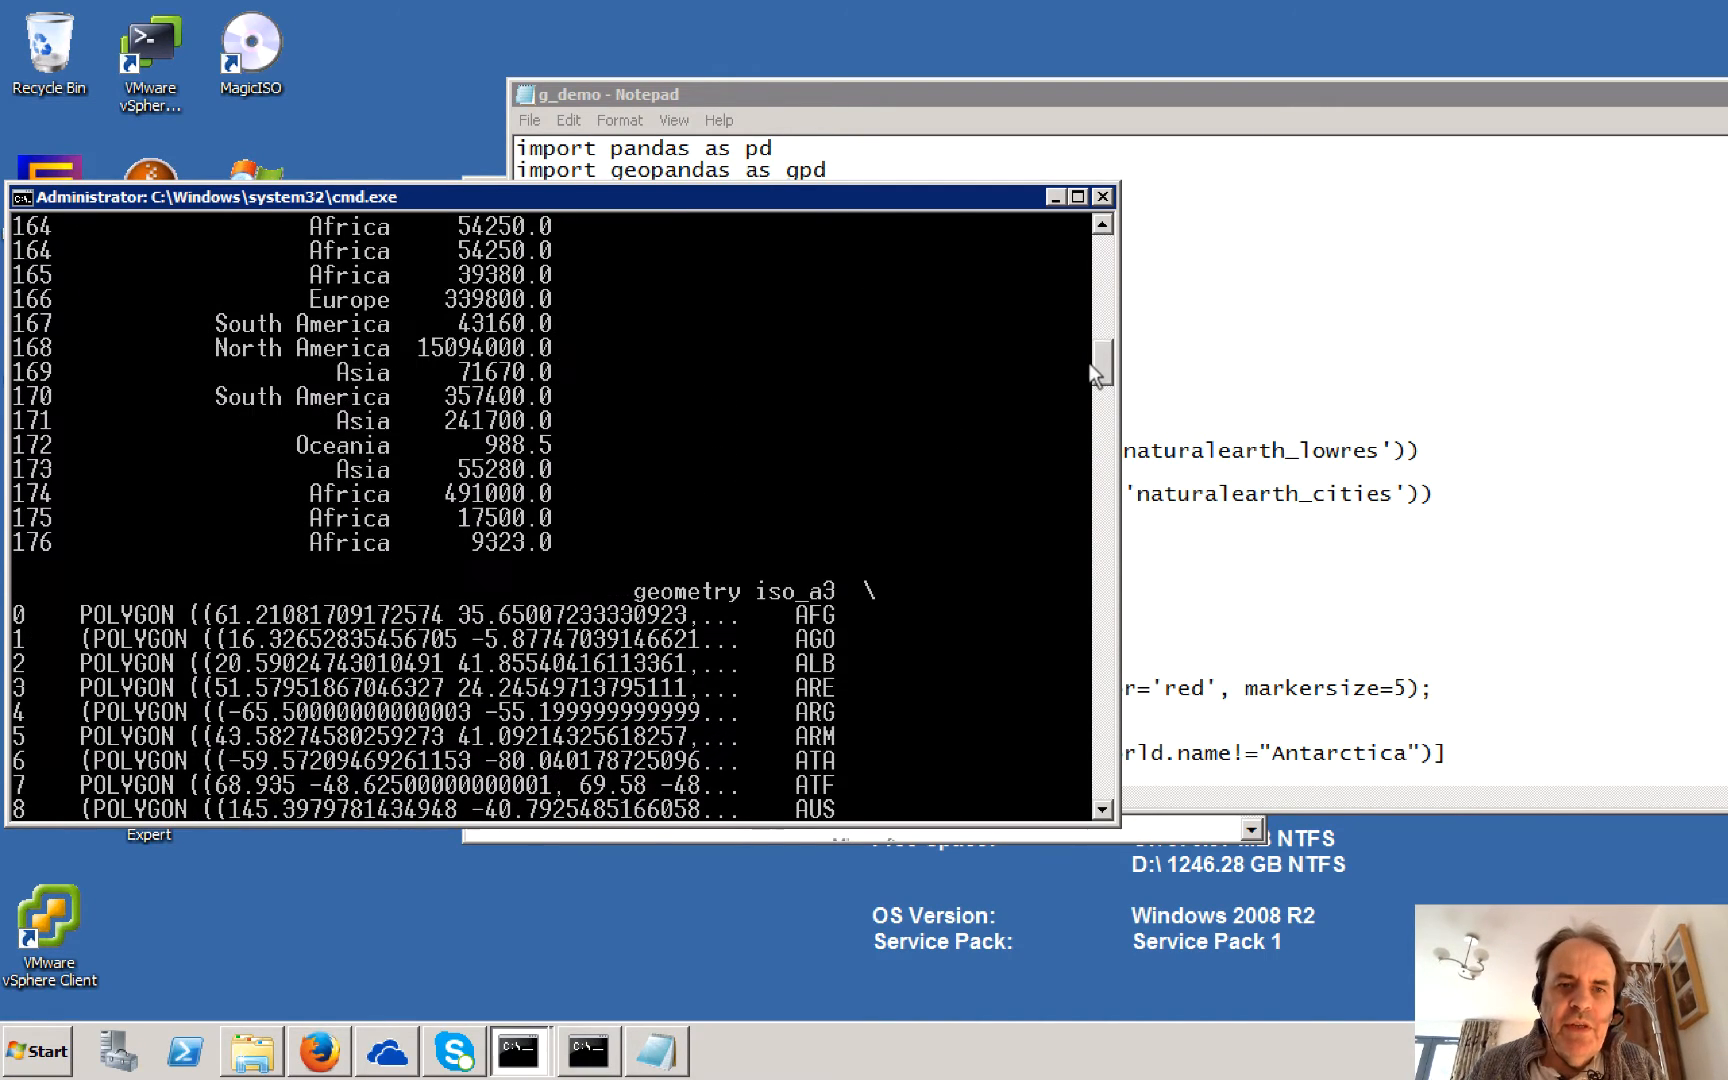
{"action": "scroll", "scroll_direction": "down", "scroll_amount": 3}
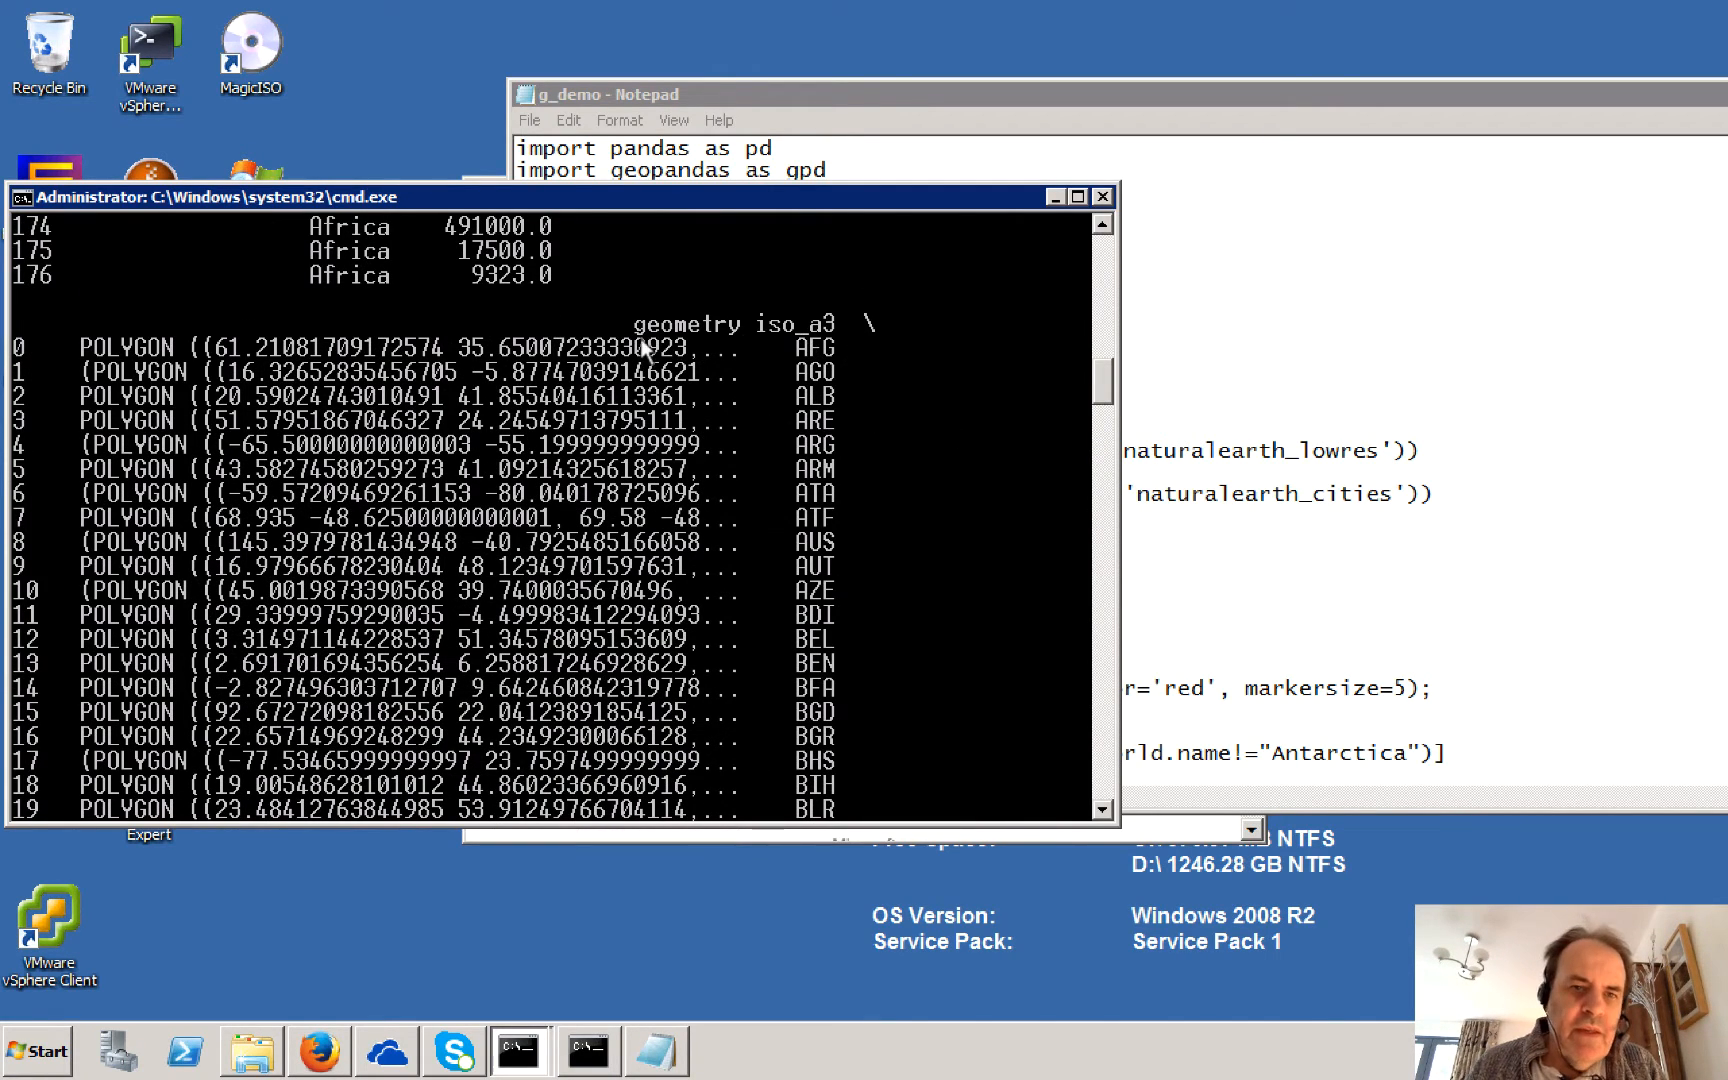
{"action": "mouse_move", "coordinate": [843, 400]}
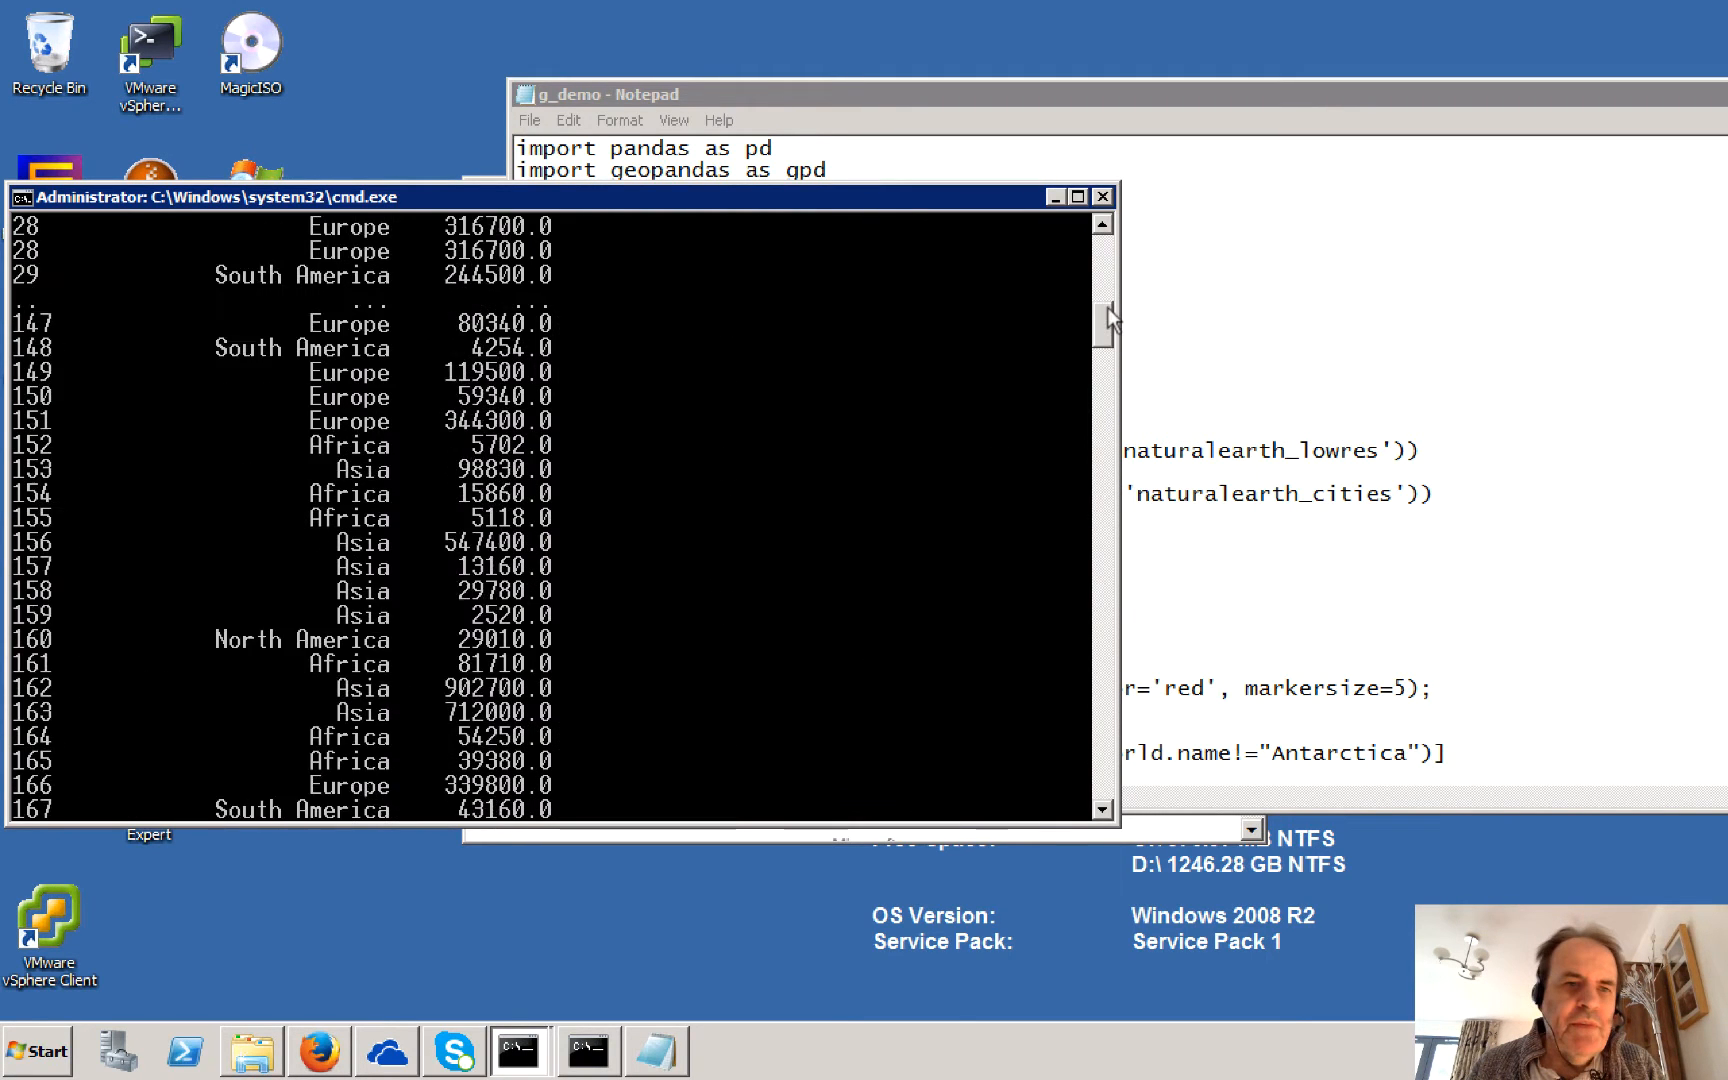
{"action": "scroll", "scroll_direction": "up", "scroll_amount": 3}
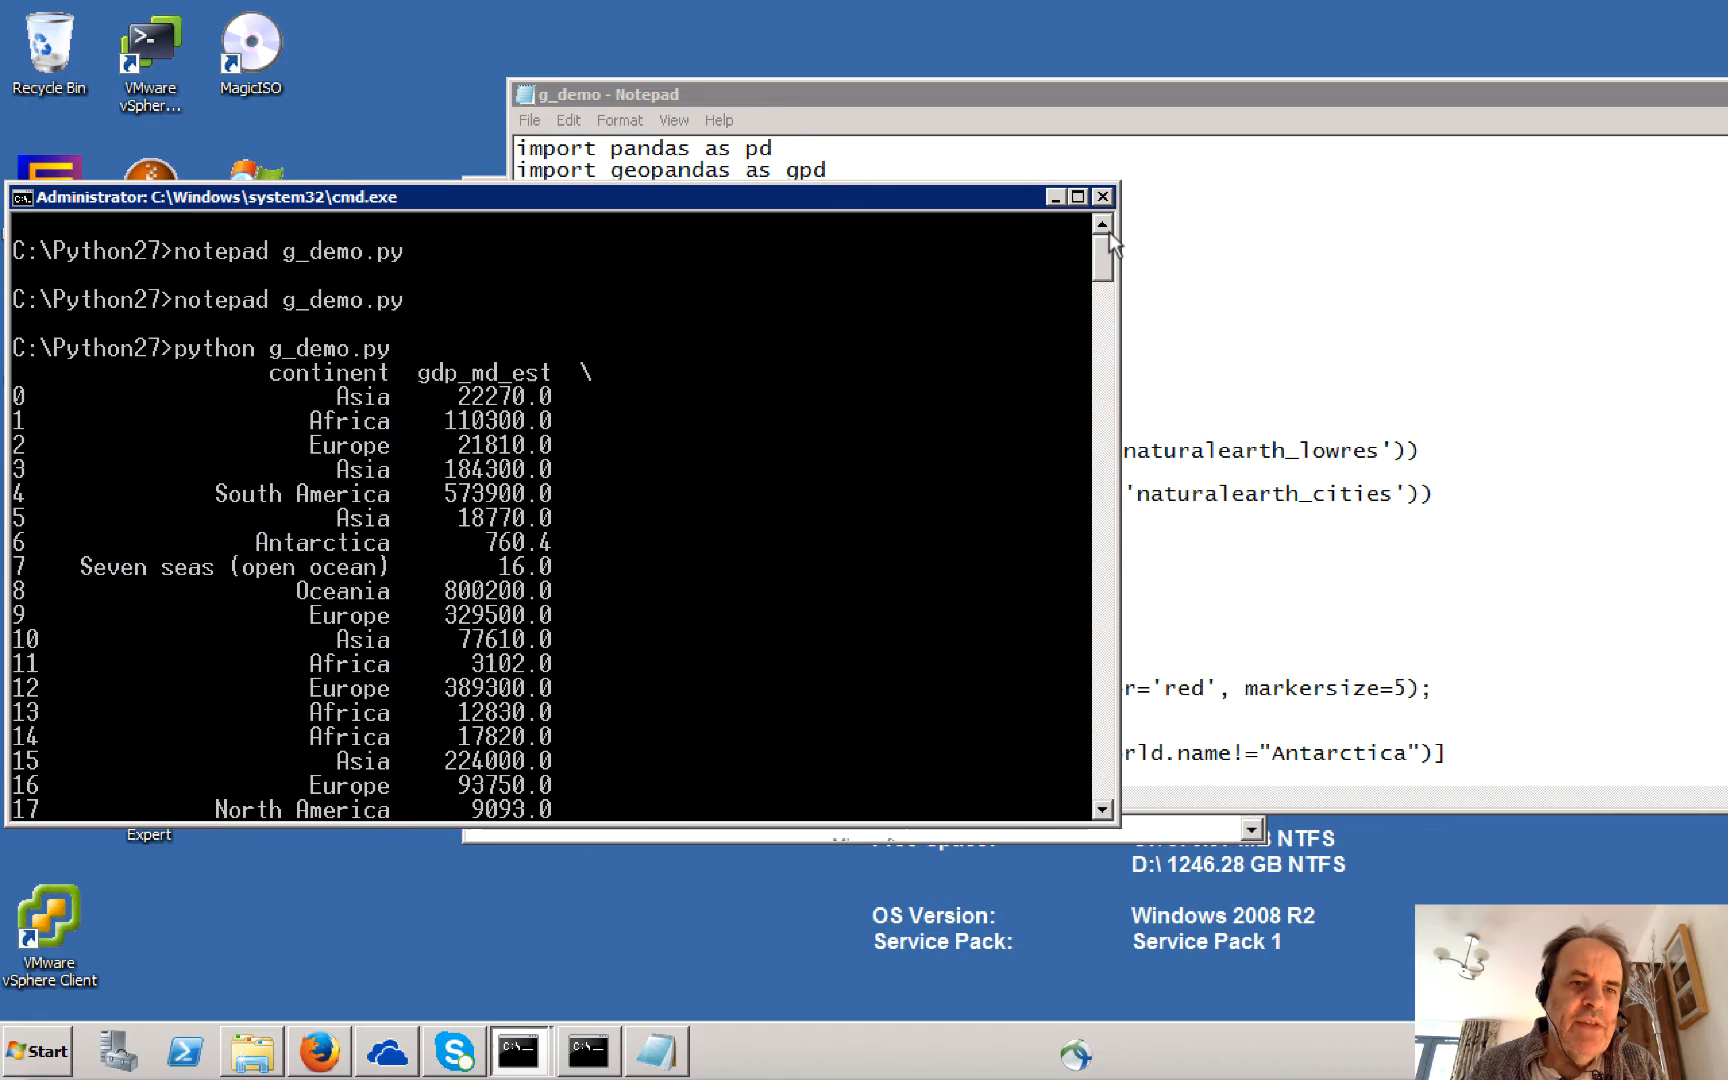
{"action": "mouse_move", "coordinate": [523, 397]}
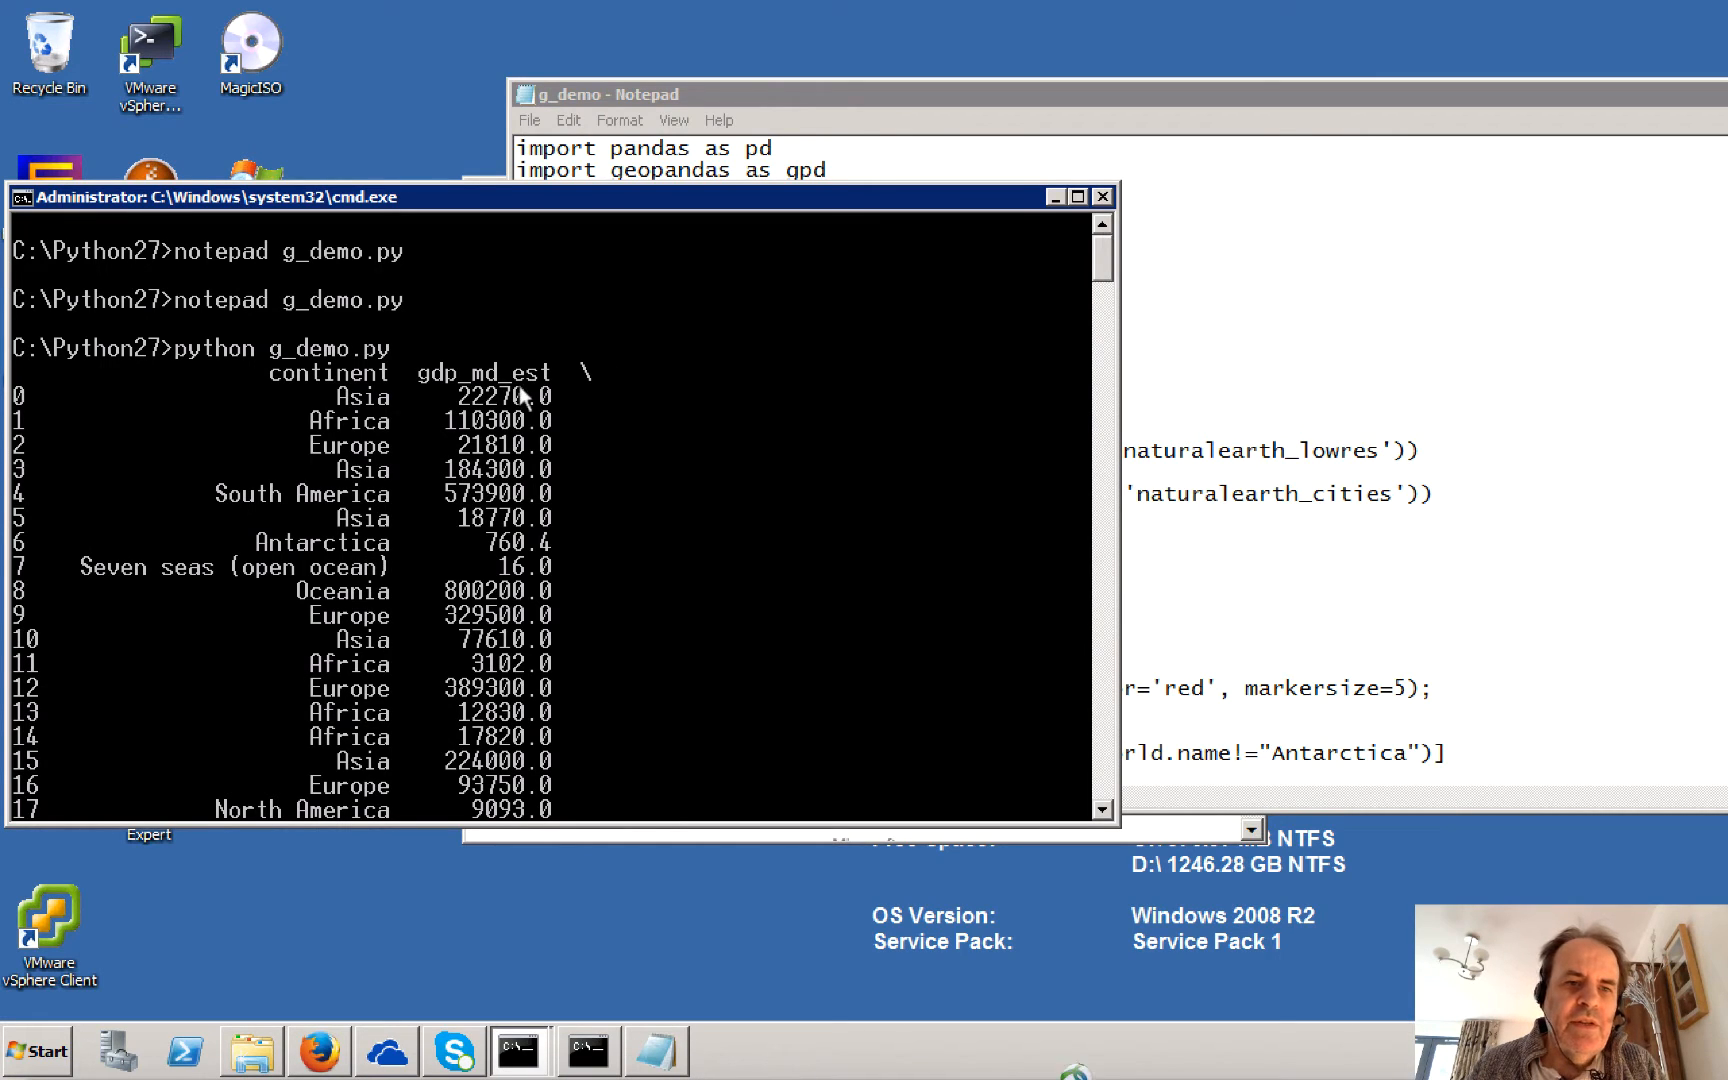
{"action": "mouse_move", "coordinate": [612, 399]}
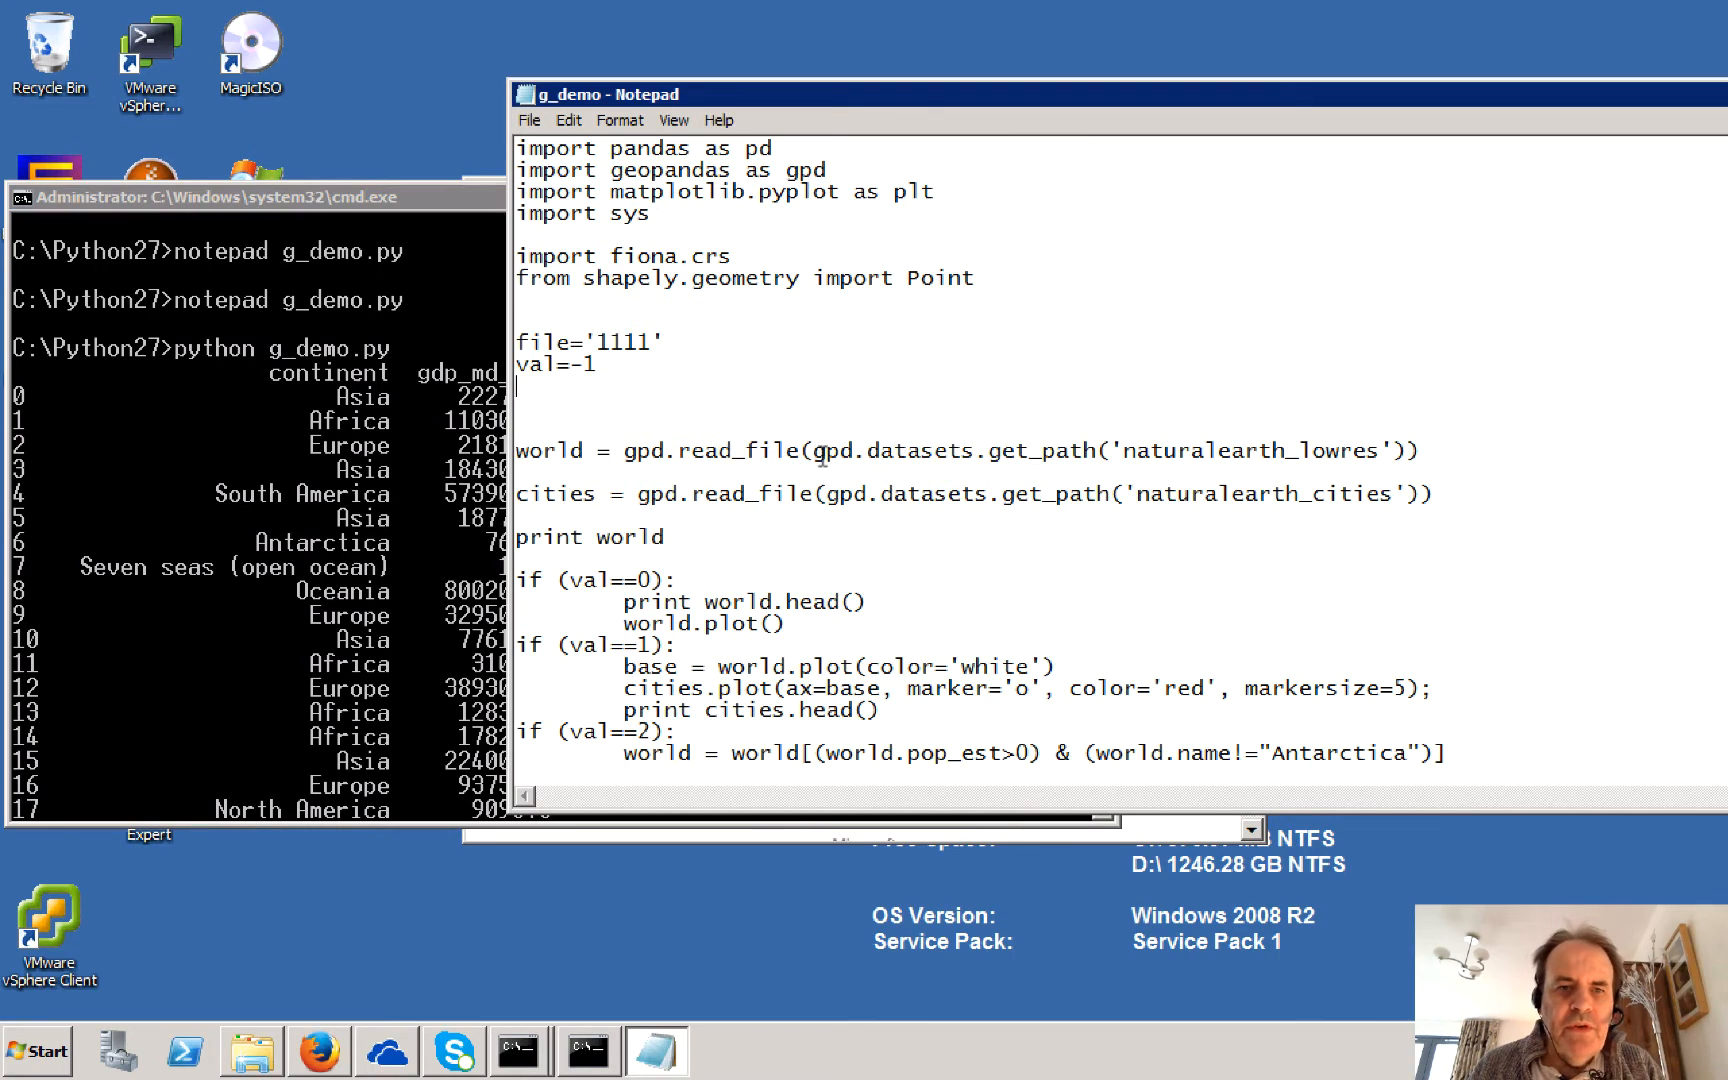
Step: Replace 'world' with 'cities' in the print statement
{"action": "double_click", "coordinate": [628, 537]}
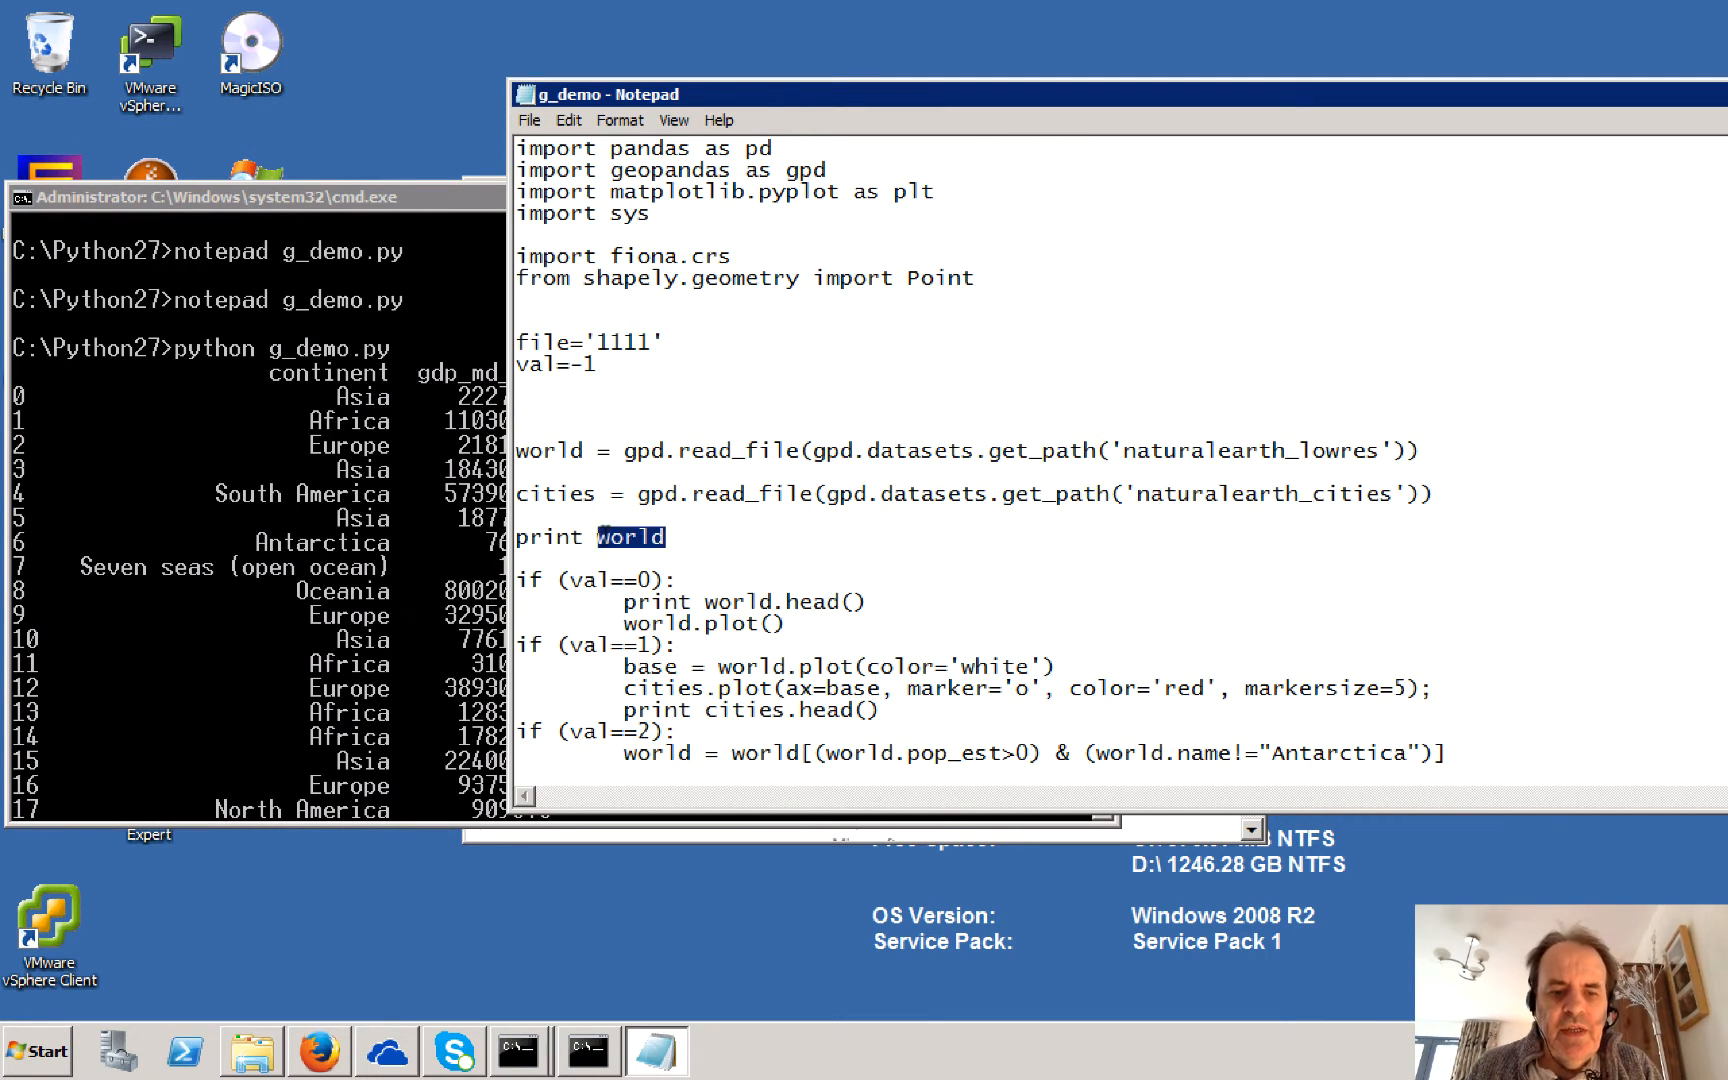
{"action": "type", "text": "citi"}
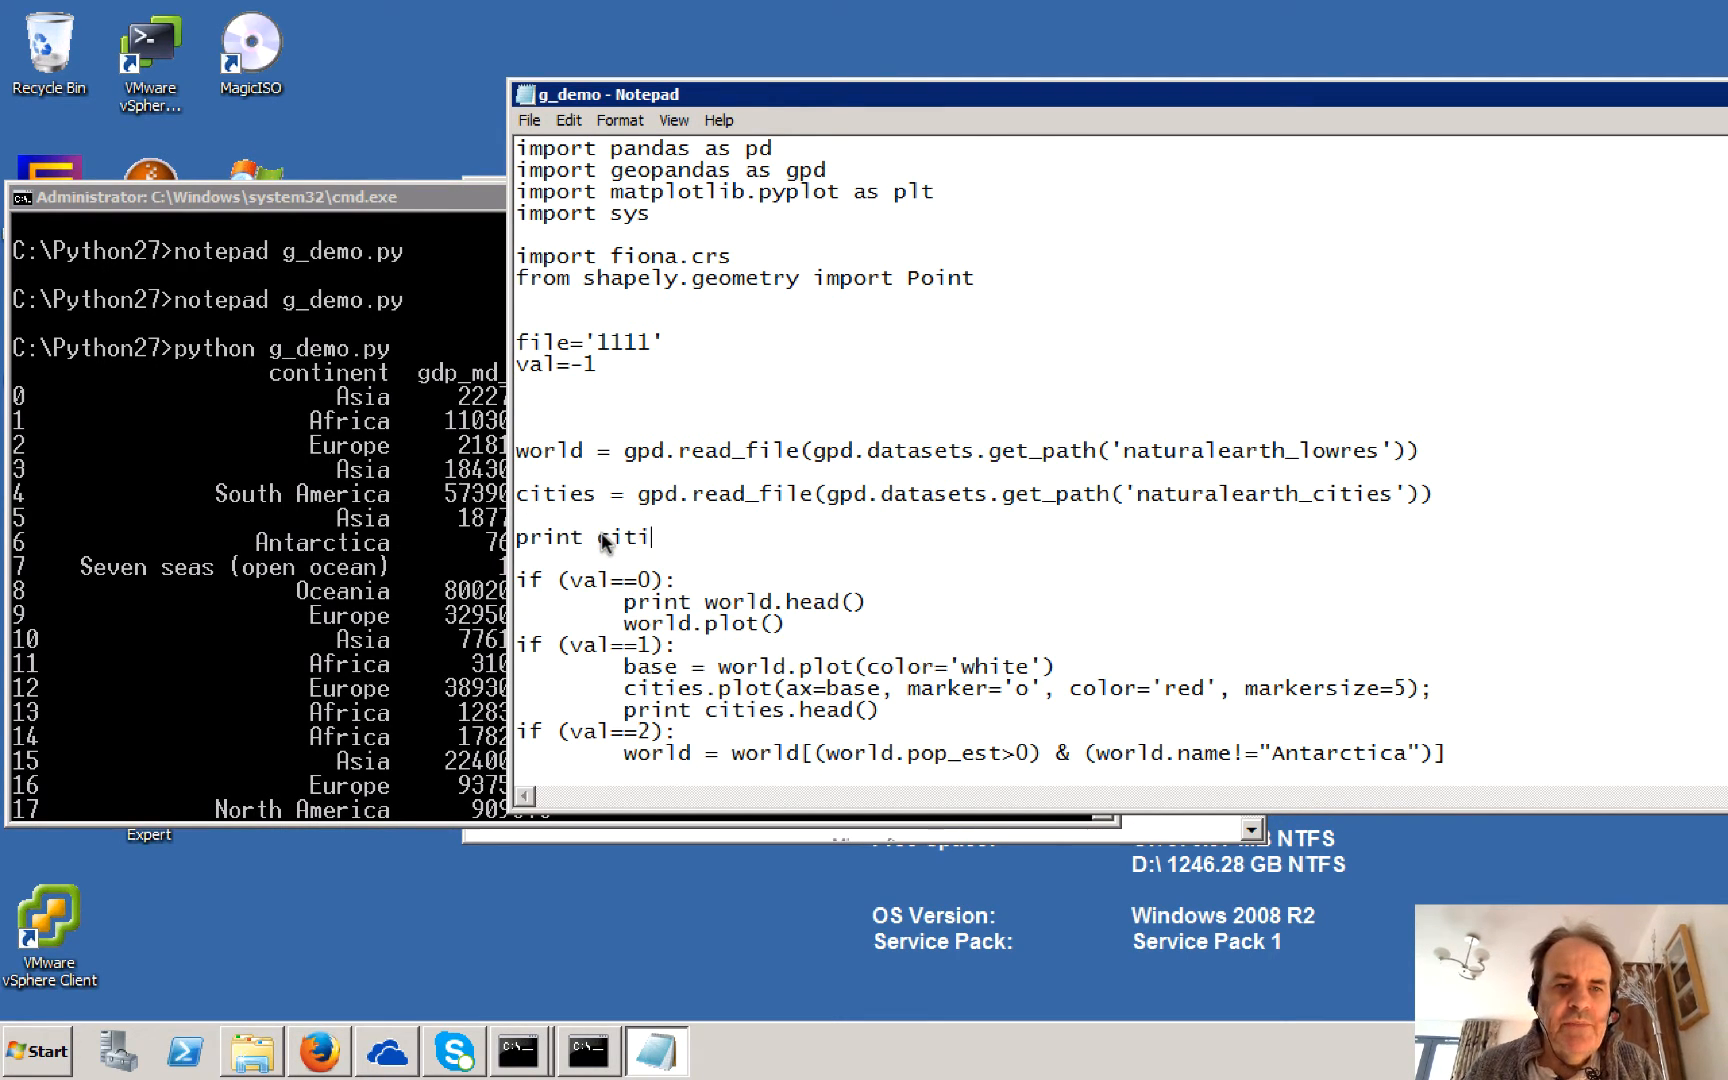
{"action": "left_click", "coordinate": [530, 120]}
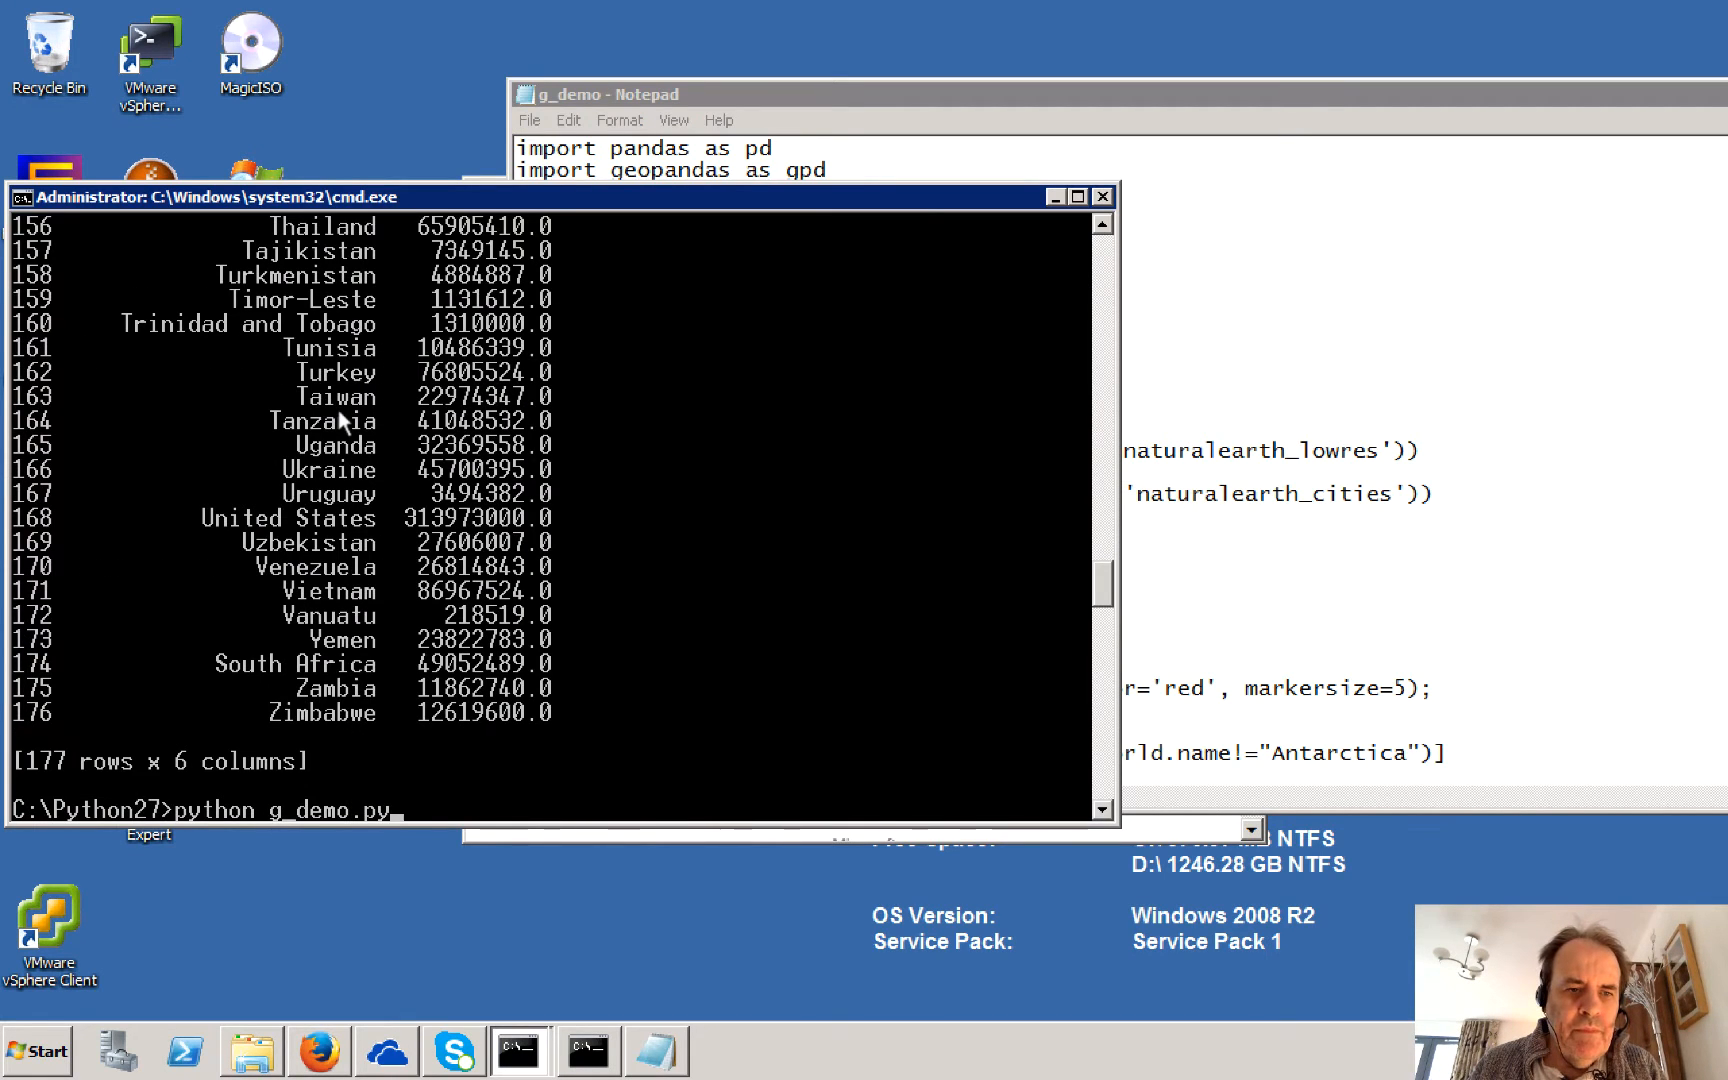
Step: Rerun g_demo.py and scroll to the 202-row, 2-column cities table
{"action": "key", "text": "Return"}
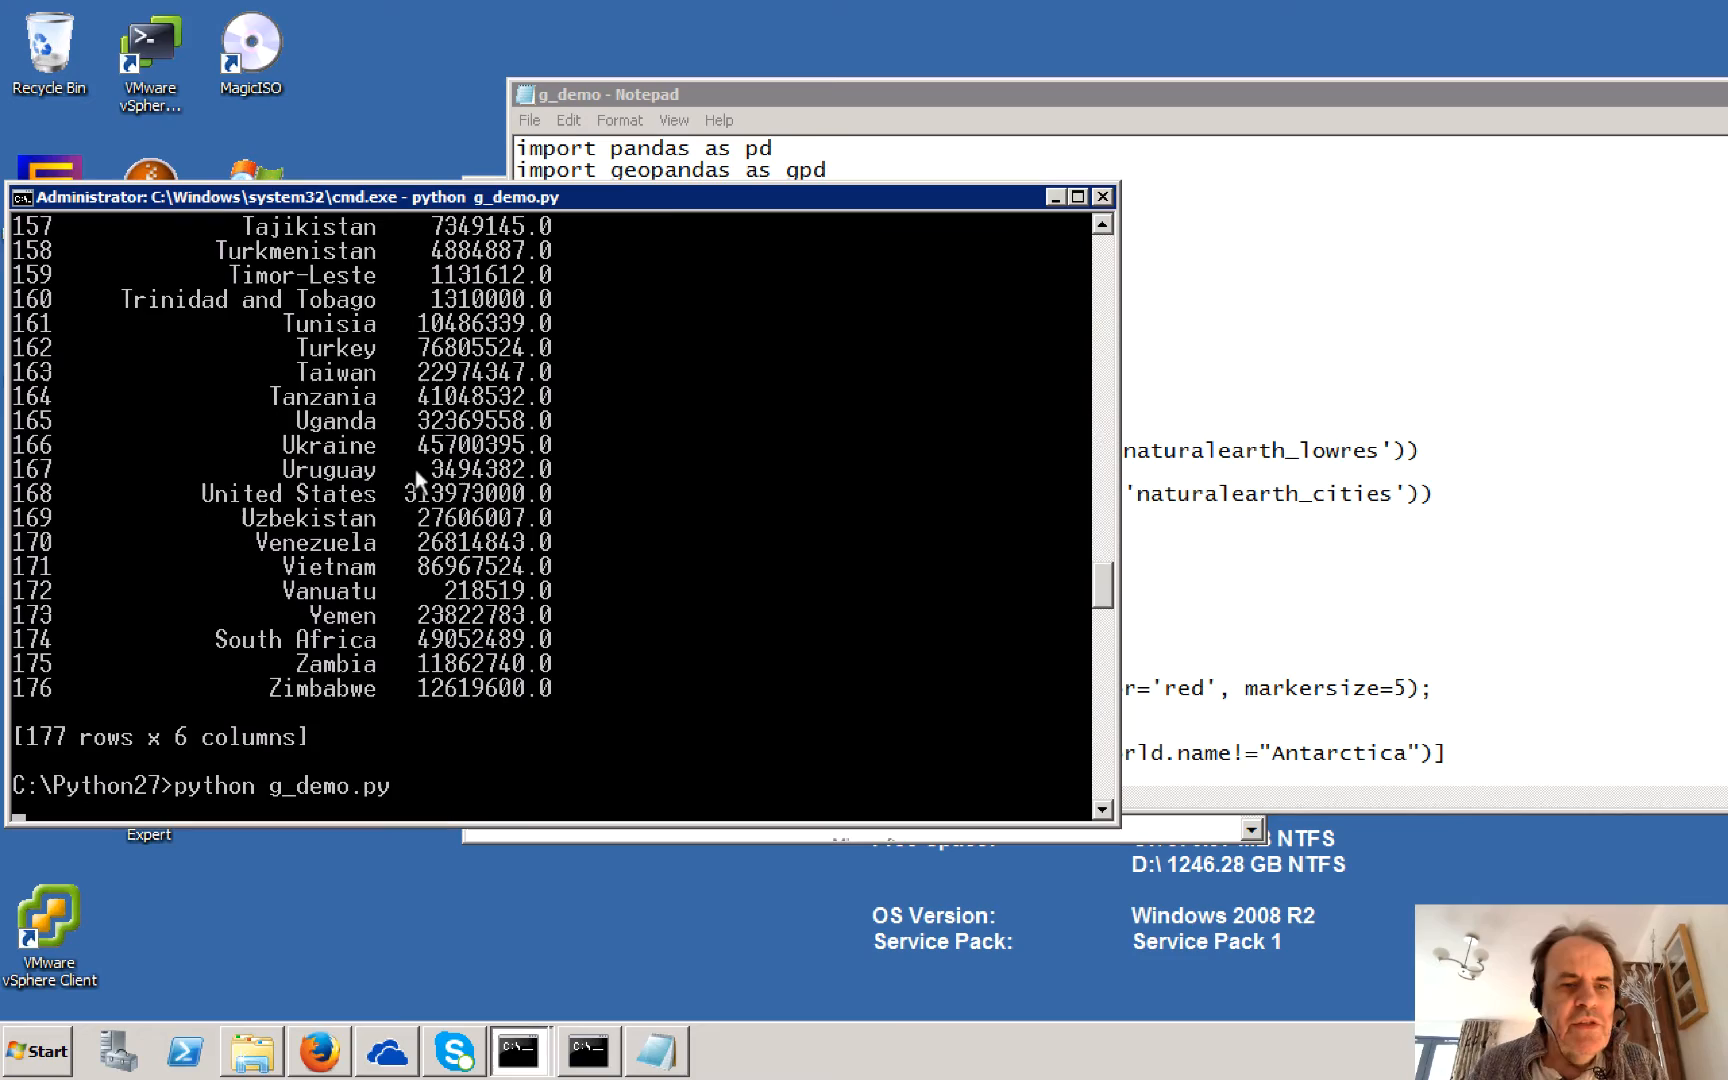
{"action": "key", "text": "Return"}
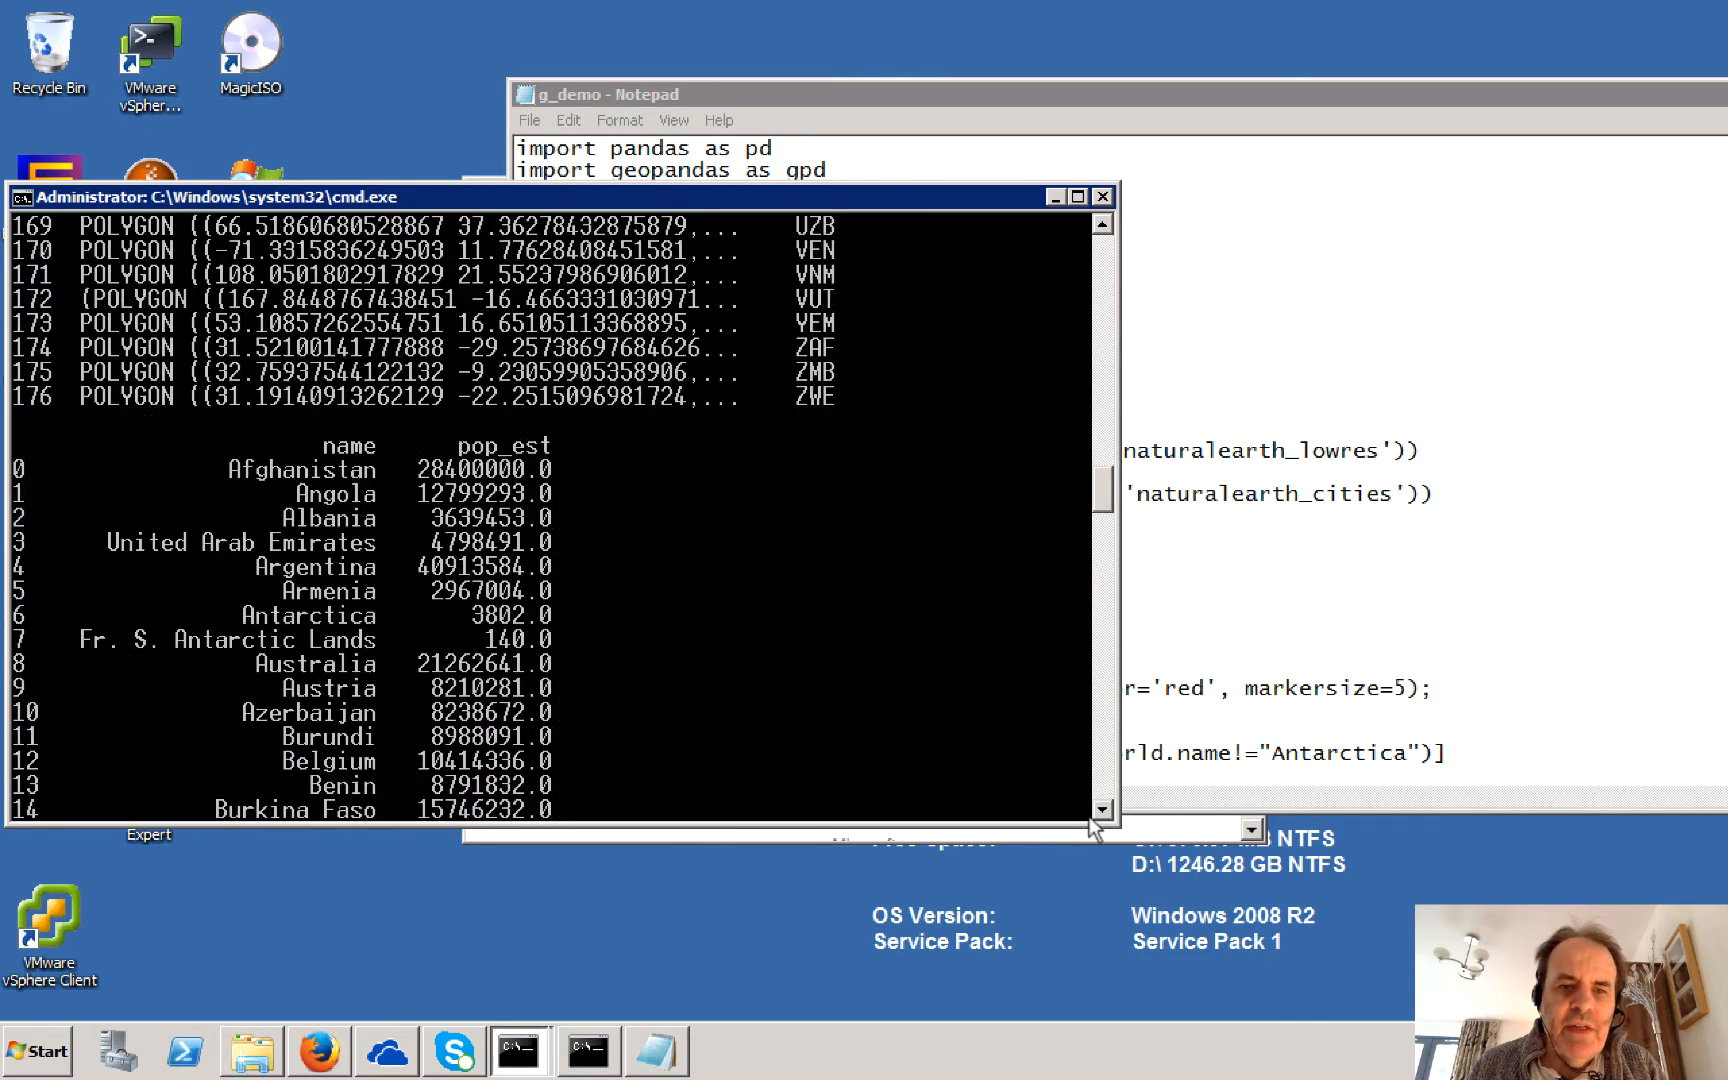
{"action": "scroll", "scroll_direction": "down", "scroll_amount": 3}
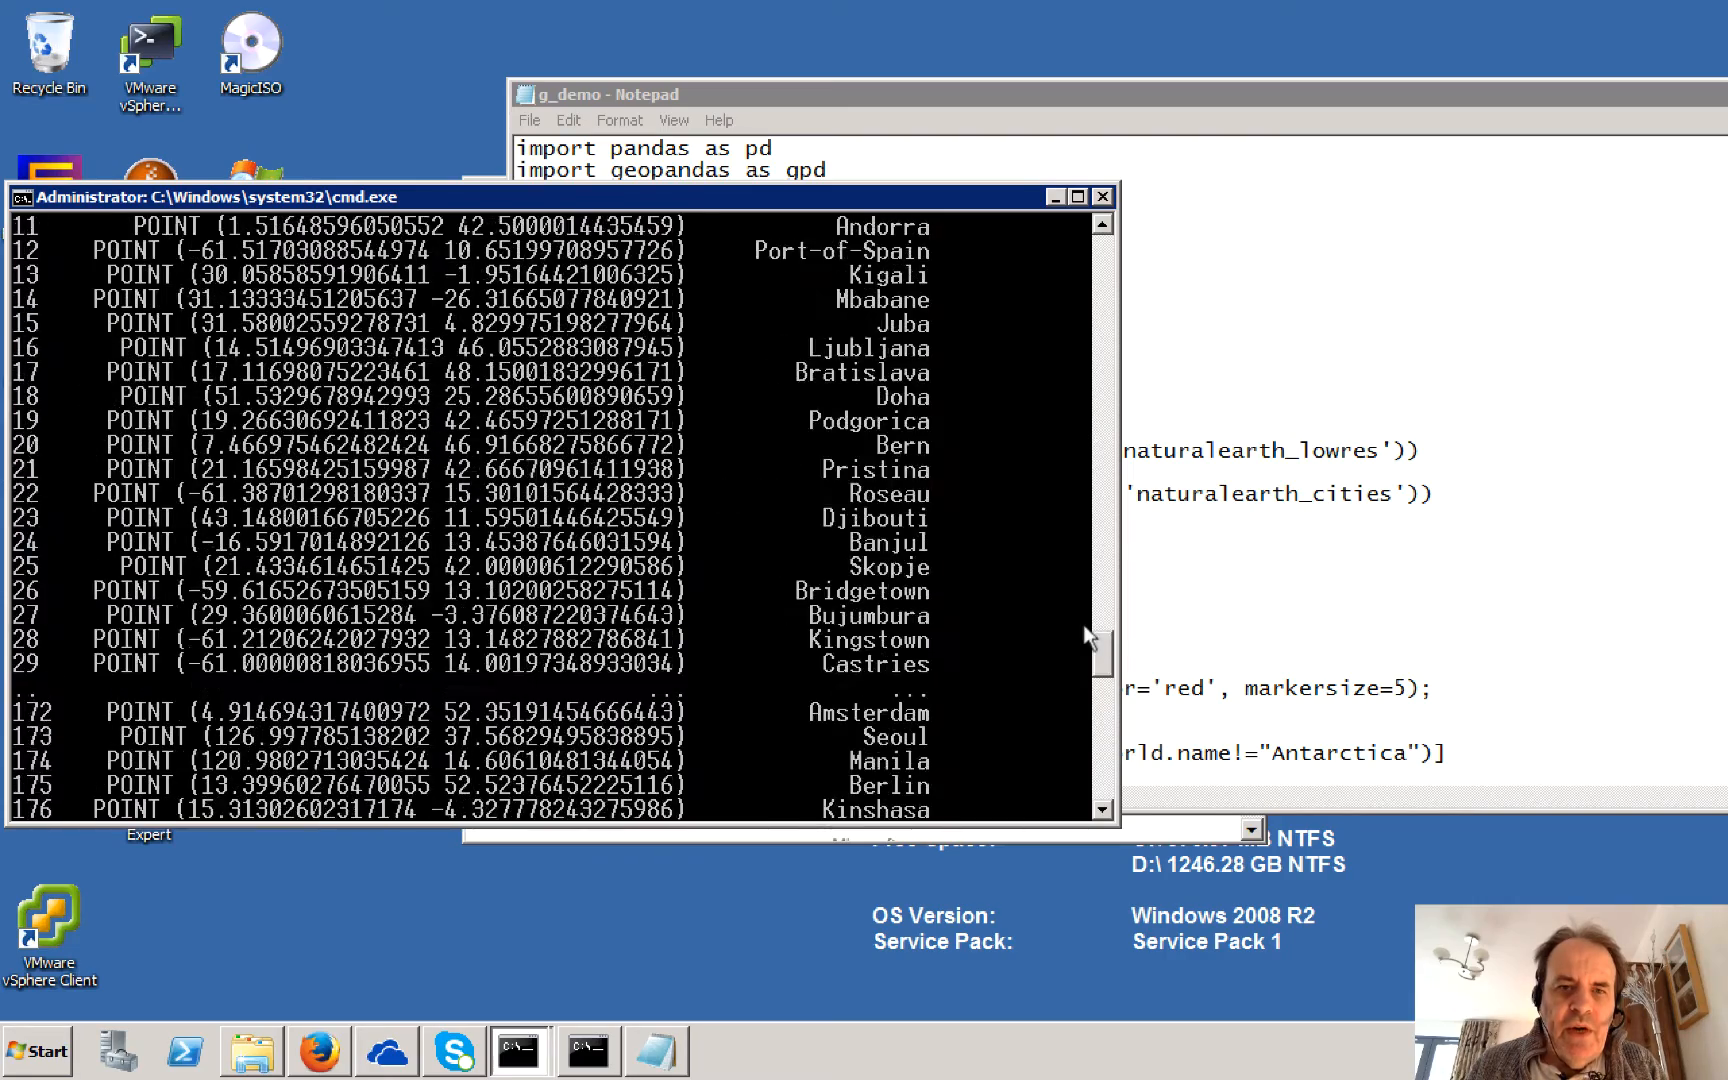
{"action": "scroll", "scroll_direction": "down", "scroll_amount": 3}
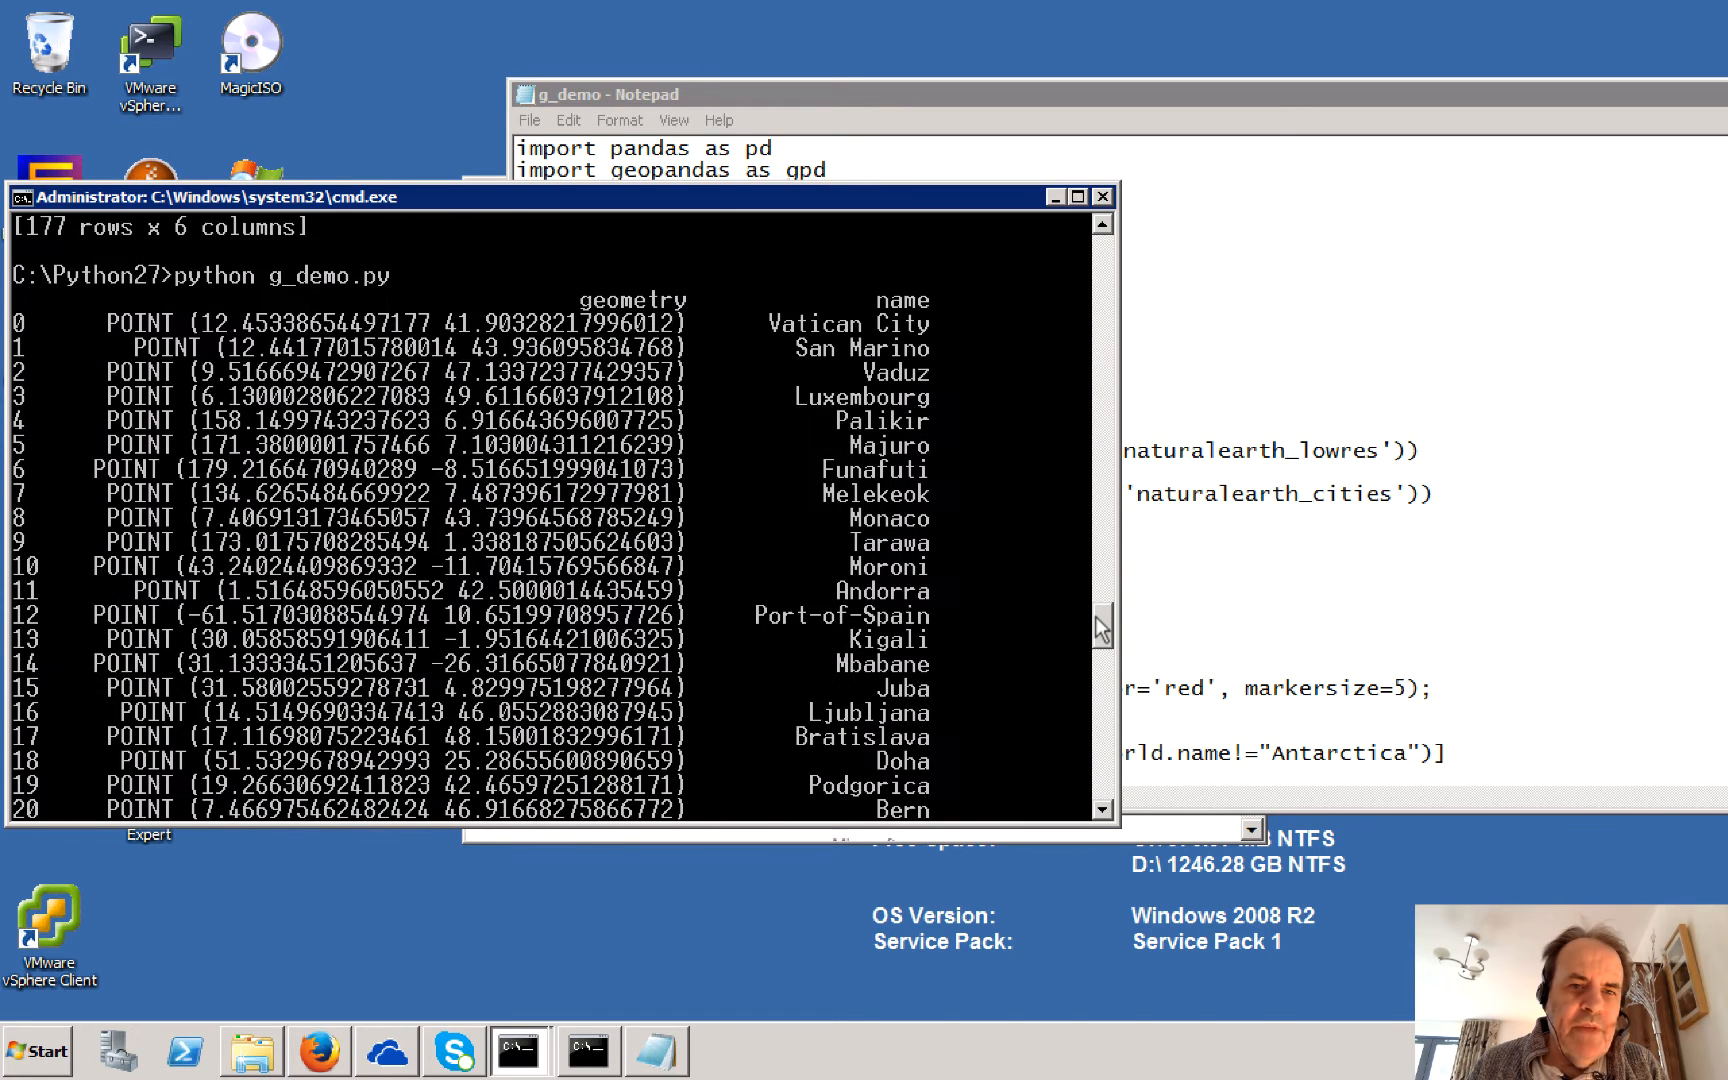
{"action": "scroll", "scroll_direction": "up", "scroll_amount": 3}
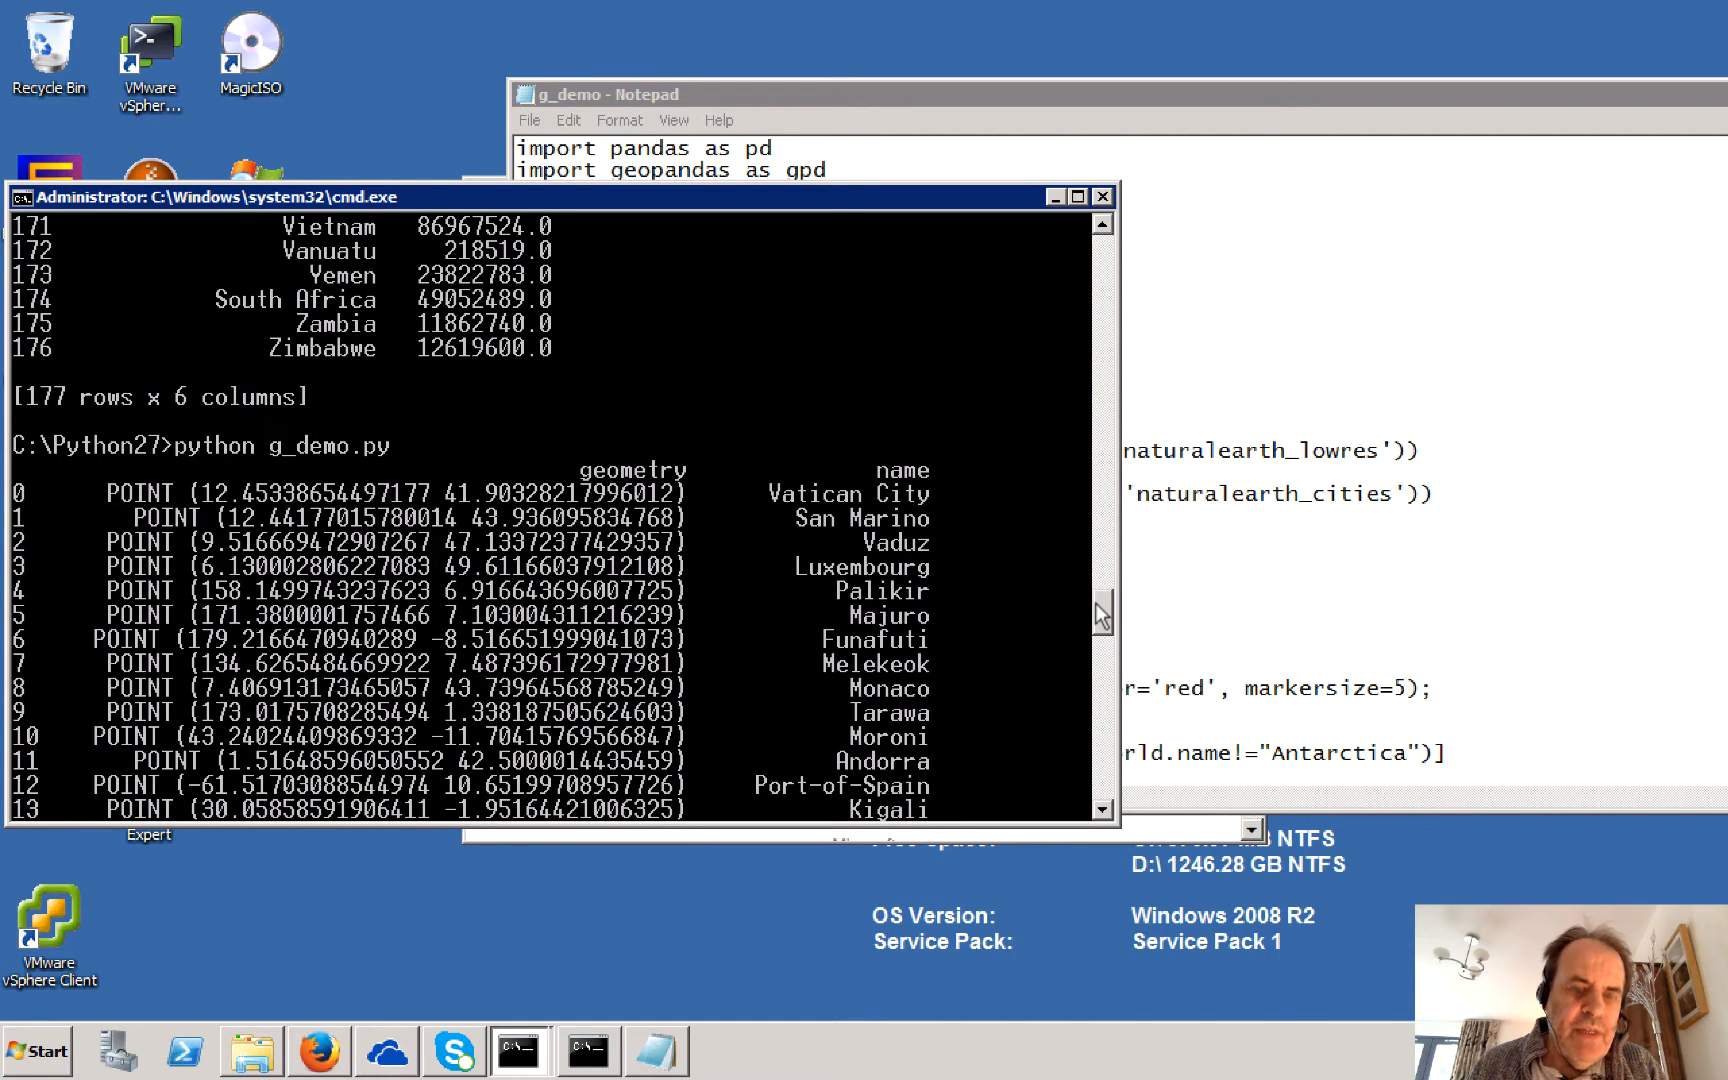
{"action": "scroll", "scroll_direction": "up", "scroll_amount": 3}
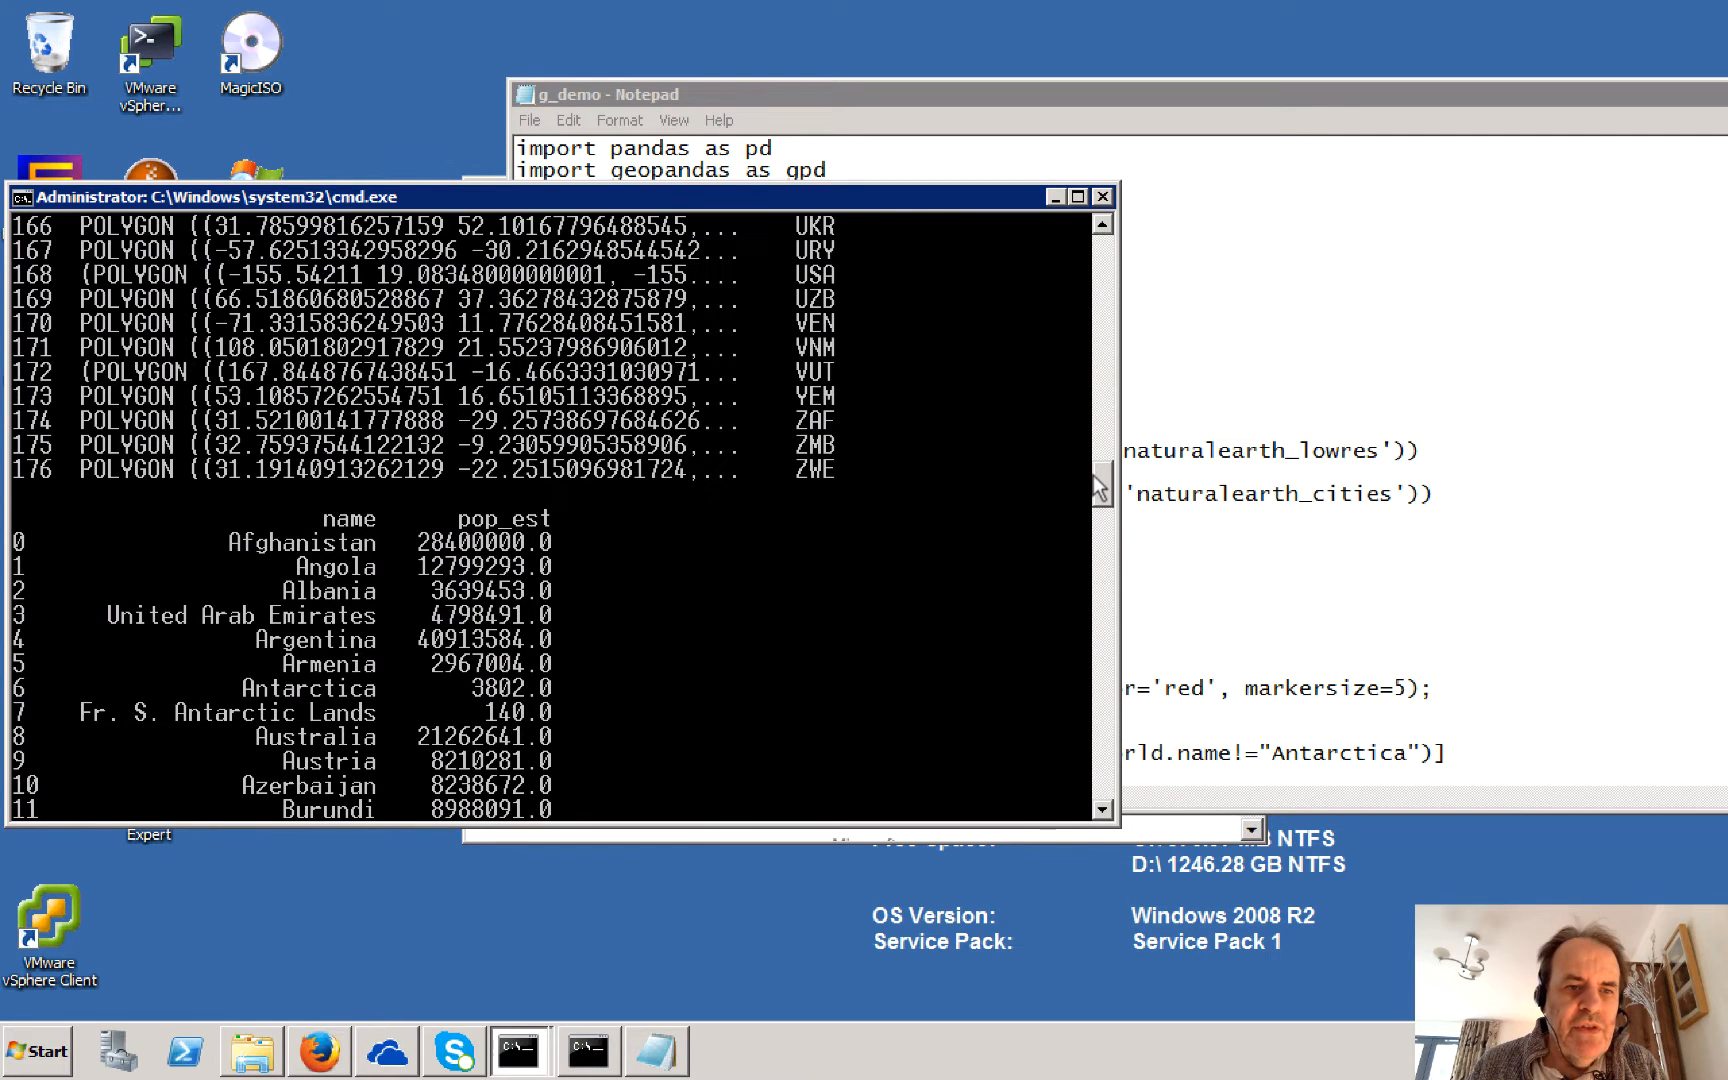
{"action": "scroll", "scroll_direction": "down", "scroll_amount": 3}
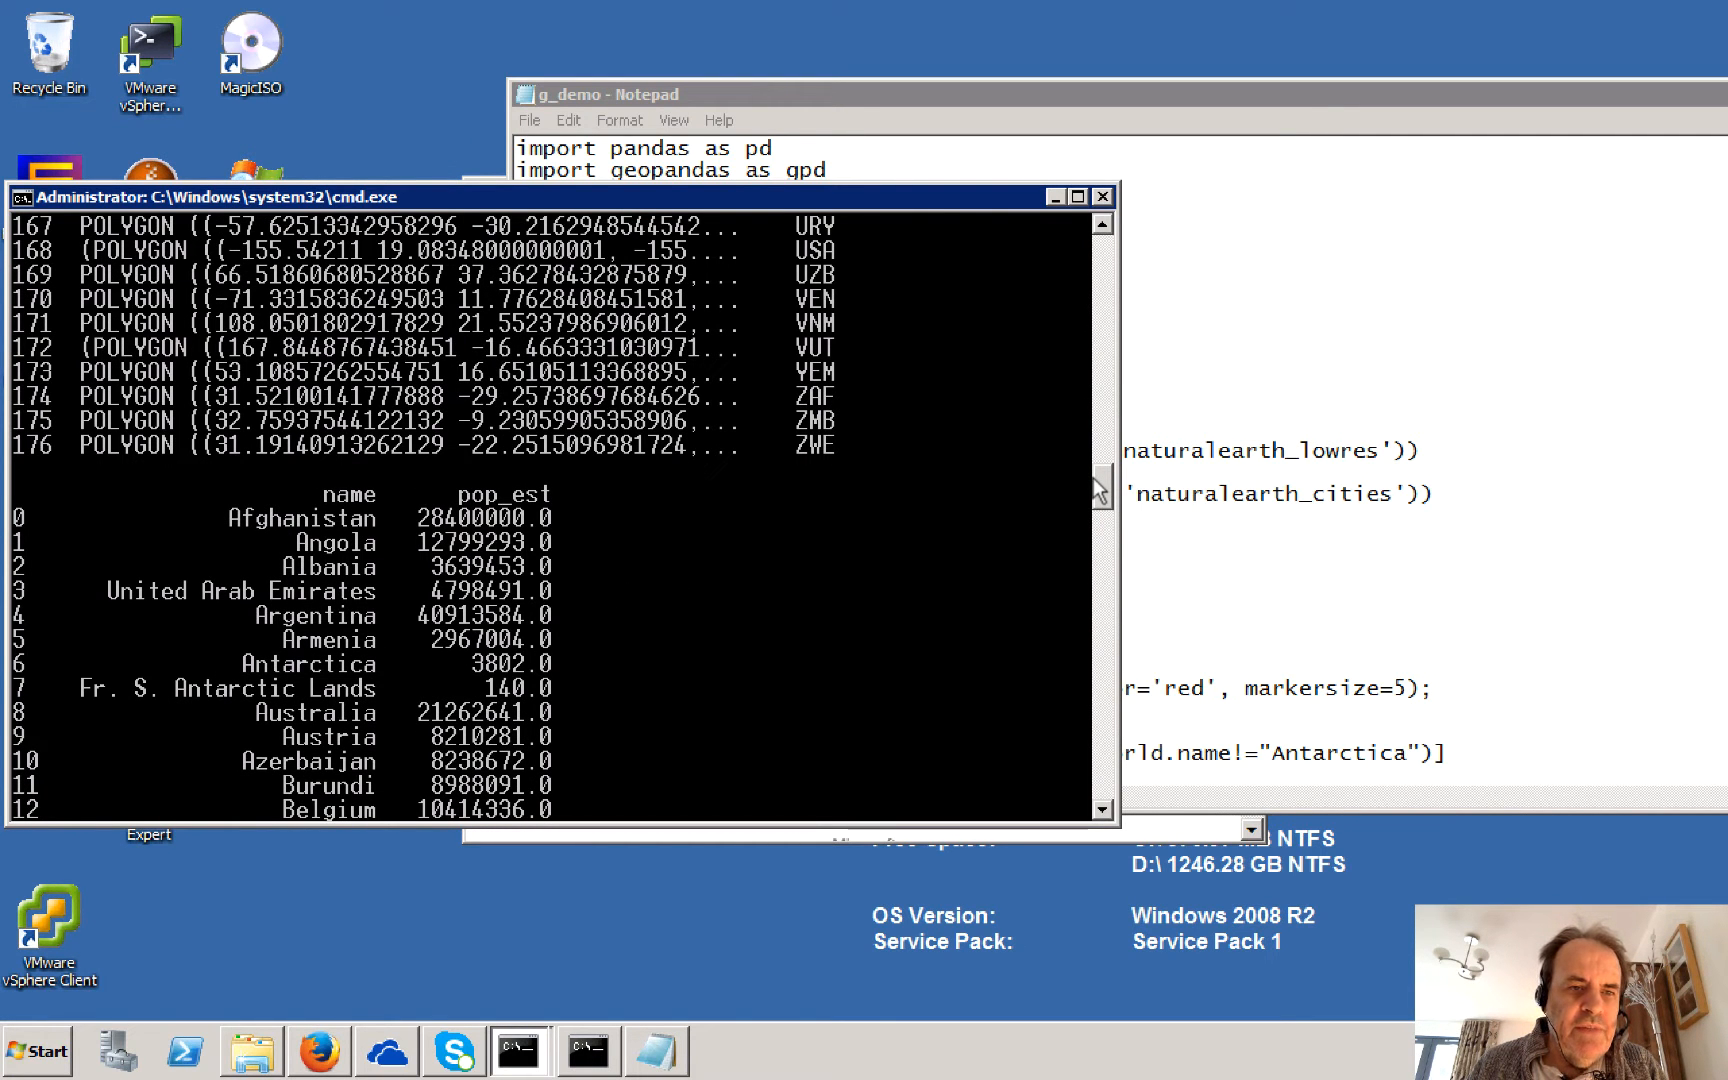
{"action": "scroll", "scroll_direction": "down", "scroll_amount": 3}
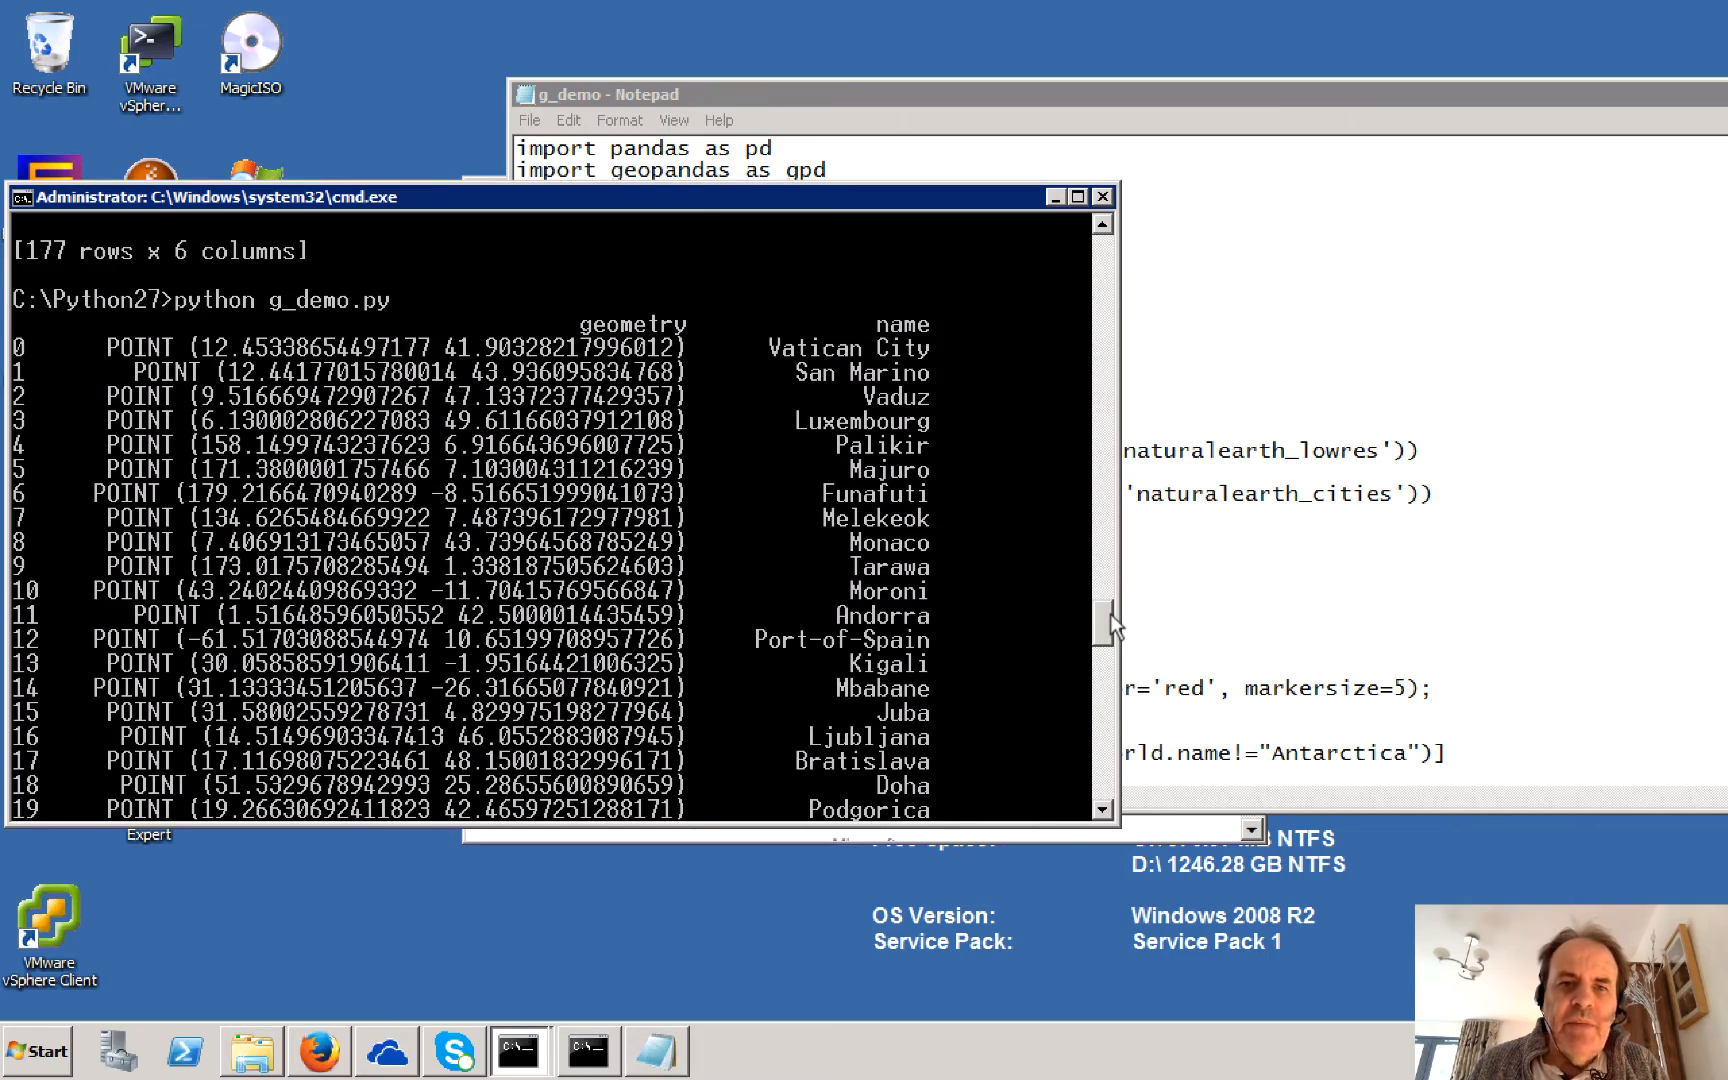
{"action": "scroll", "scroll_direction": "down", "scroll_amount": 3}
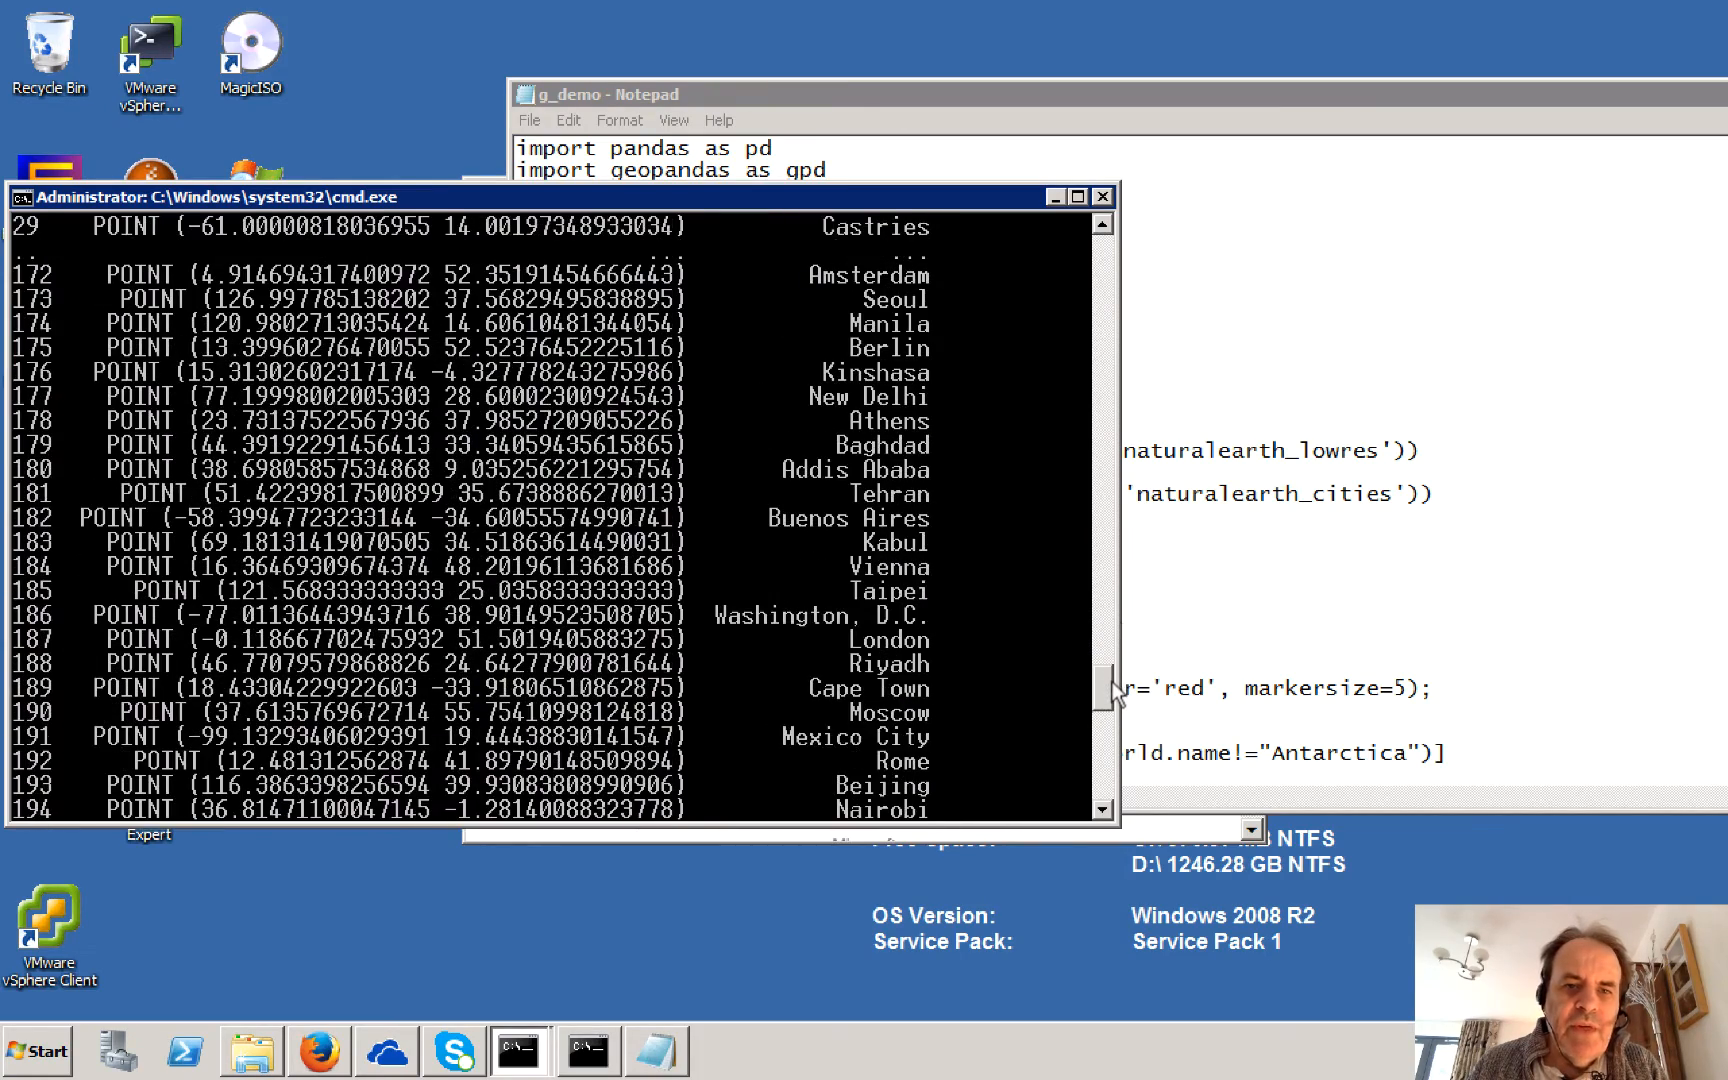
{"action": "scroll", "scroll_direction": "down", "scroll_amount": 3}
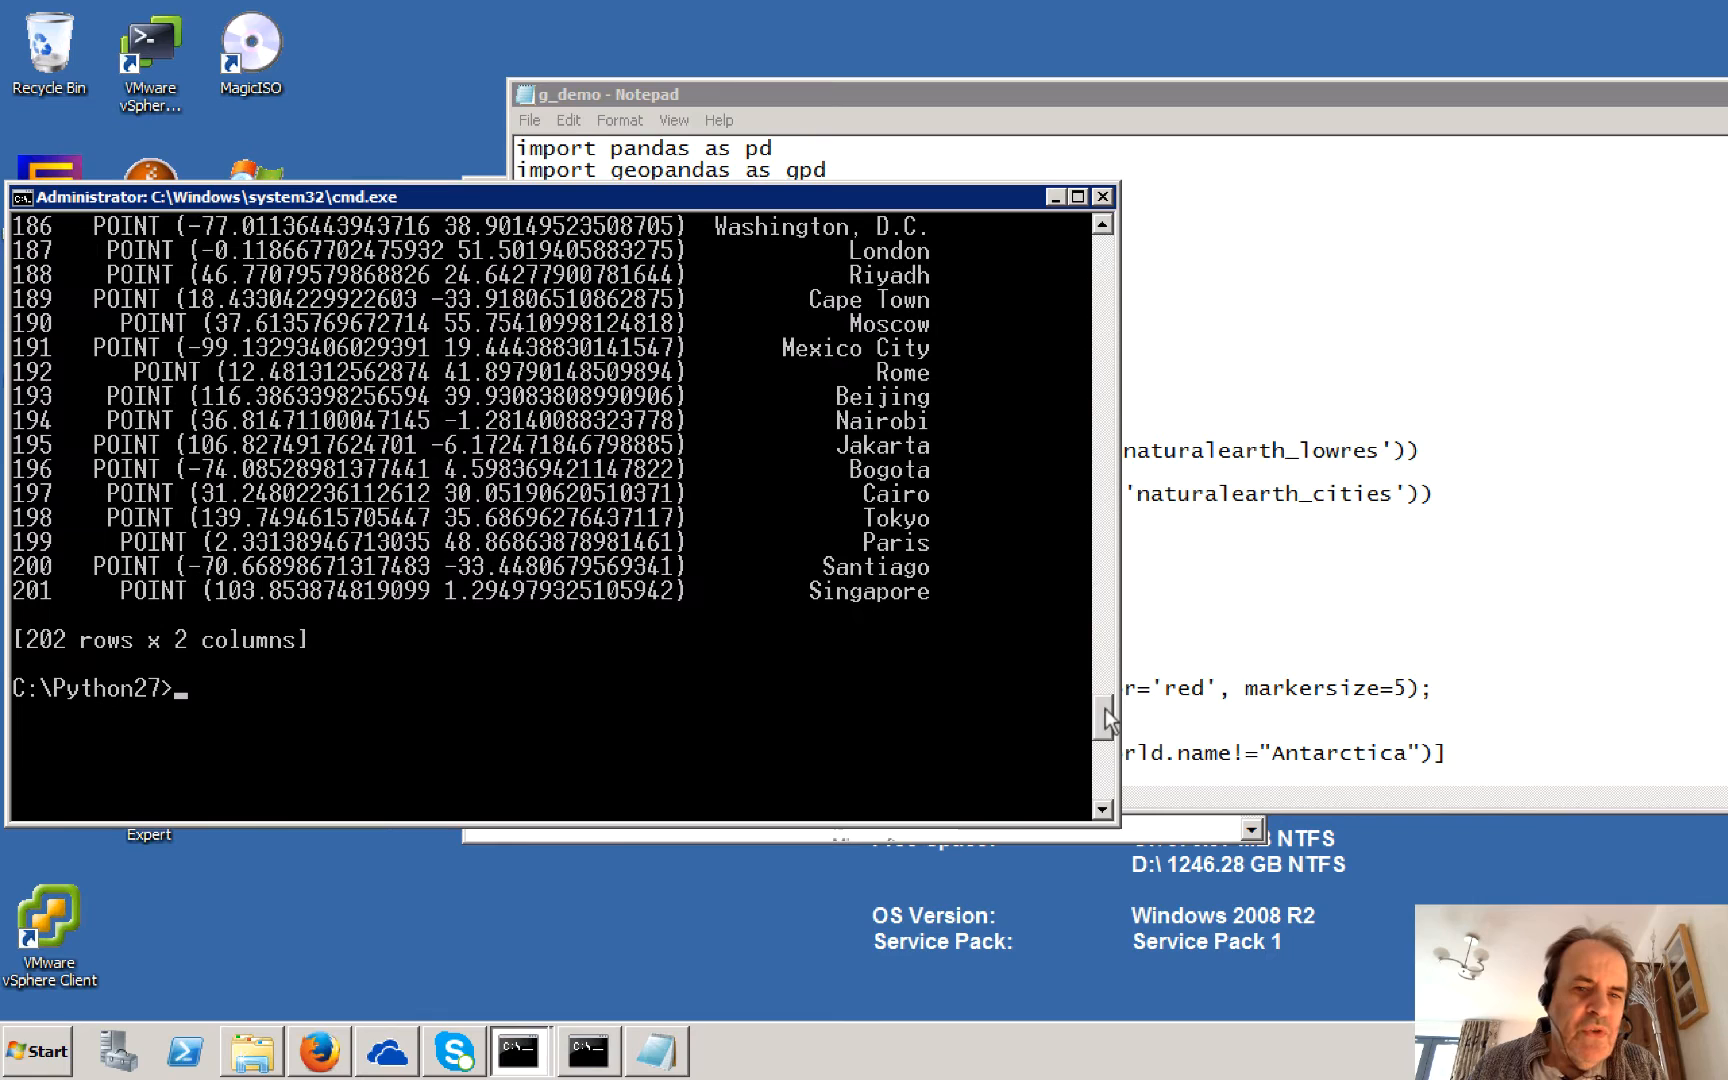
{"action": "mouse_move", "coordinate": [50, 656]}
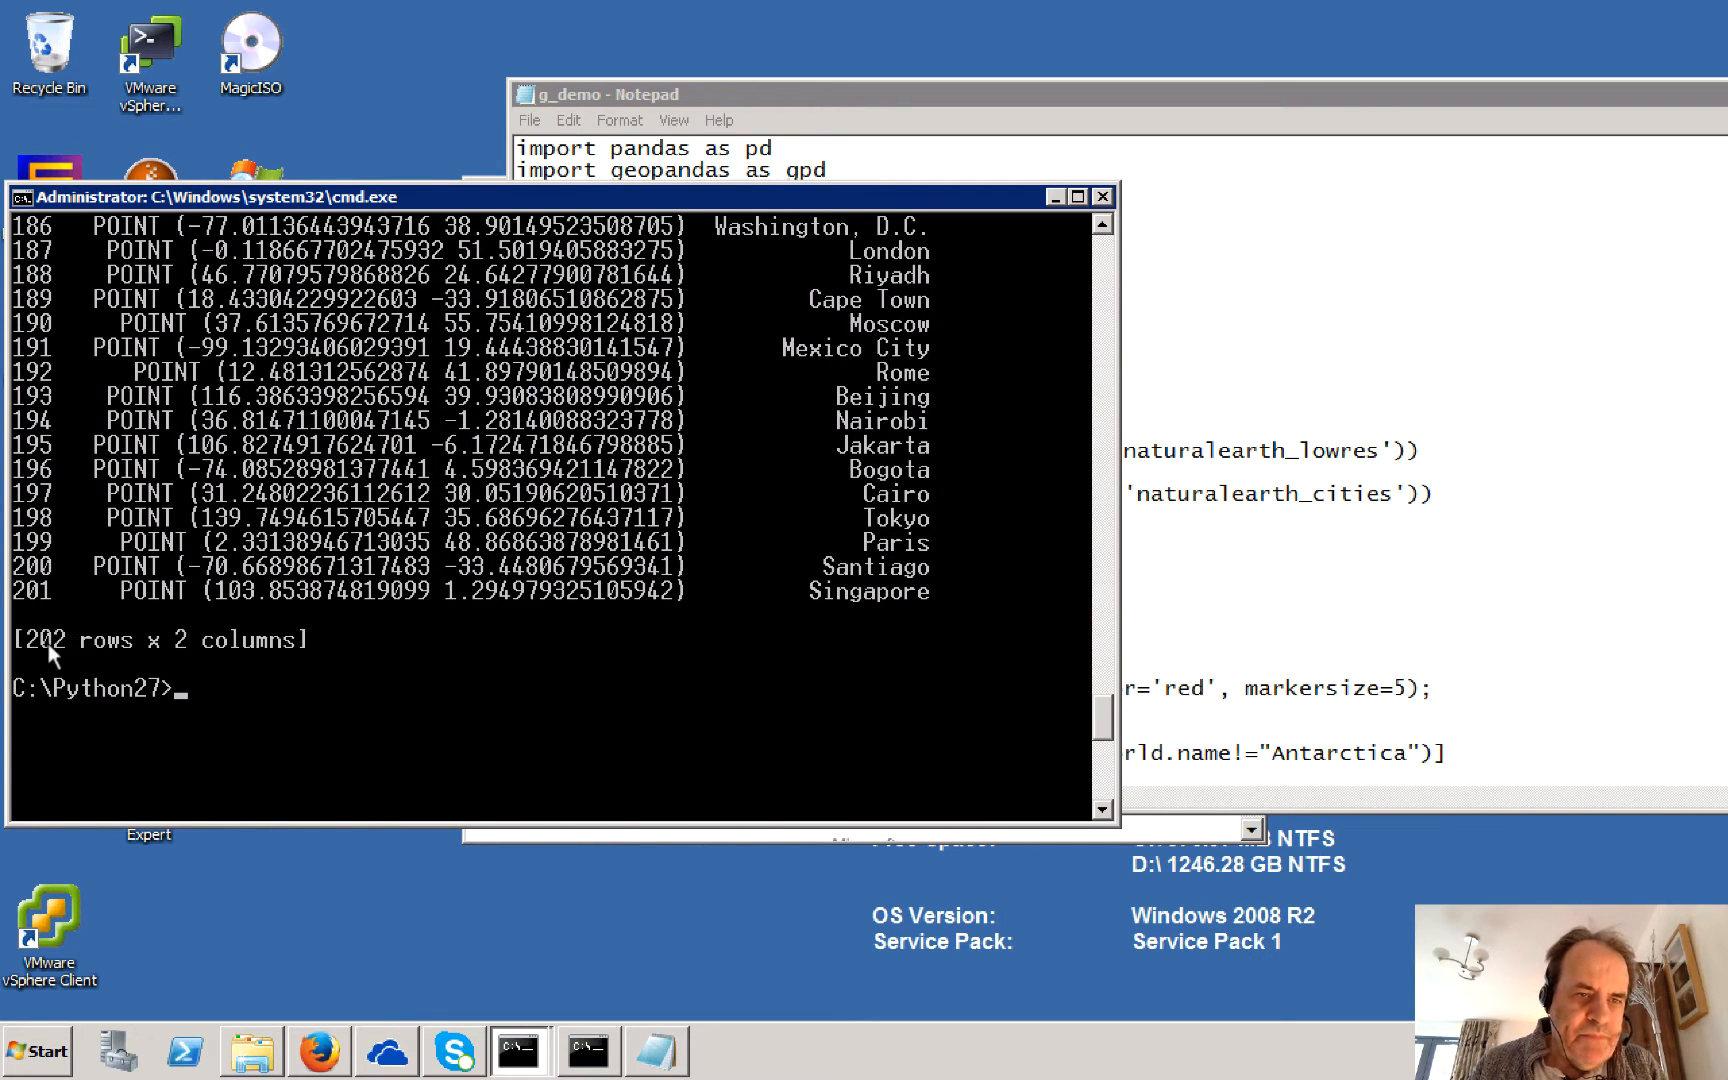
{"action": "mouse_move", "coordinate": [821, 298]}
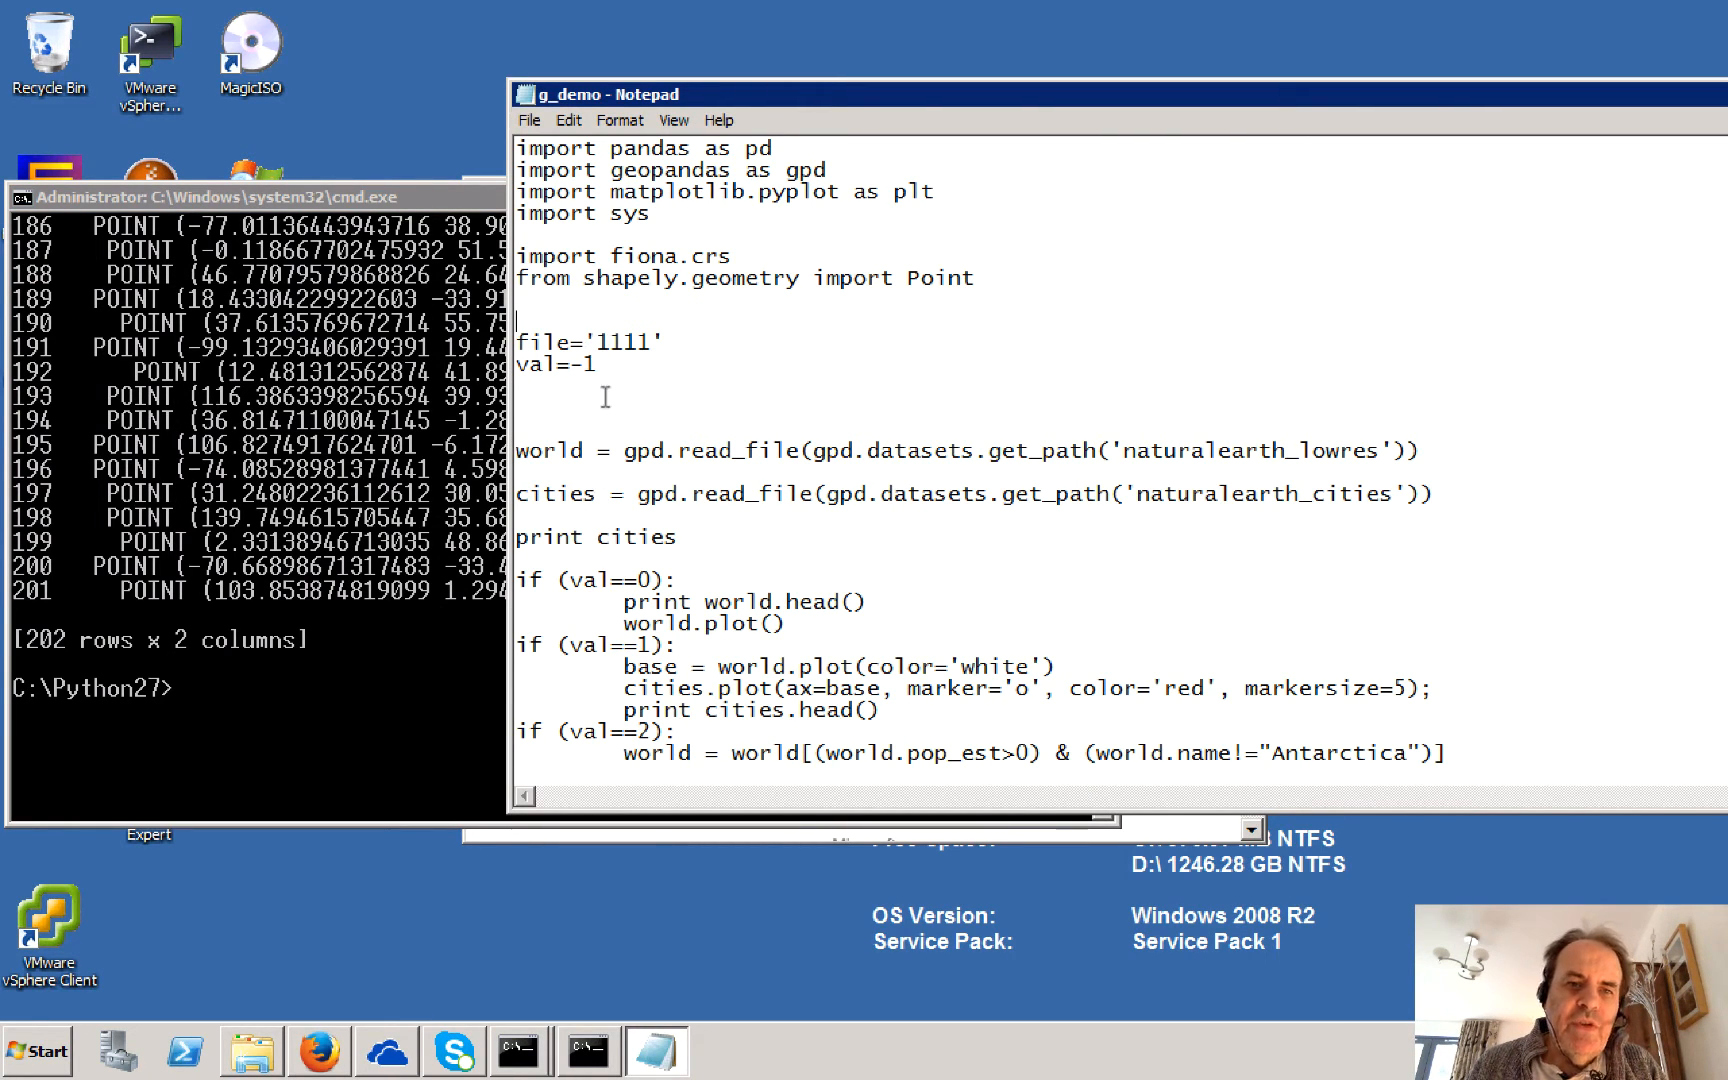
Step: Set val to 0, remove blank lines, and add world.show() after world.plot()
{"action": "type", "text": "0"}
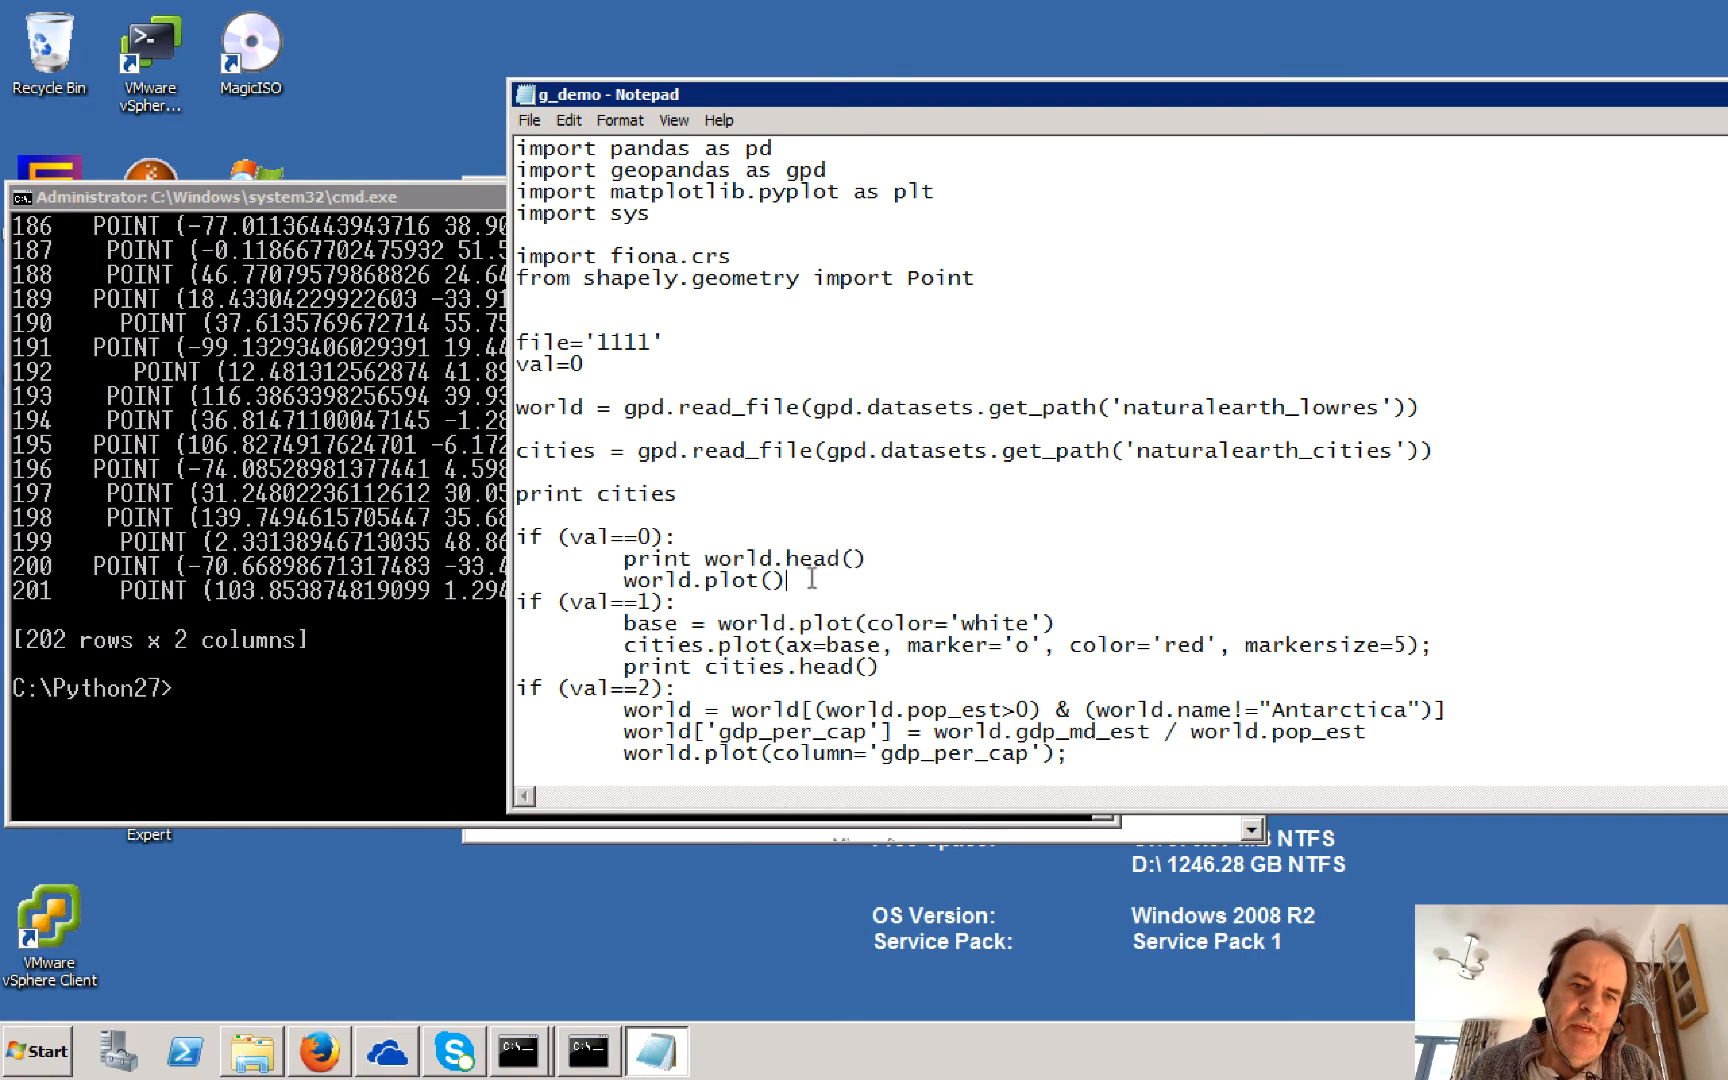
{"action": "double_click", "coordinate": [785, 559]}
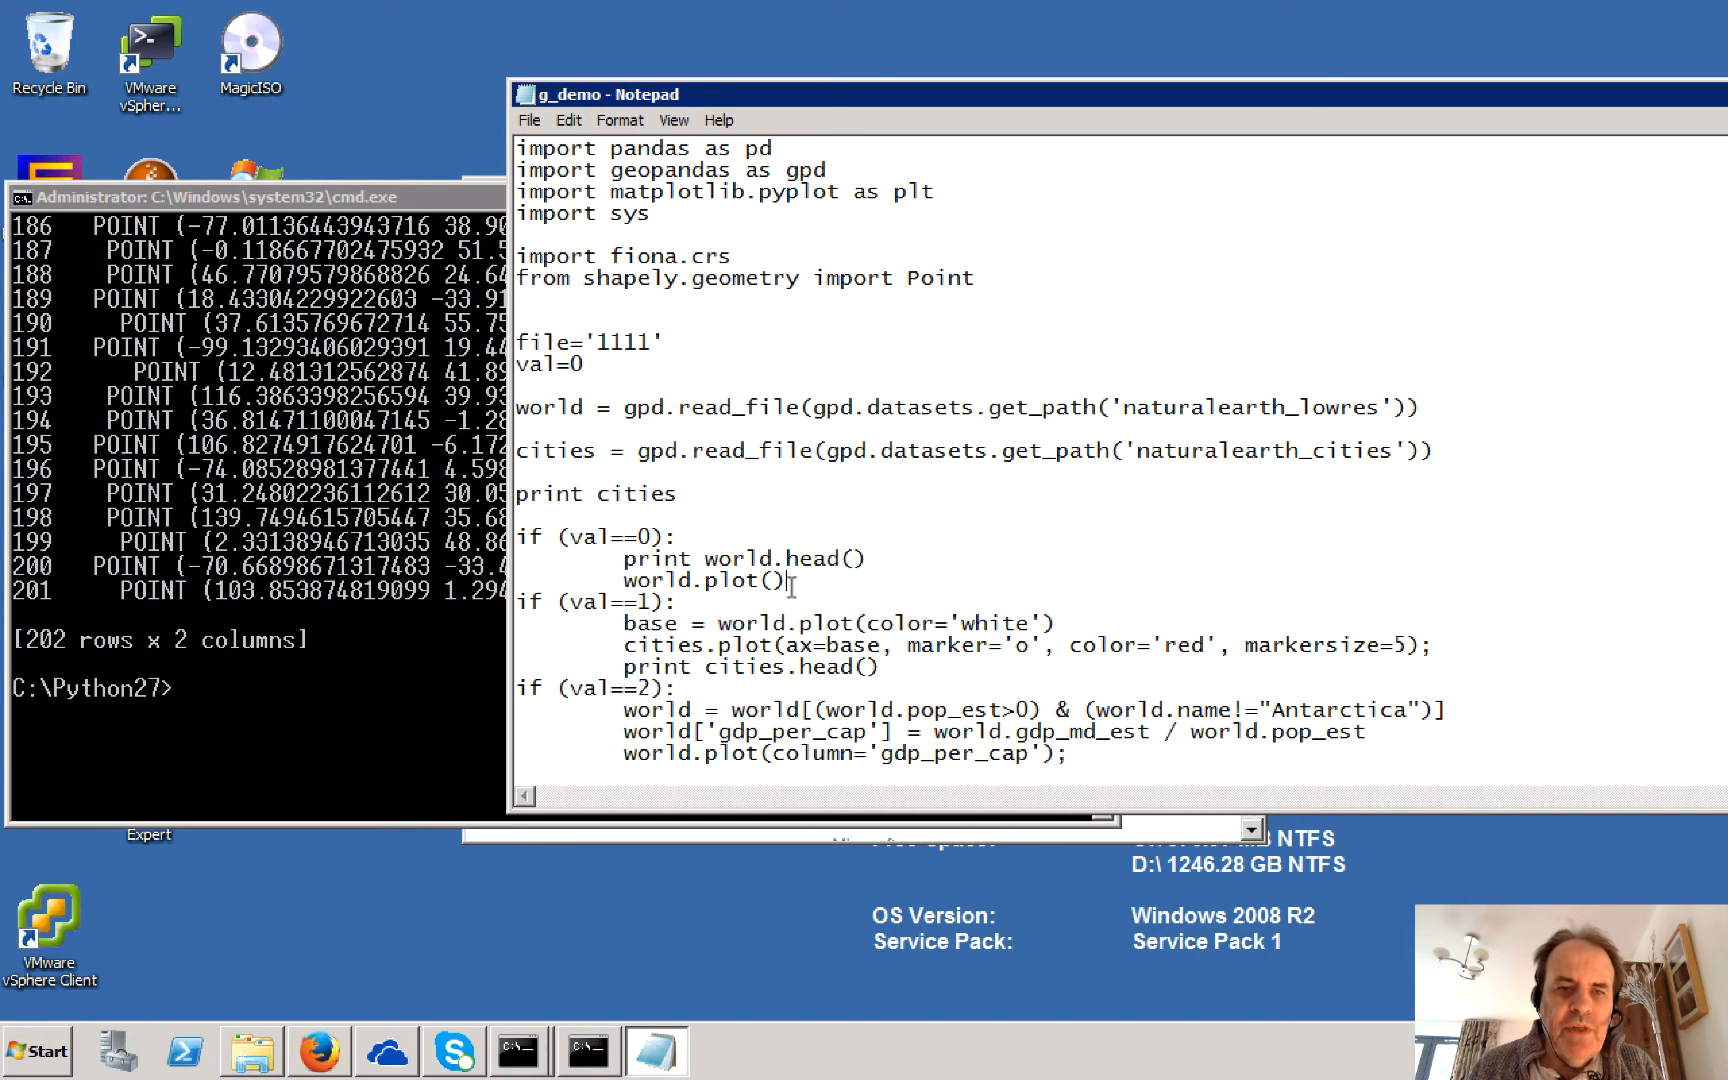
{"action": "scroll", "scroll_direction": "down", "scroll_amount": 3}
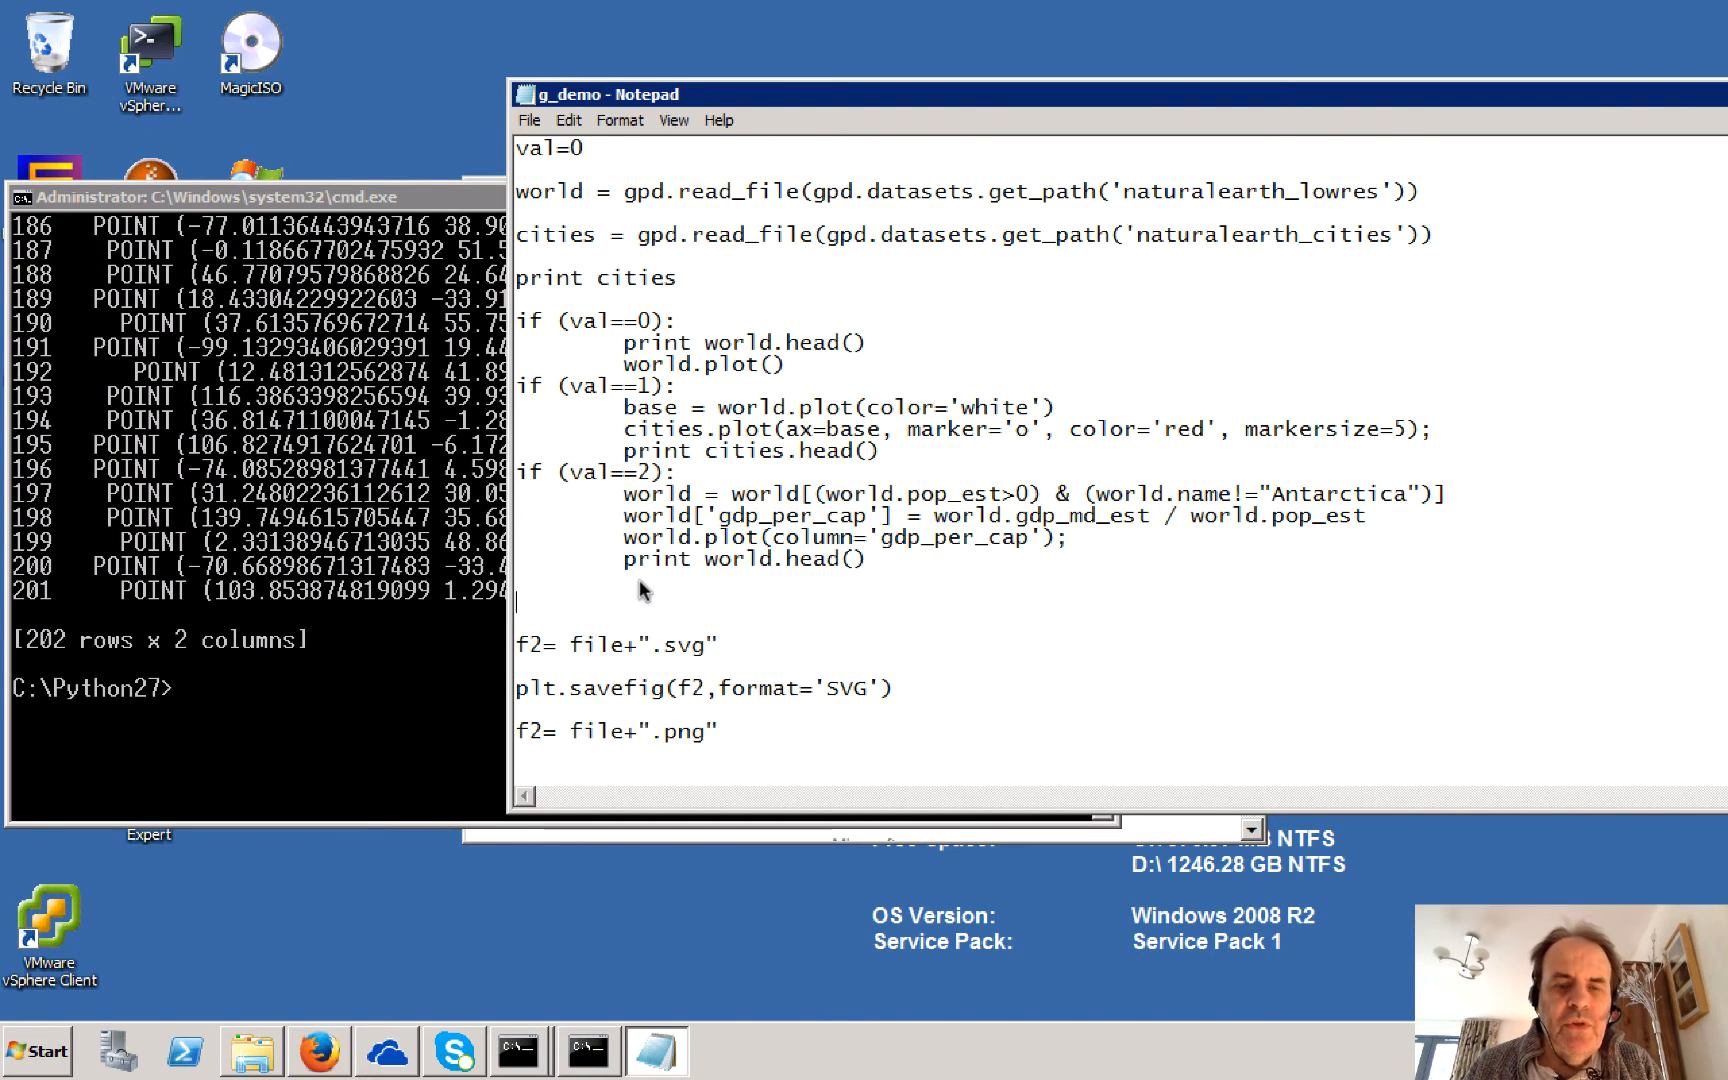
{"action": "left_click", "coordinate": [789, 365]}
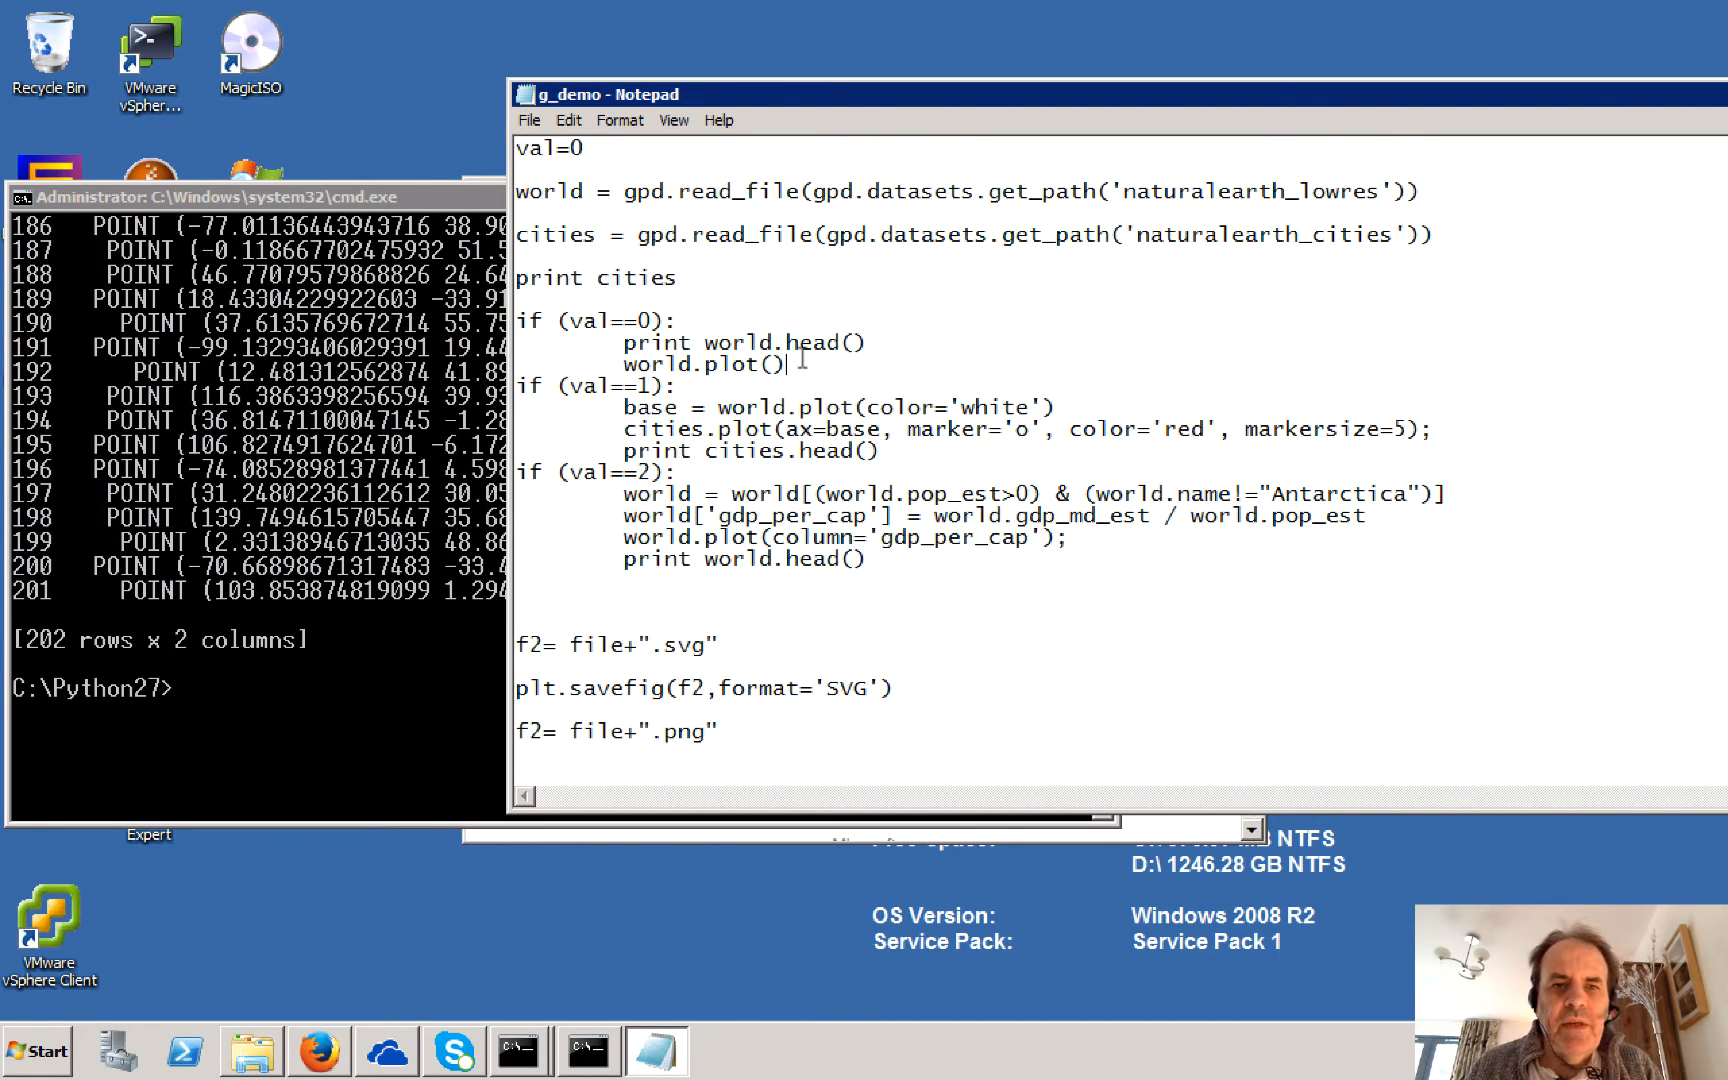
{"action": "type", "text": "world.show("}
{"action": "type", "text": "plt.savefig(f2,format='PNG')"}
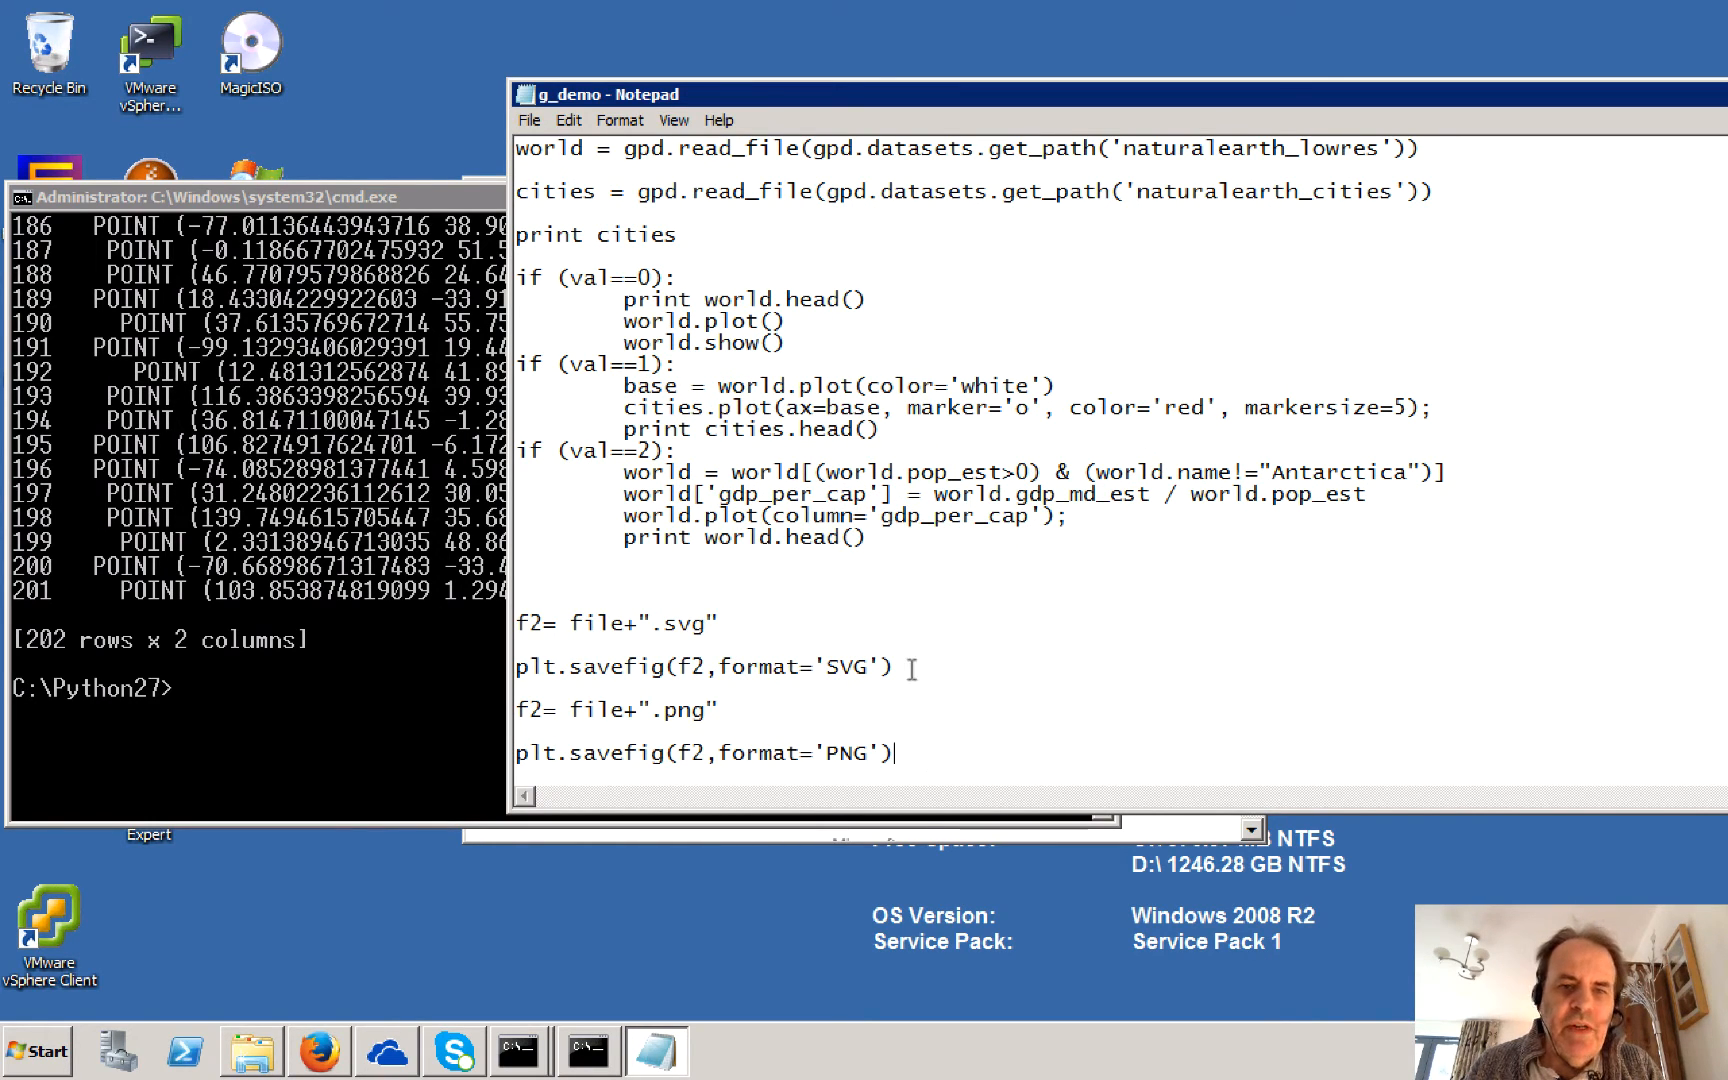
{"action": "left_click", "coordinate": [528, 120]}
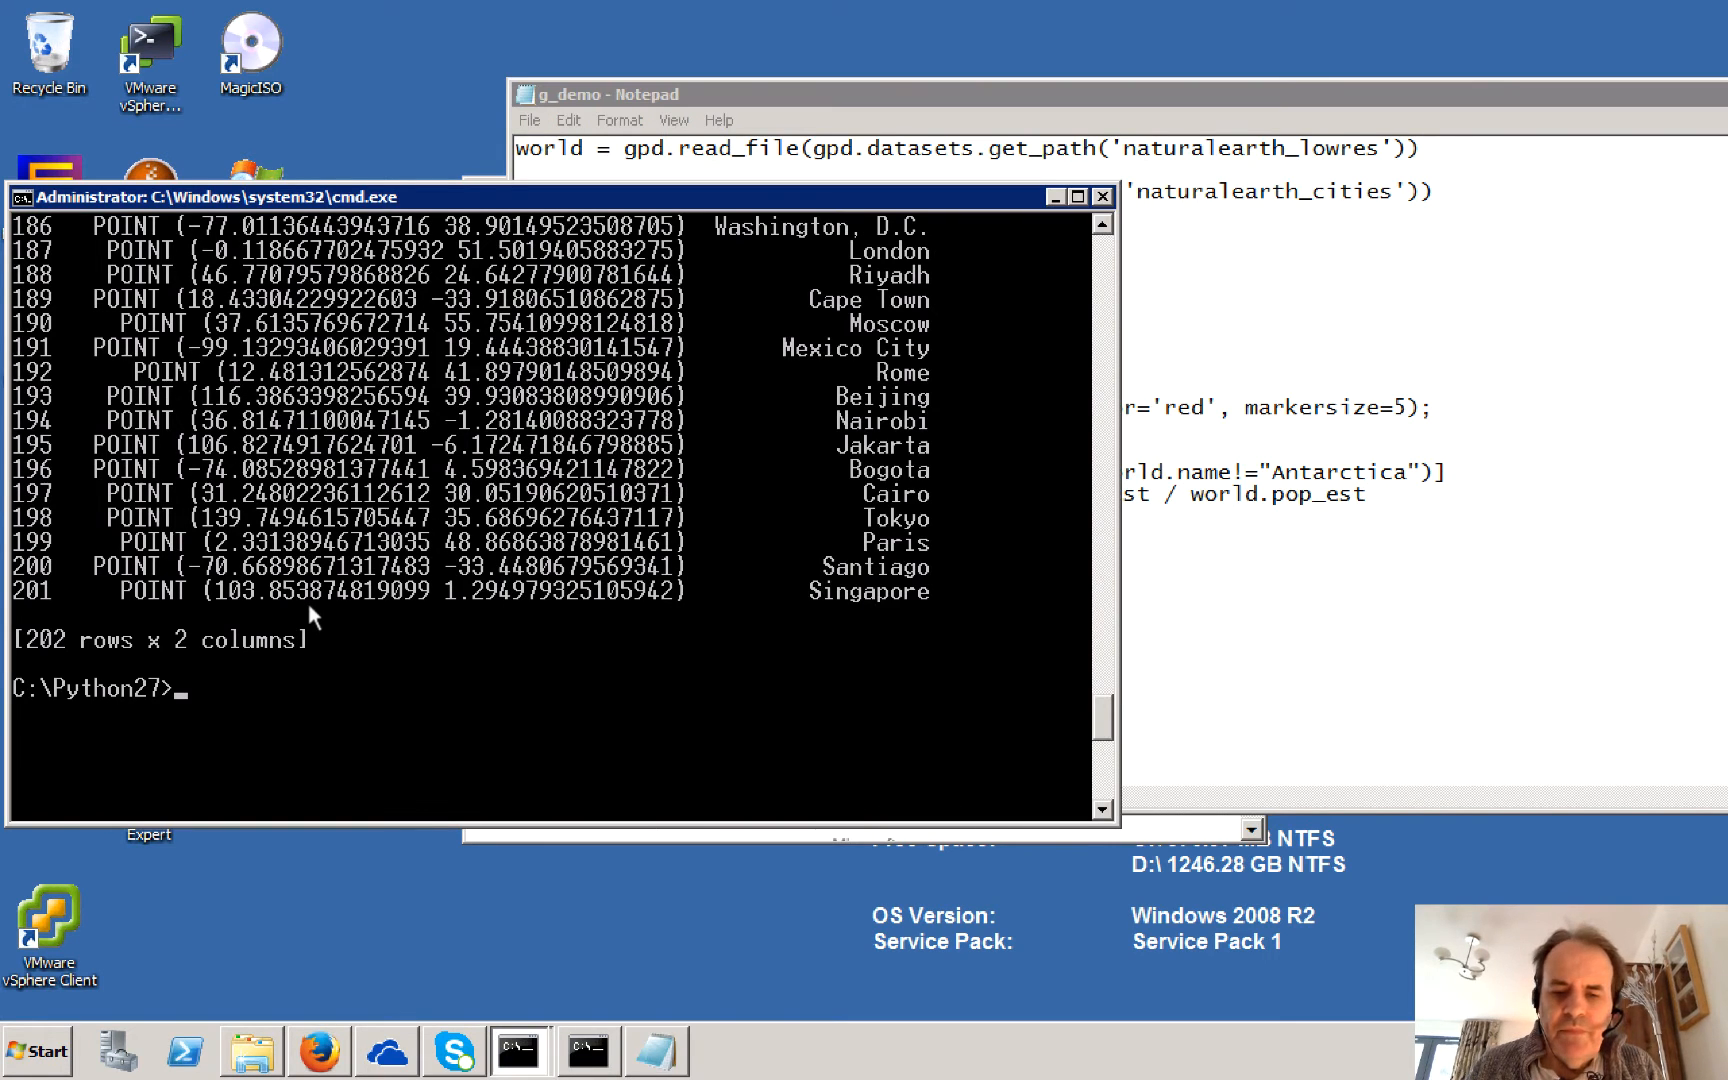
Step: Rerun 'python g_demo.py' with val set to 0
{"action": "type", "text": "python g_demo.py"}
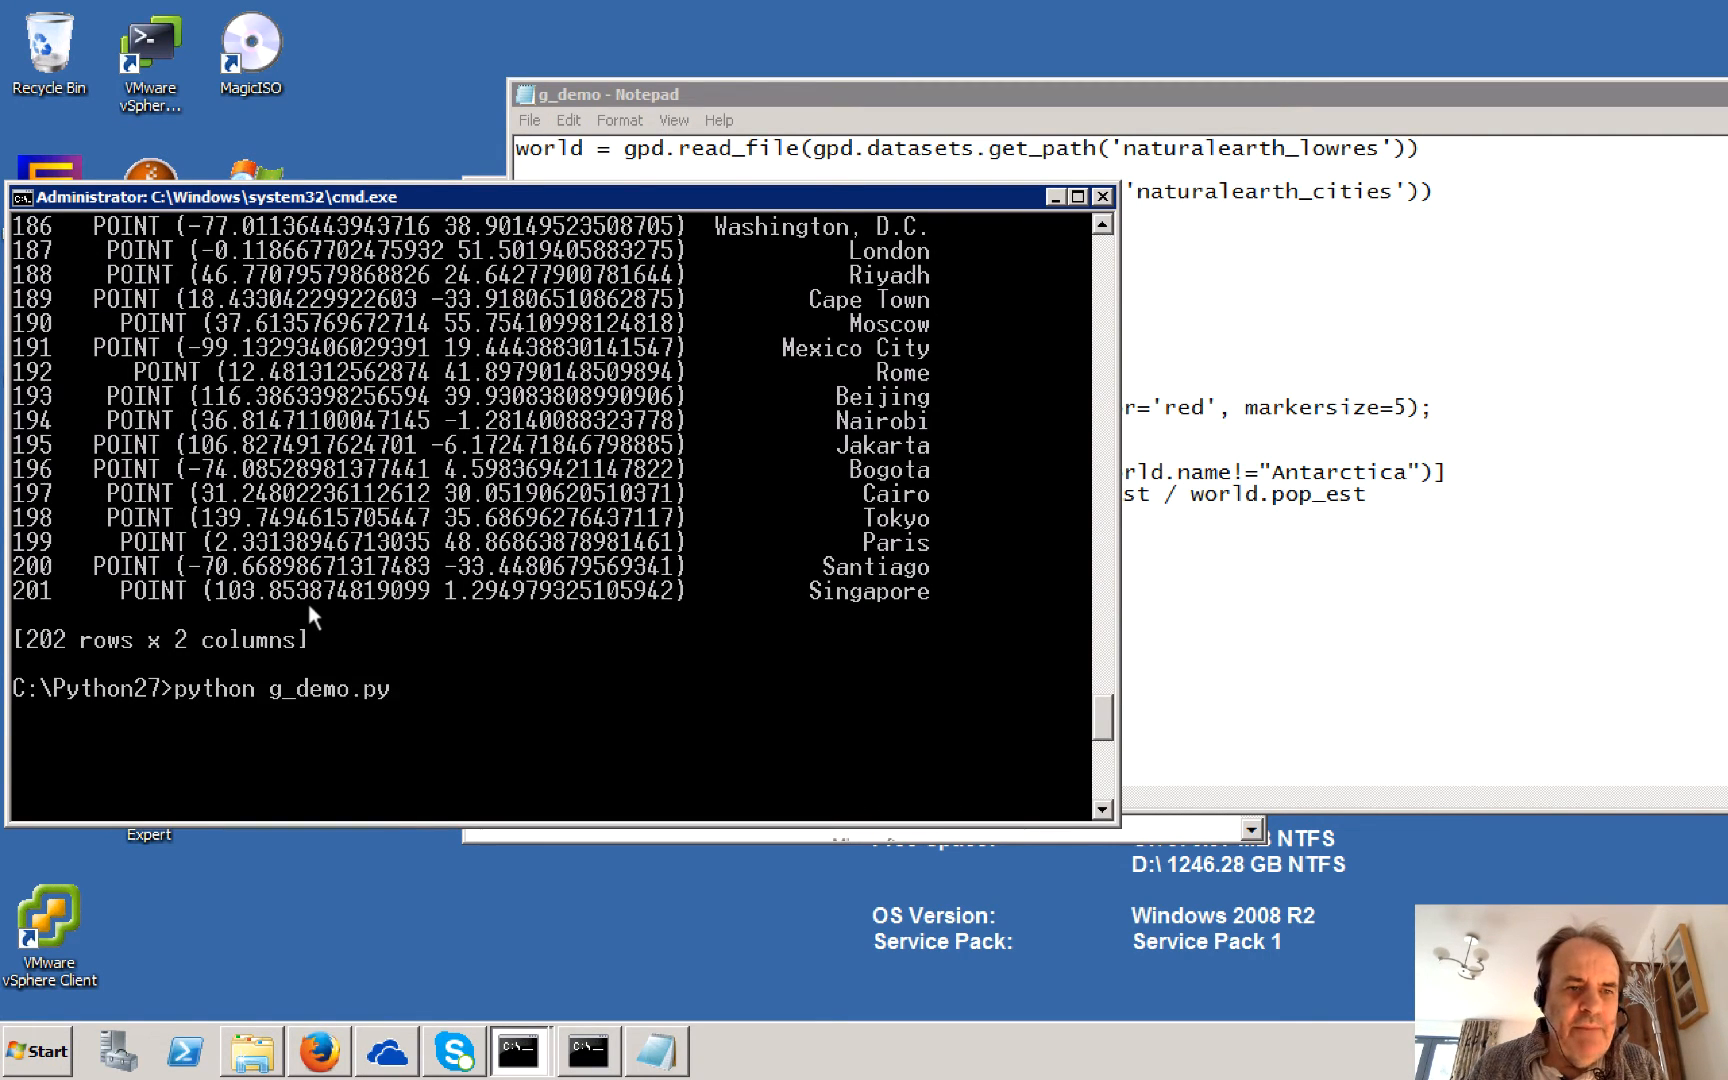
{"action": "key", "text": "Return"}
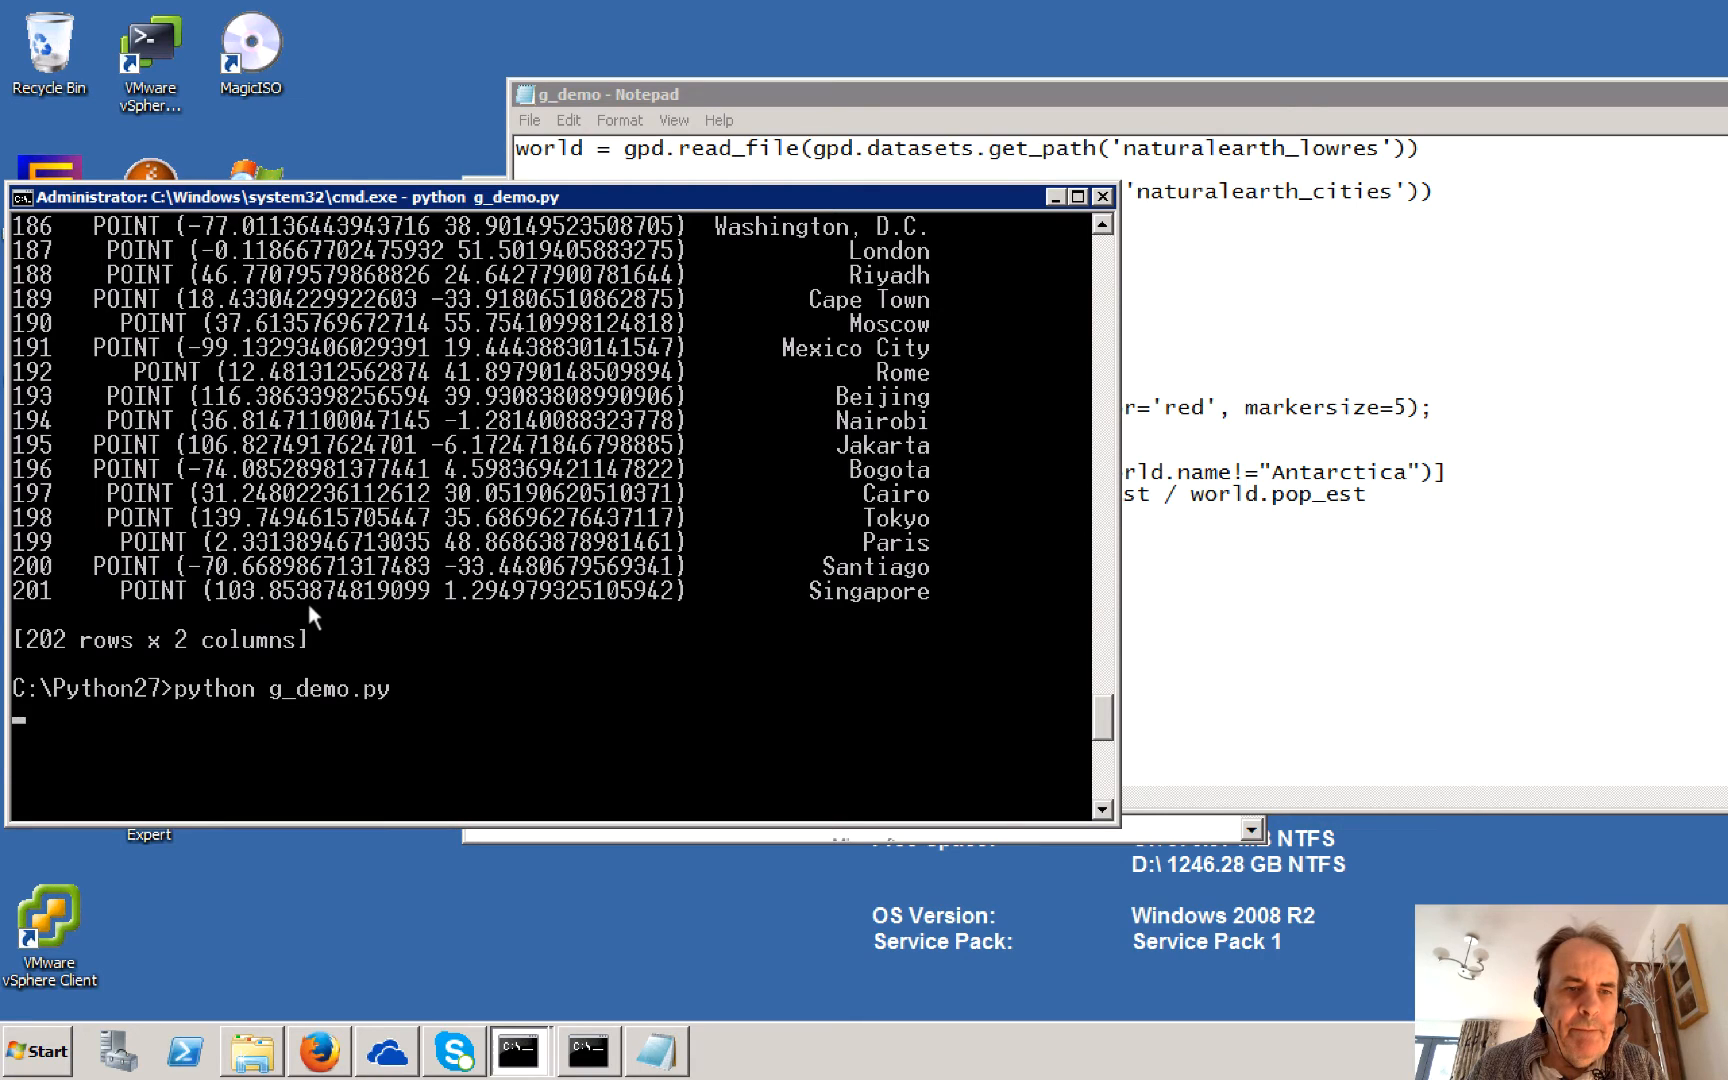
{"action": "key", "text": "Return"}
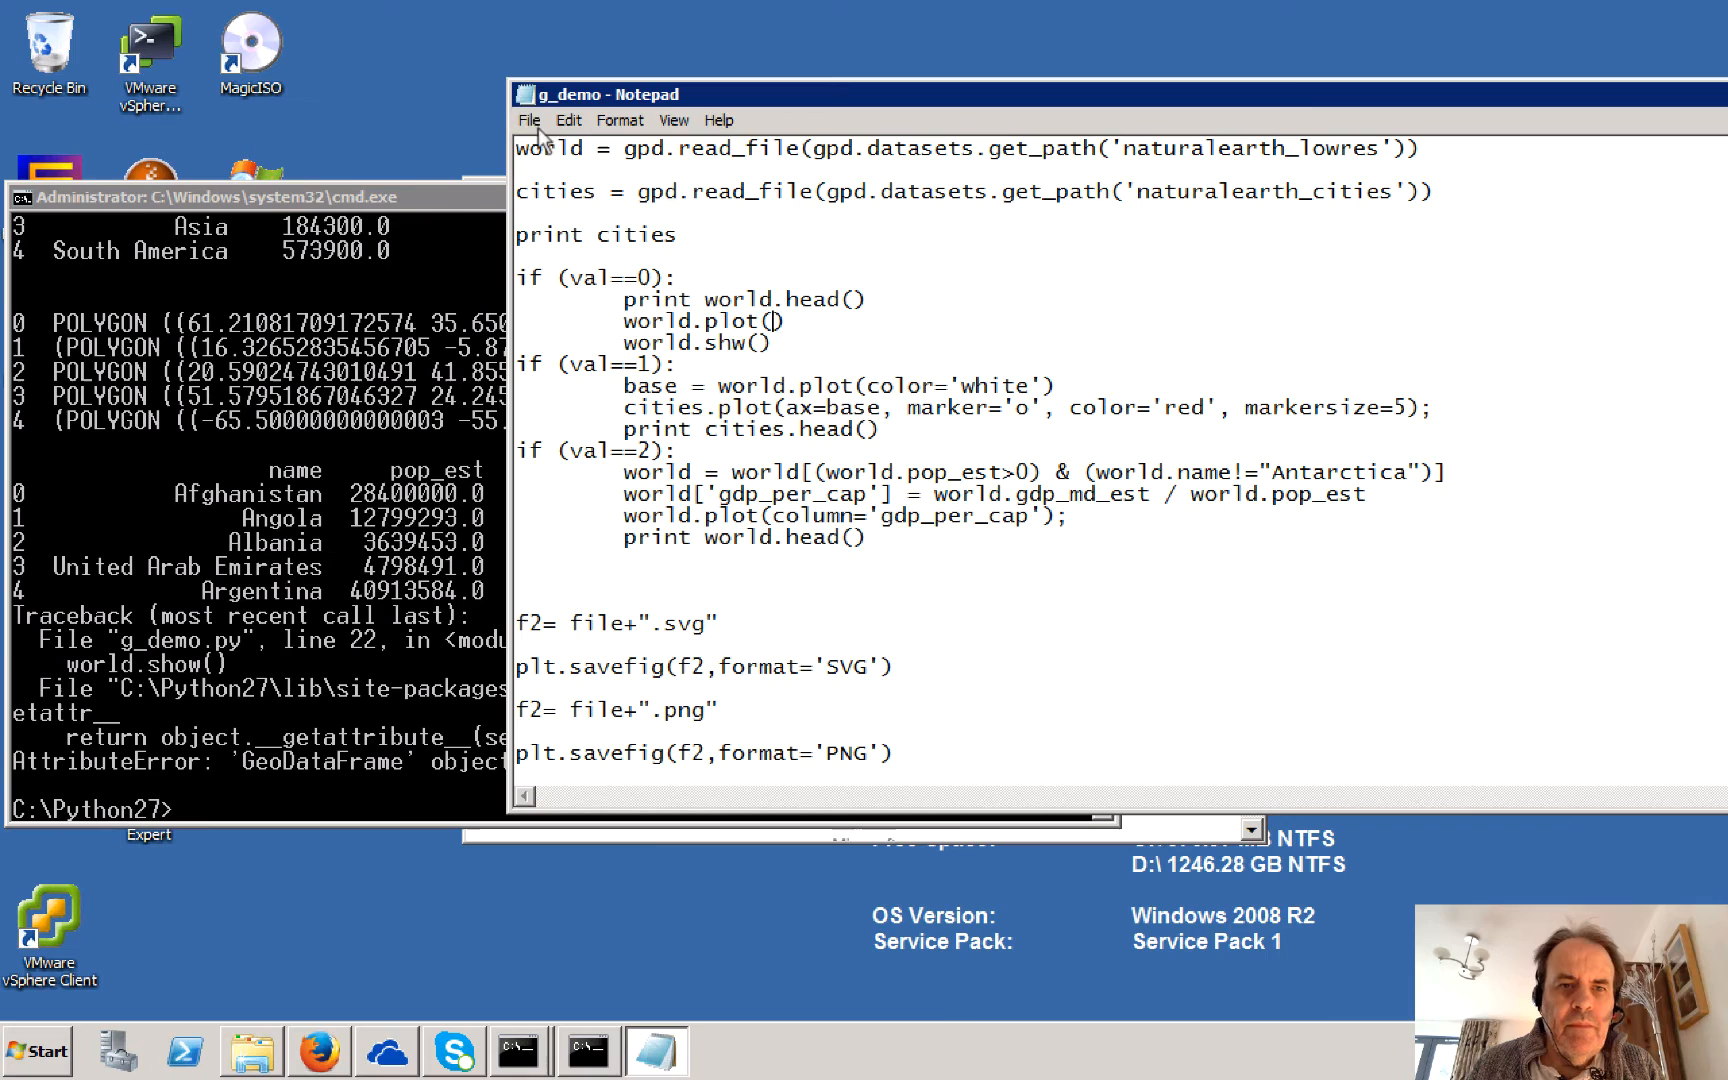
{"action": "mouse_move", "coordinate": [413, 424]}
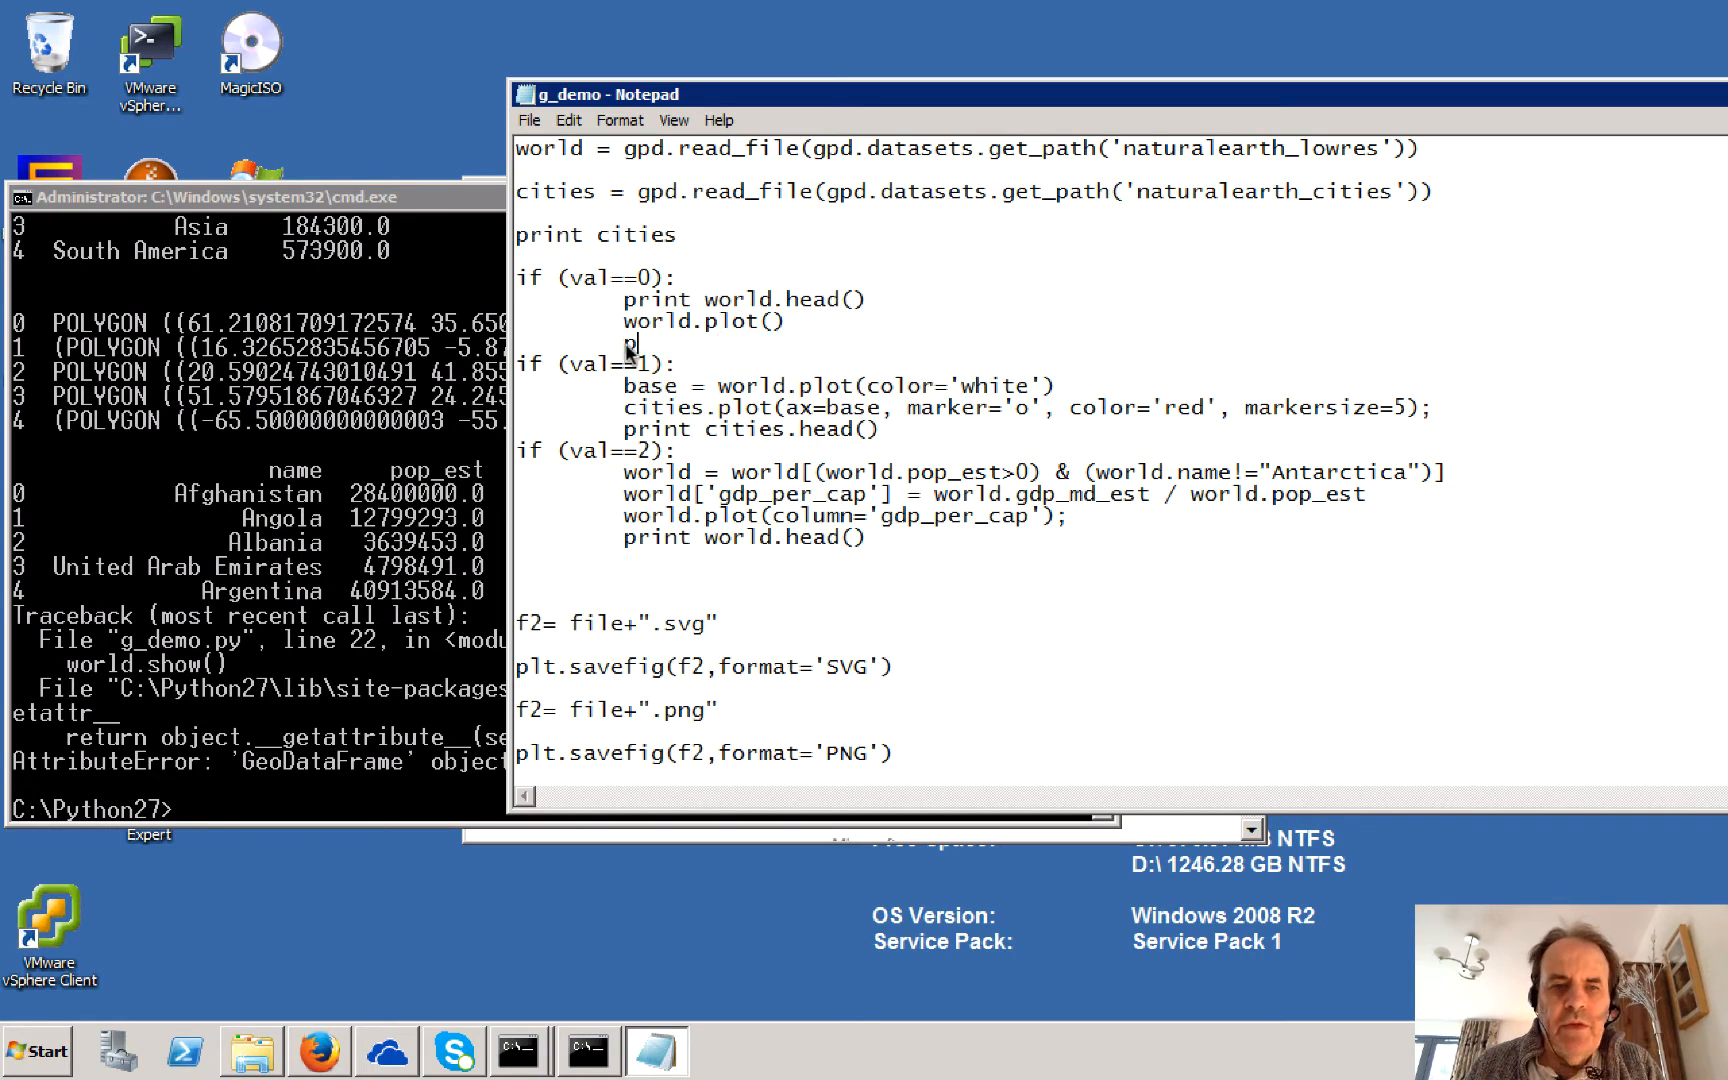
{"action": "type", "text": "plt.show()"}
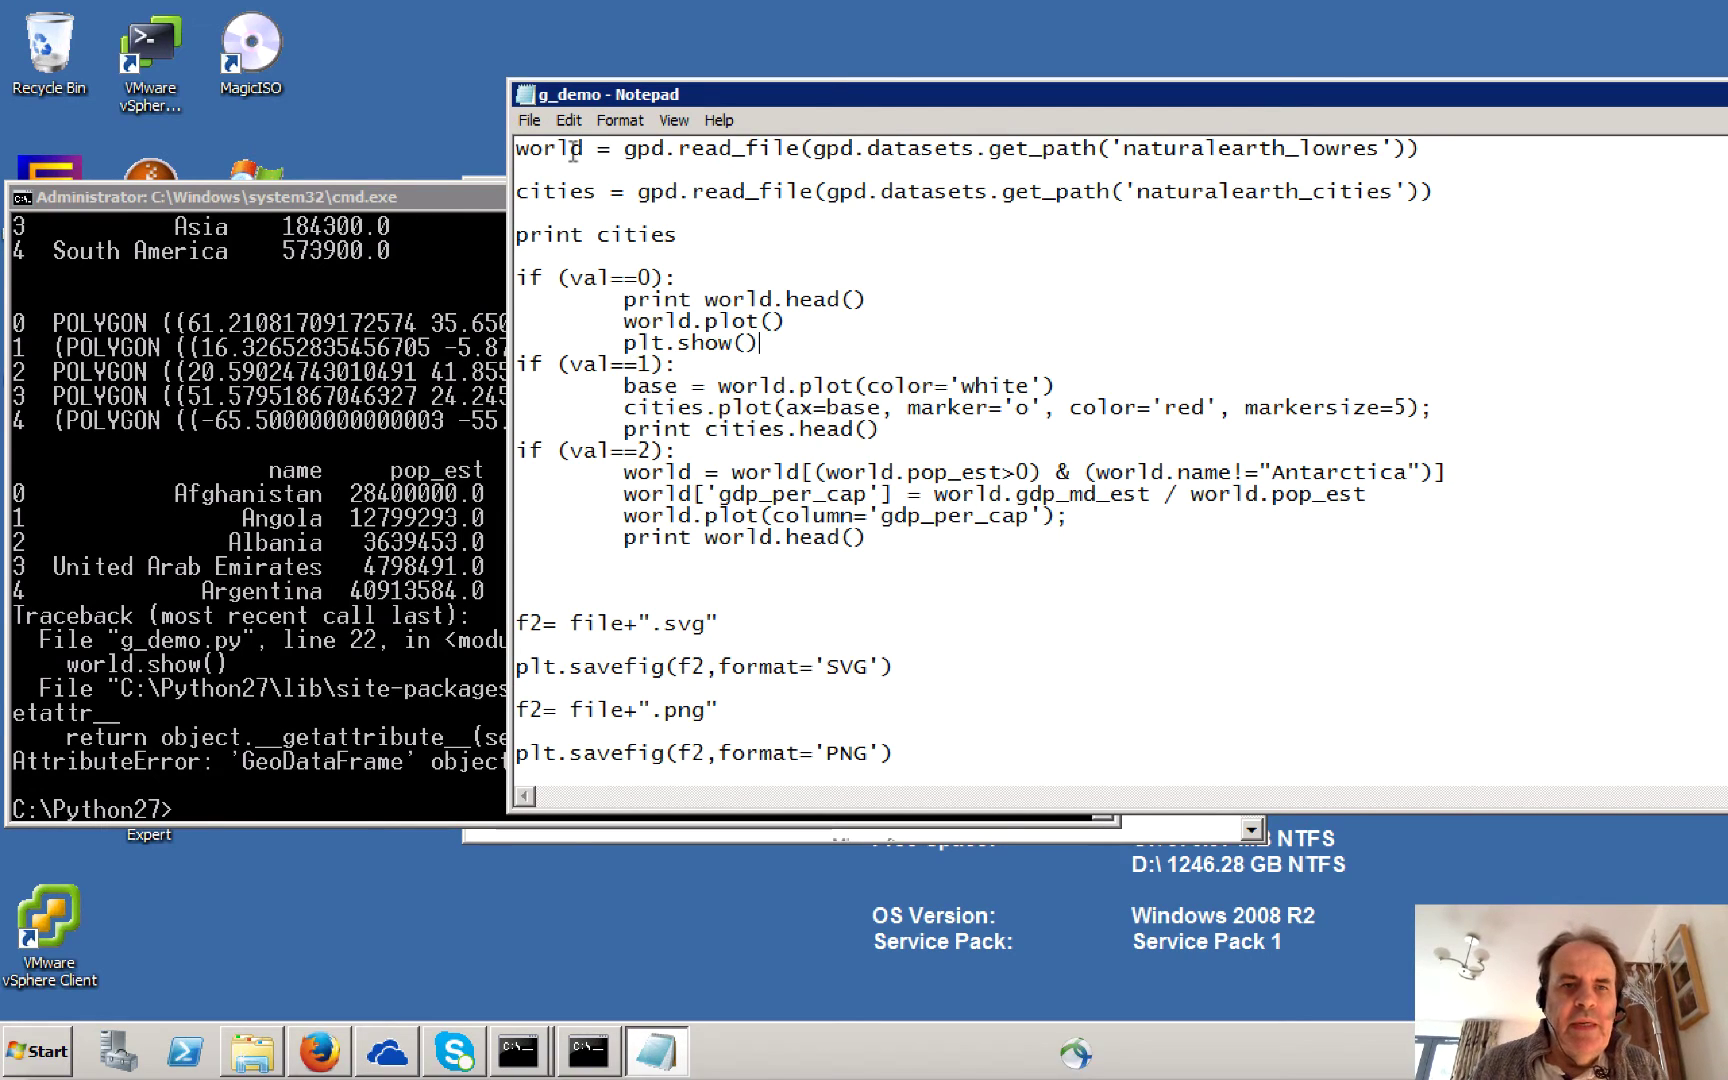
{"action": "mouse_move", "coordinate": [347, 380]}
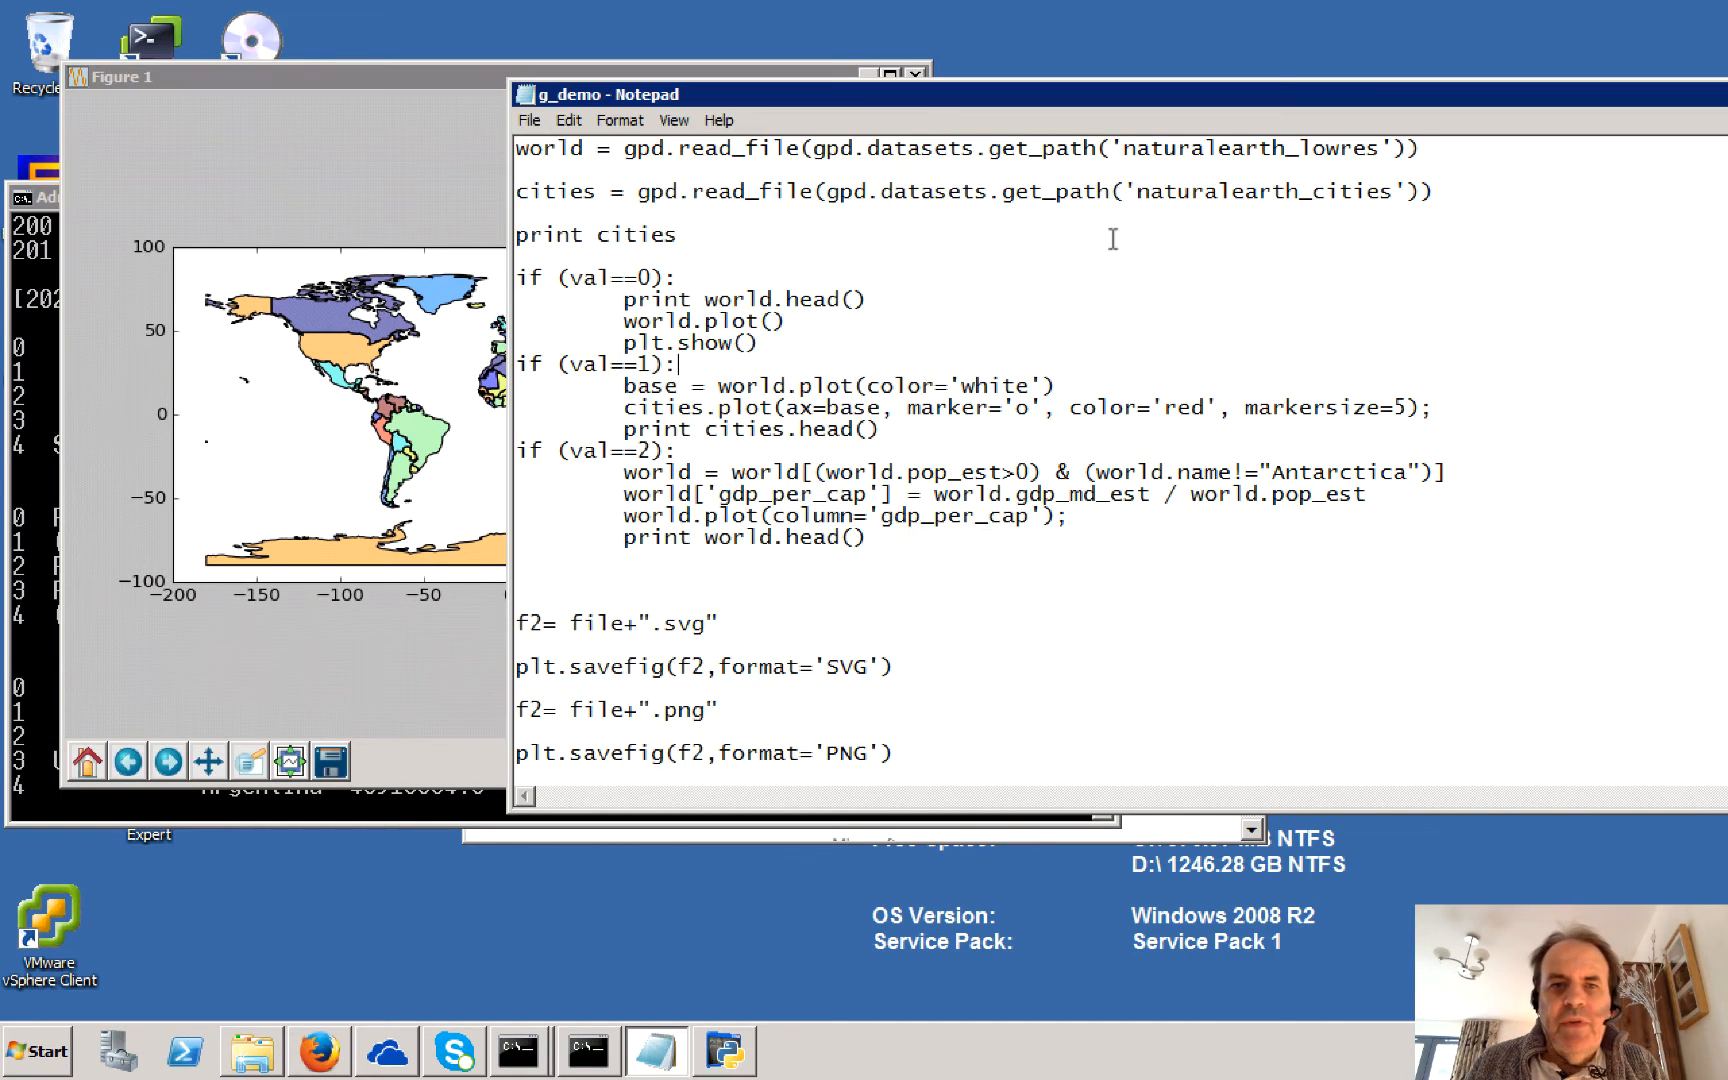
{"action": "scroll", "scroll_direction": "up", "scroll_amount": 3}
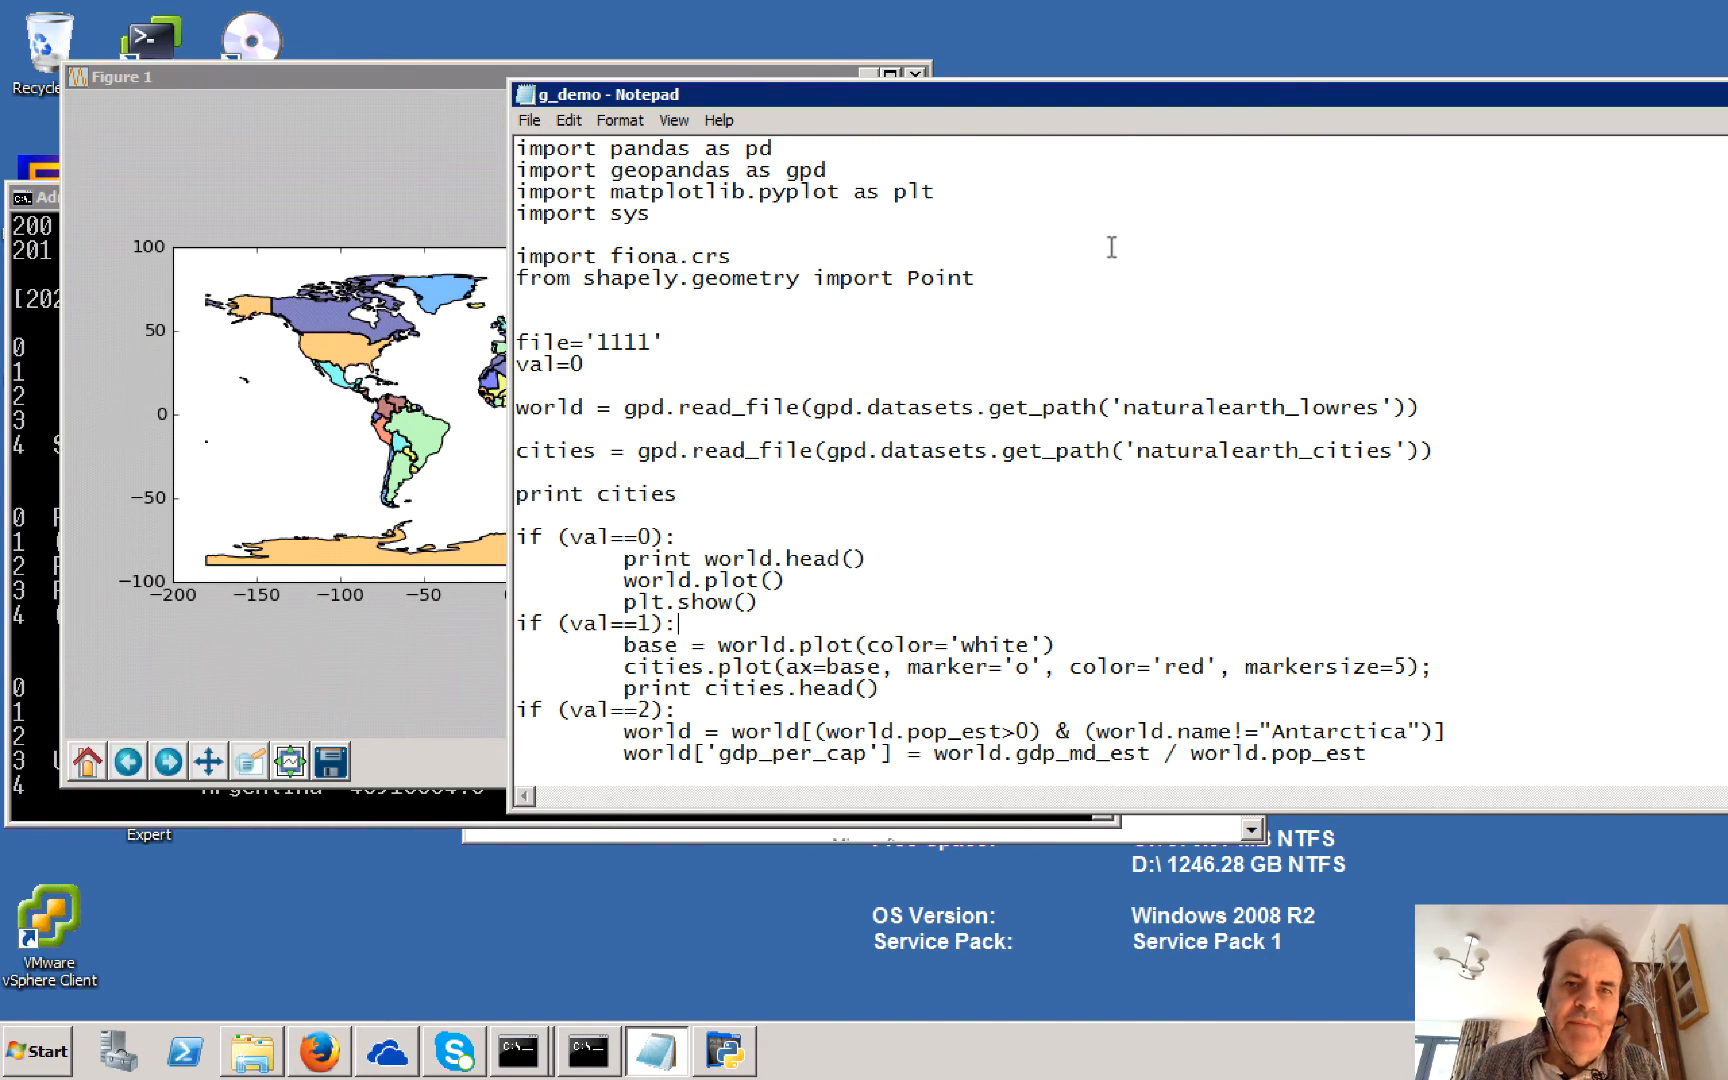
{"action": "double_click", "coordinate": [911, 191]}
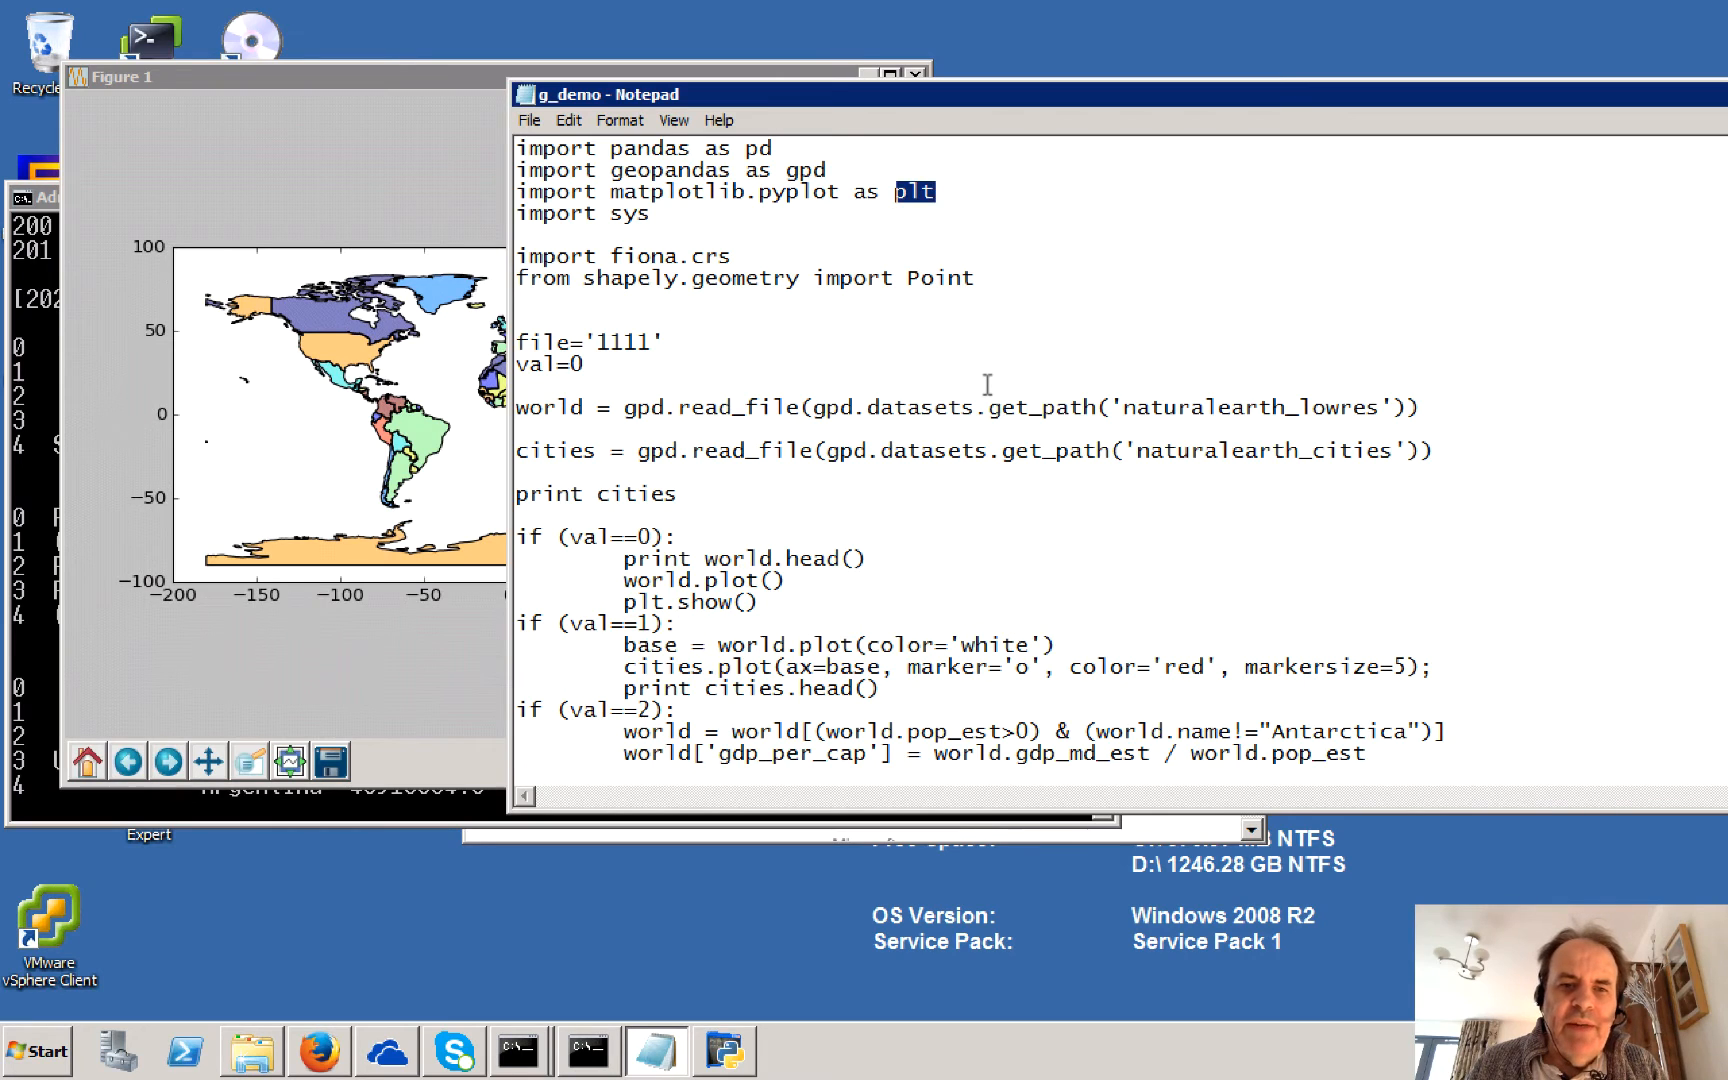
{"action": "scroll", "scroll_direction": "down", "scroll_amount": 3}
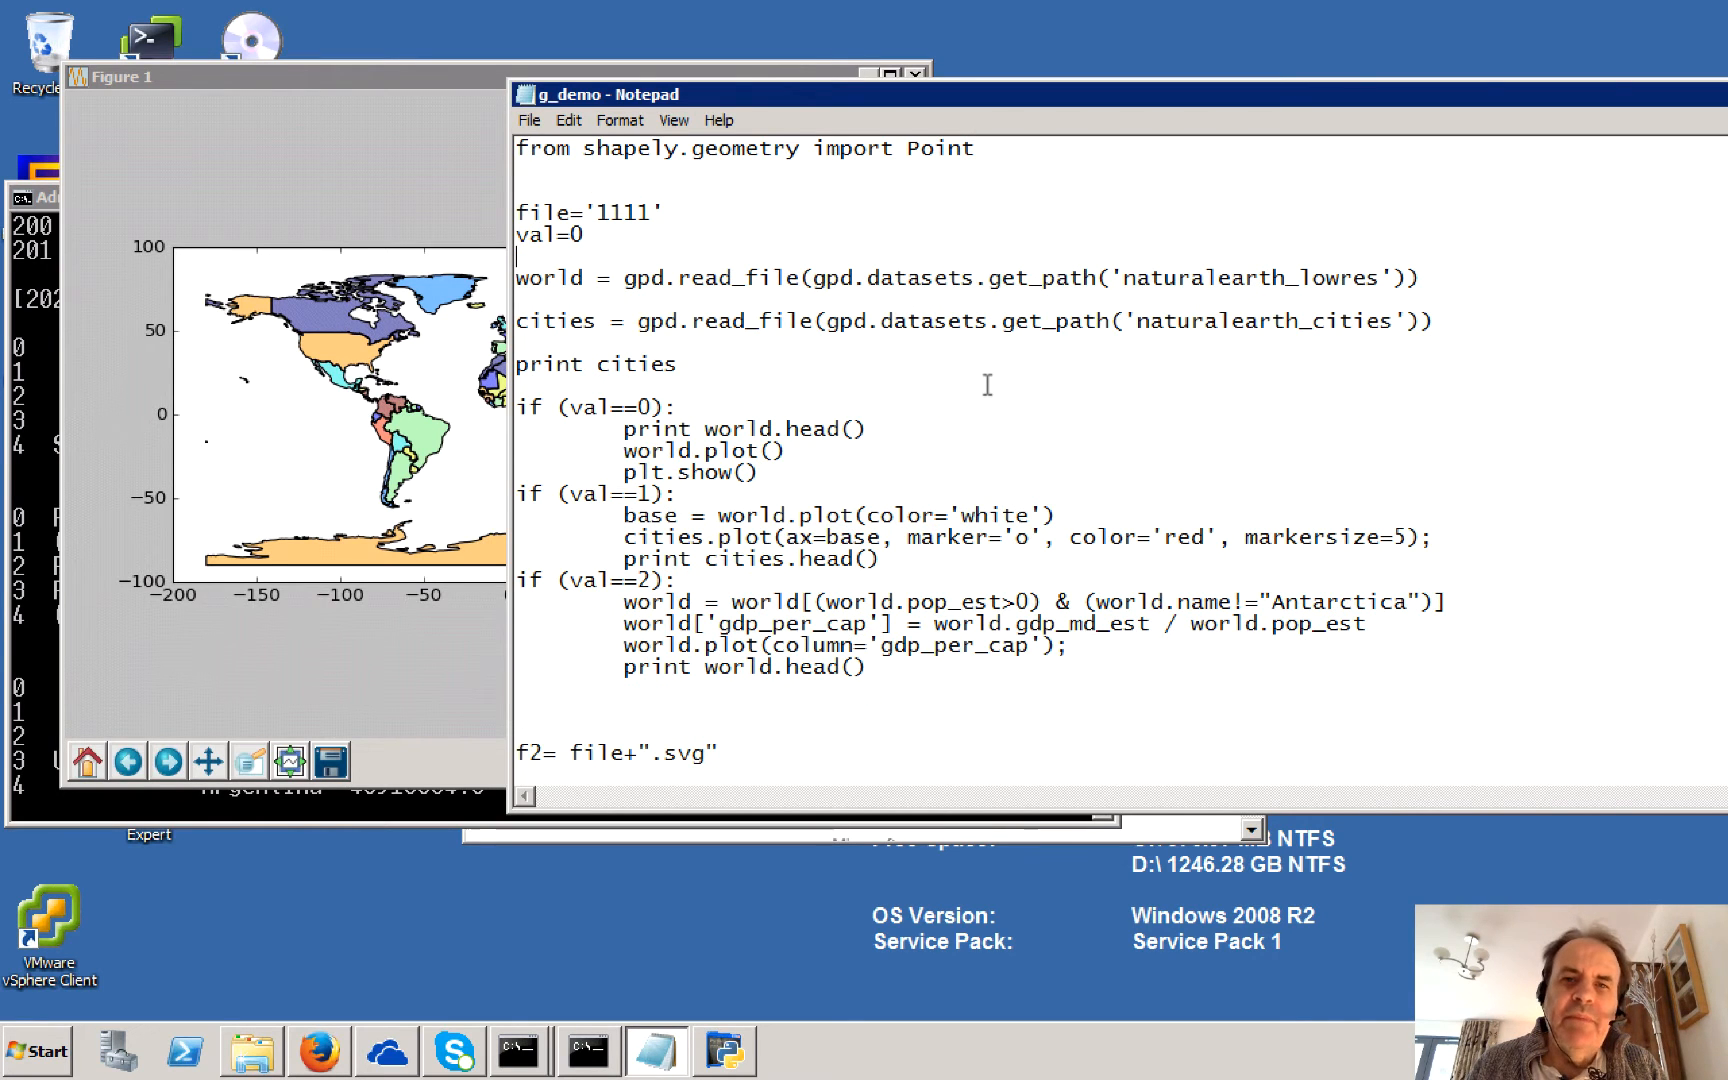
{"action": "scroll", "scroll_direction": "up", "scroll_amount": 3}
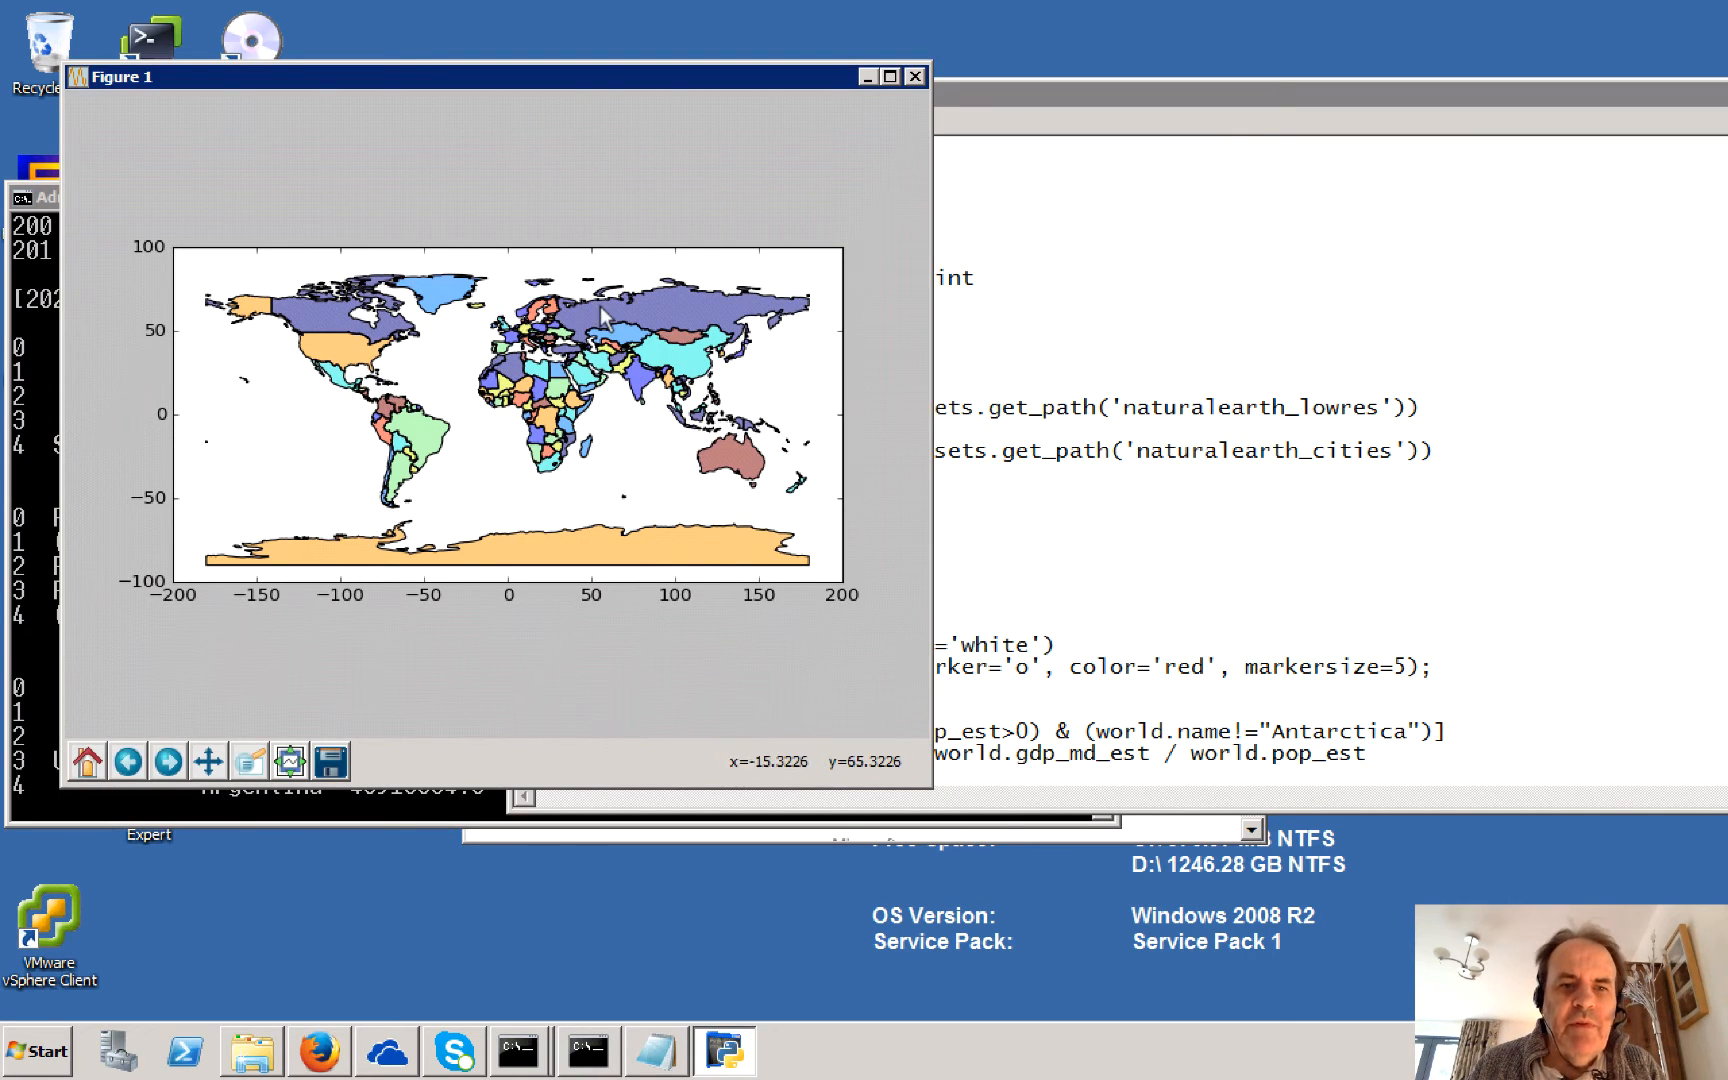
{"action": "mouse_move", "coordinate": [857, 355]}
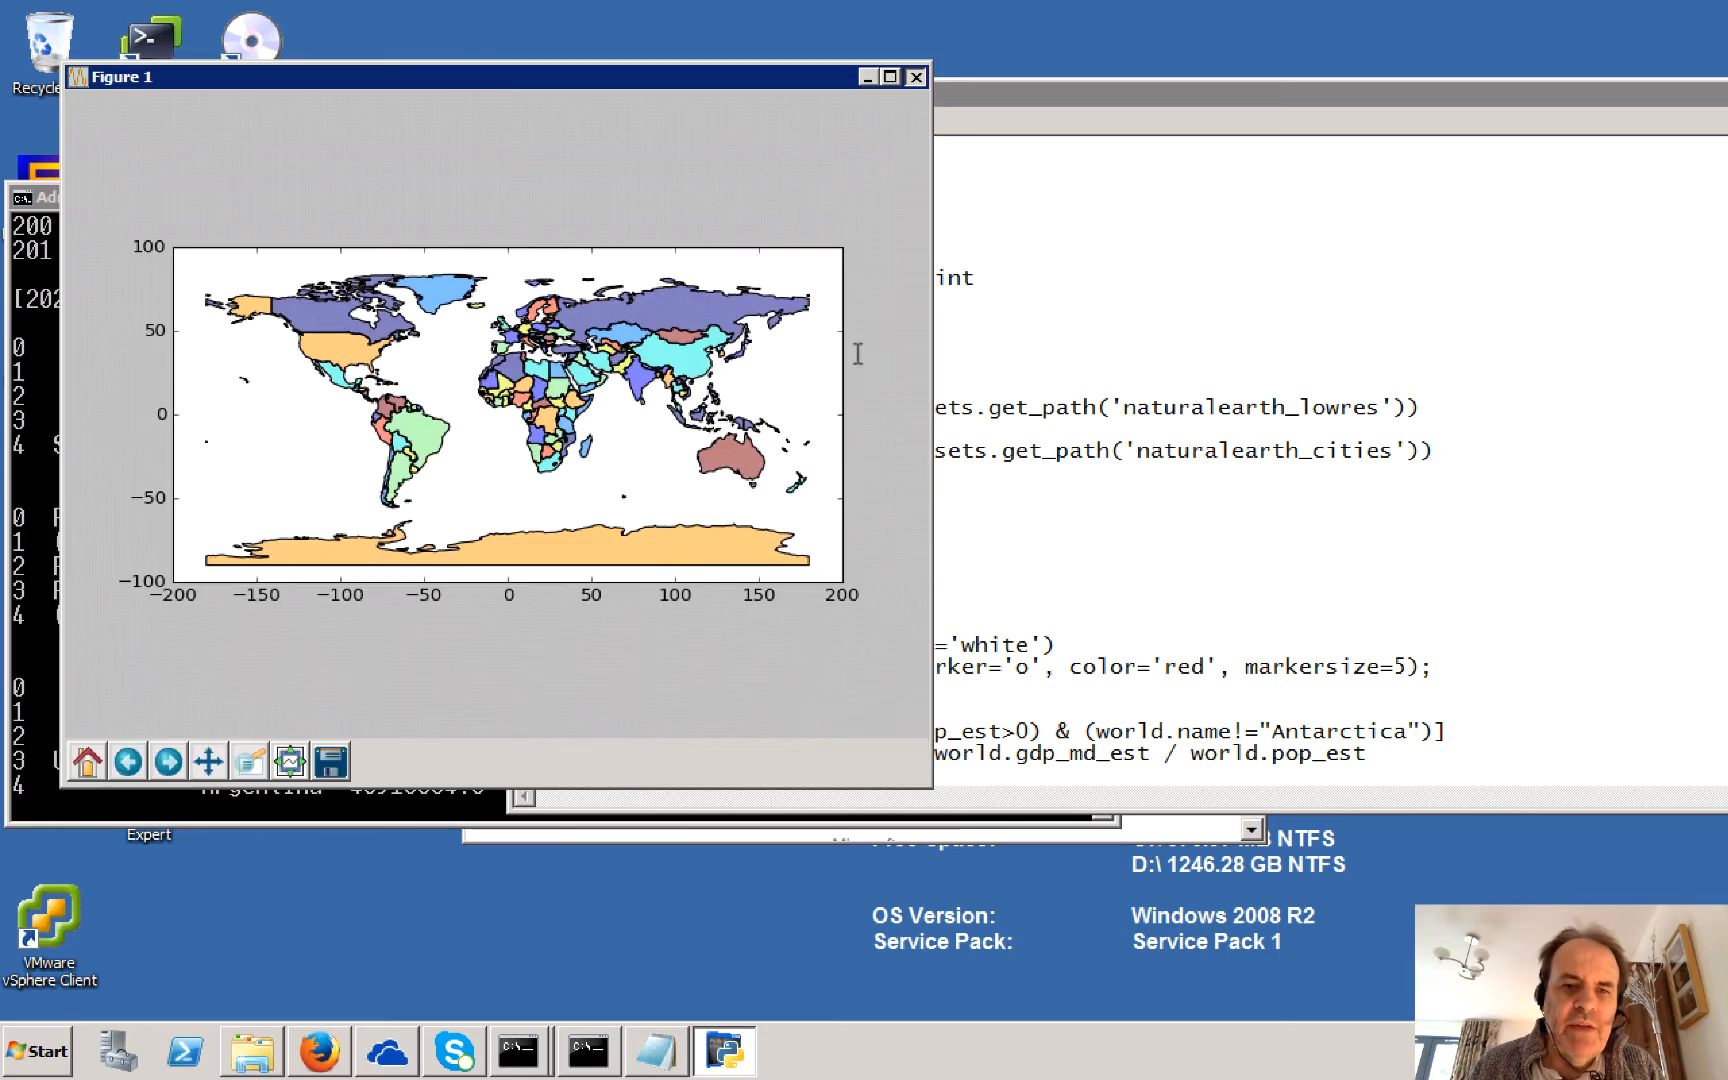
Step: Close the Figure 1 map of world countries
{"action": "left_click", "coordinate": [917, 76]}
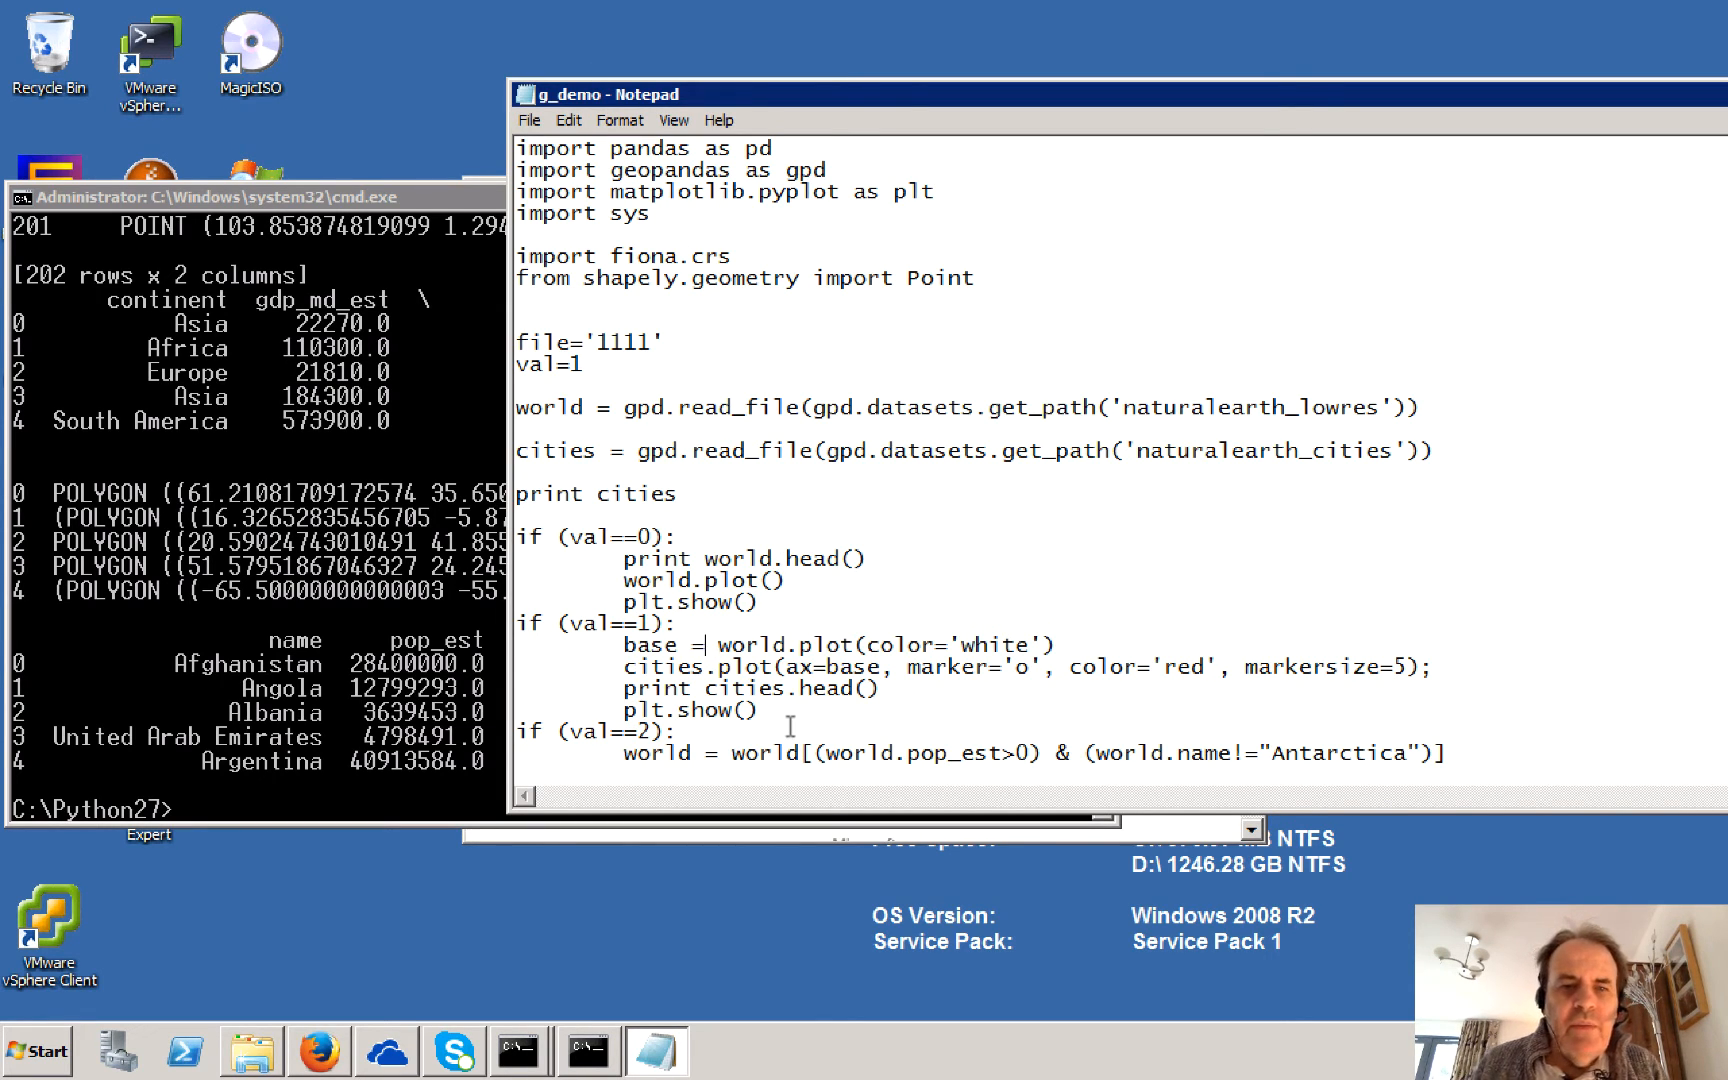
Step: Change val to 1 and end the val==1 block with plt.show()
{"action": "double_click", "coordinate": [738, 666]}
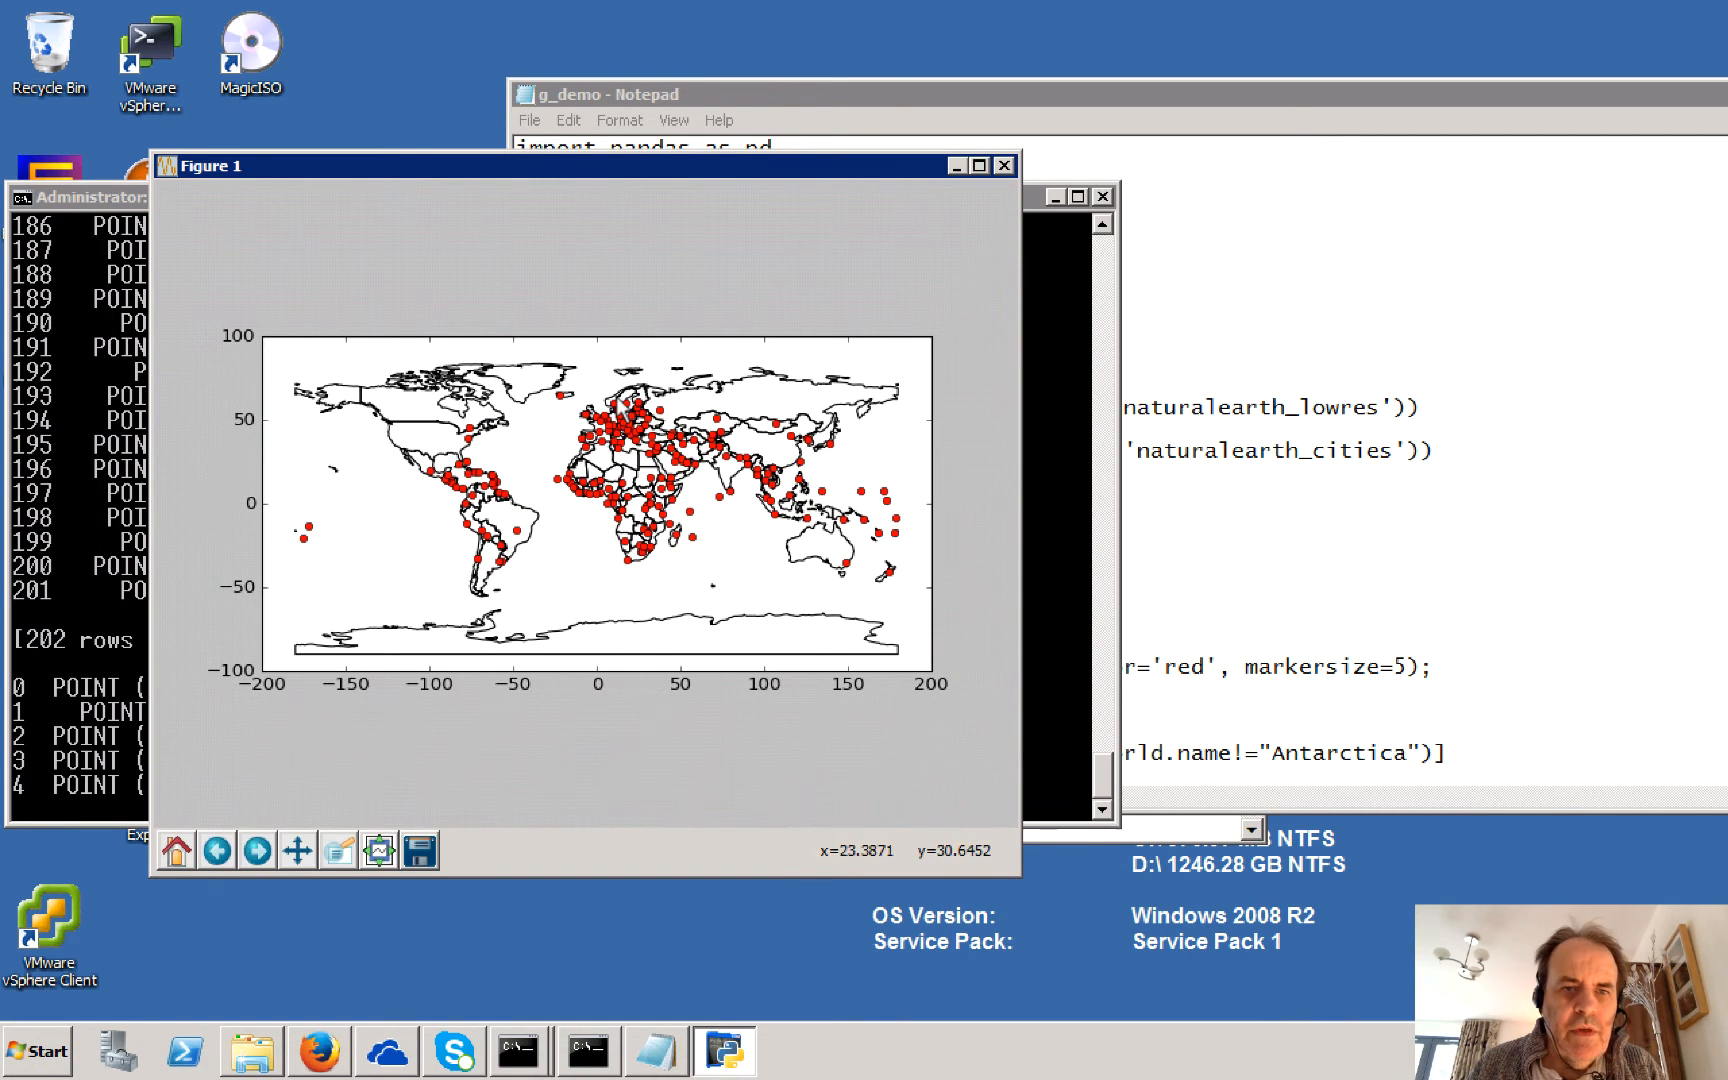
{"action": "mouse_move", "coordinate": [1023, 887]}
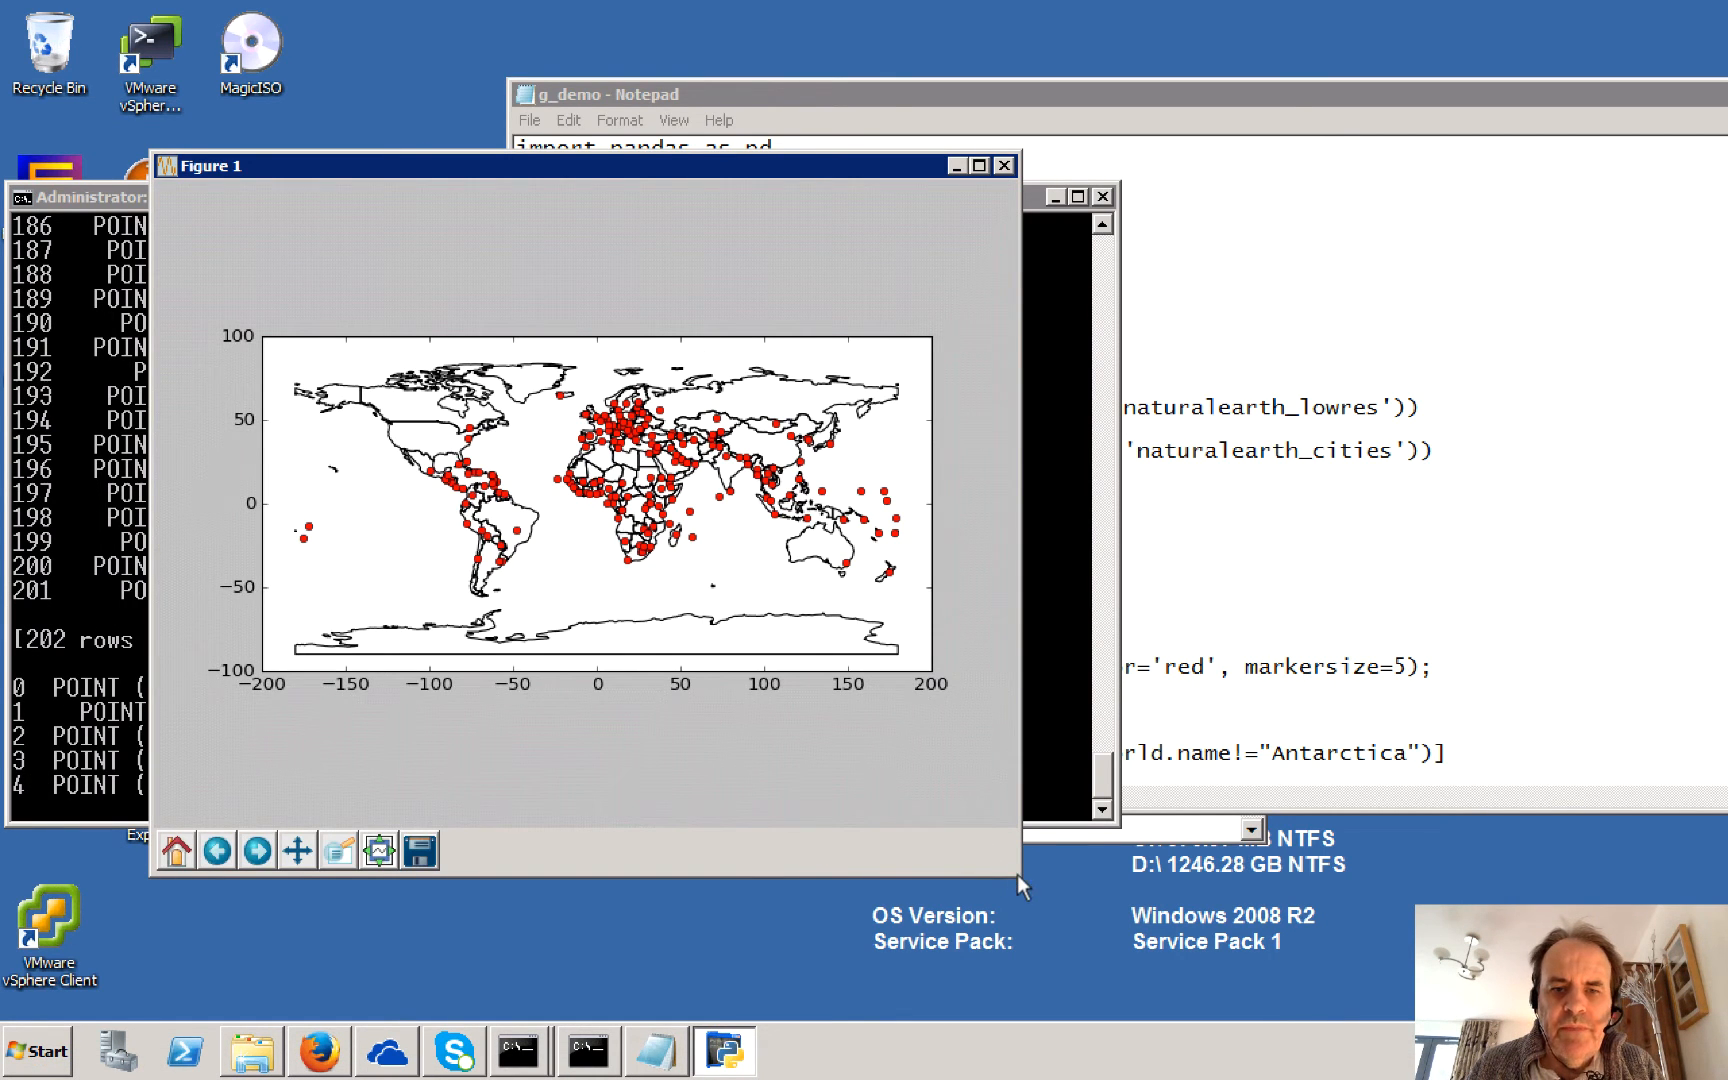
{"action": "mouse_move", "coordinate": [964, 196]}
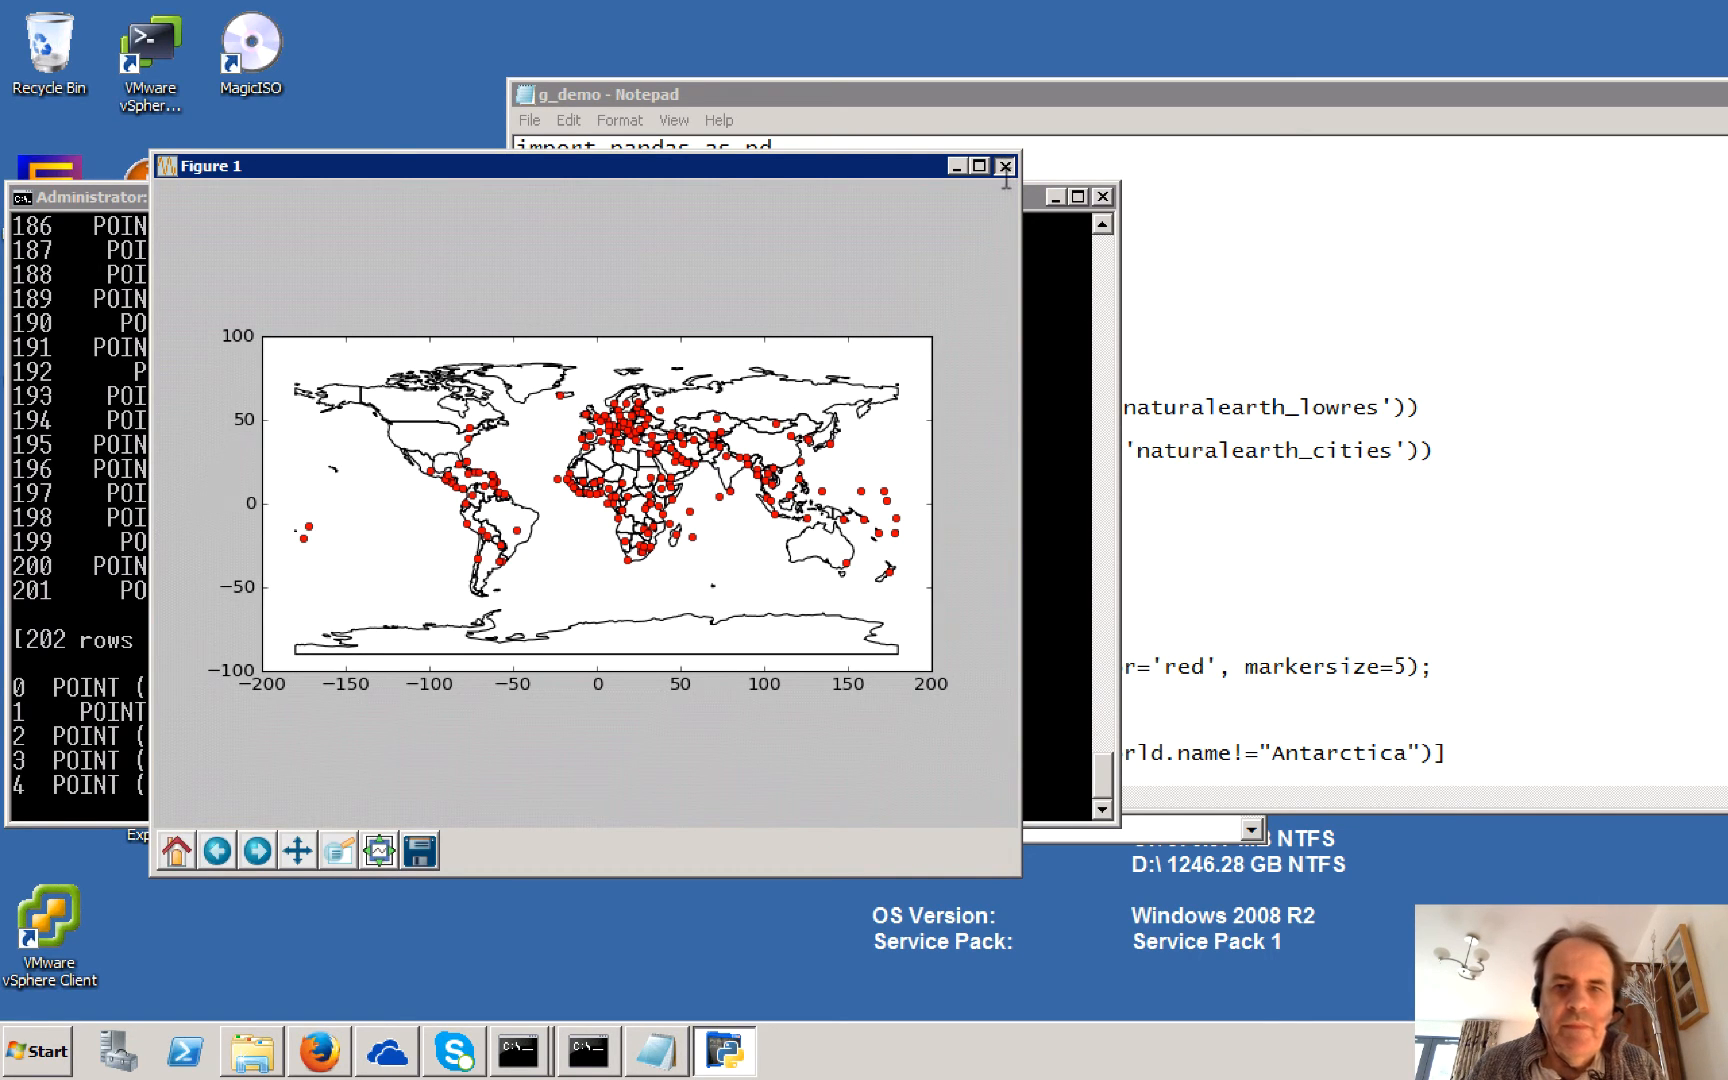
Step: Close the cities map, set val to 2, and add plot.show() to the val==2 block
{"action": "left_click", "coordinate": [1003, 165]}
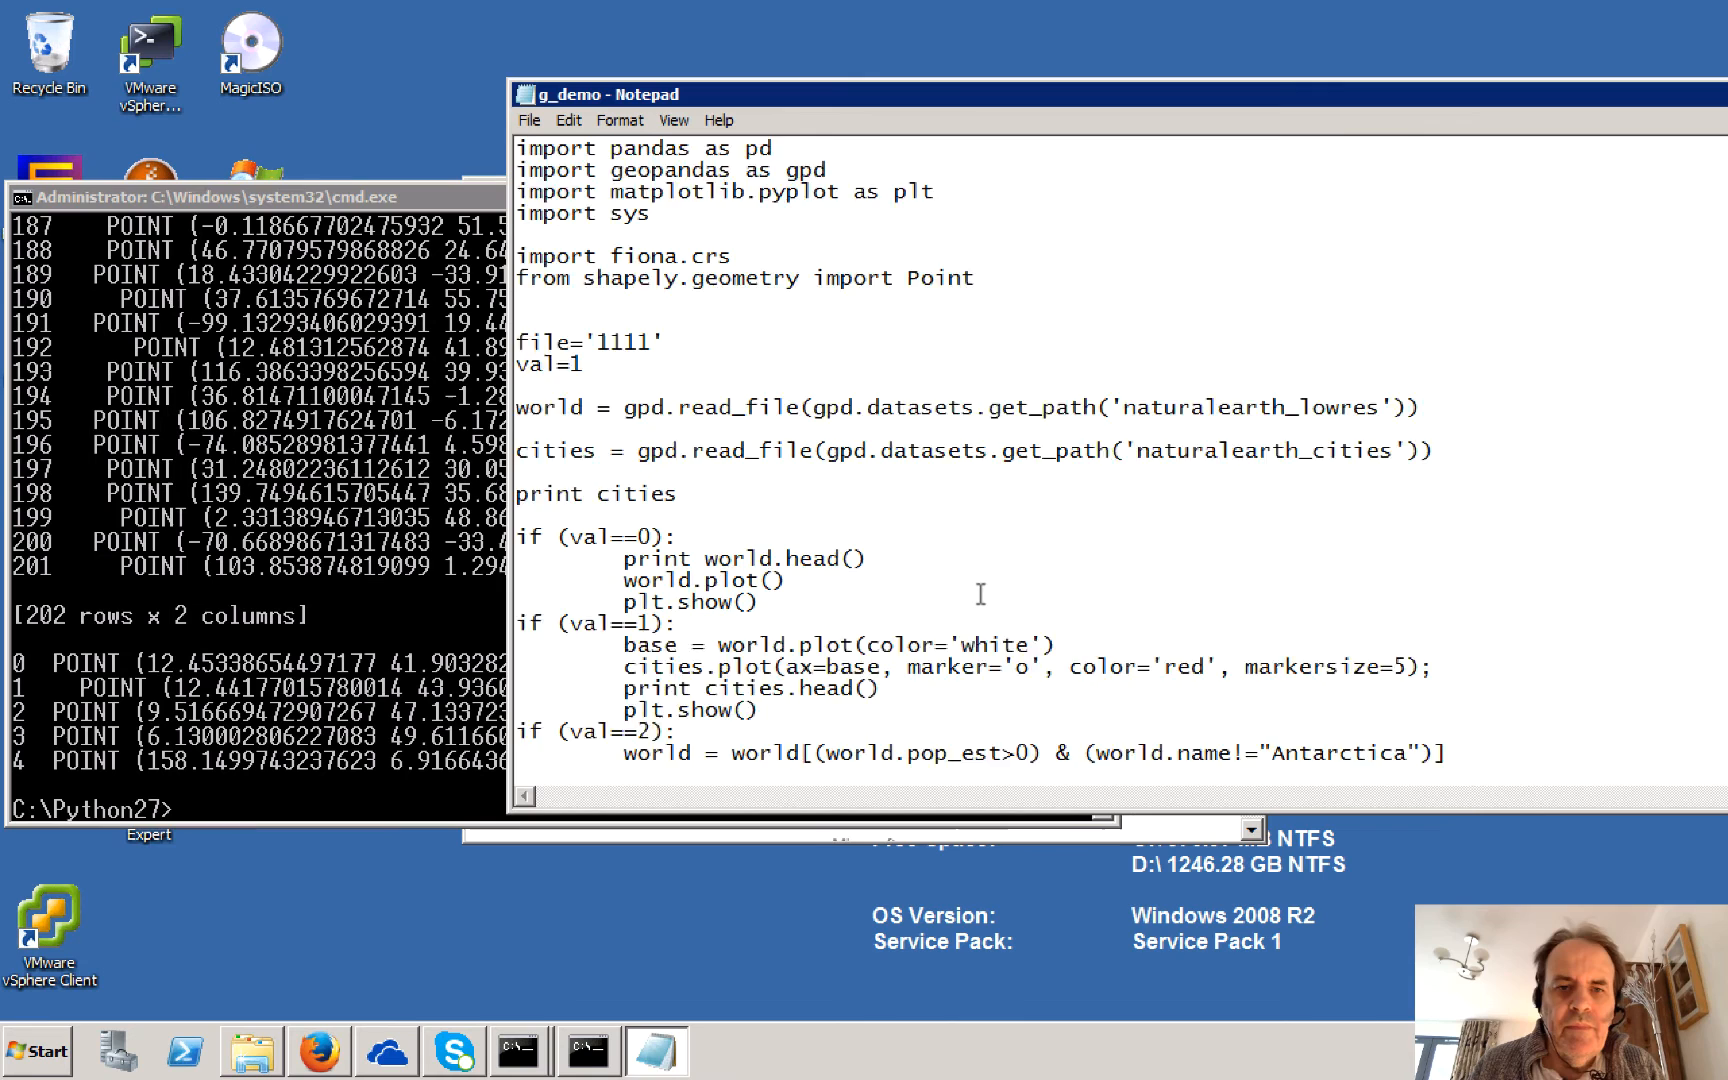
{"action": "scroll", "scroll_direction": "down", "scroll_amount": 3}
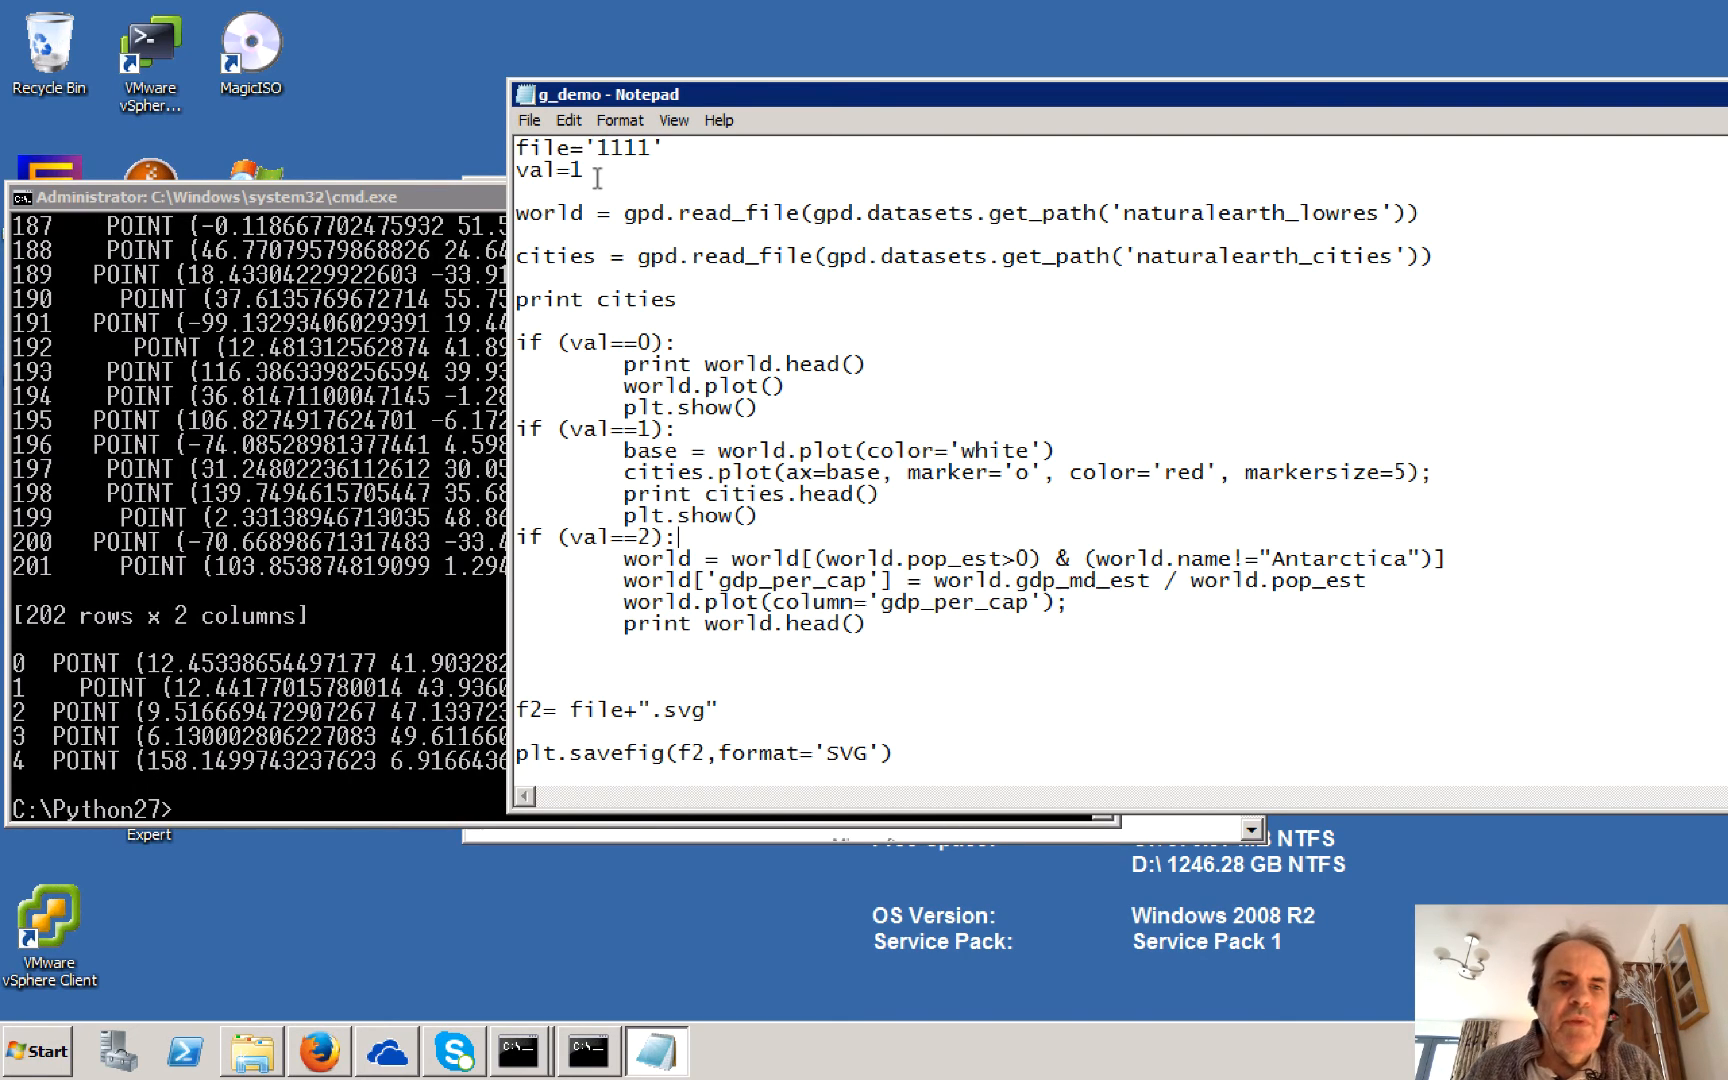
{"action": "type", "text": "2"}
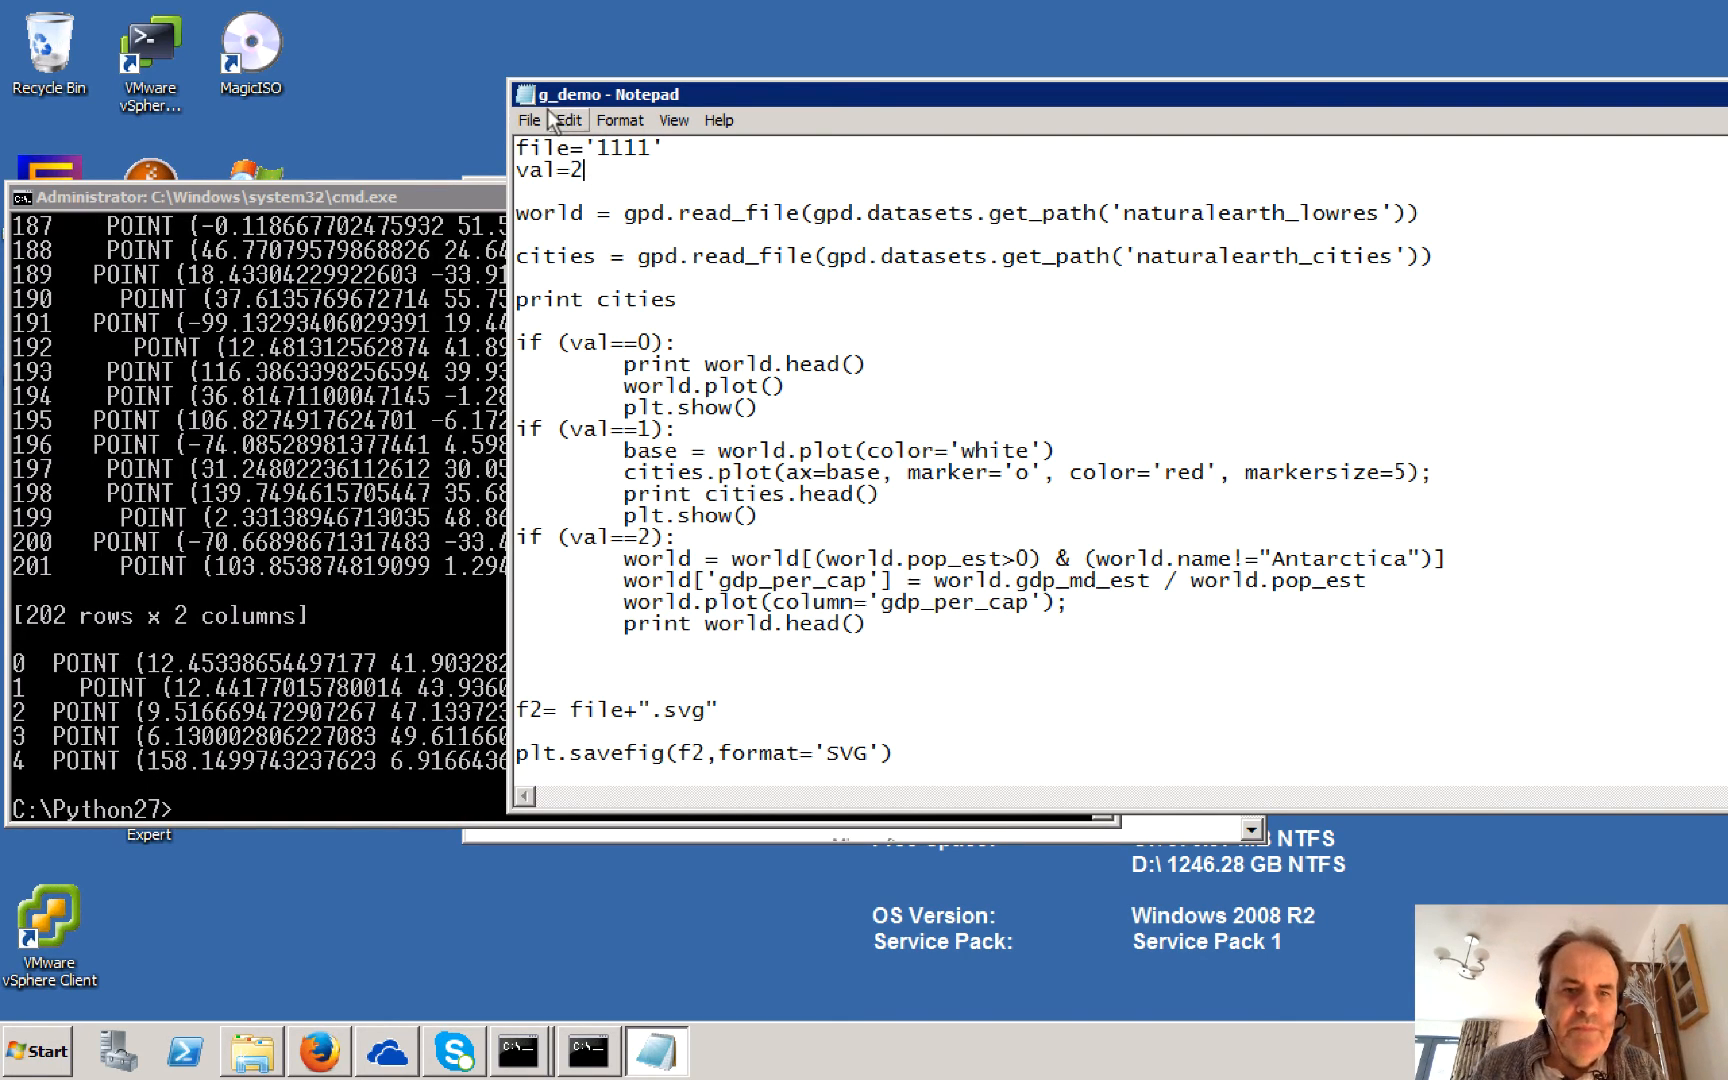
{"action": "left_click", "coordinate": [528, 120]}
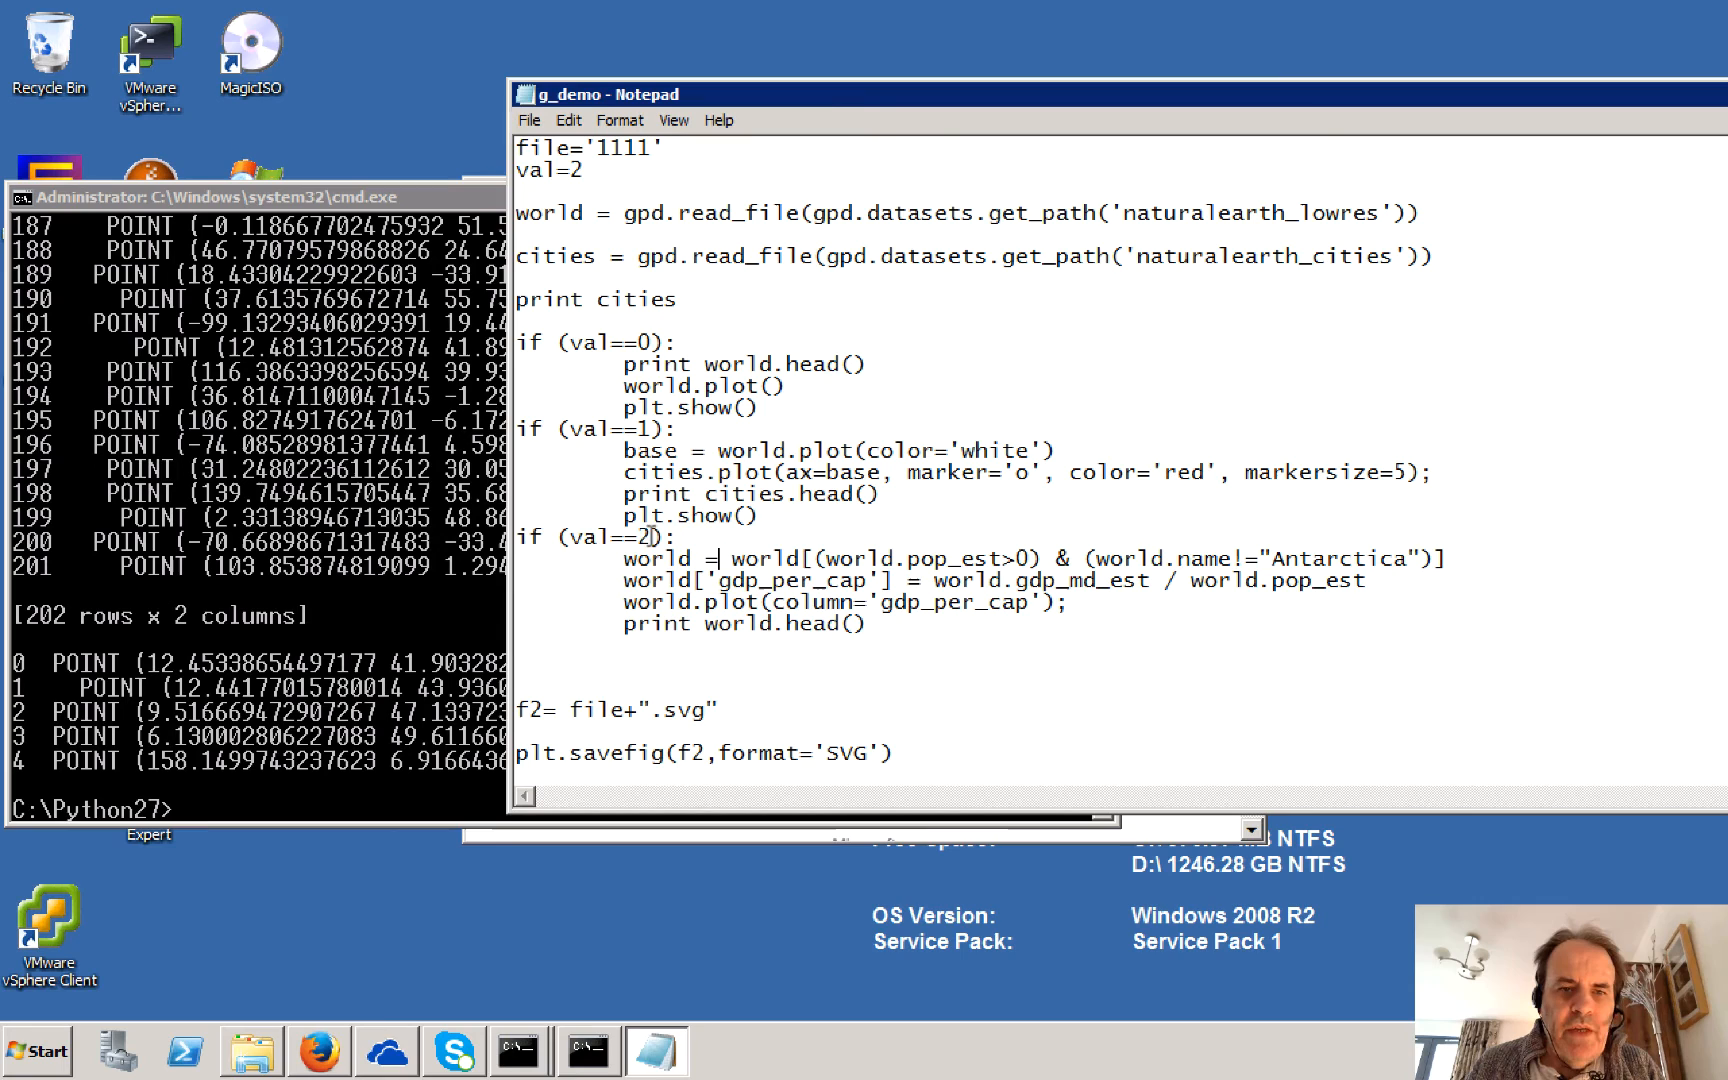
{"action": "mouse_move", "coordinate": [849, 565]}
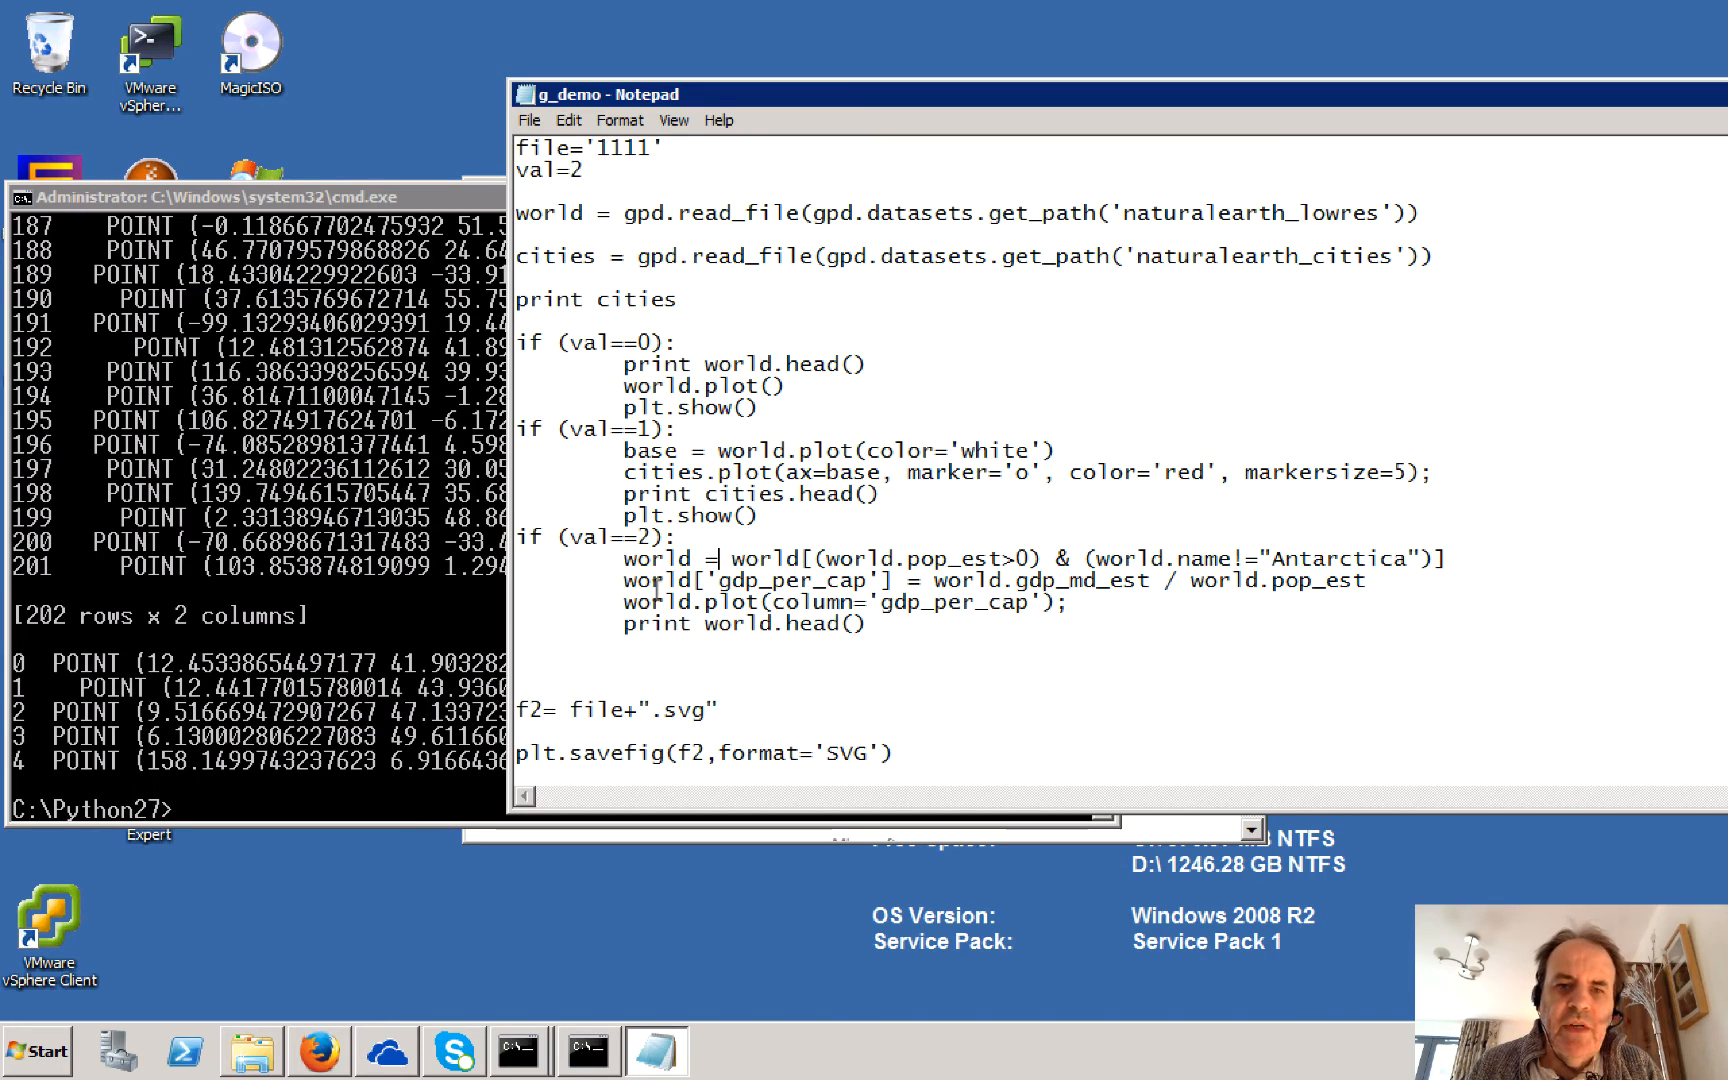
{"action": "mouse_move", "coordinate": [953, 612]}
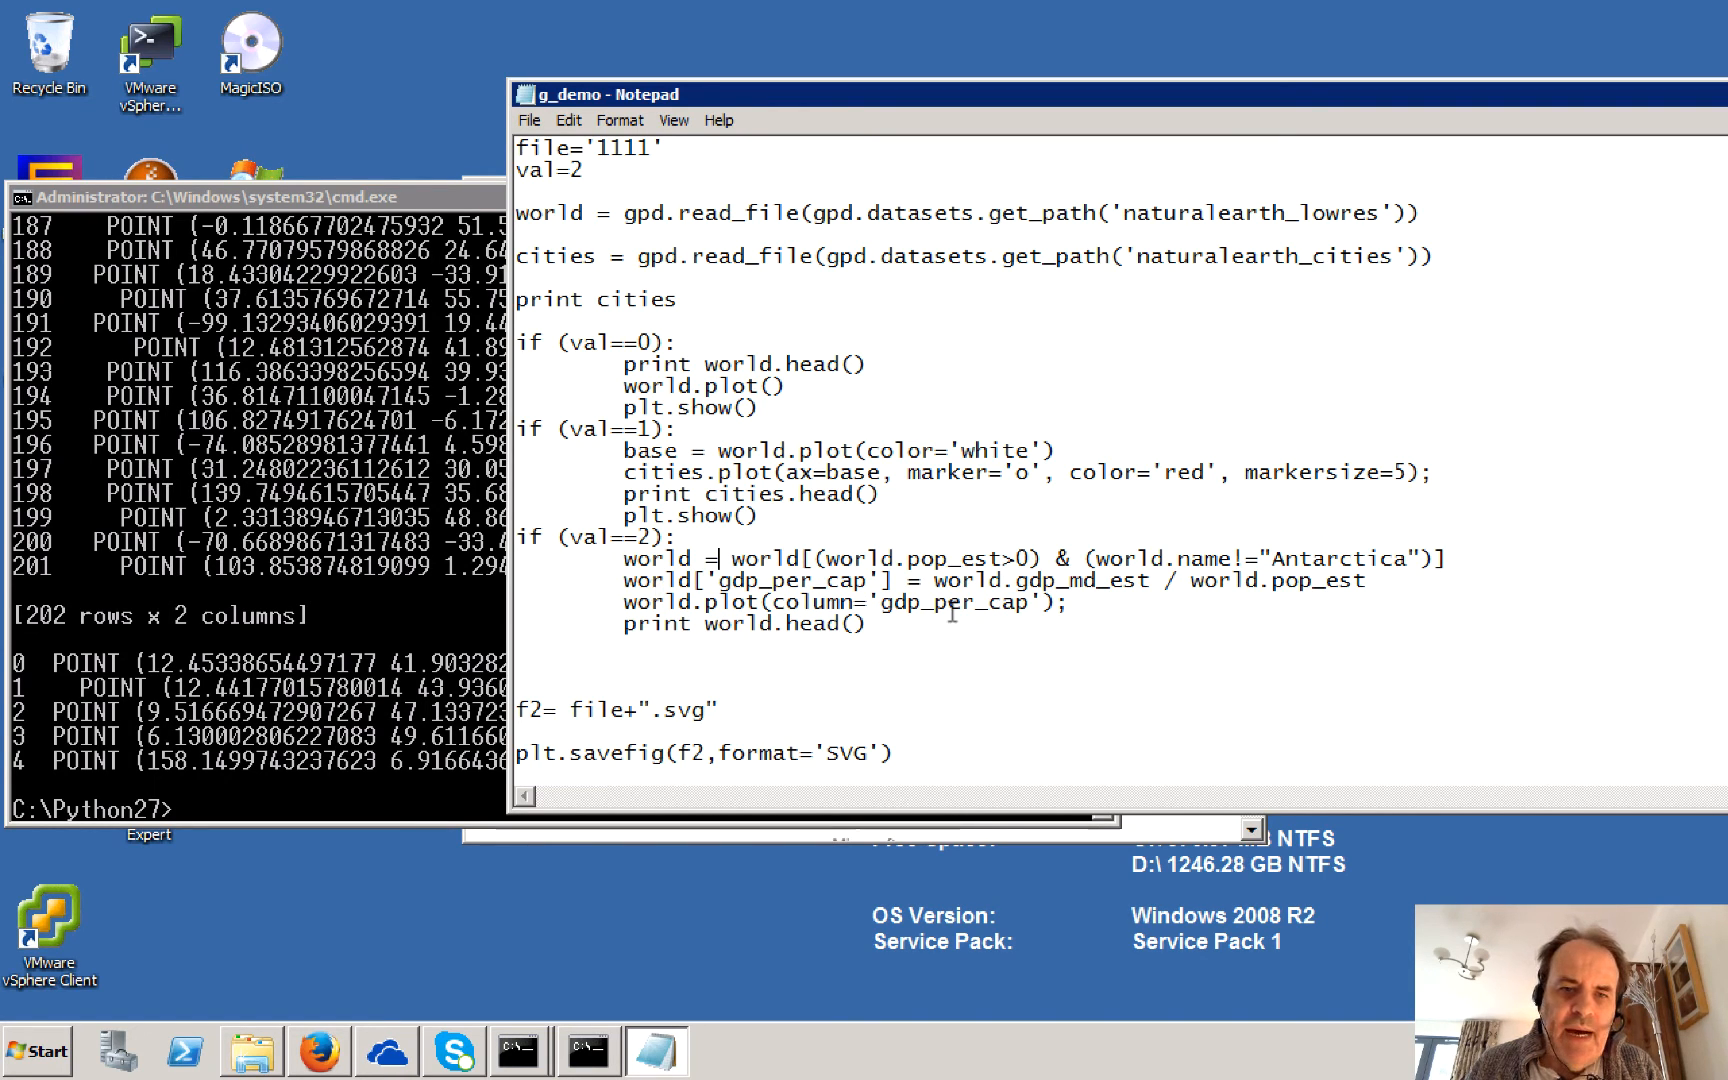
{"action": "mouse_move", "coordinate": [801, 585]}
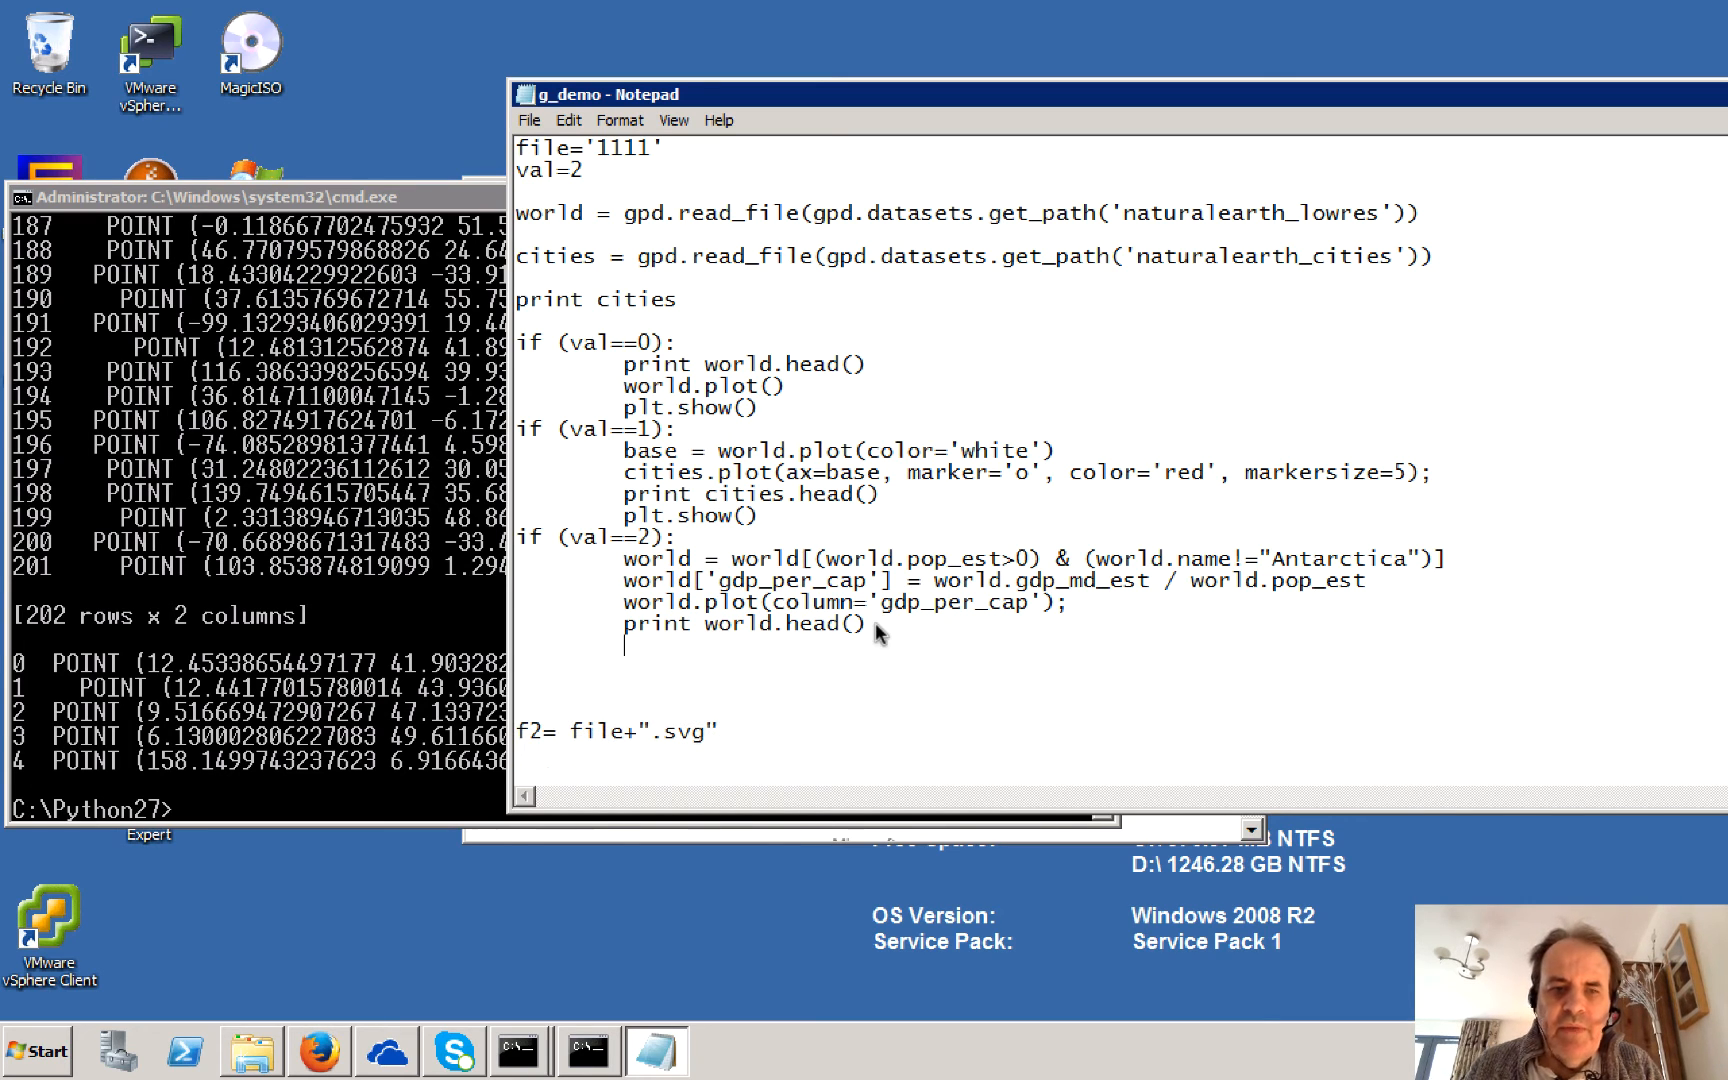
{"action": "type", "text": "plot.show()"}
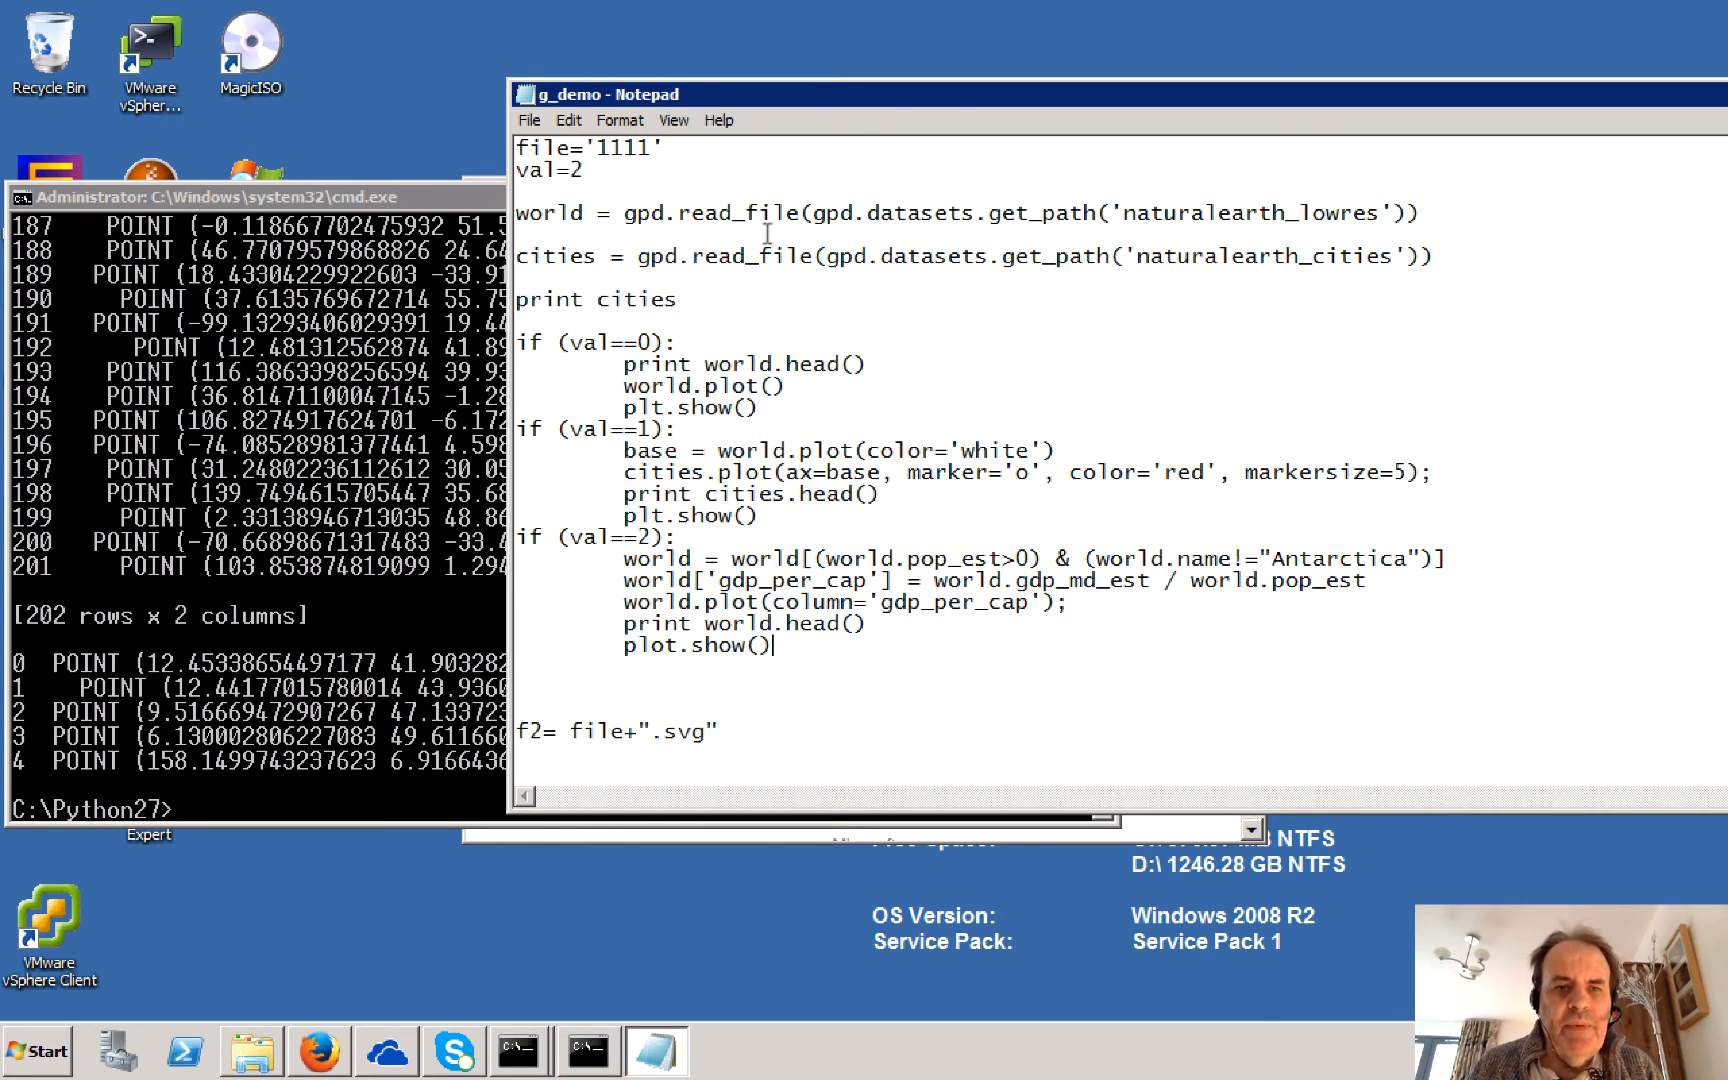
{"action": "left_click", "coordinate": [529, 120]}
{"action": "type", "text": "python g_demo.py"}
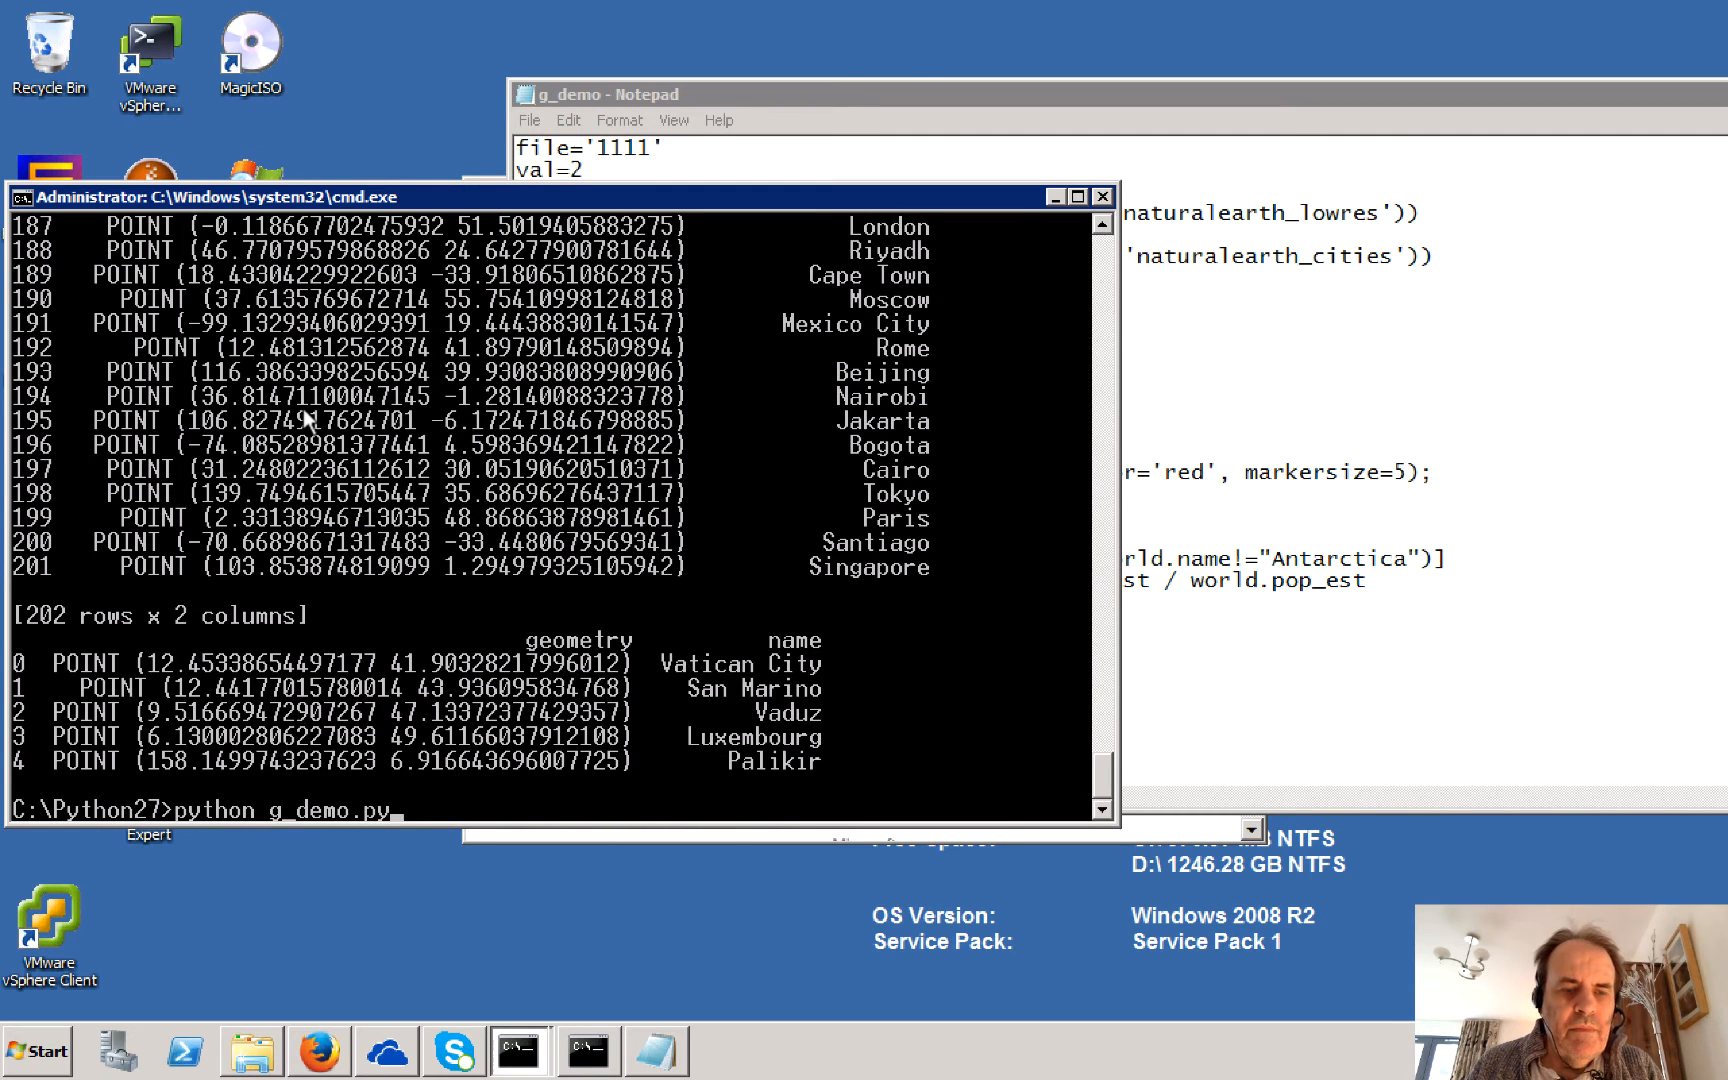
Step: Rerun python g_demo.py and scroll up through the filtered world table output
{"action": "key", "text": "Return"}
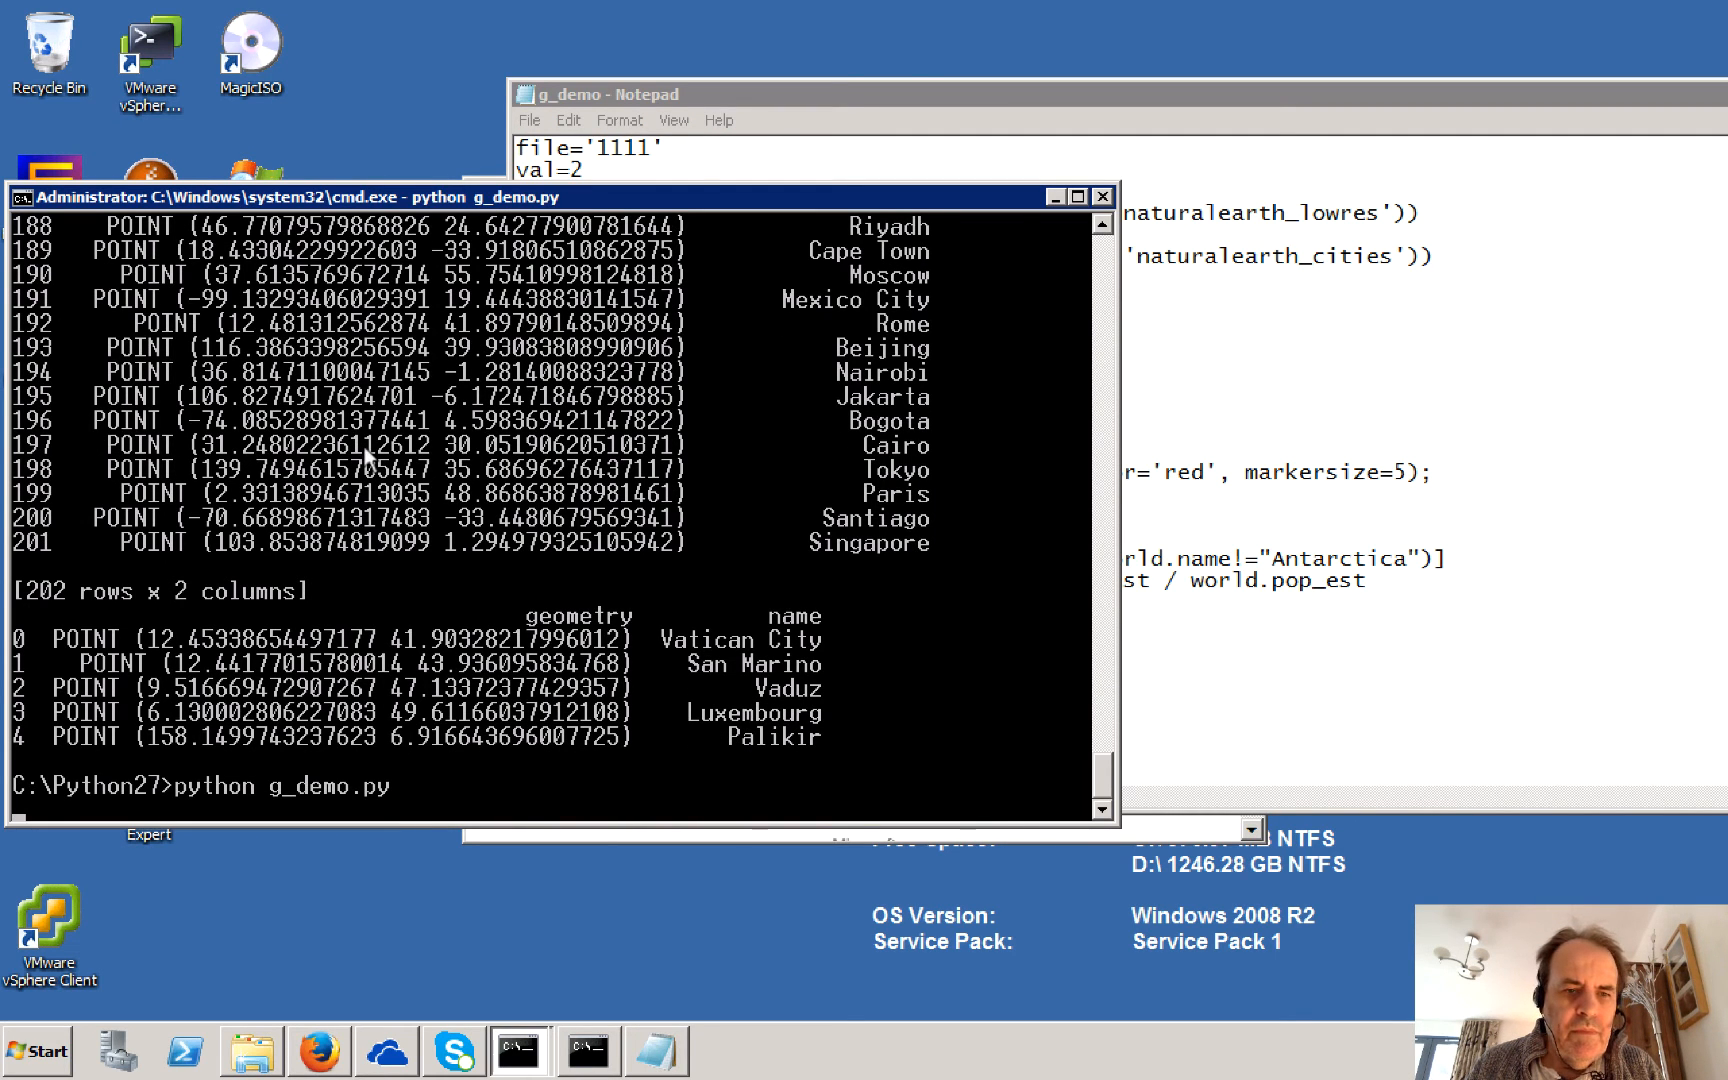
{"action": "scroll", "scroll_direction": "up", "scroll_amount": 3}
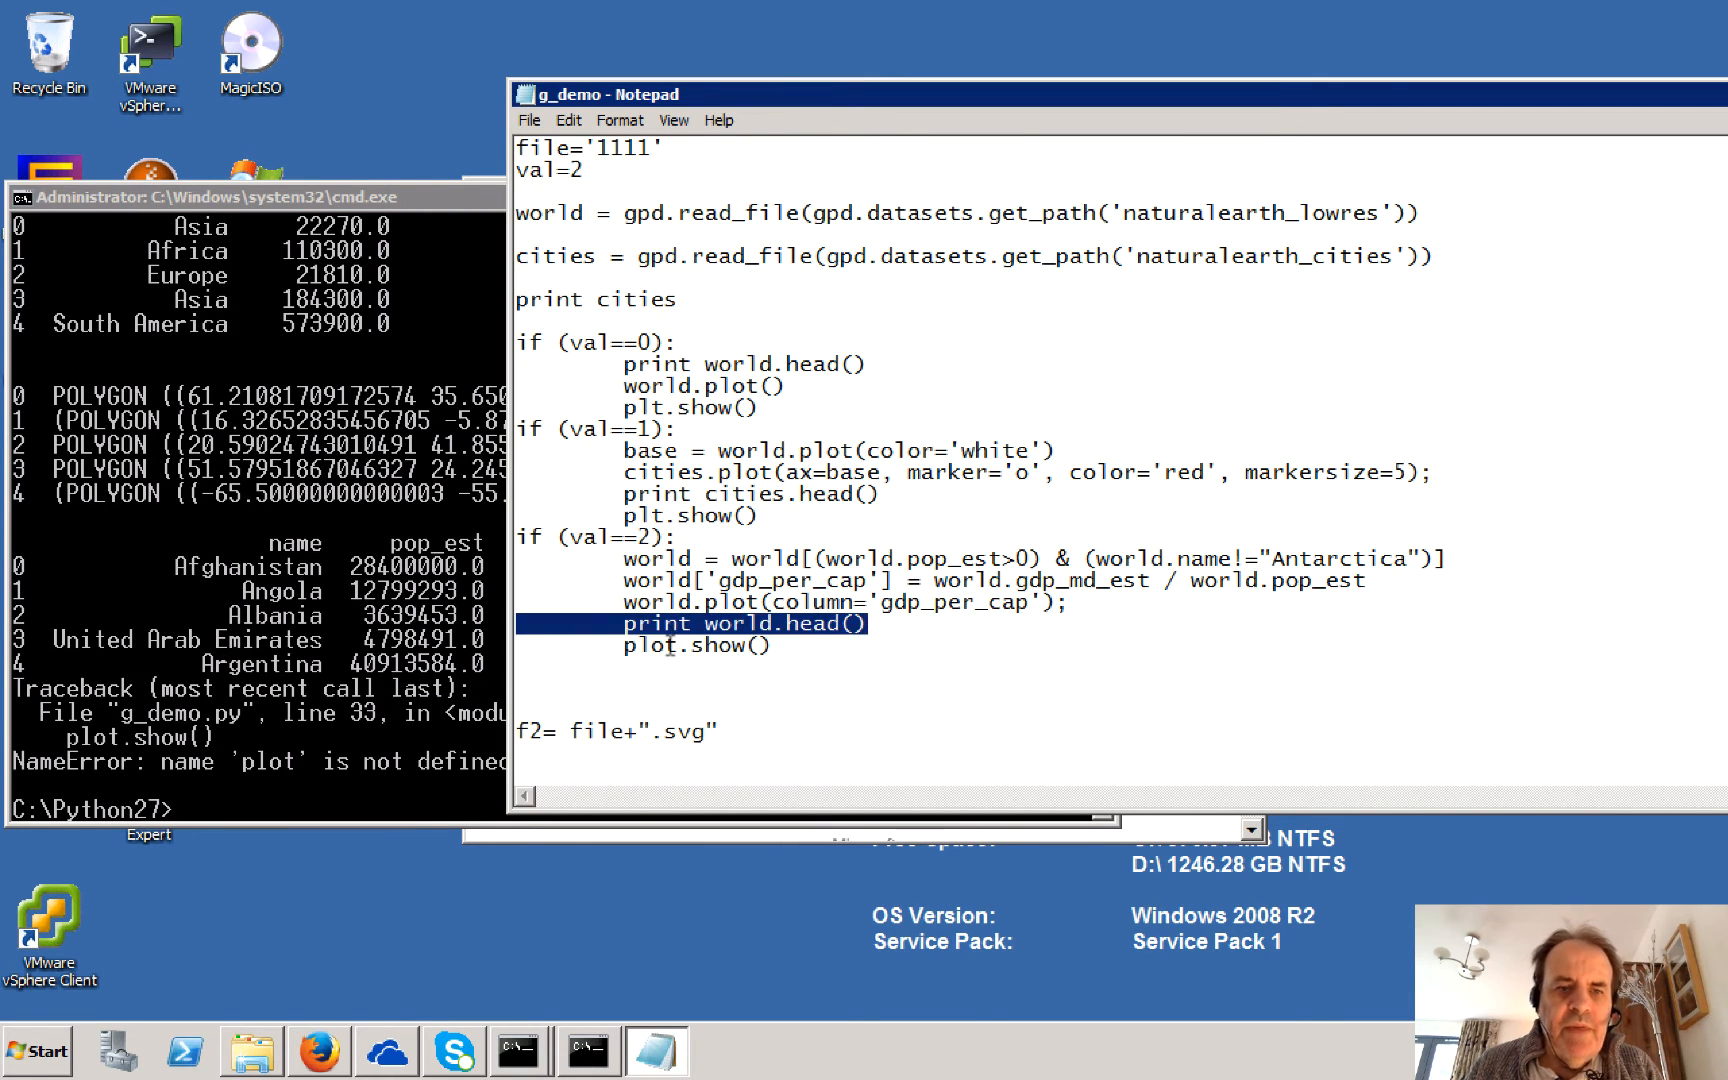
Step: Fix the misspelled plot.show() line in the val==2 block, then return to the prompt
{"action": "left_click", "coordinate": [703, 493]}
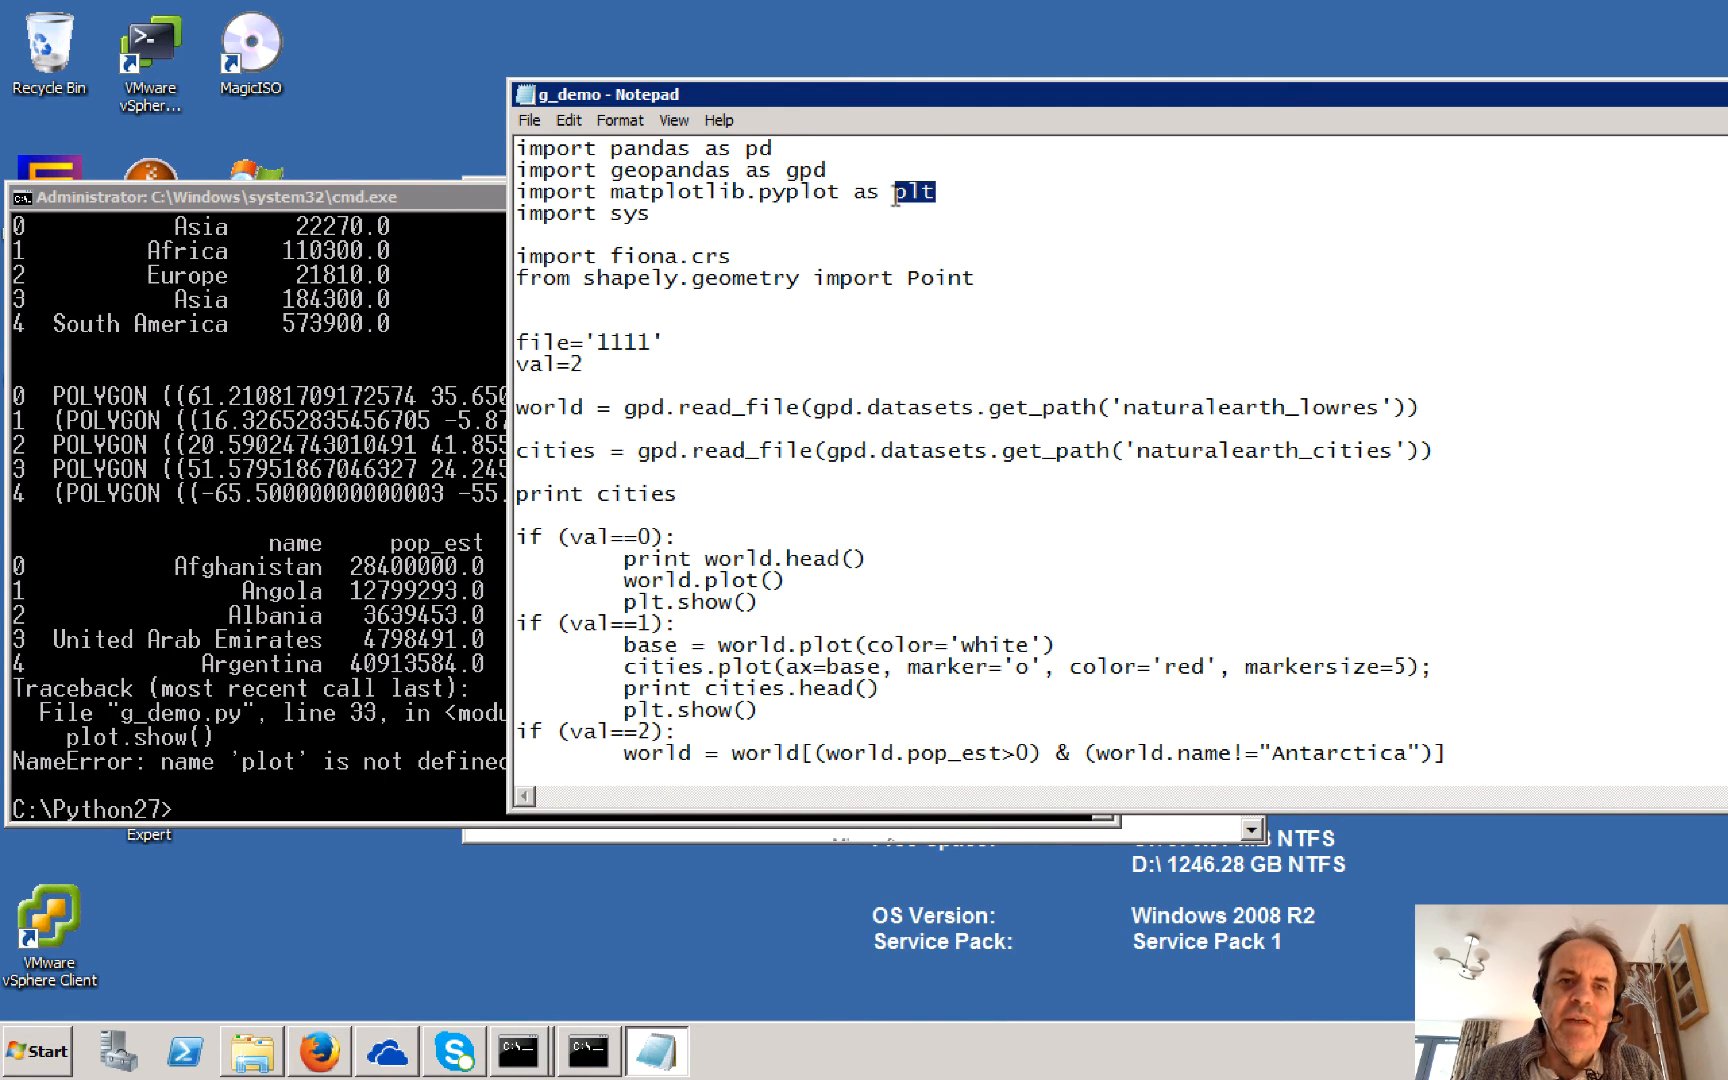
{"action": "left_click", "coordinate": [528, 120]}
{"action": "type", "text": "python g_demo.py"}
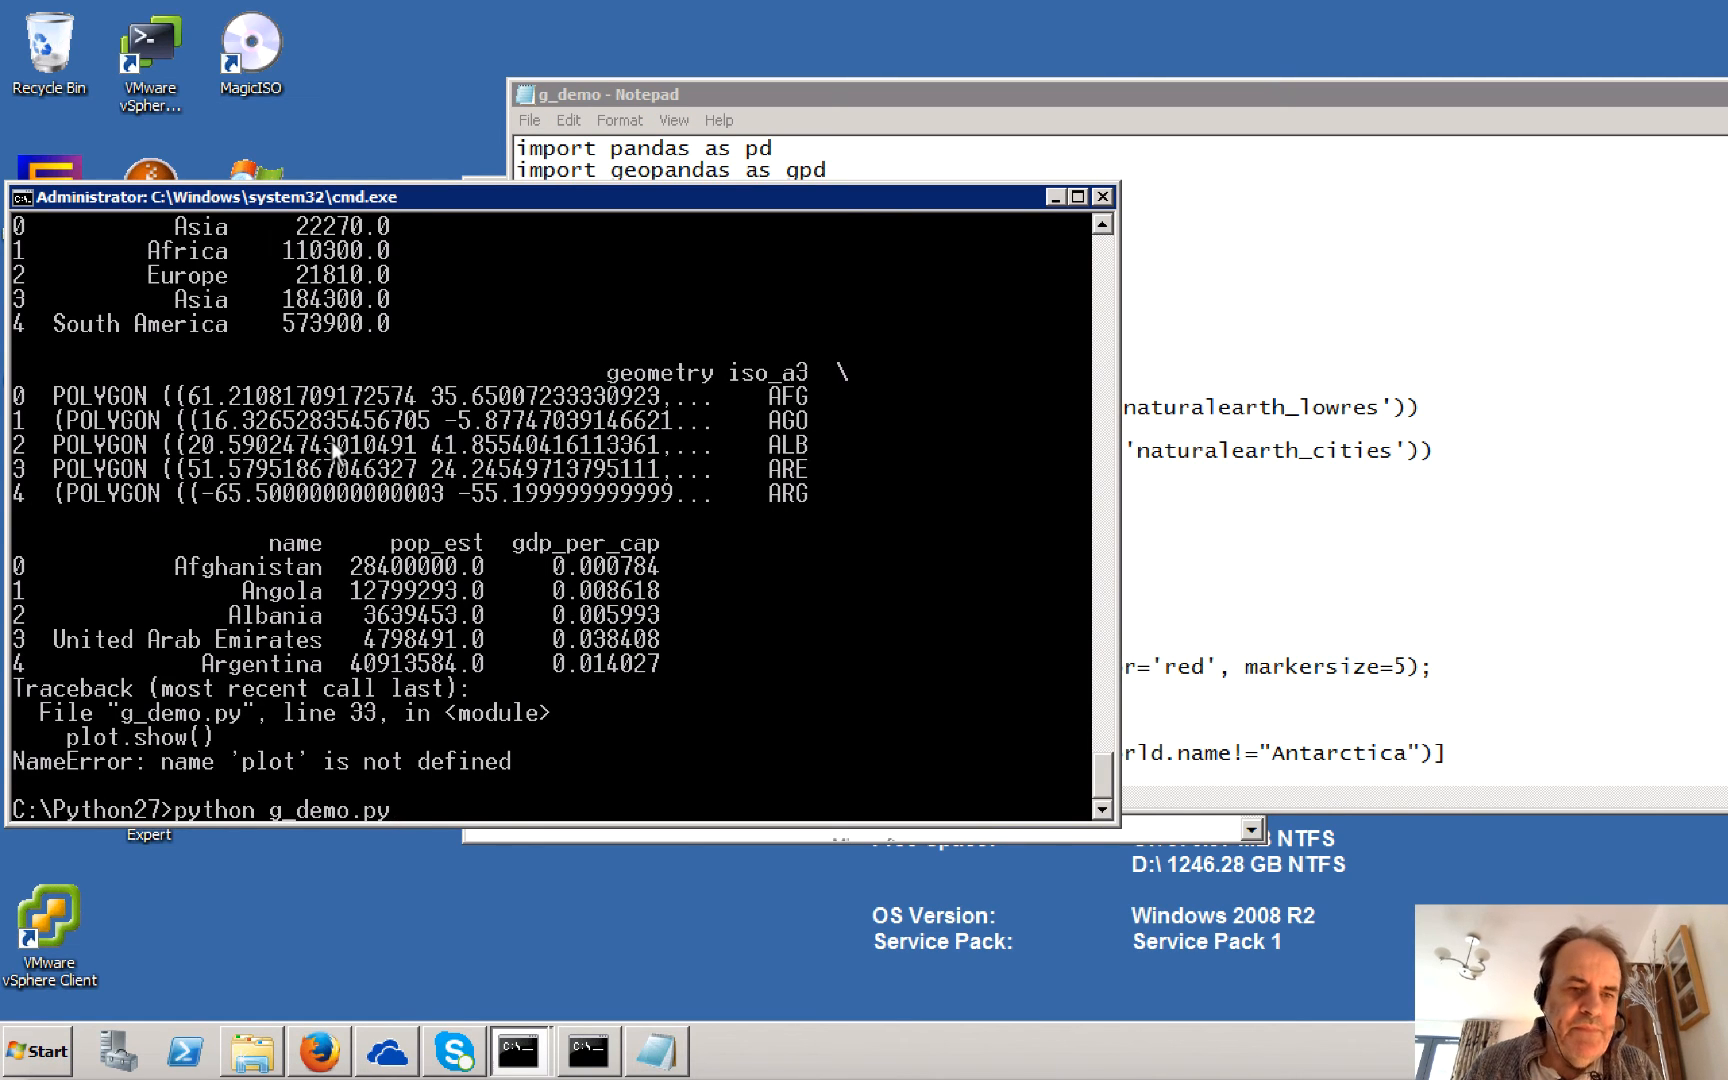
Step: Run the corrected g_demo.py to display the GDP-per-capita choropleth without Antarctica
{"action": "key", "text": "Return"}
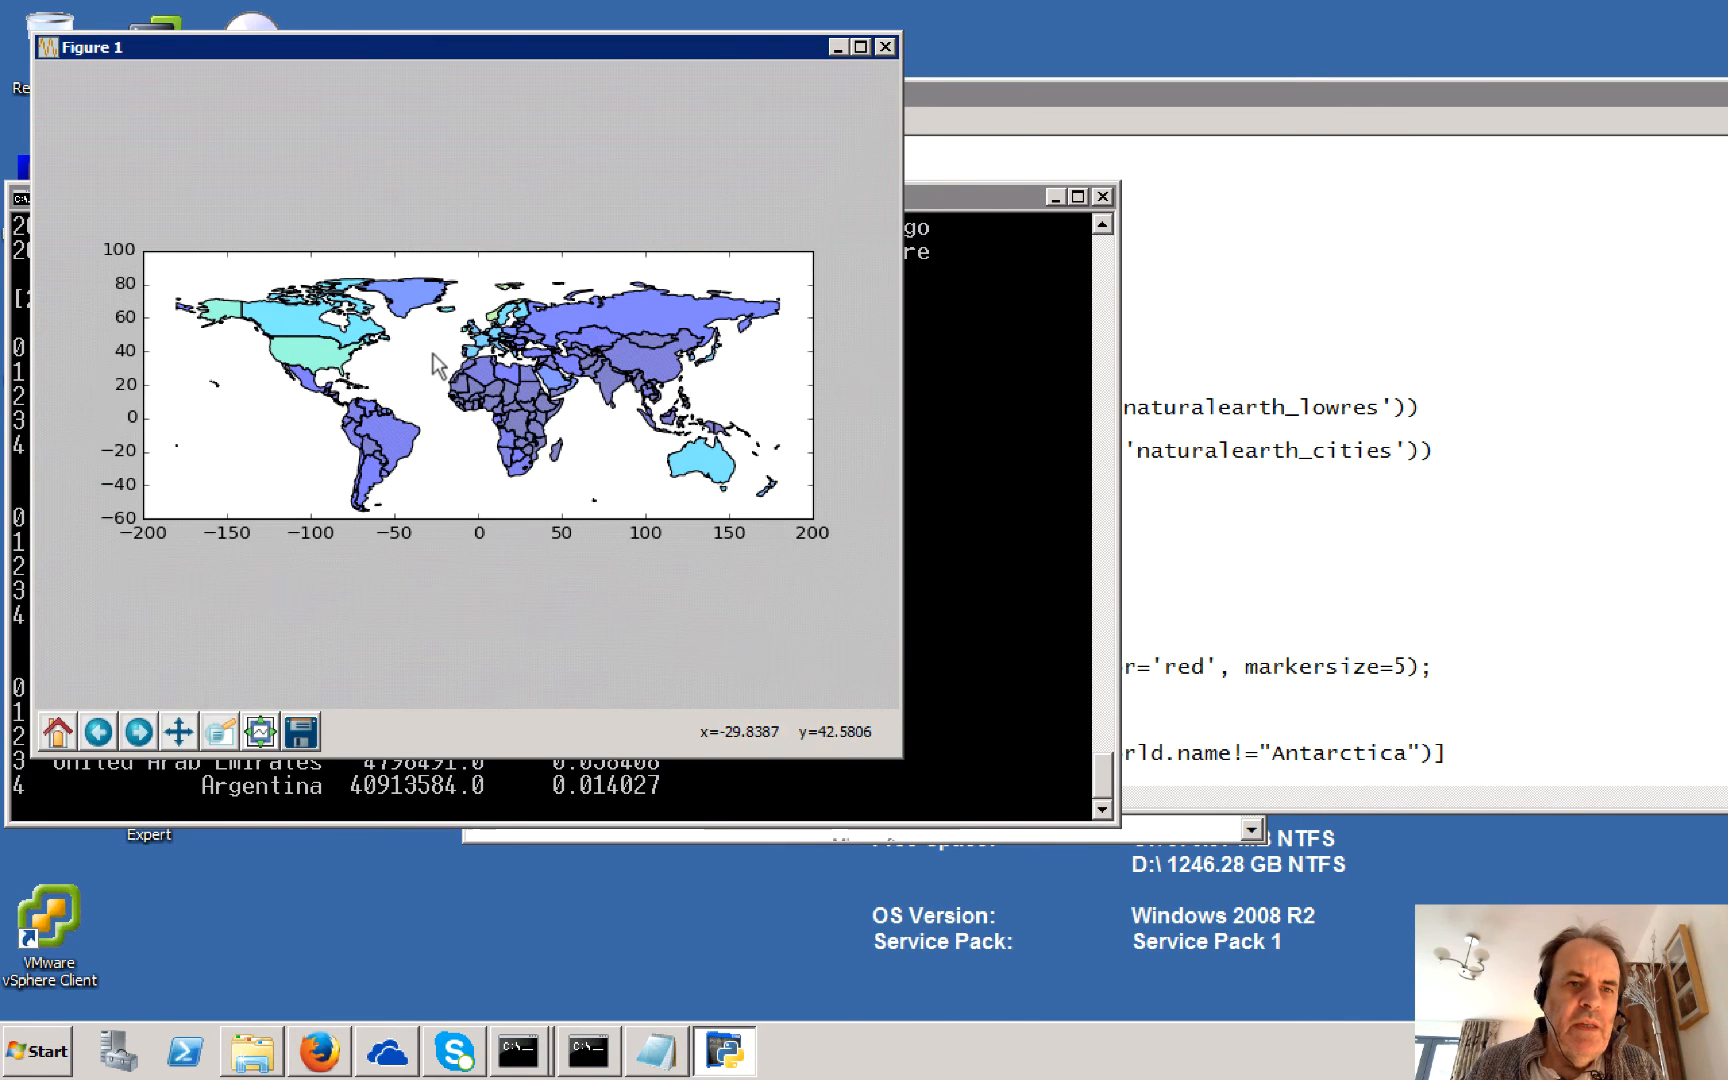
{"action": "mouse_move", "coordinate": [901, 766]}
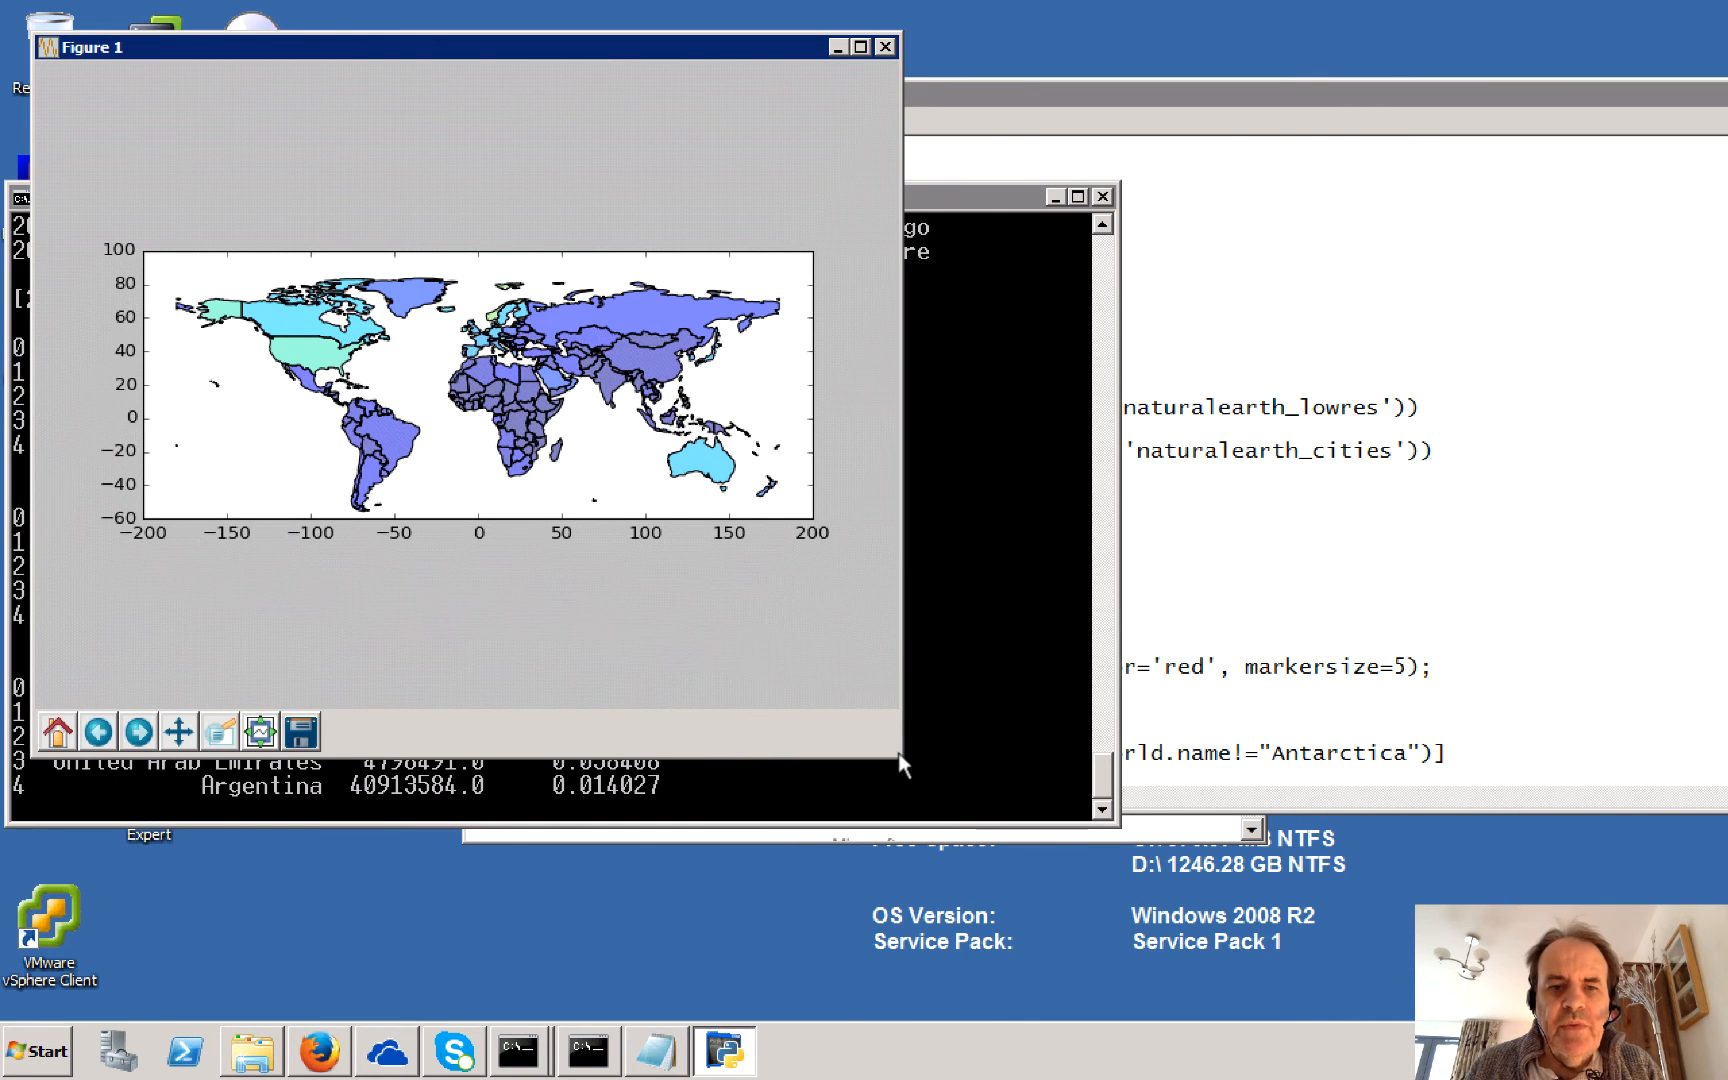
{"action": "mouse_move", "coordinate": [893, 758]}
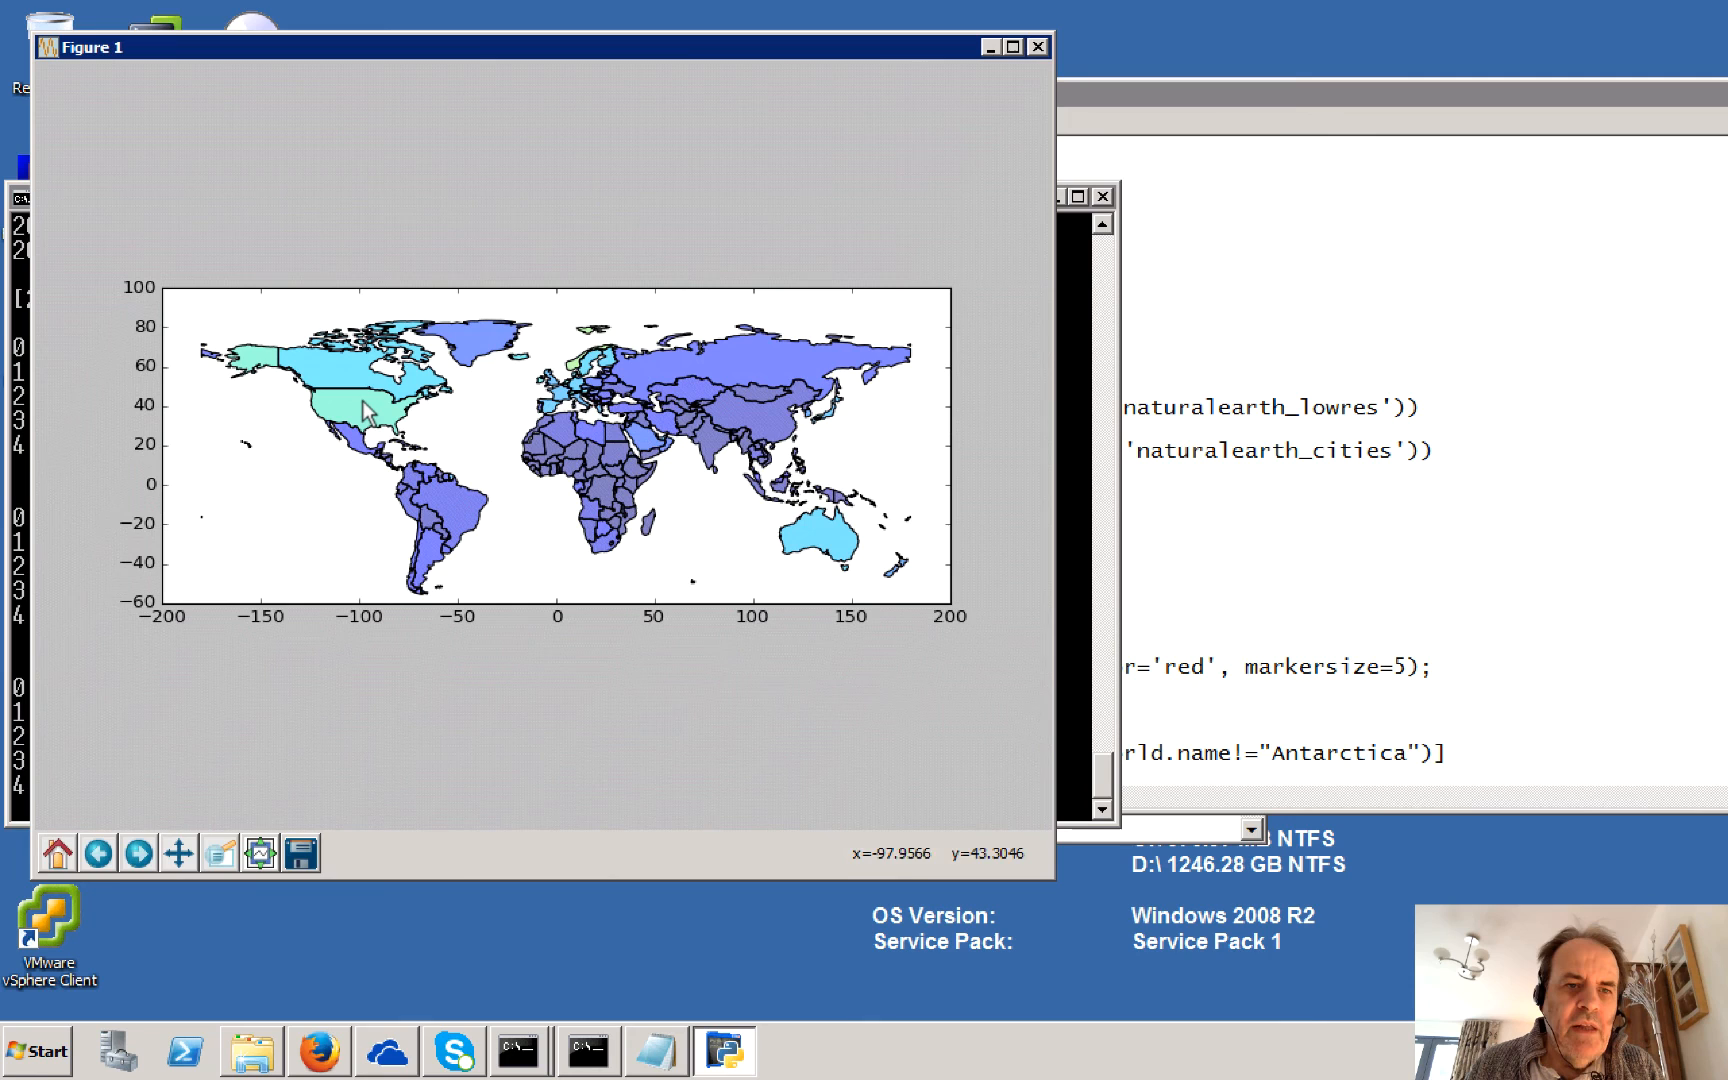
{"action": "mouse_move", "coordinate": [548, 388]}
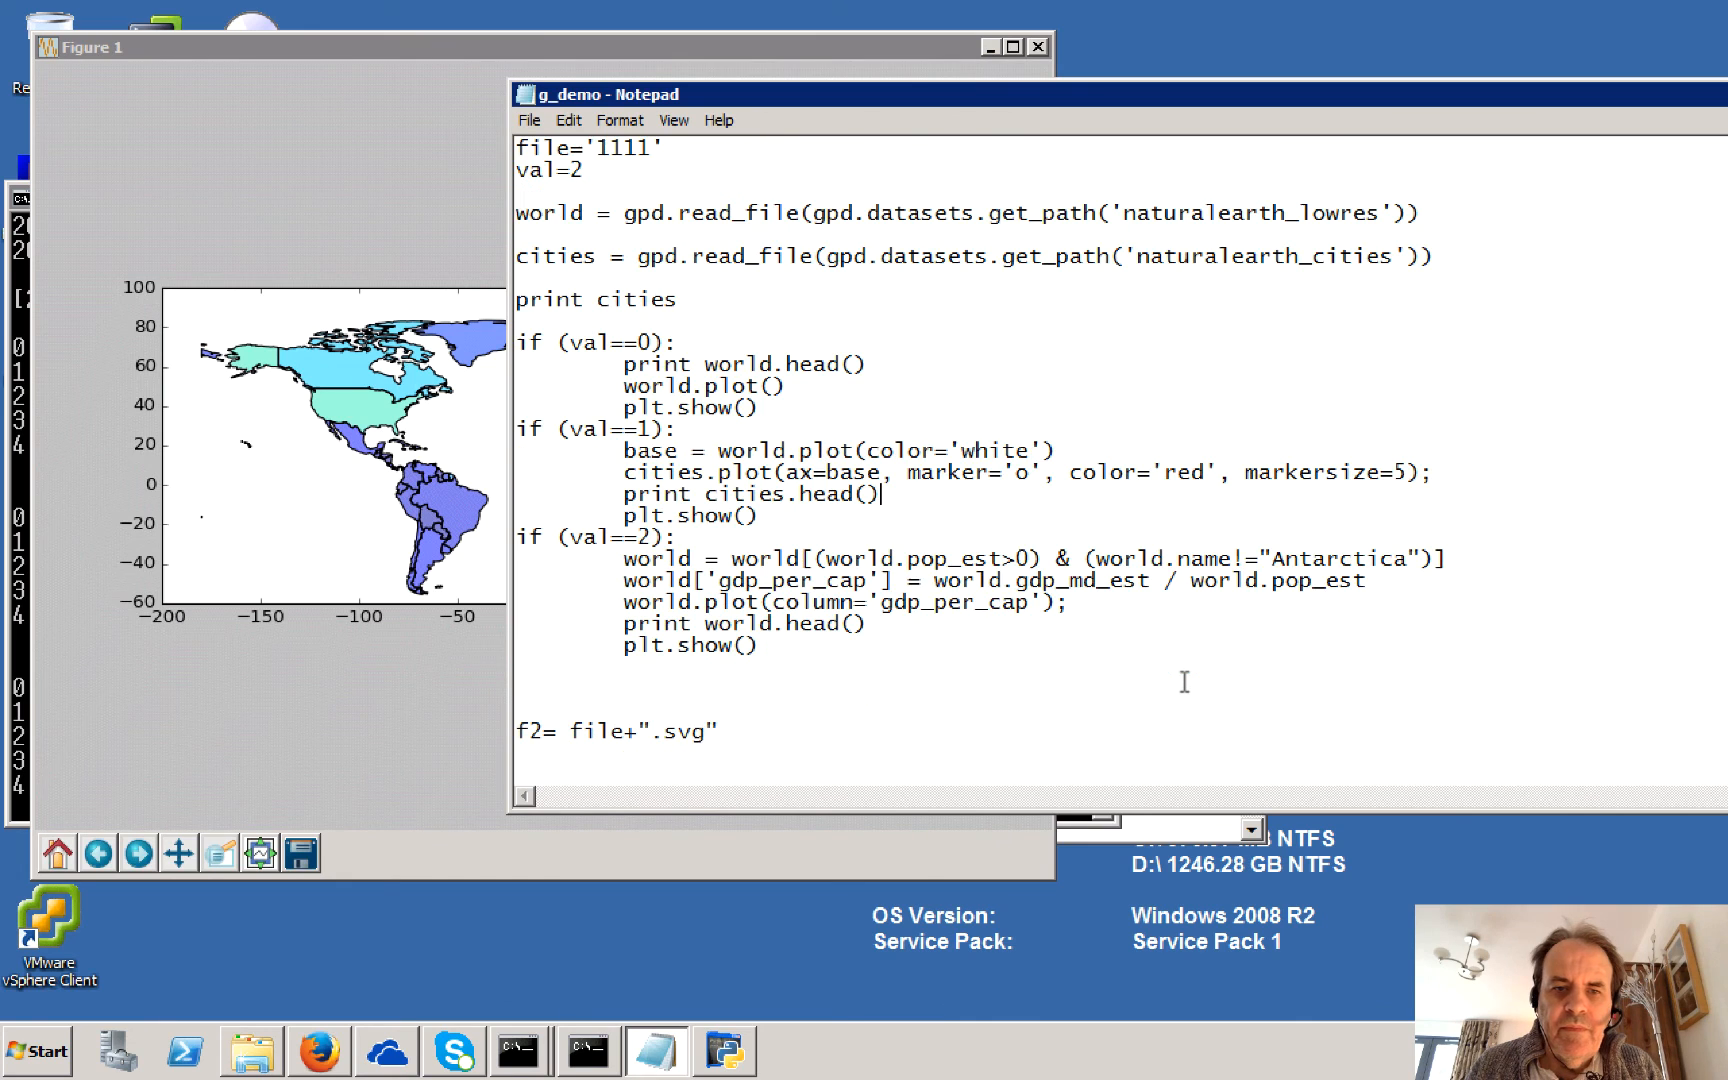
{"action": "mouse_move", "coordinate": [1137, 548]}
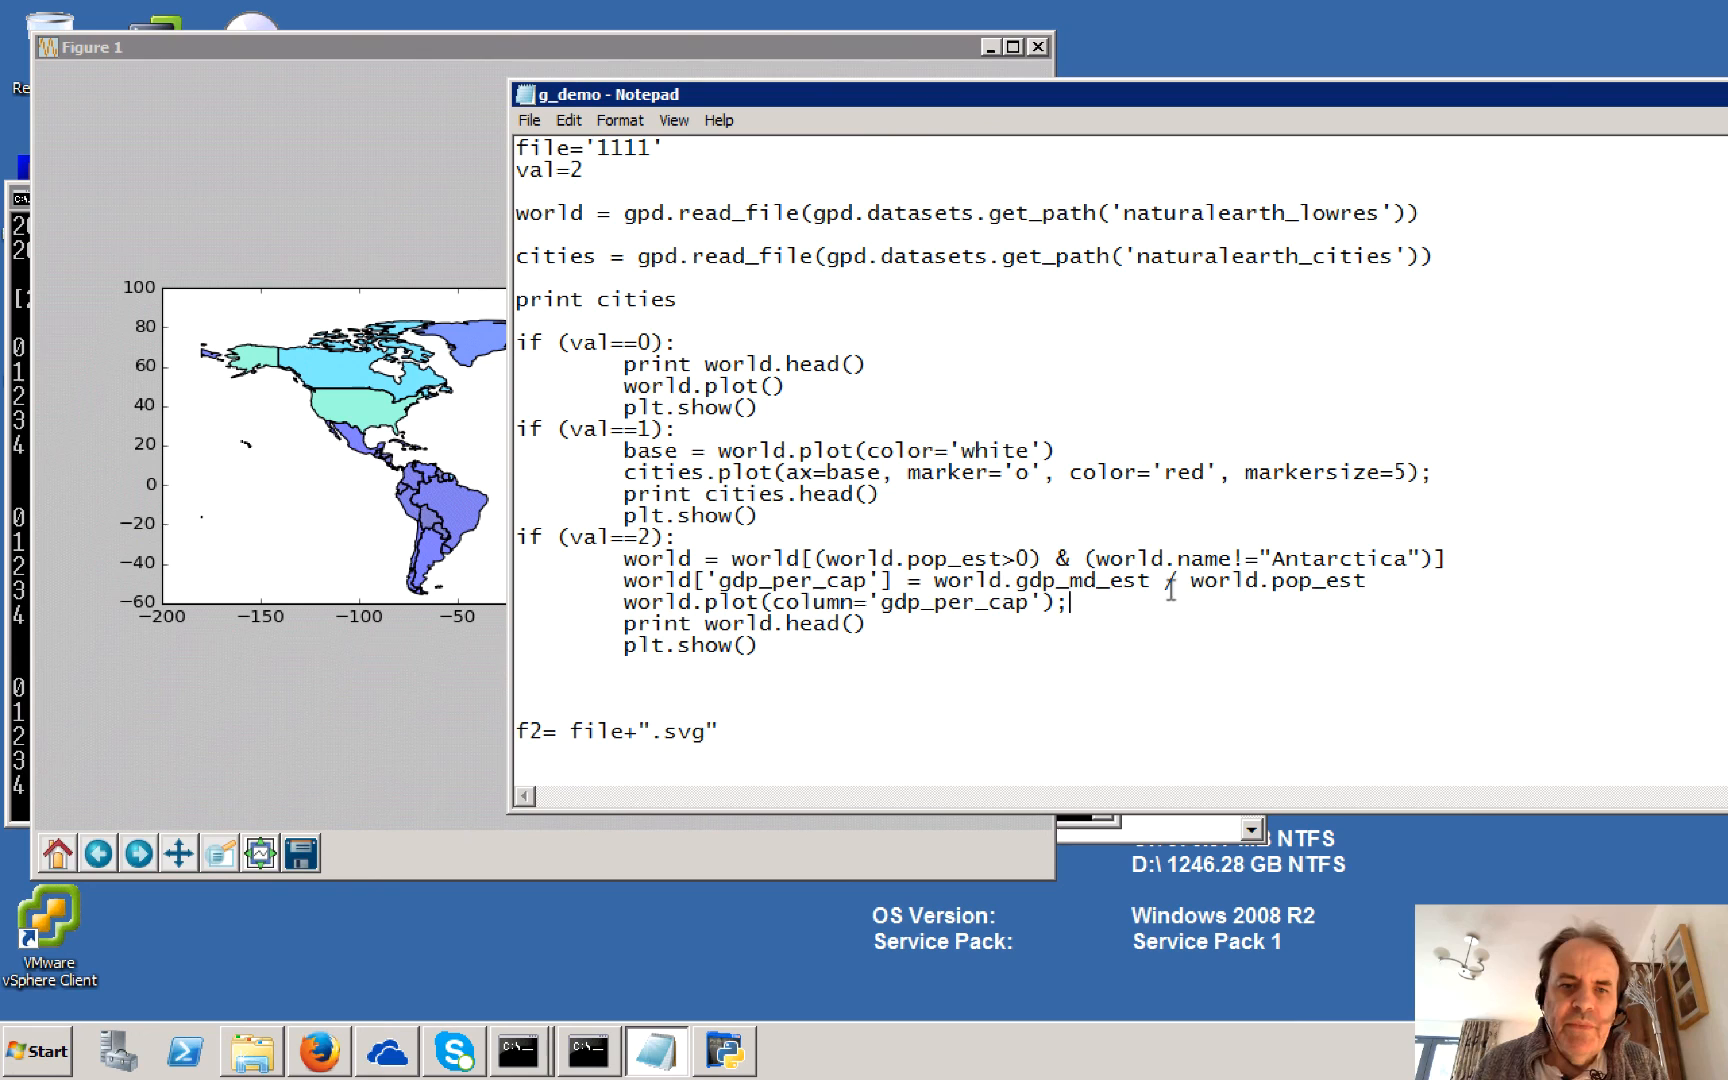
{"action": "mouse_move", "coordinate": [341, 268]}
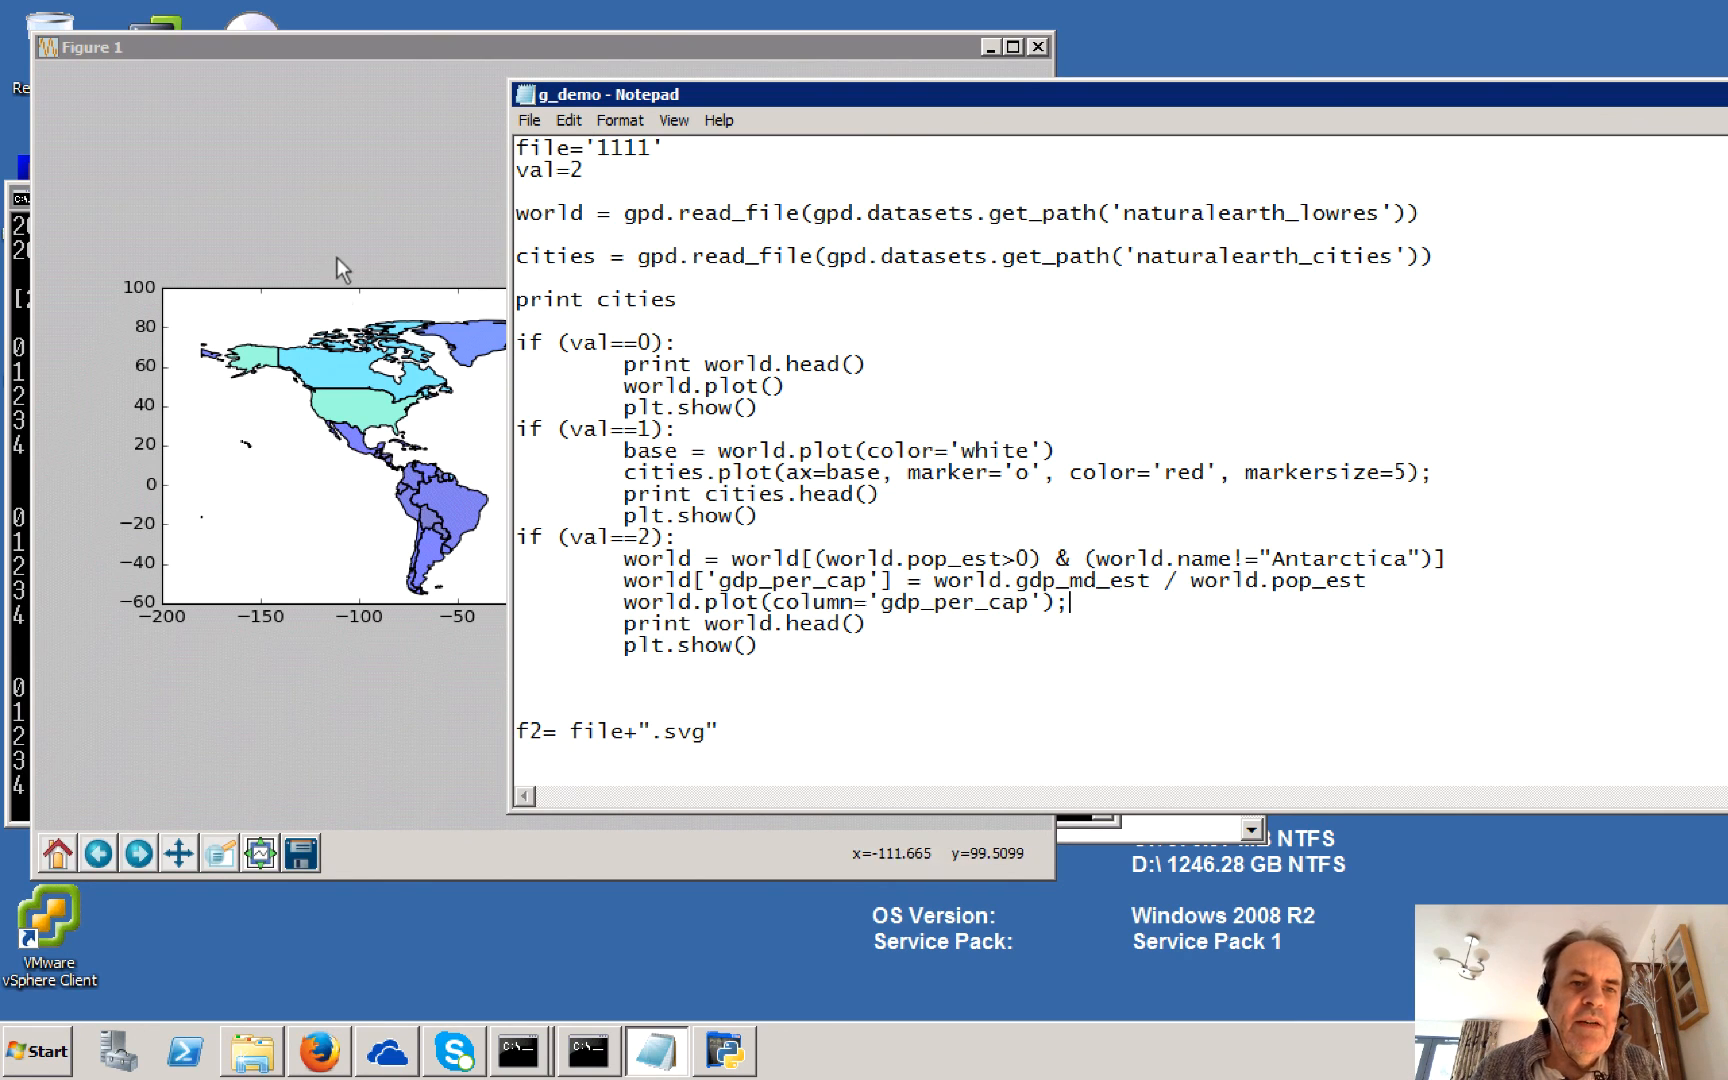